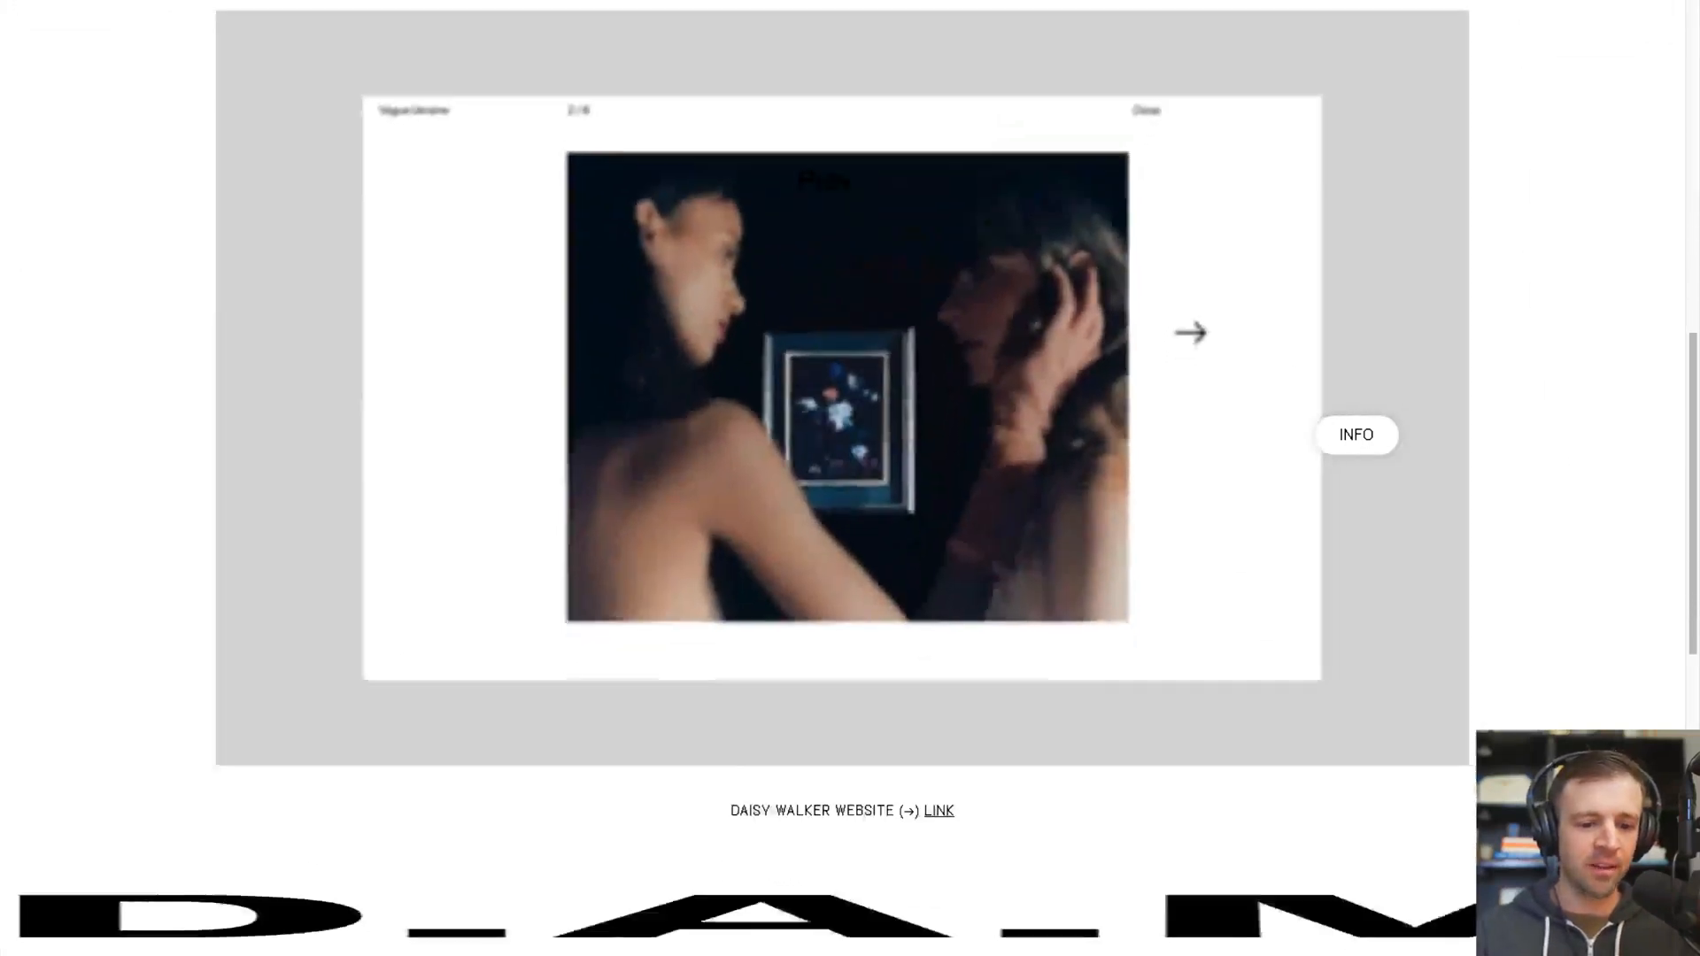
Scroll the Bureau DAM showcase and open the Gucci SS18 Campaign images from its desktop demo.
scroll("down", 3)
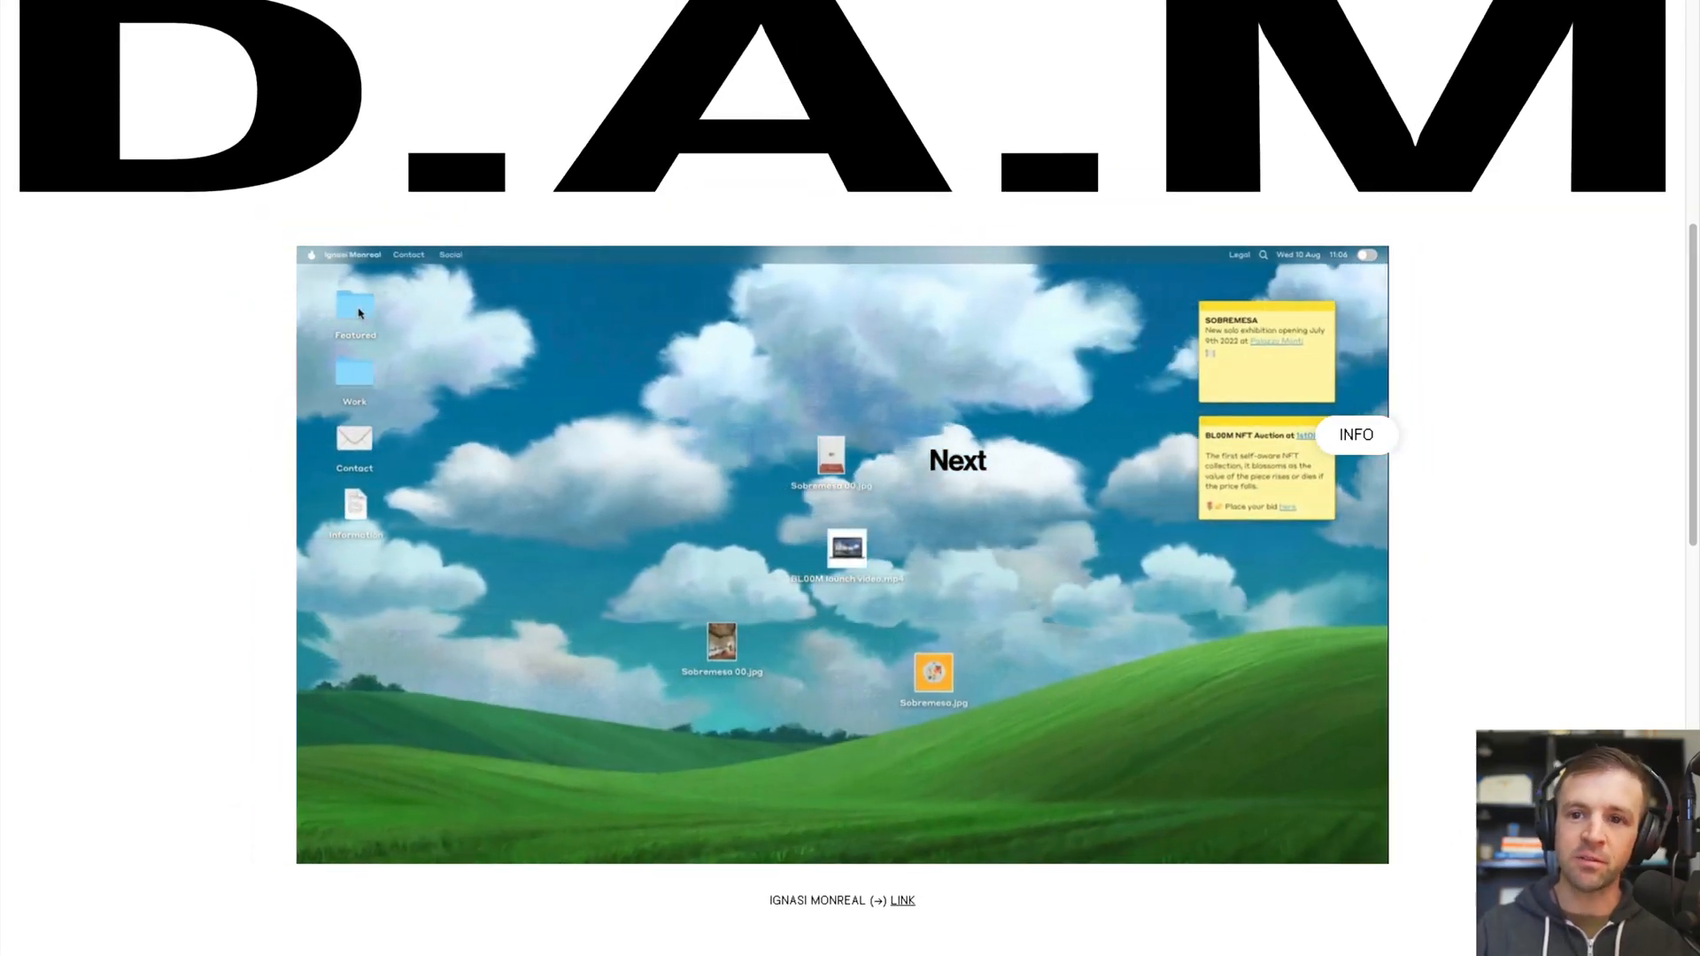
double_click(354, 314)
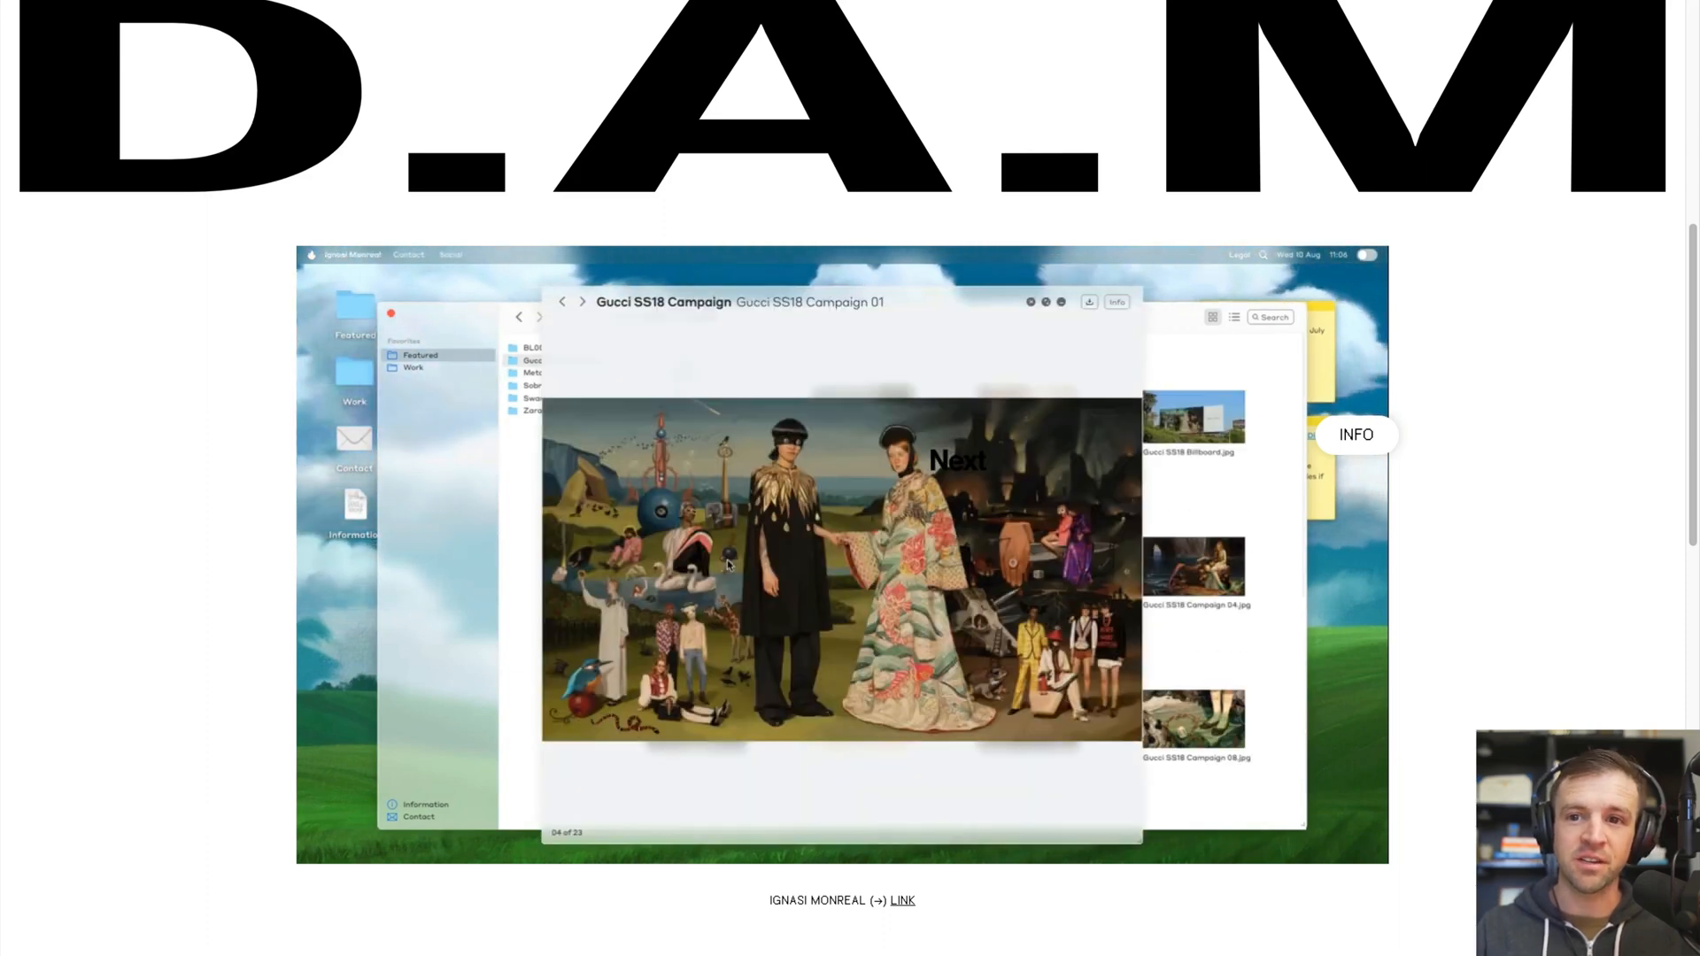
left_click(956, 459)
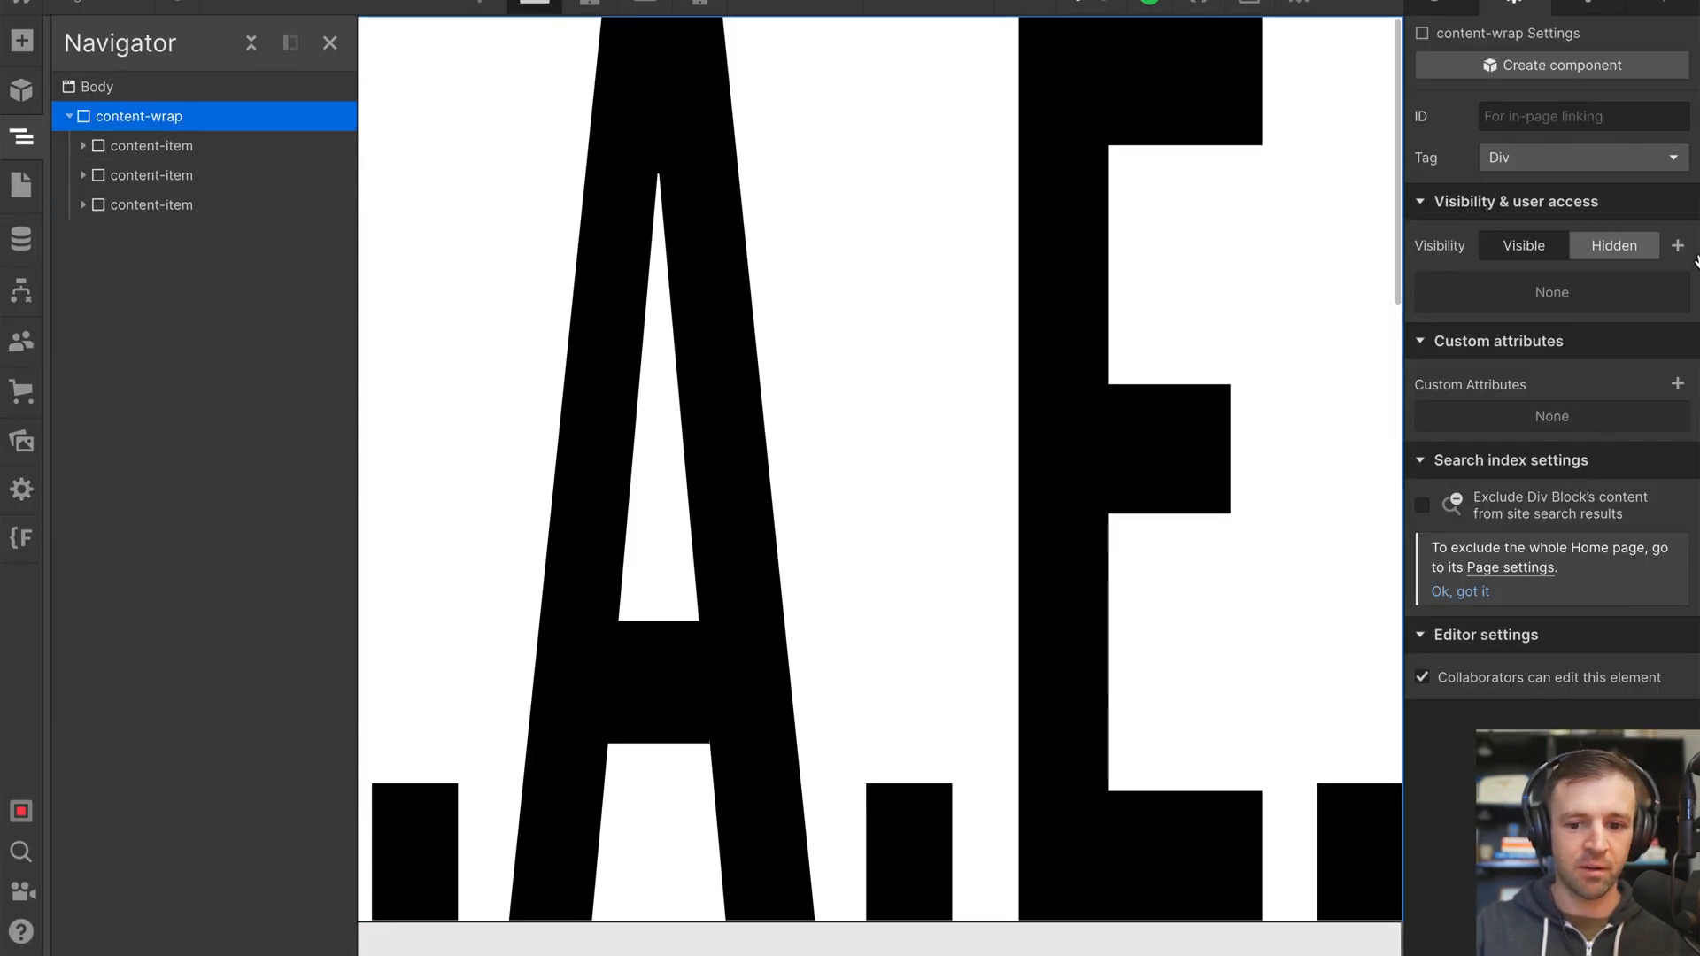
Select content-wrap, then expand the first content-item and select its full-size HTML Embed.
left_click(1513, 4)
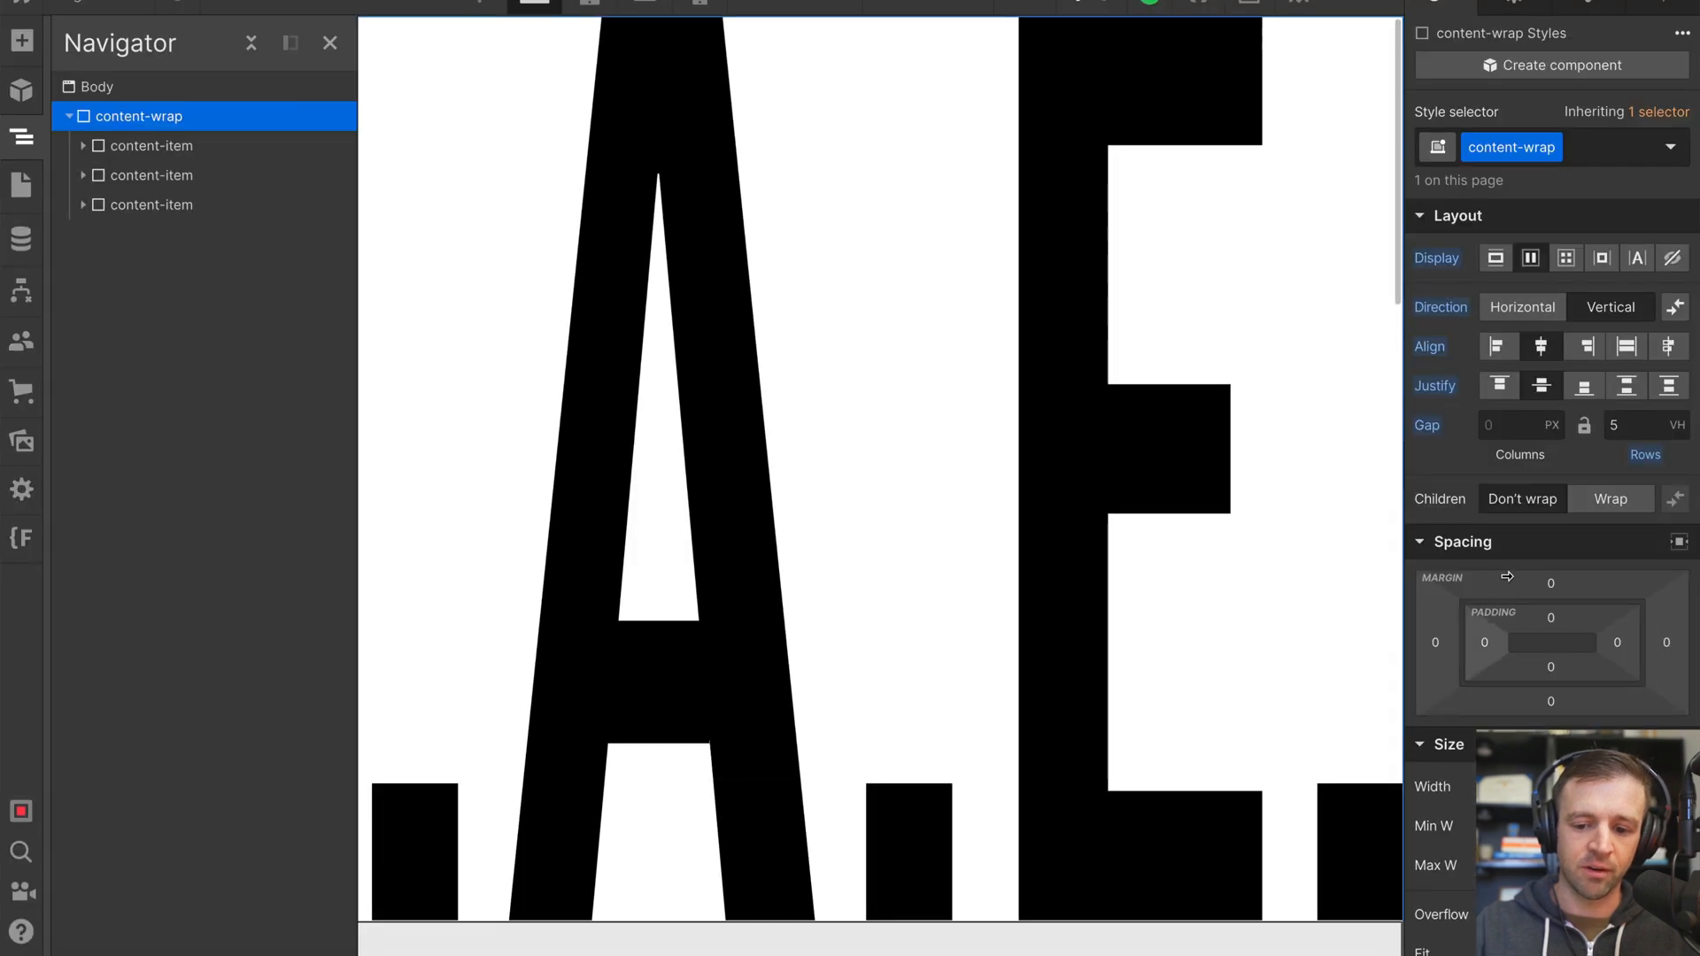
mouse_move(144, 146)
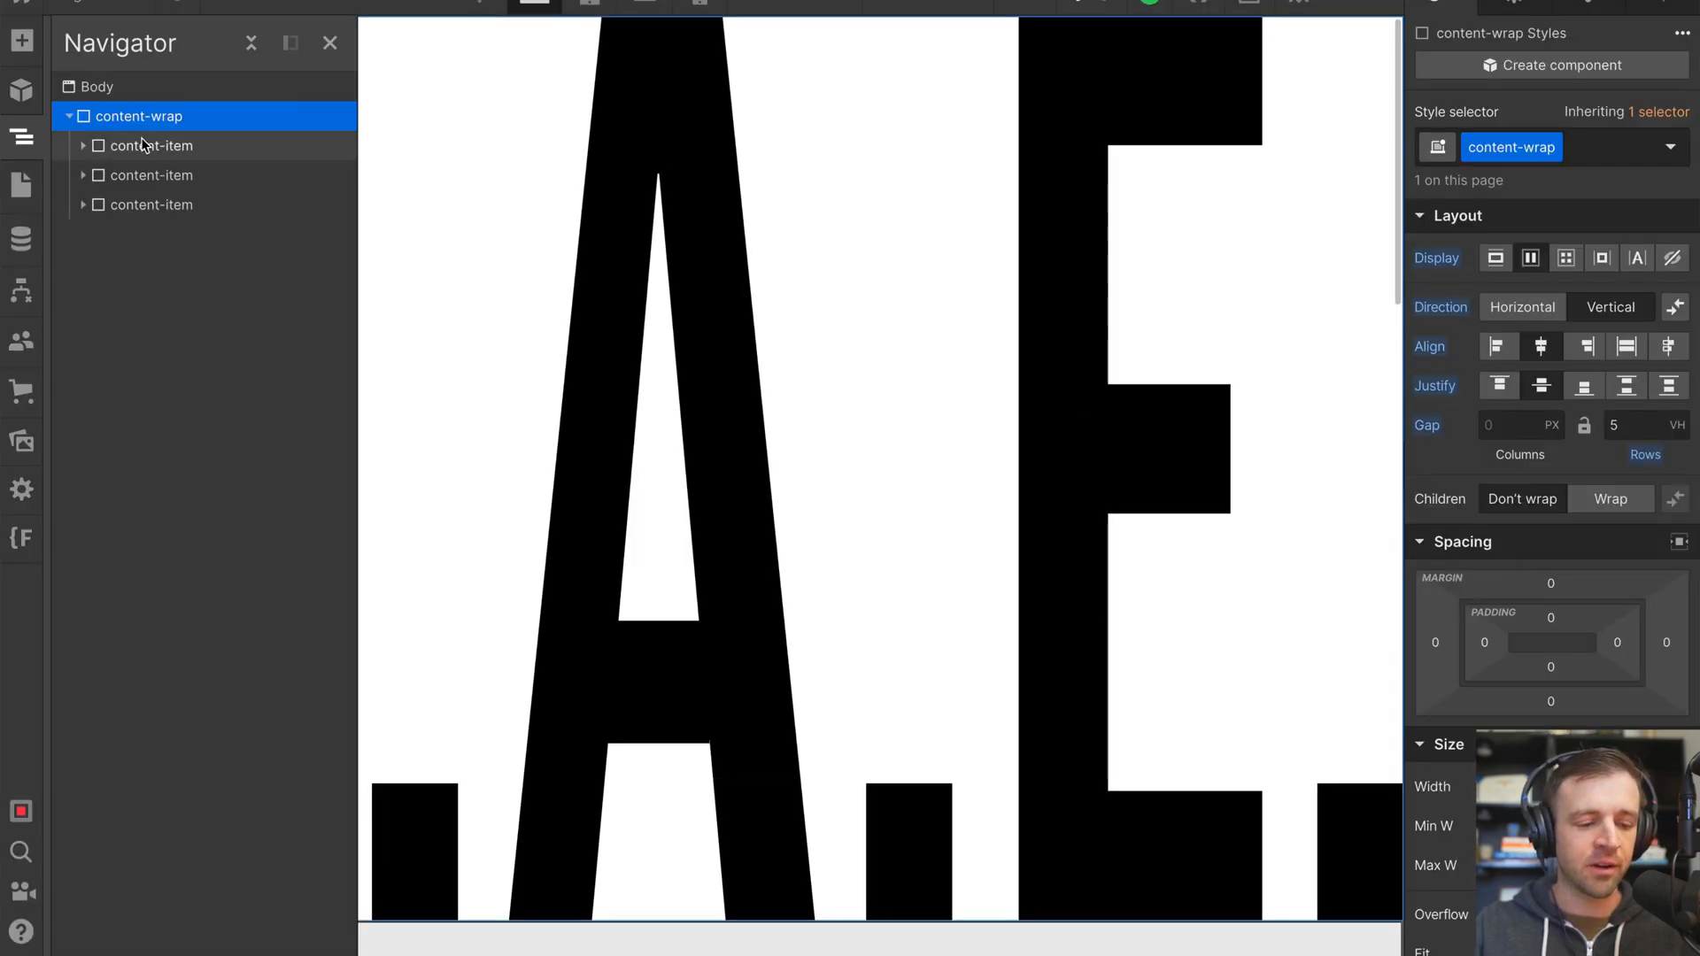
left_click(150, 145)
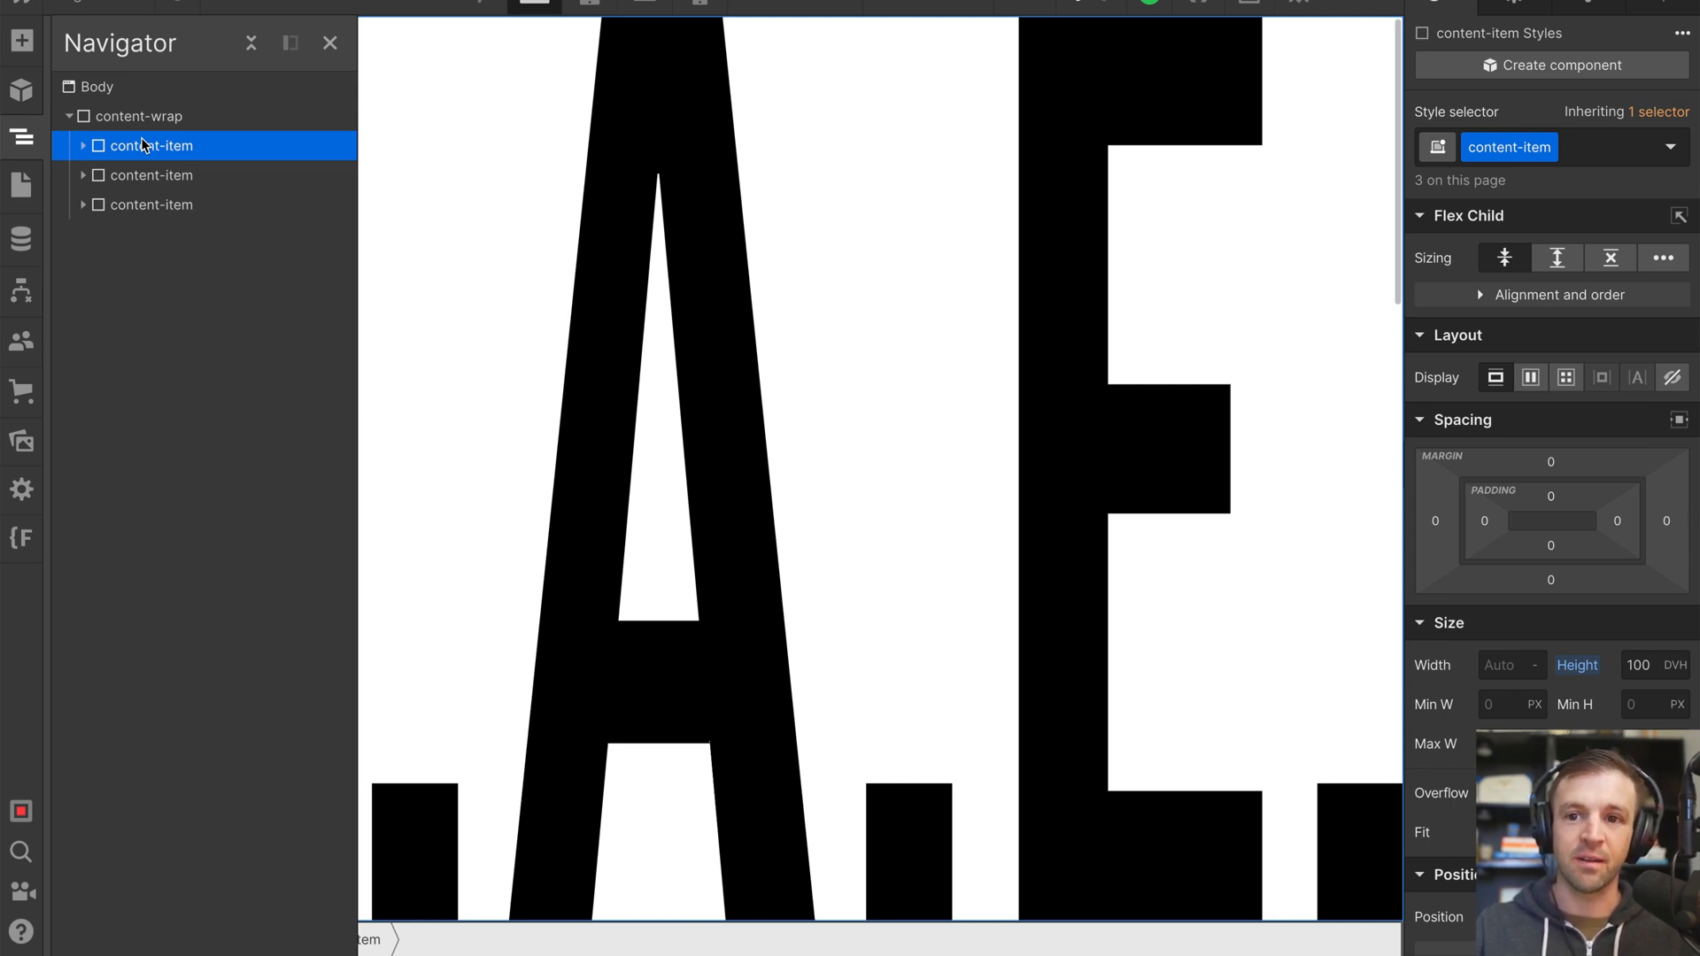
mouse_move(984, 366)
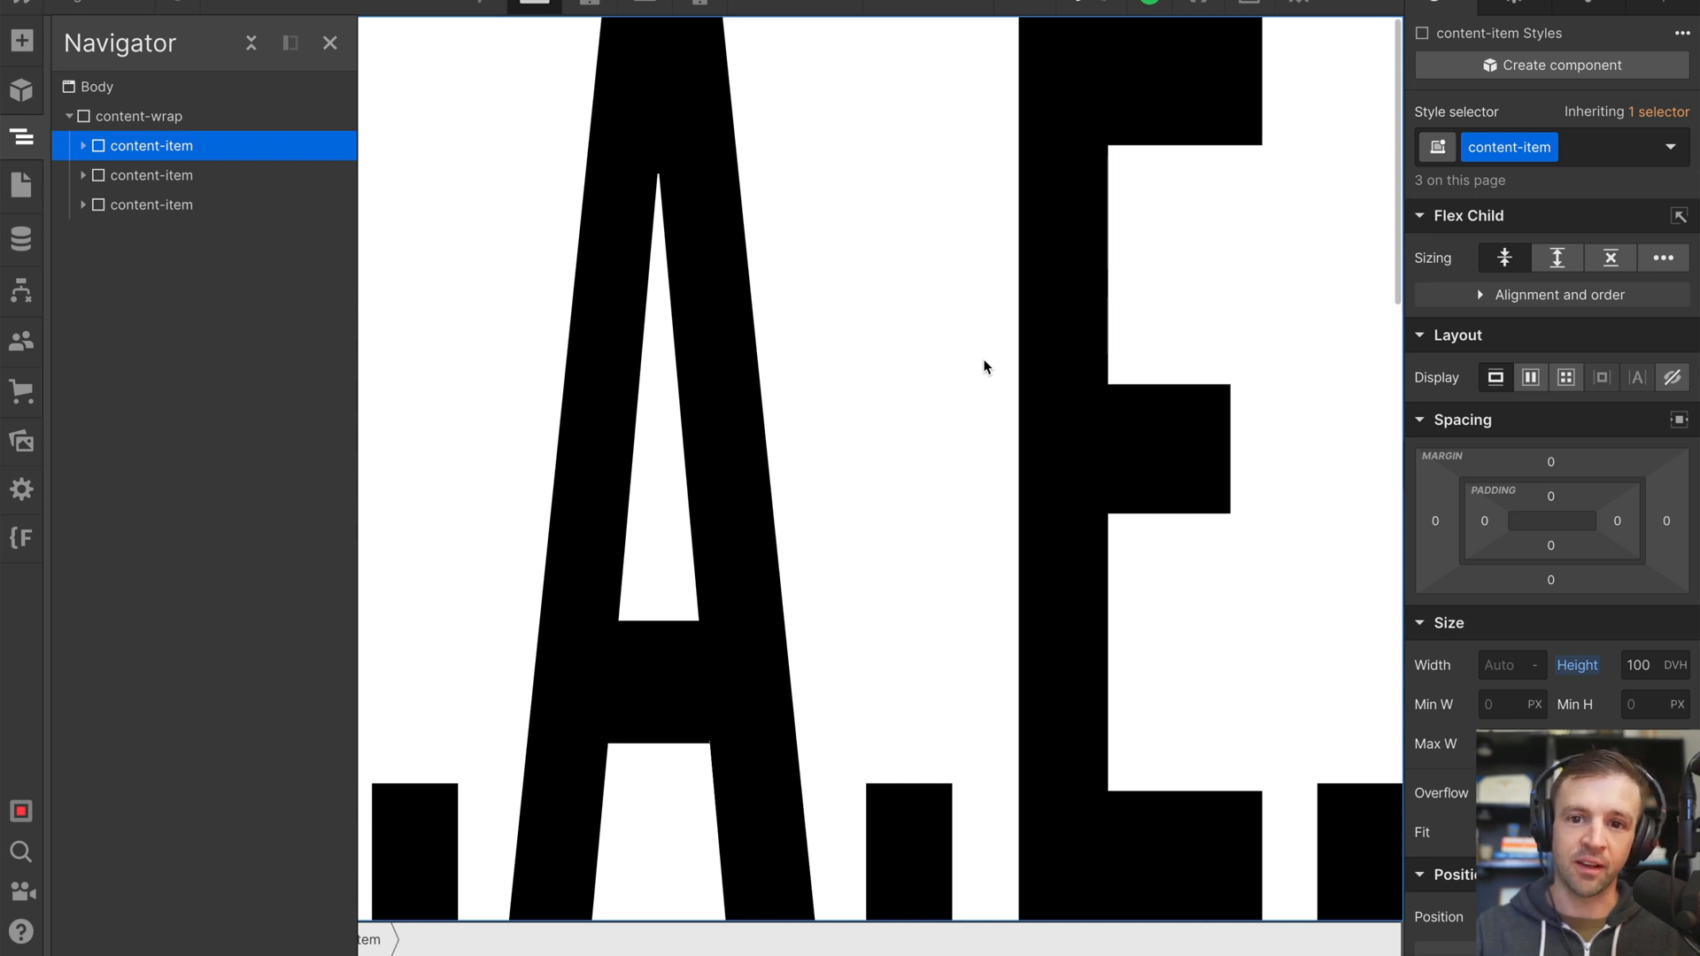
mouse_move(1571, 657)
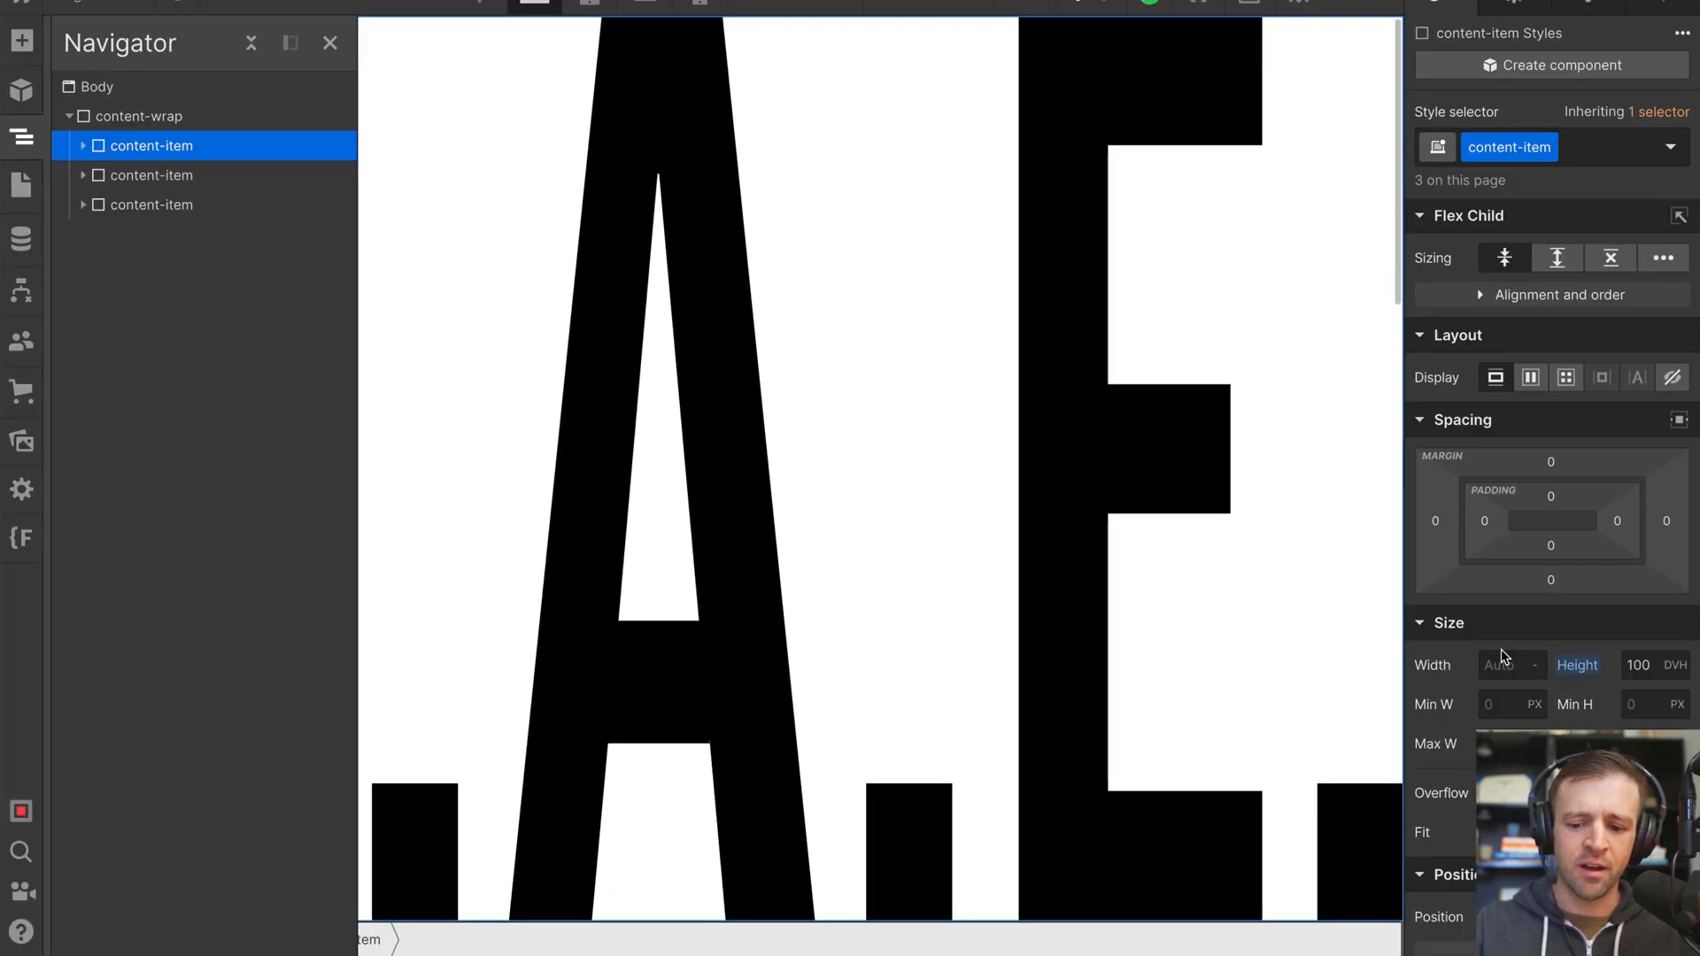
left_click(83, 145)
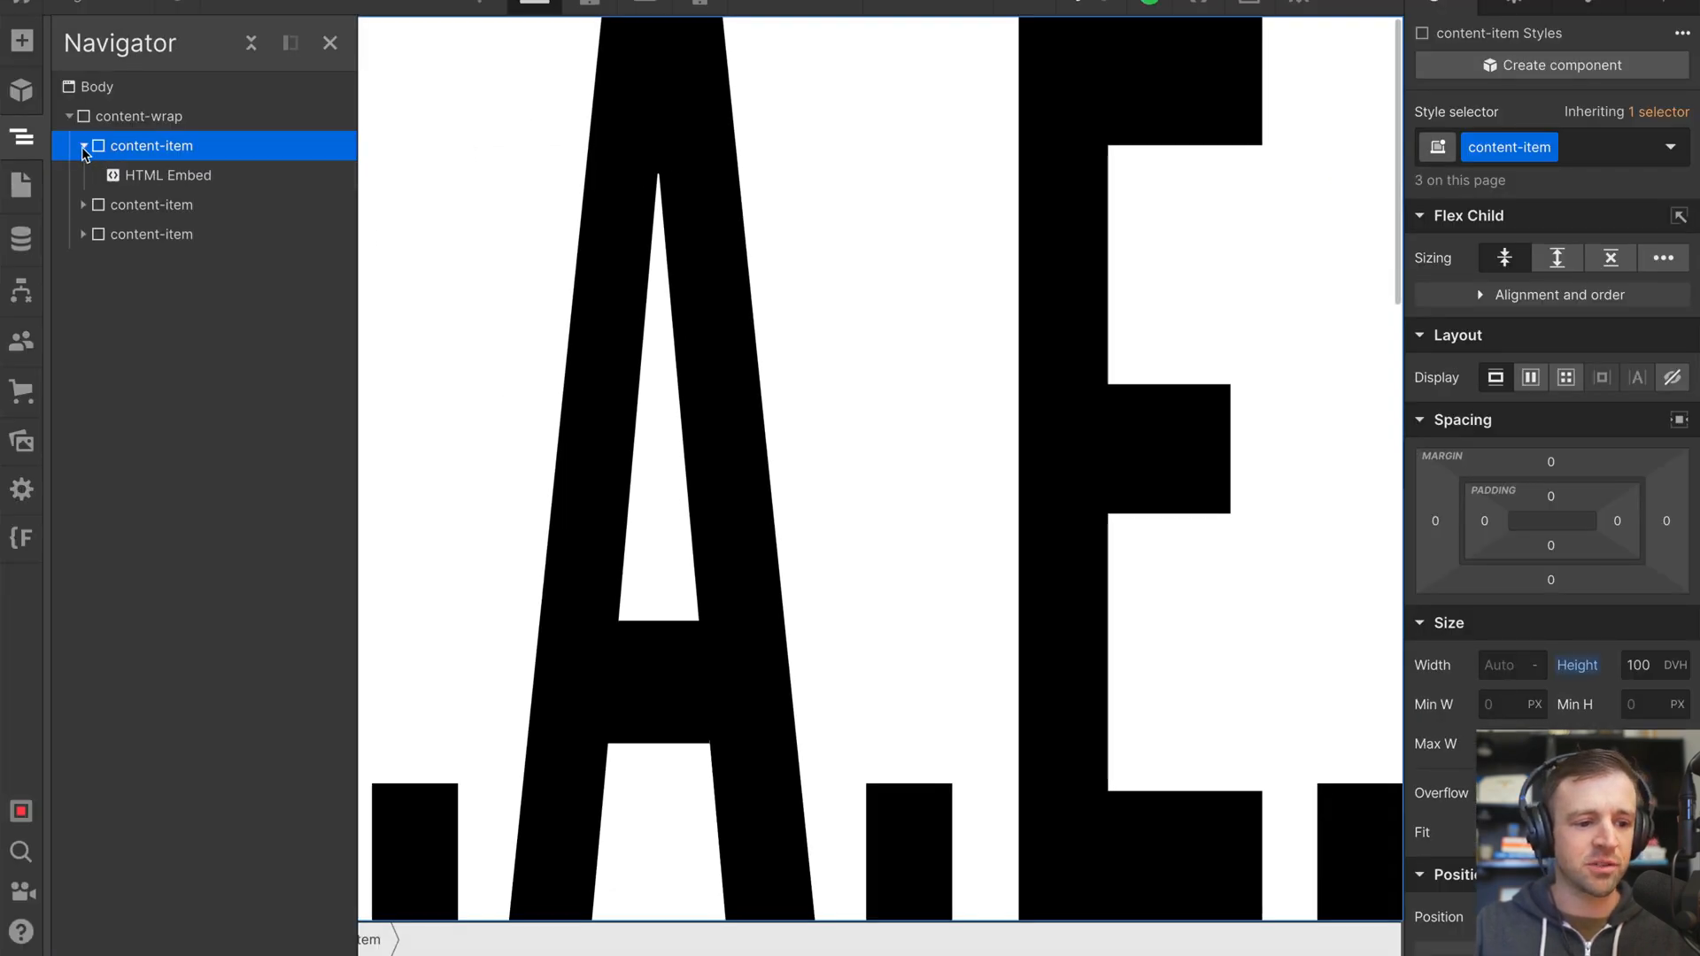
left_click(169, 174)
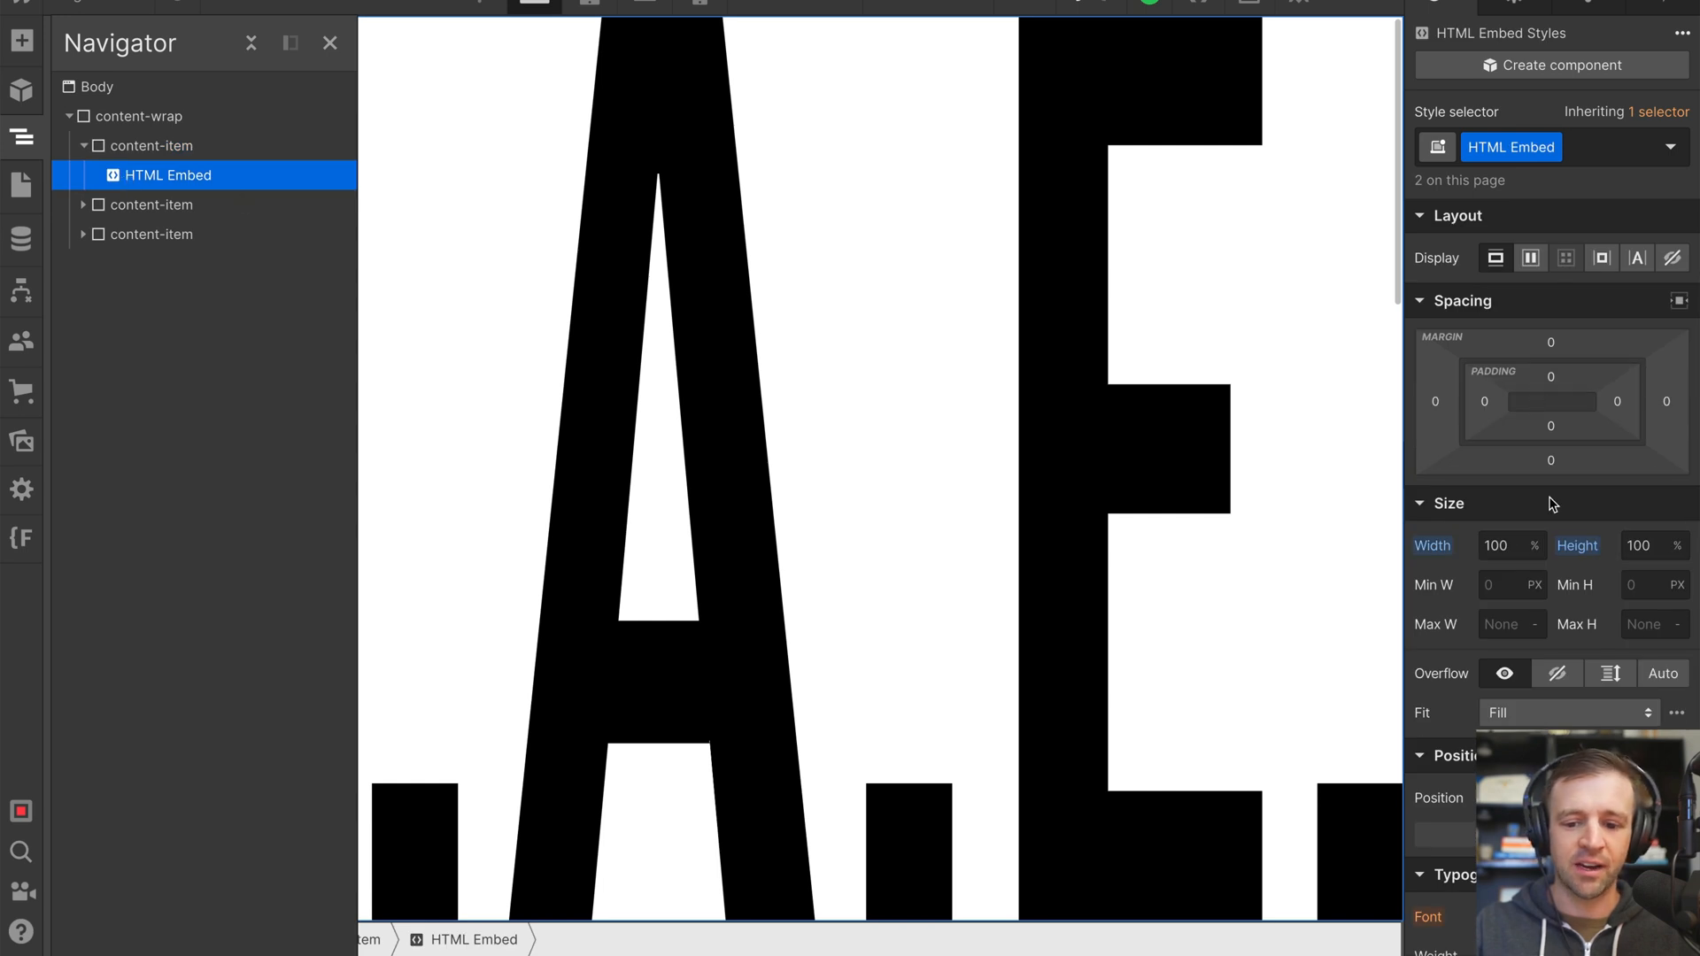
mouse_move(759, 351)
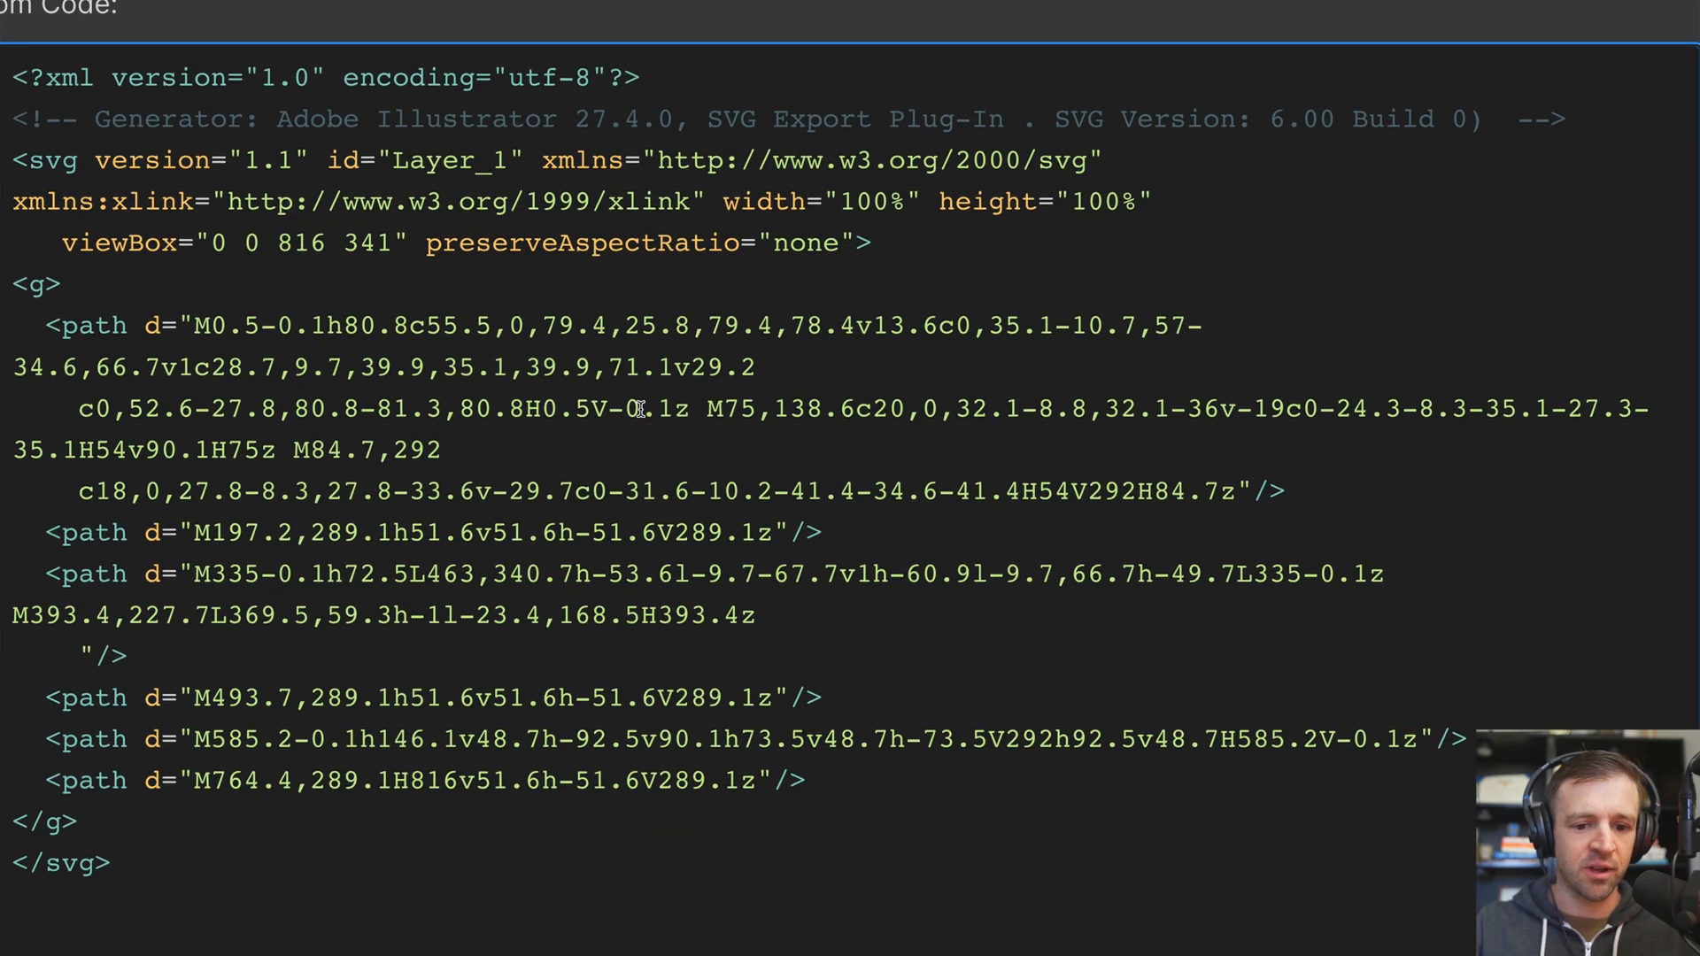
left_click_drag(726, 202, 1144, 202)
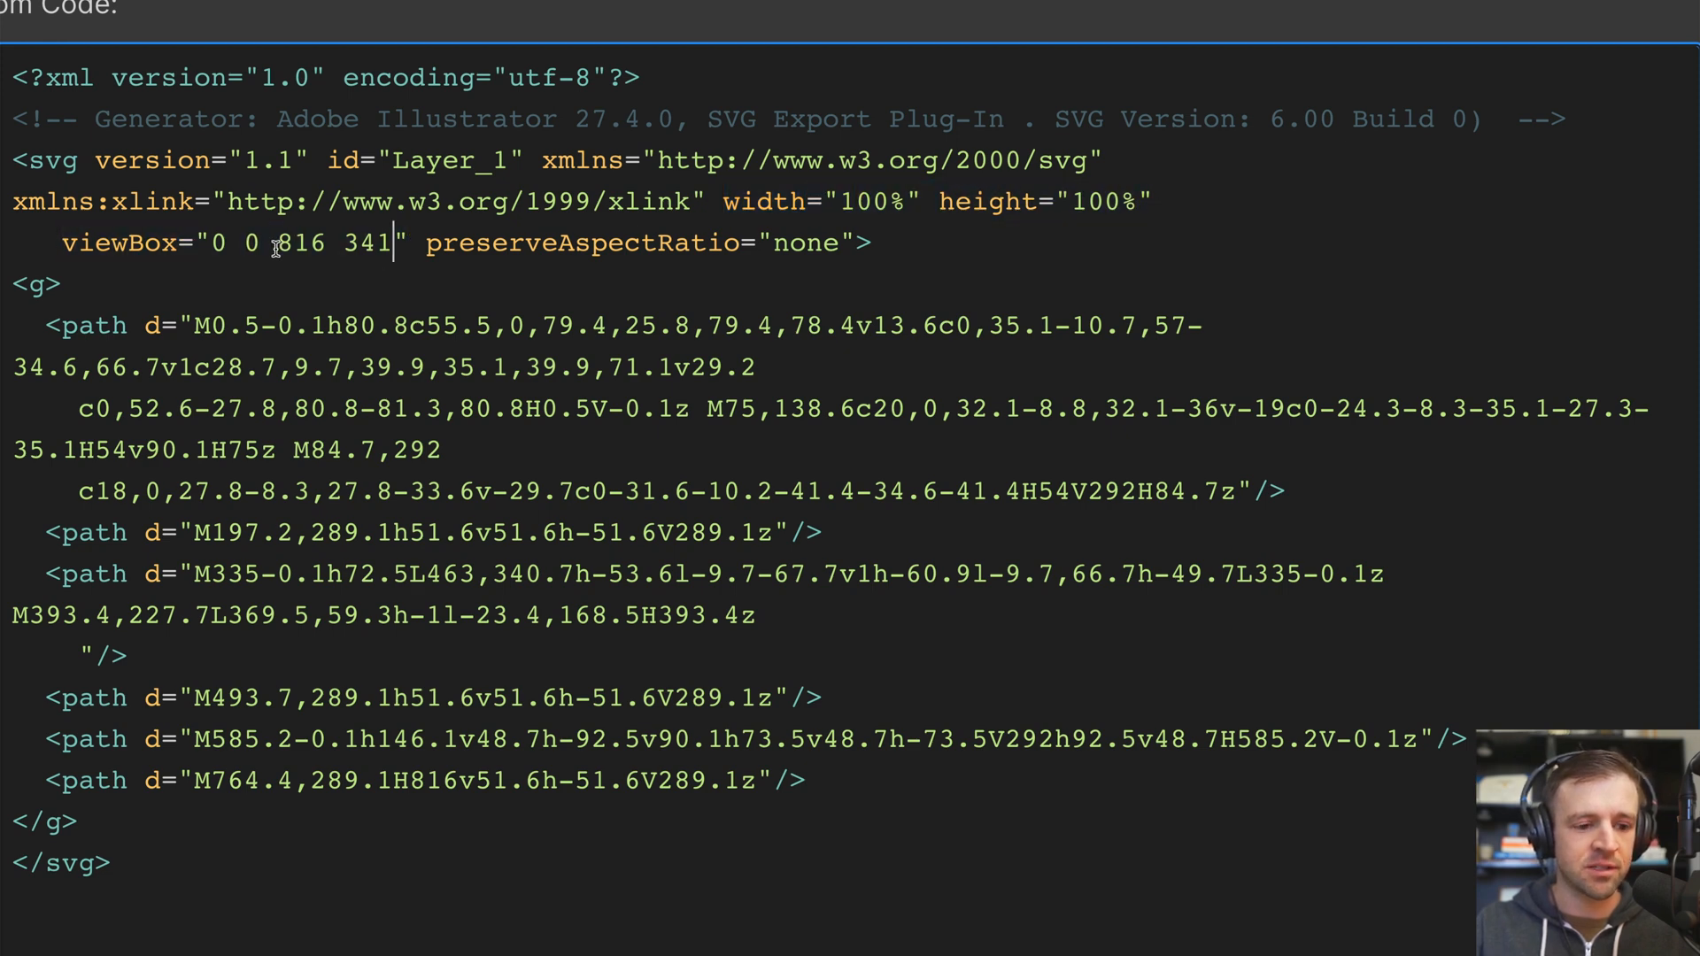
double_click(531, 243)
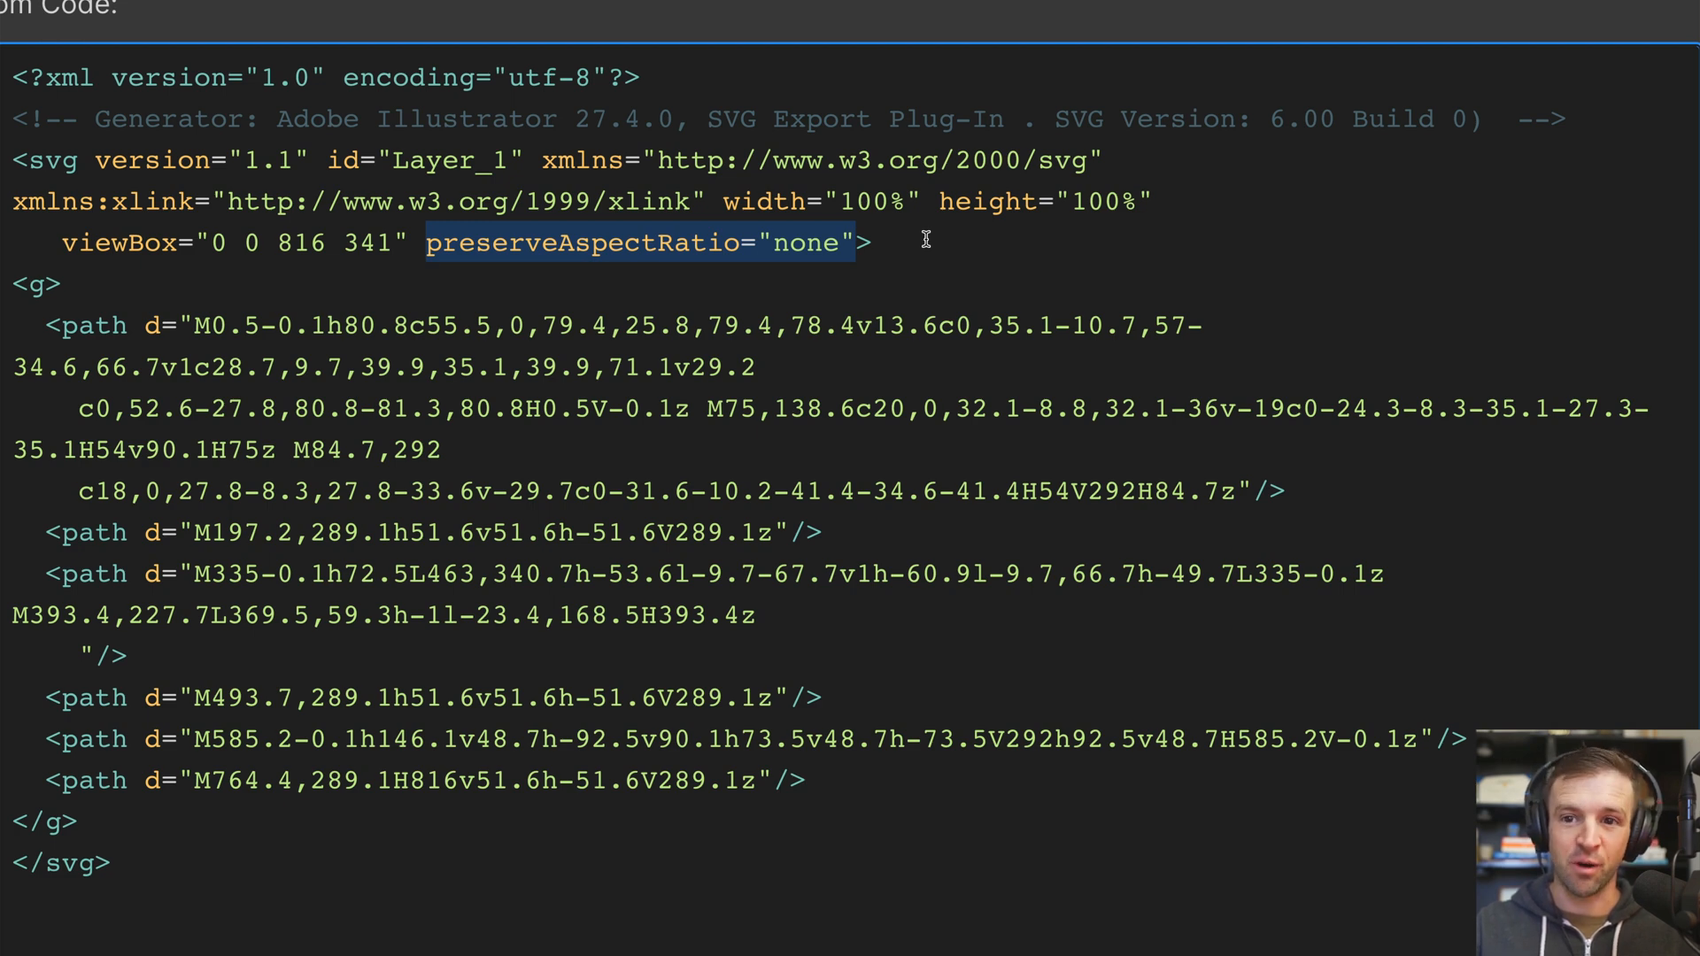
mouse_move(726, 330)
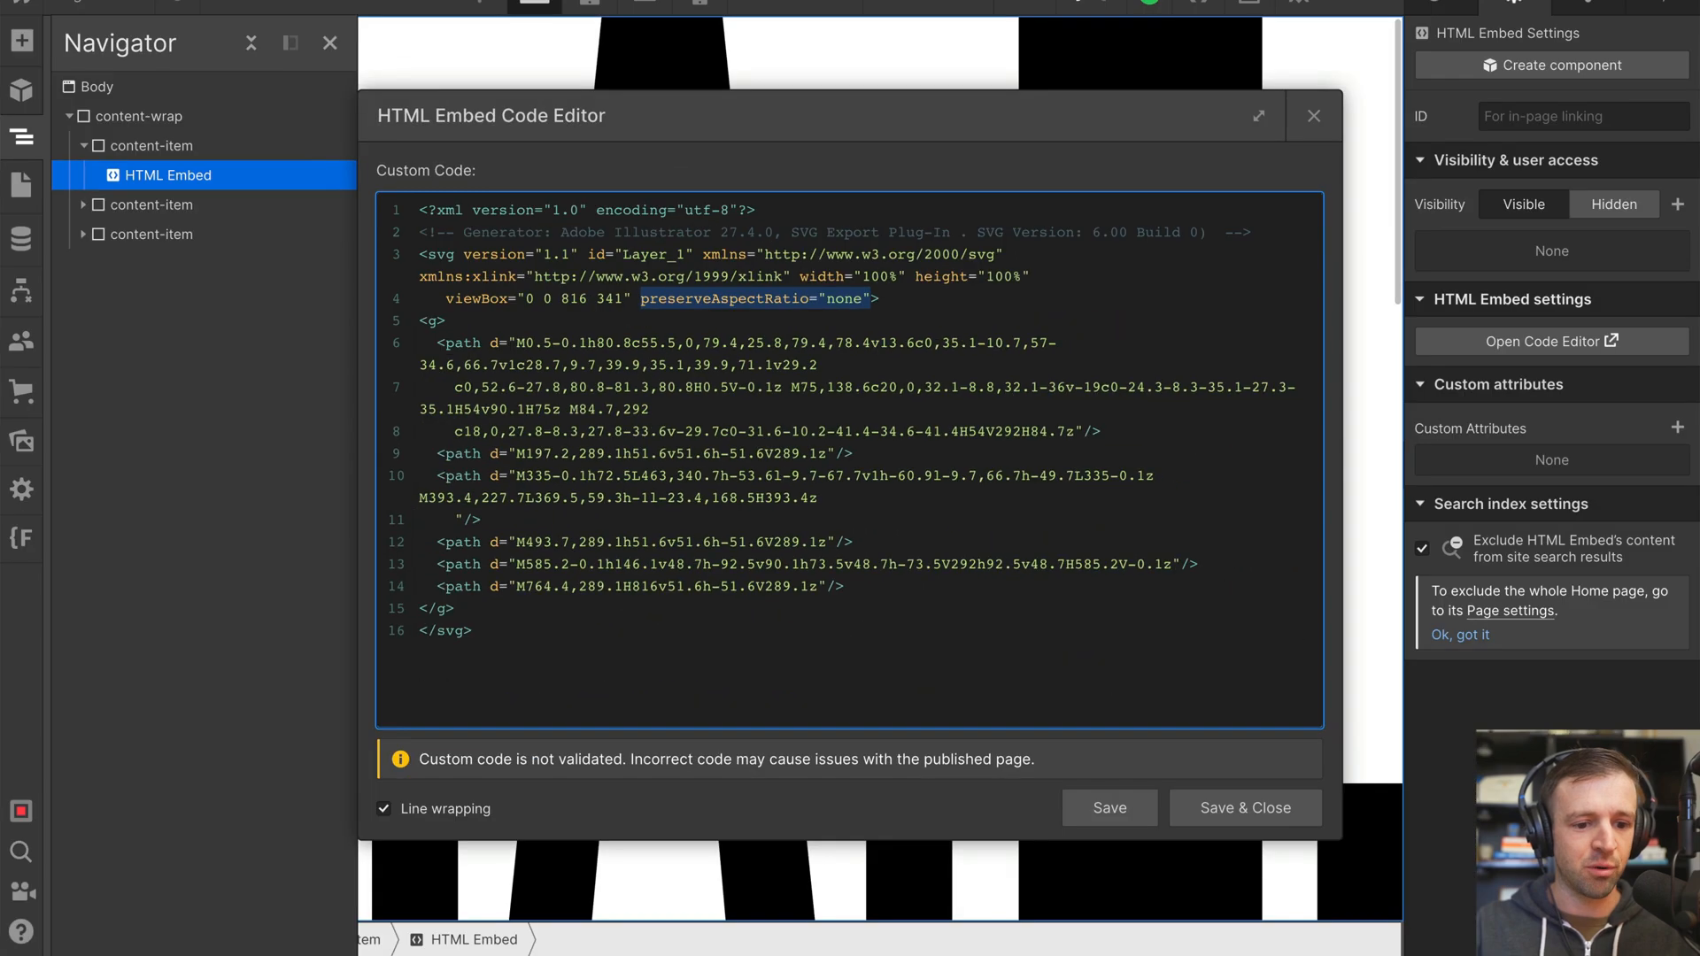
left_click(150, 205)
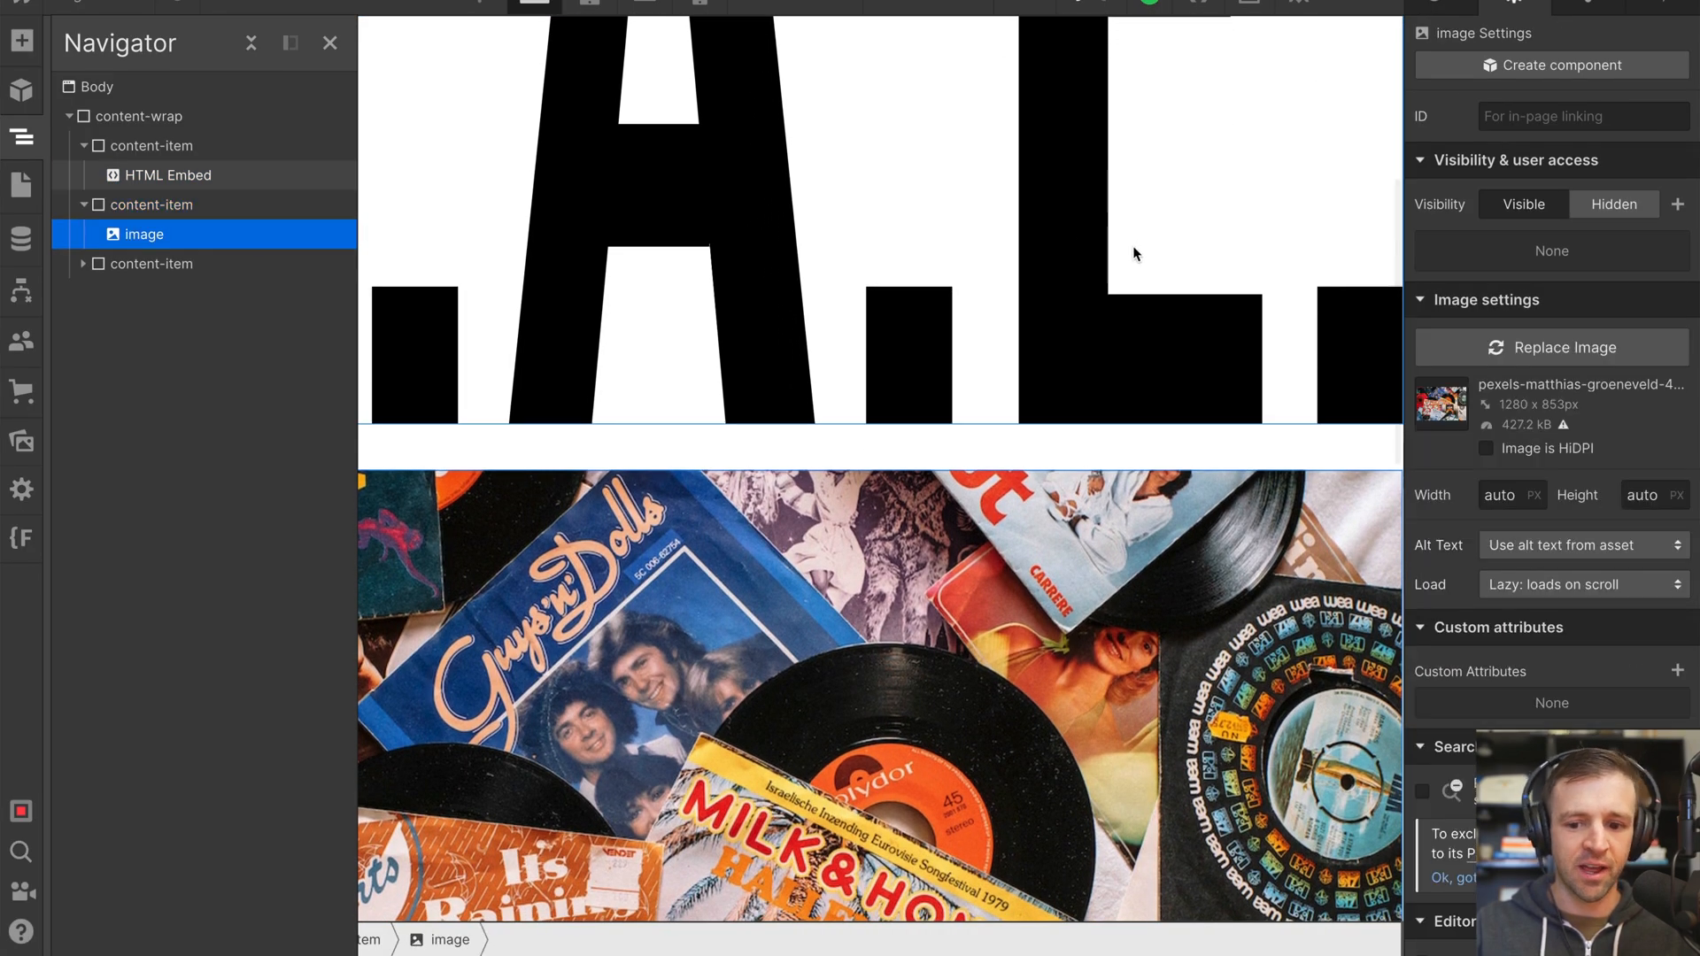
Check the image's full-size cover-fit styling and scroll the canvas to the third content item.
left_click(1513, 9)
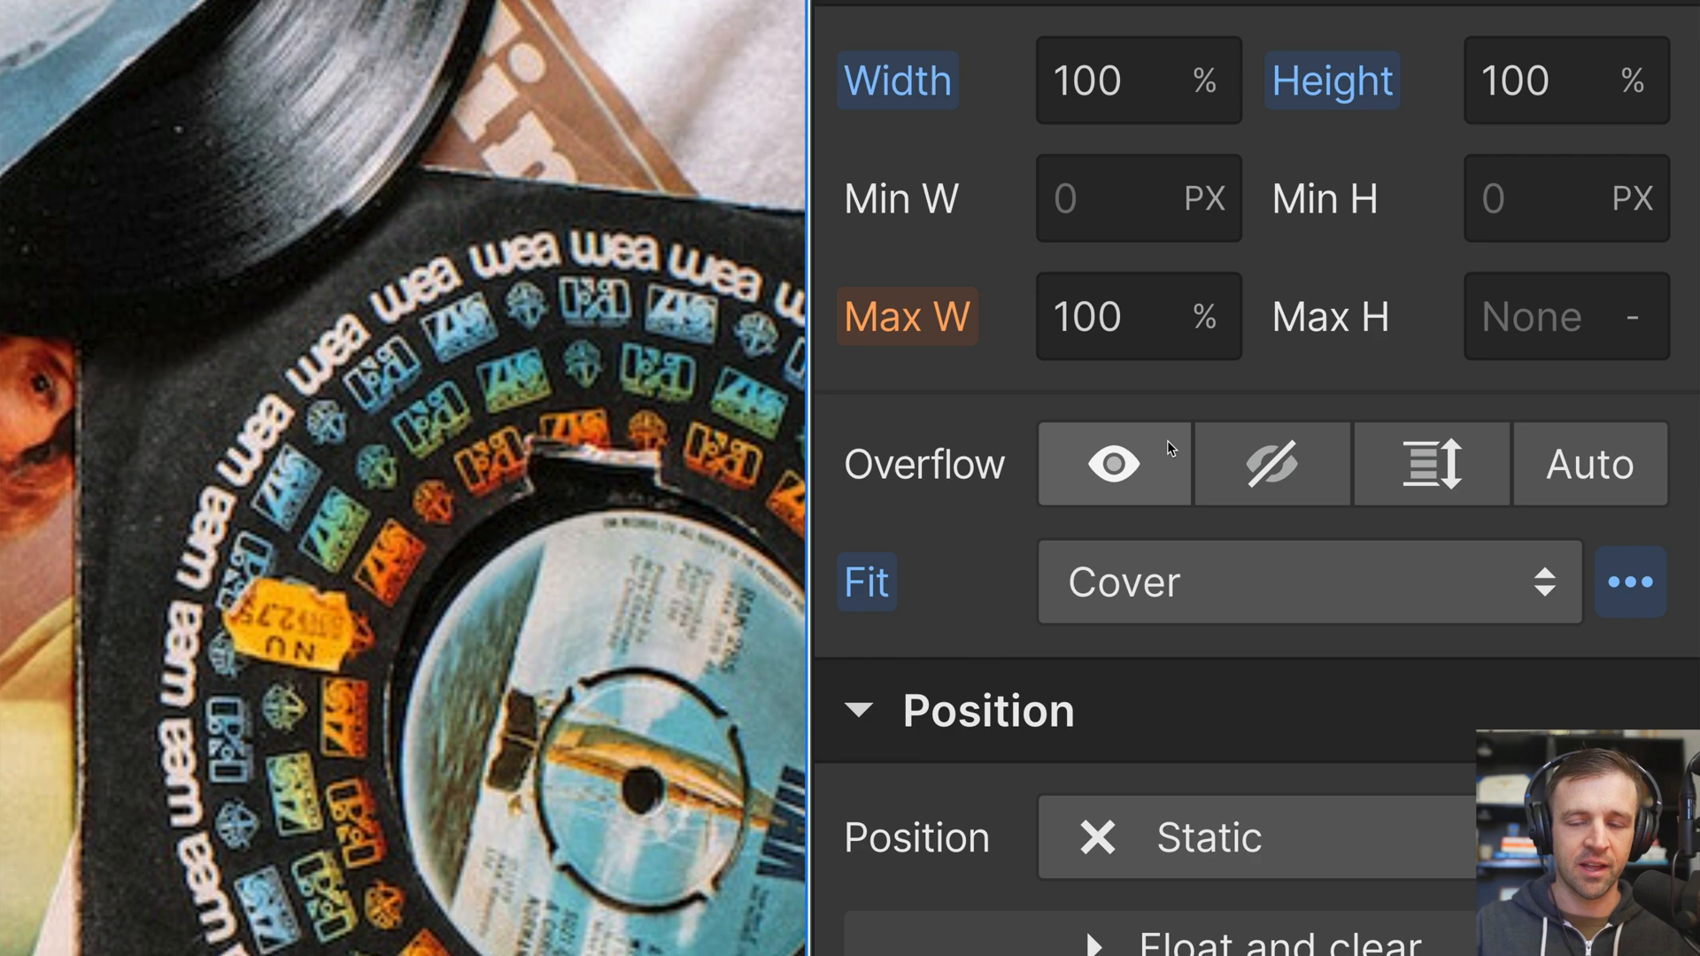
mouse_move(1114, 464)
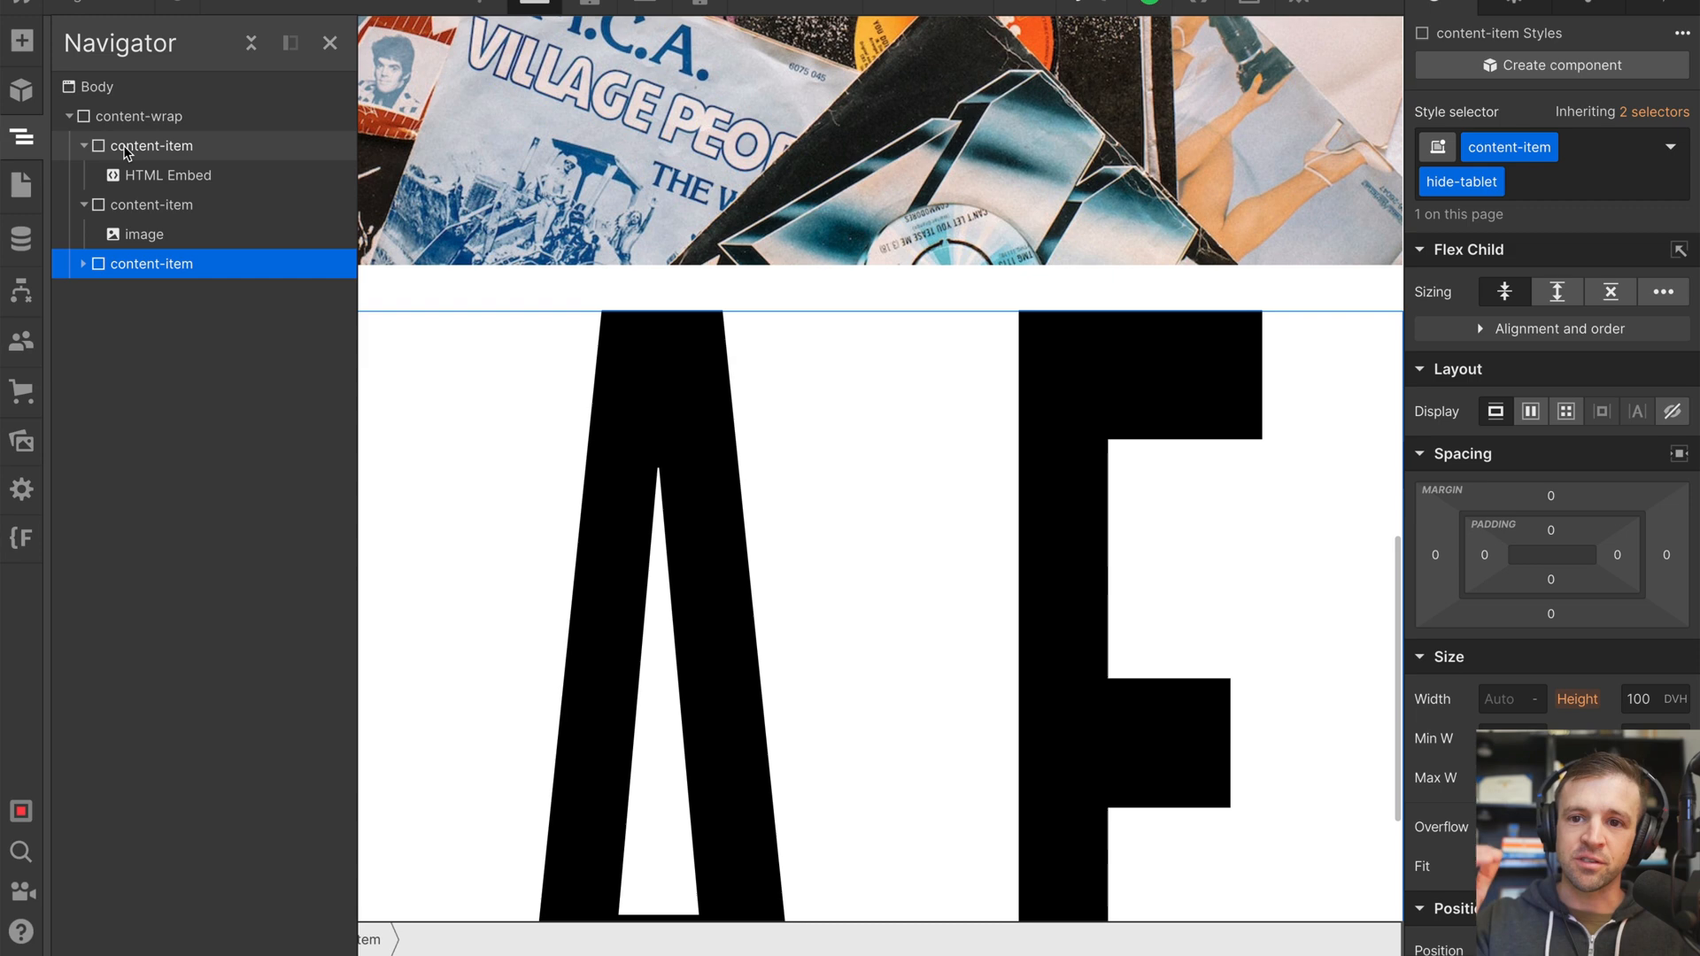
scroll("down", 3)
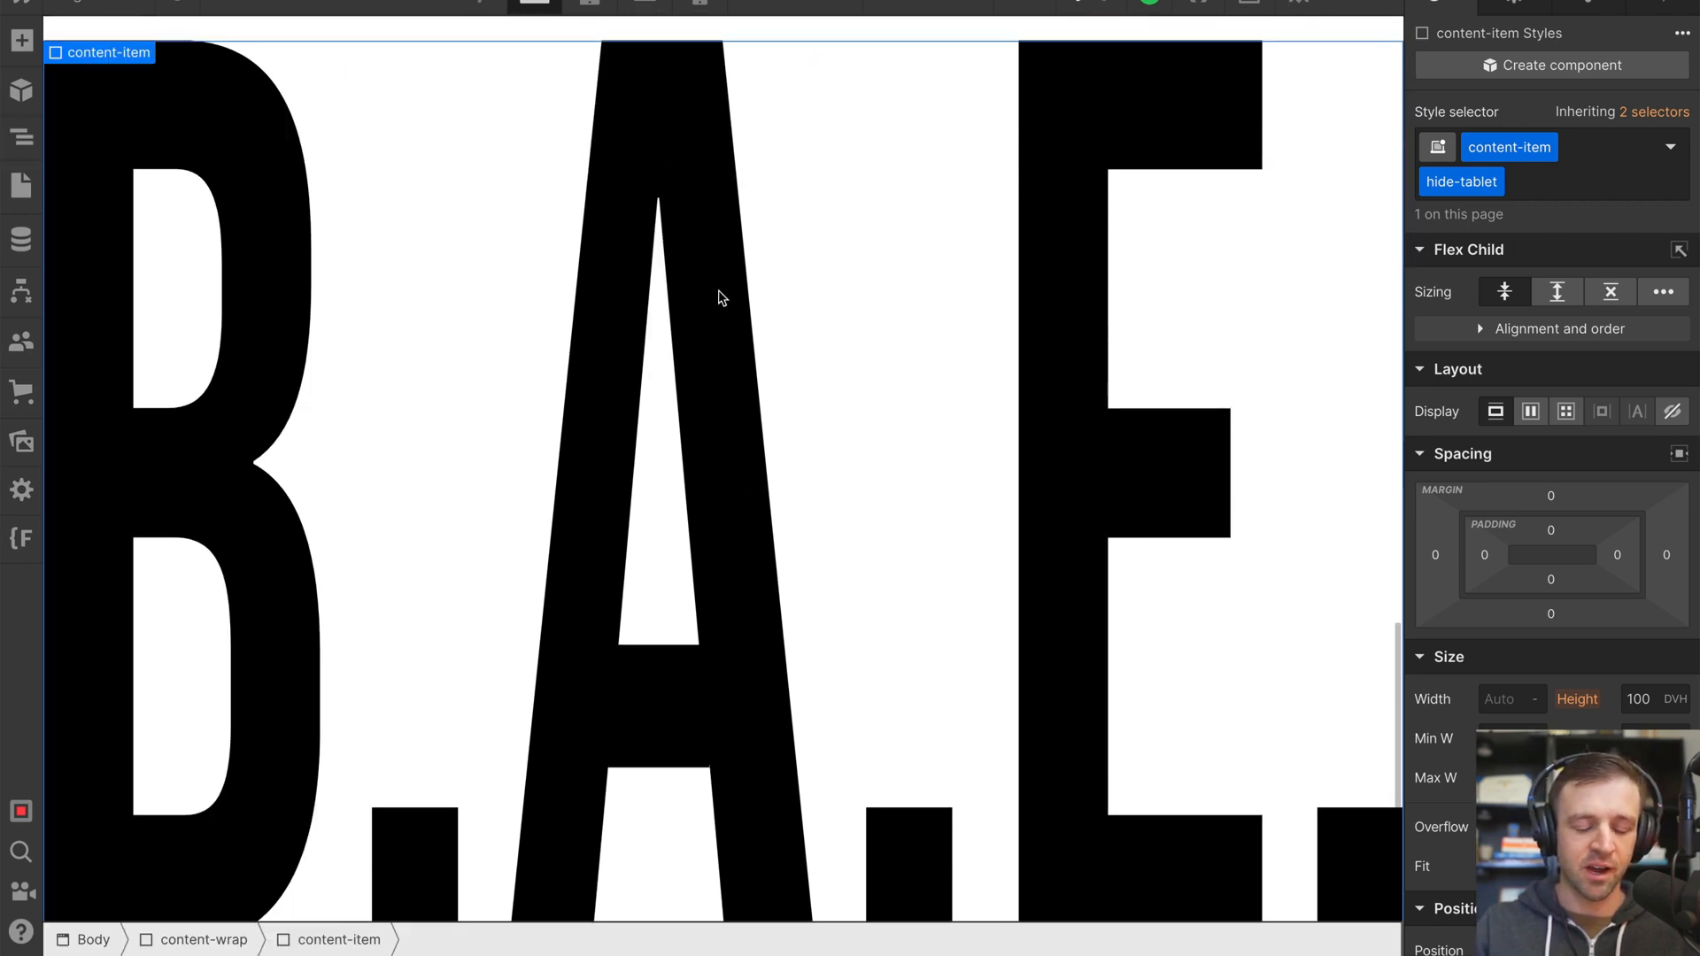
scroll("down", 3)
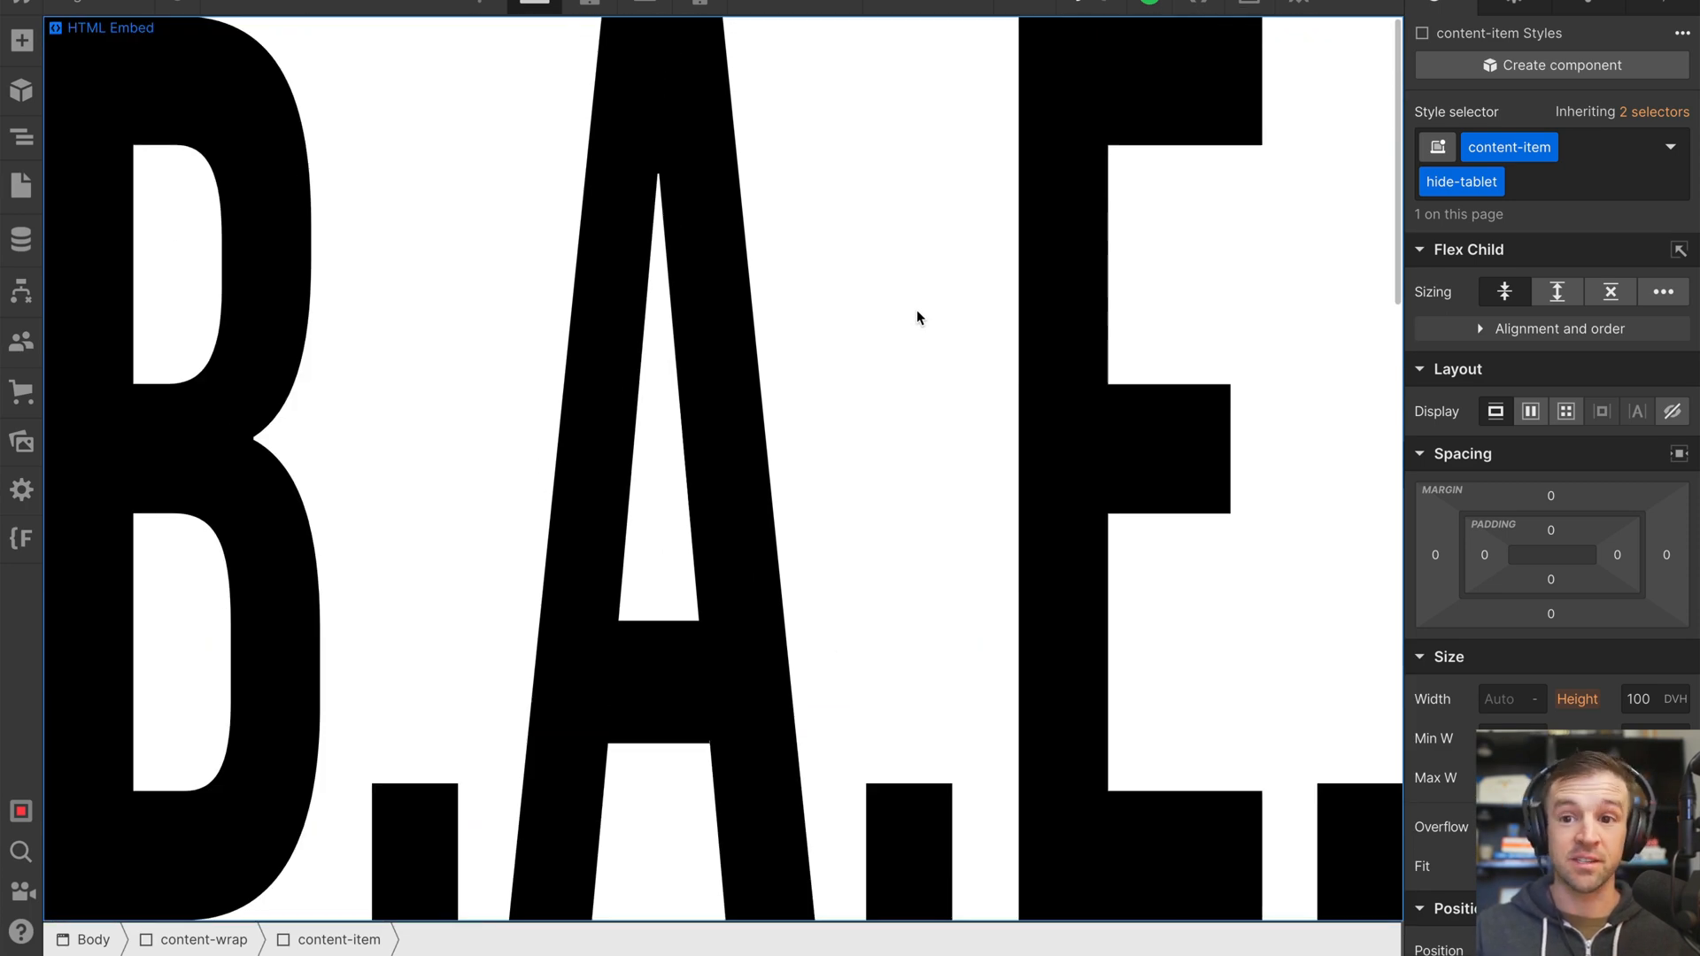
mouse_move(948, 343)
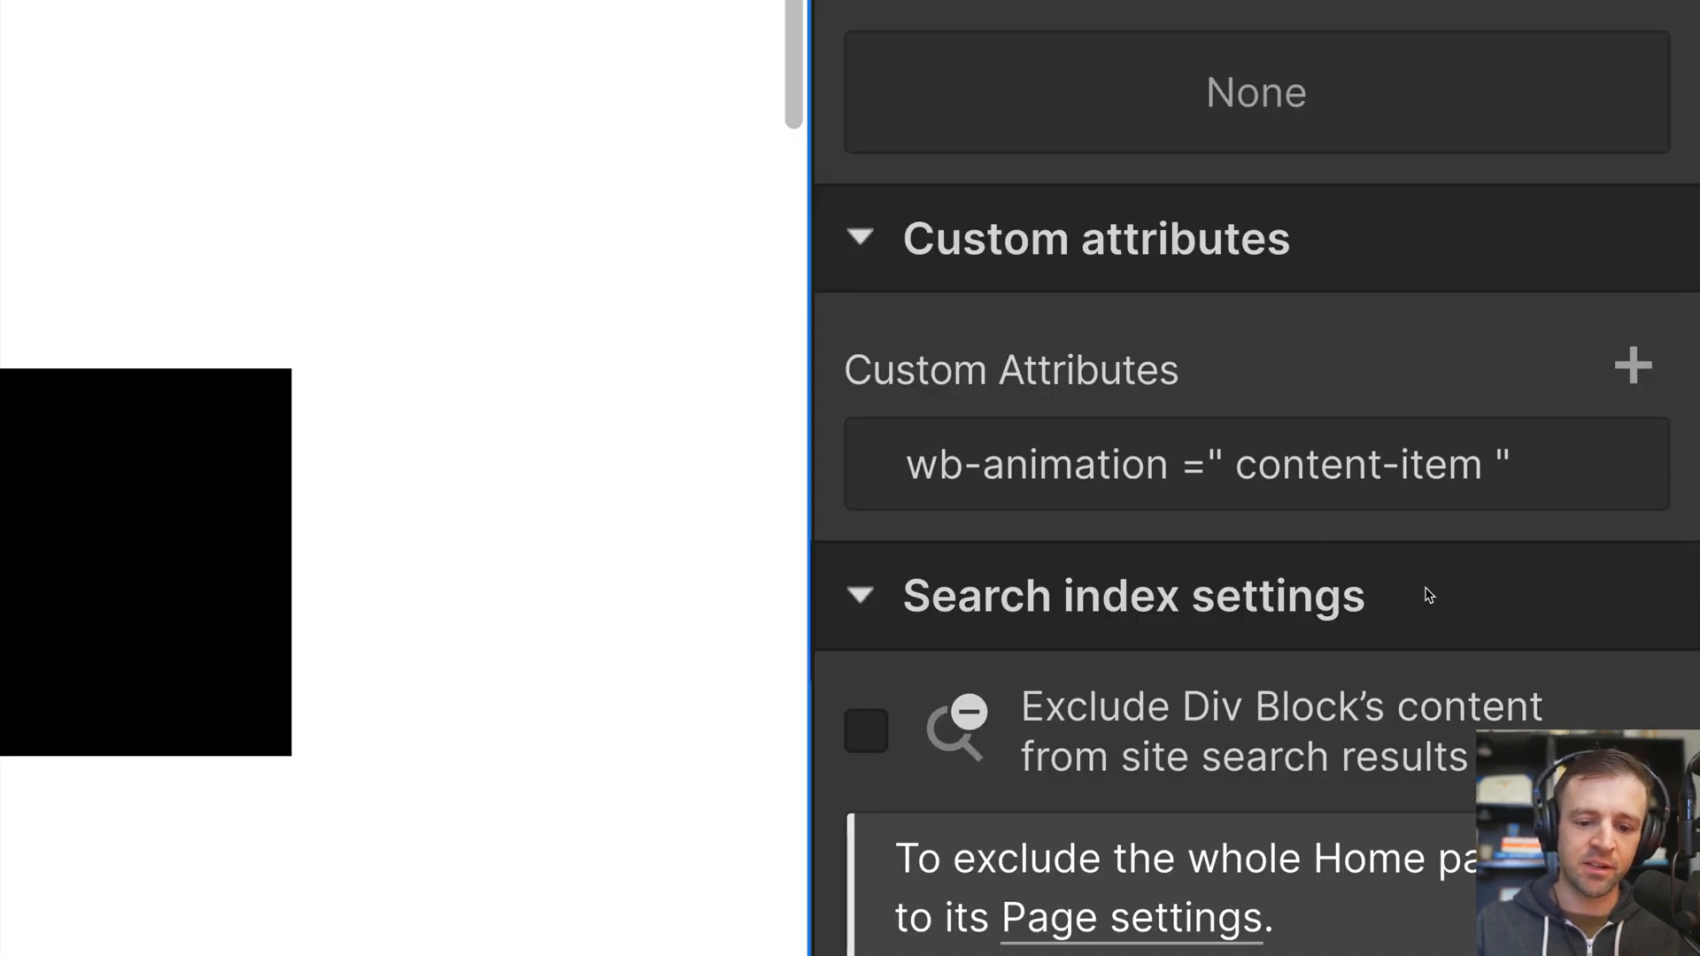
mouse_move(1426, 536)
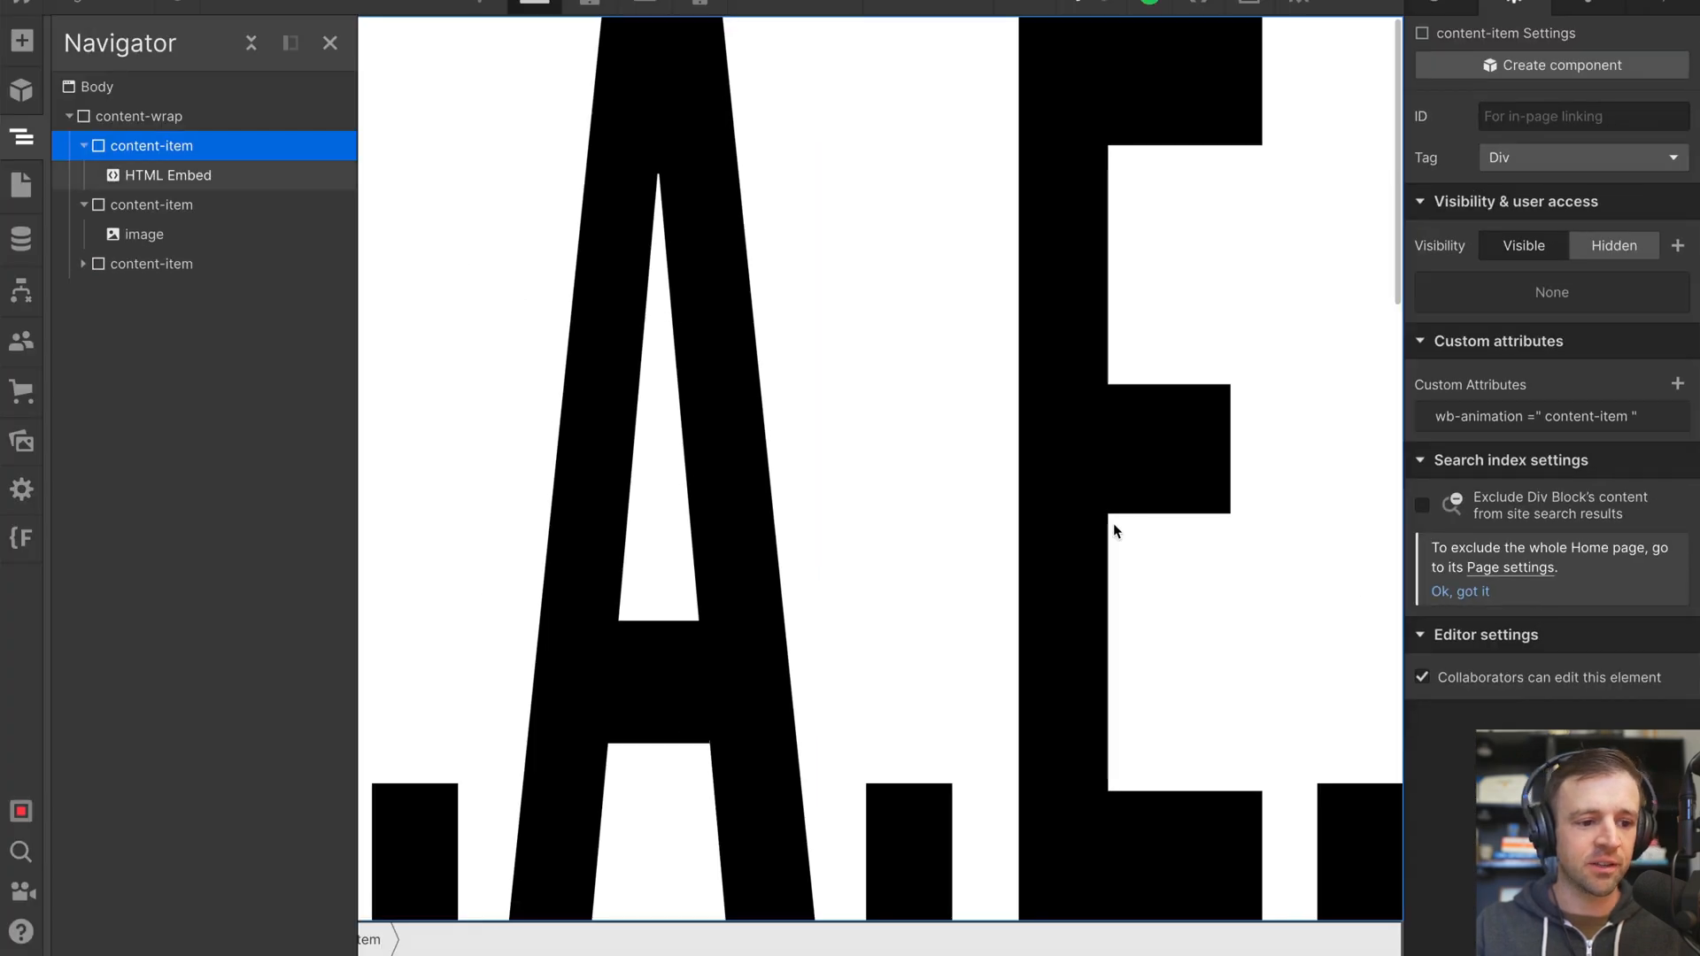
Review the Home page head code: Lenis, GSAP, ScrollTrigger and index.js scripts.
left_click(20, 184)
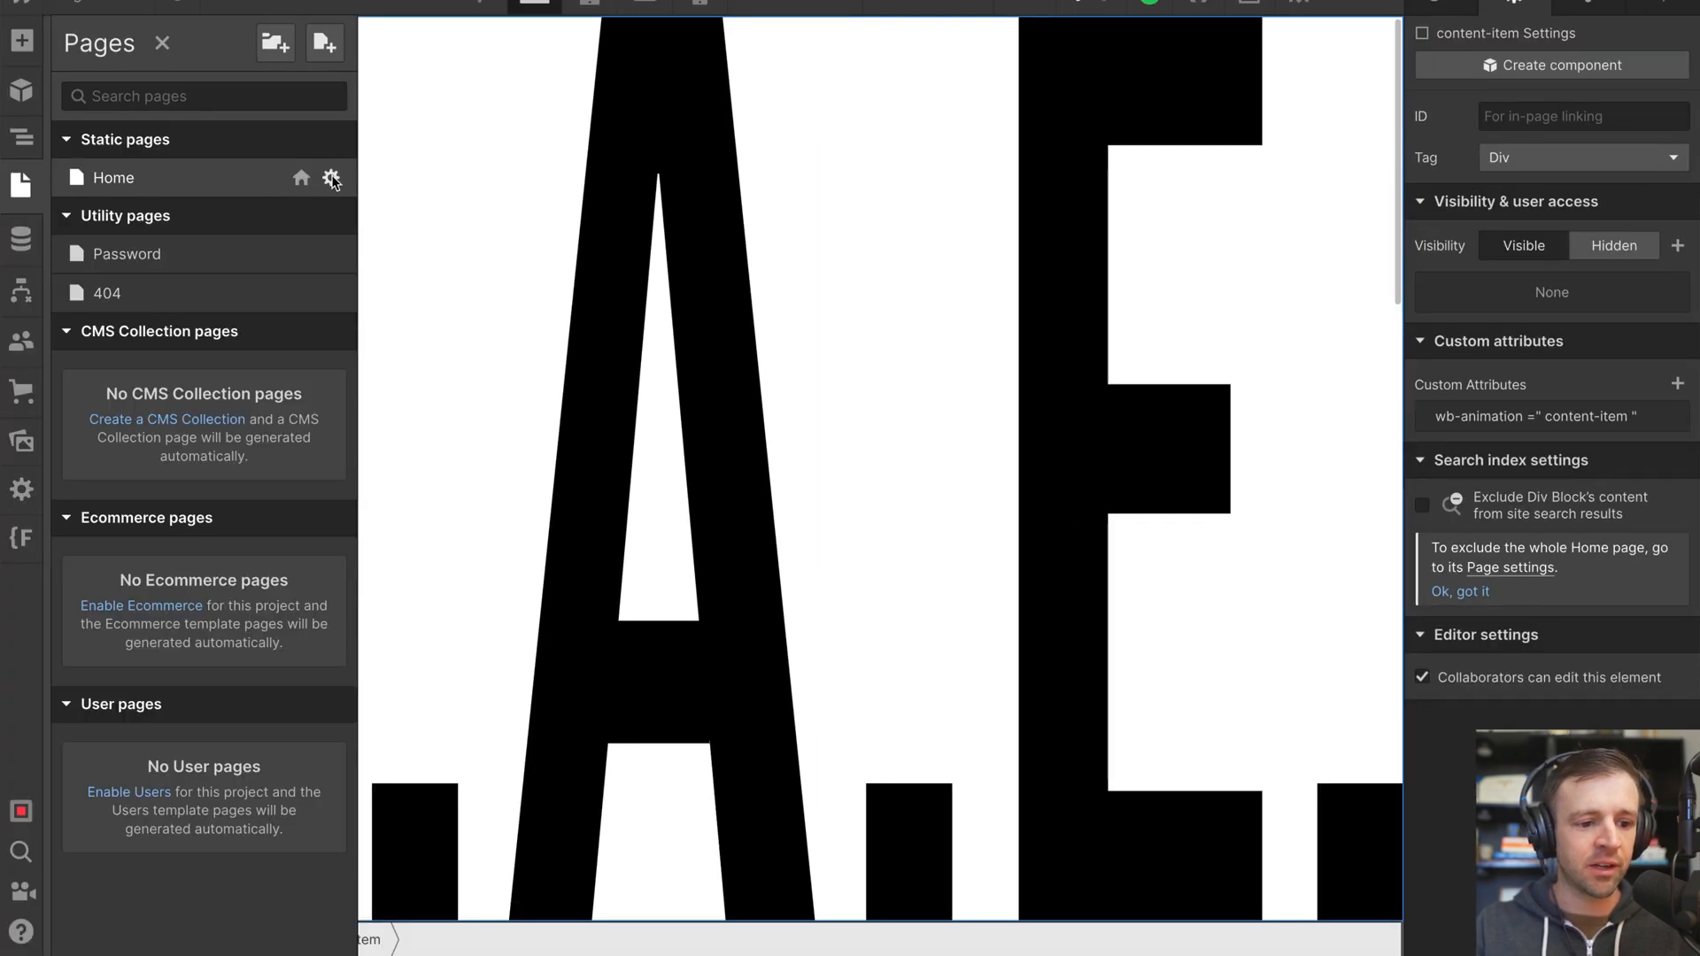
left_click(333, 178)
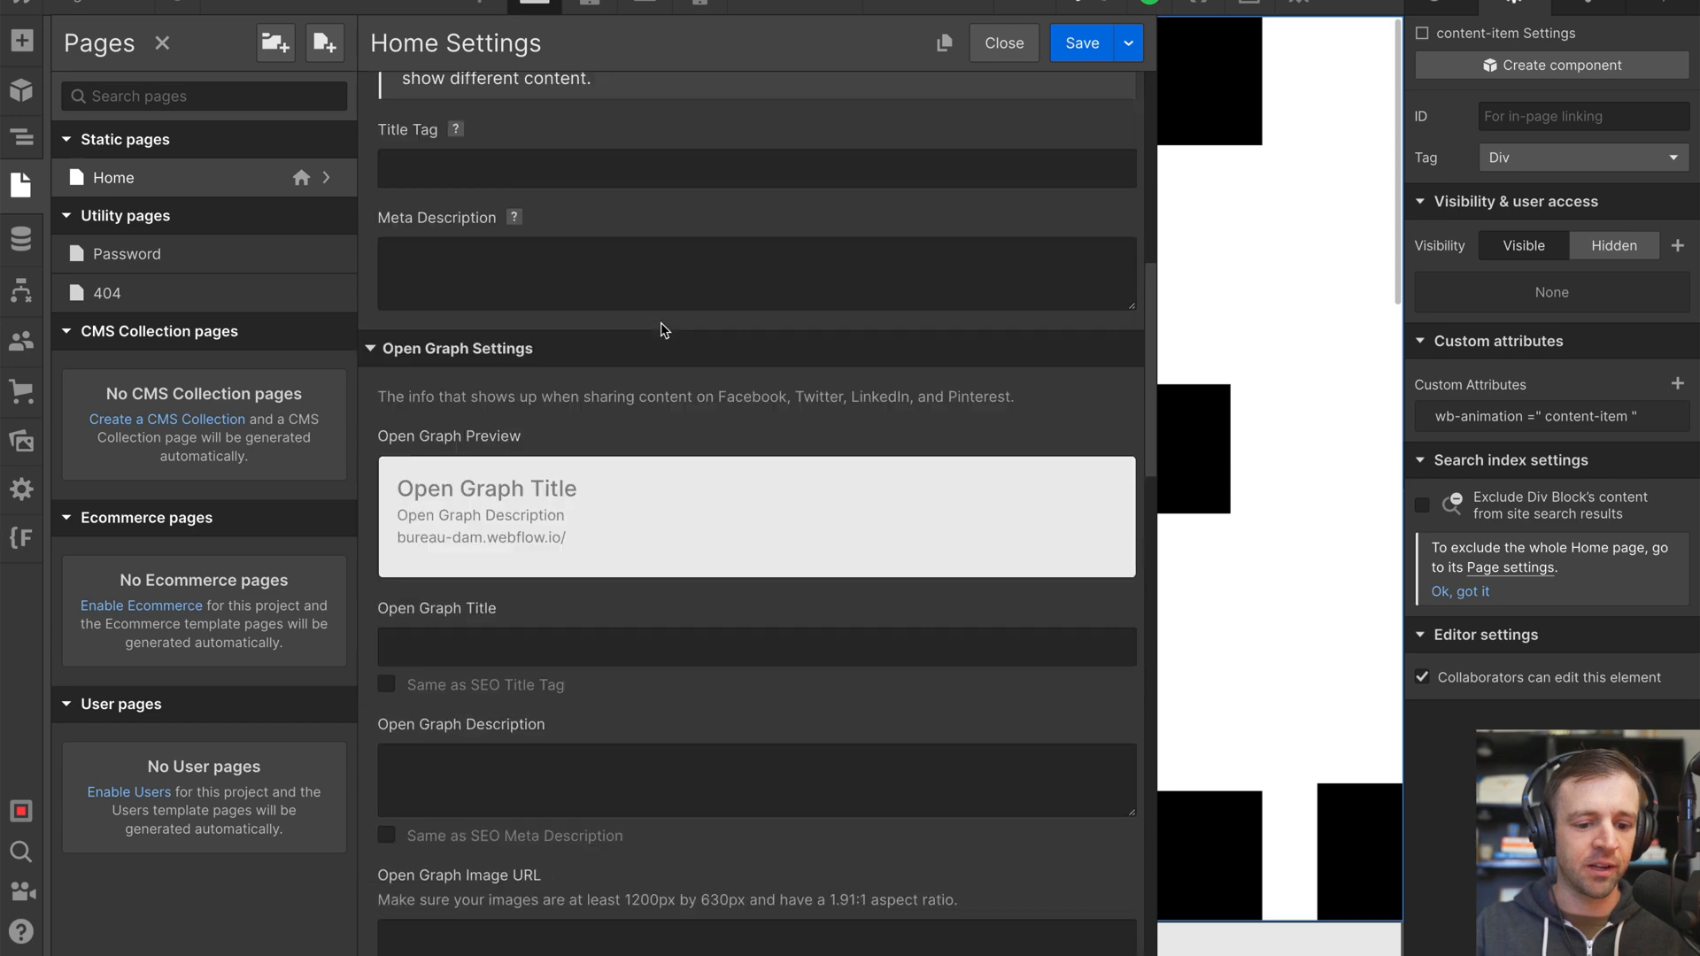
scroll("down", 3)
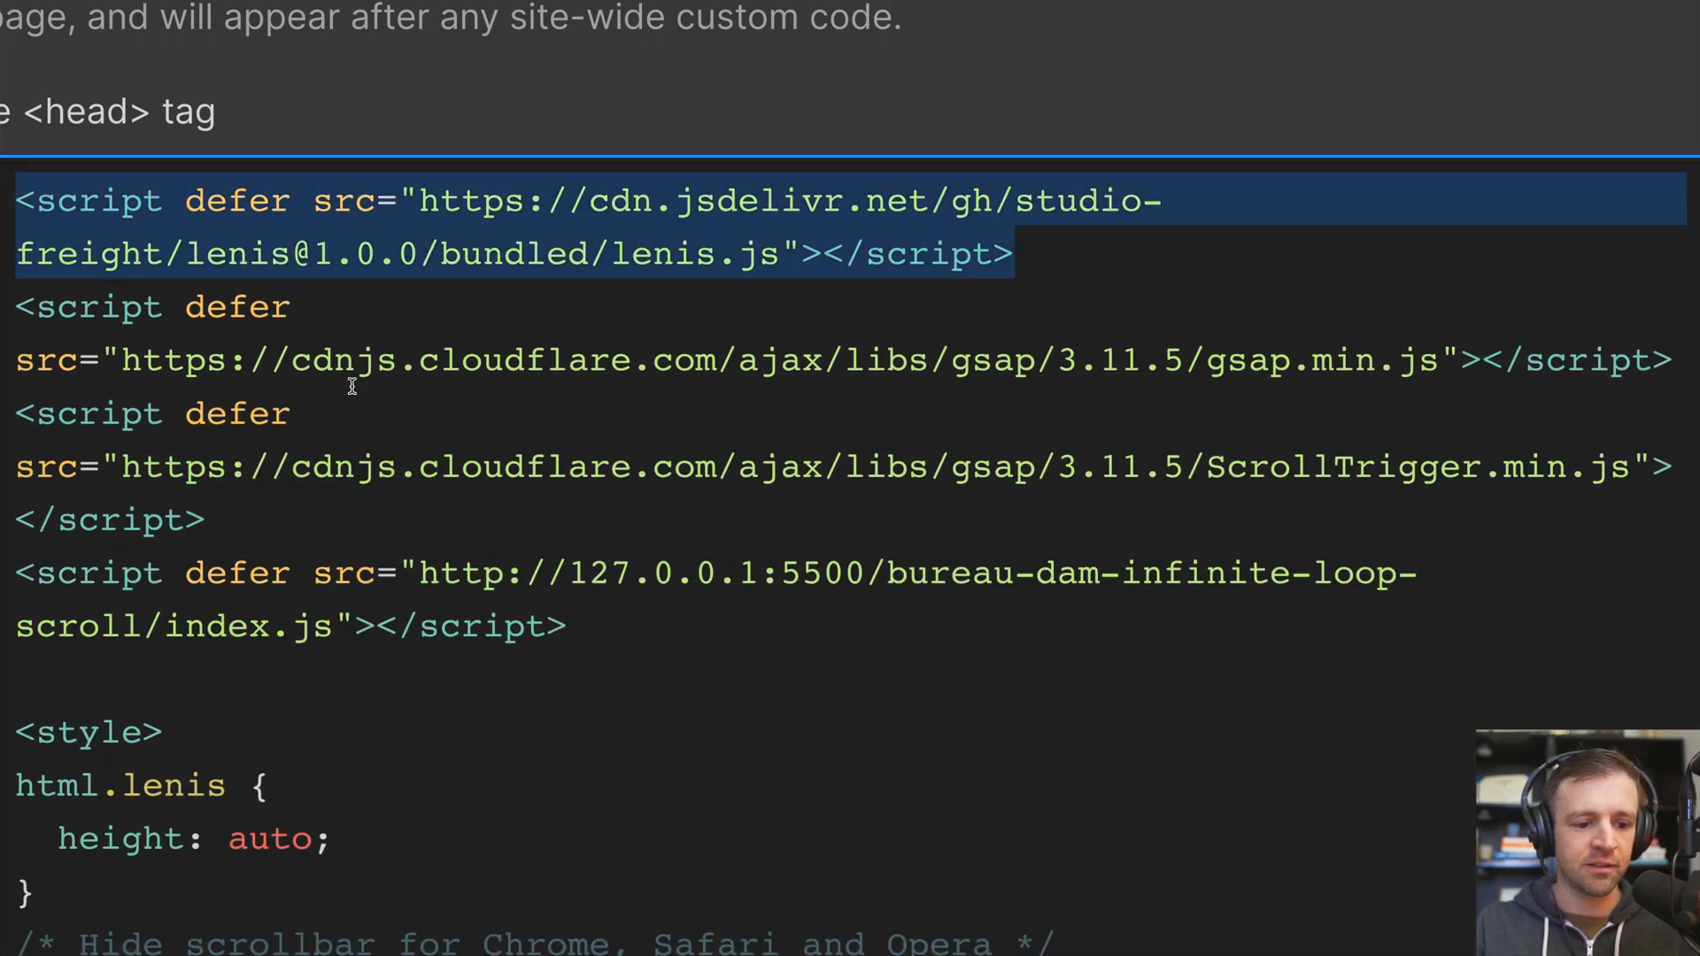
double_click(236, 201)
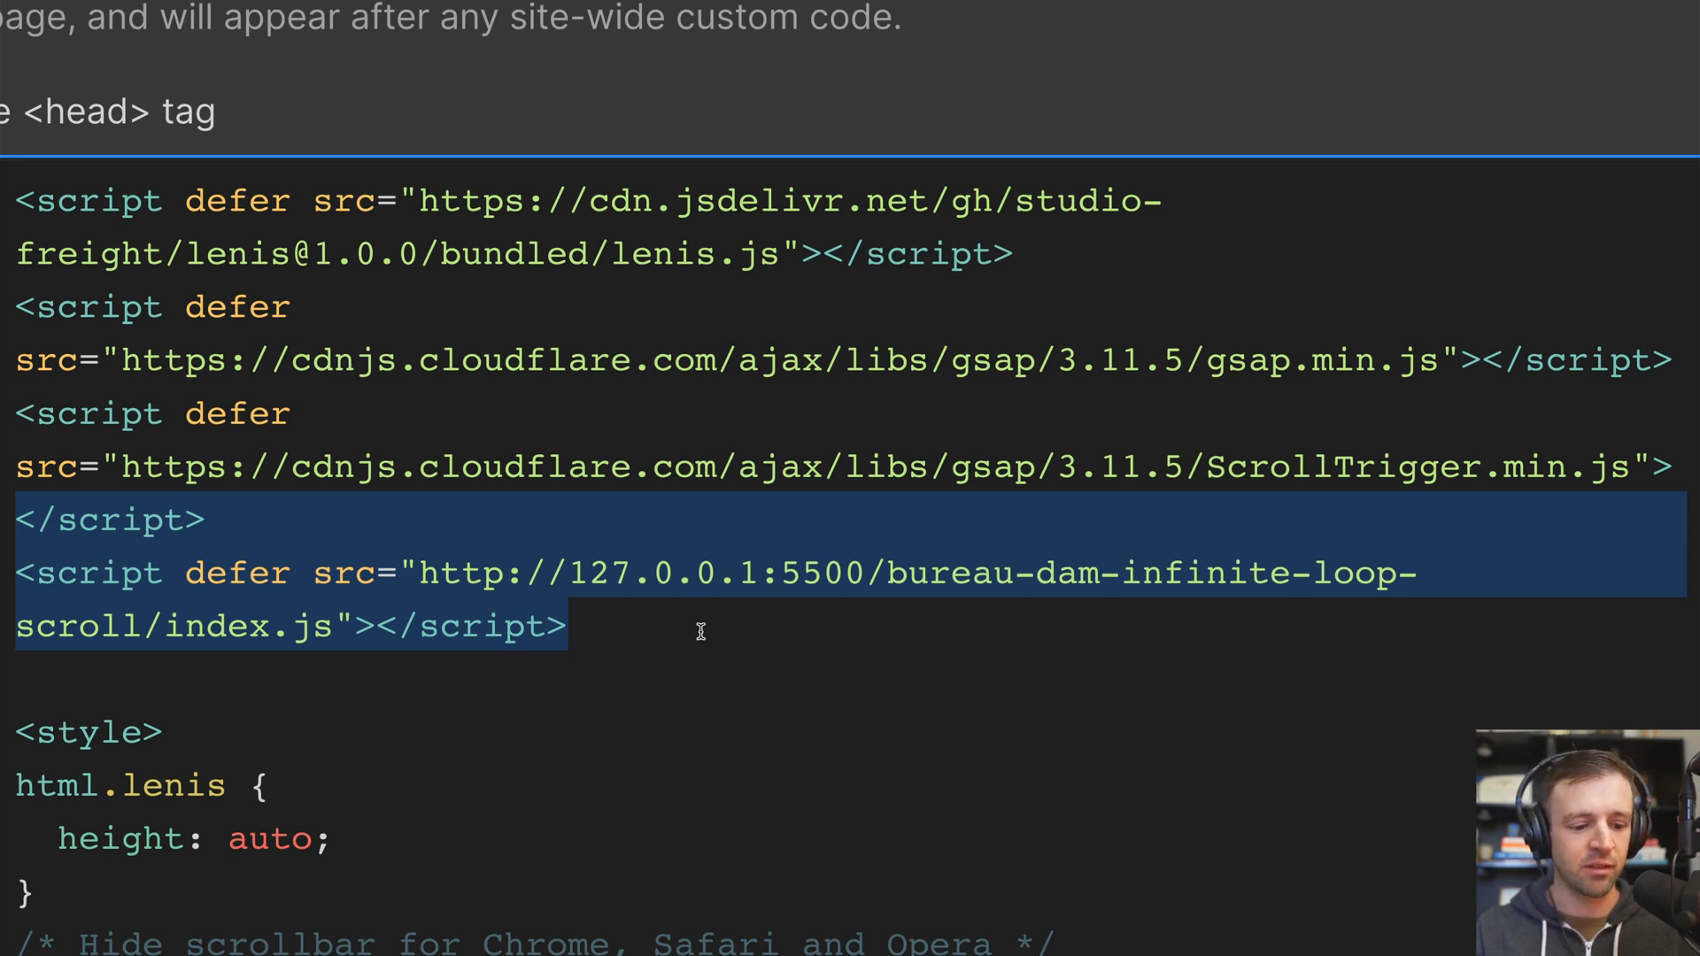
scroll("down", 3)
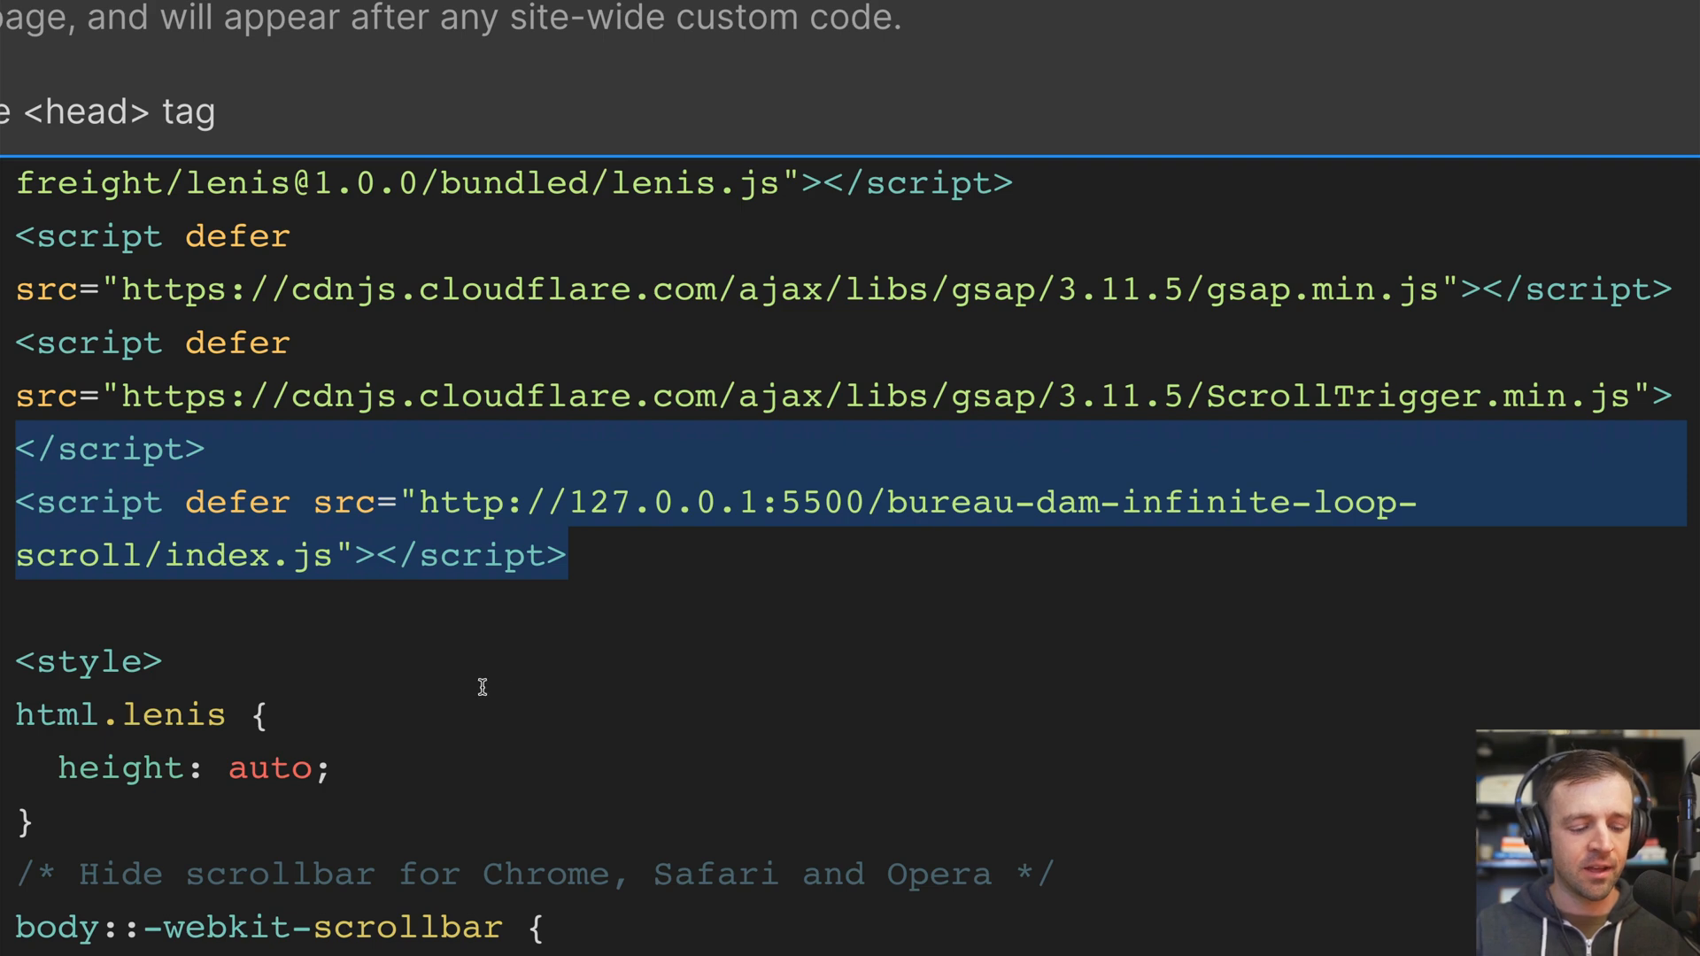
scroll("down", 3)
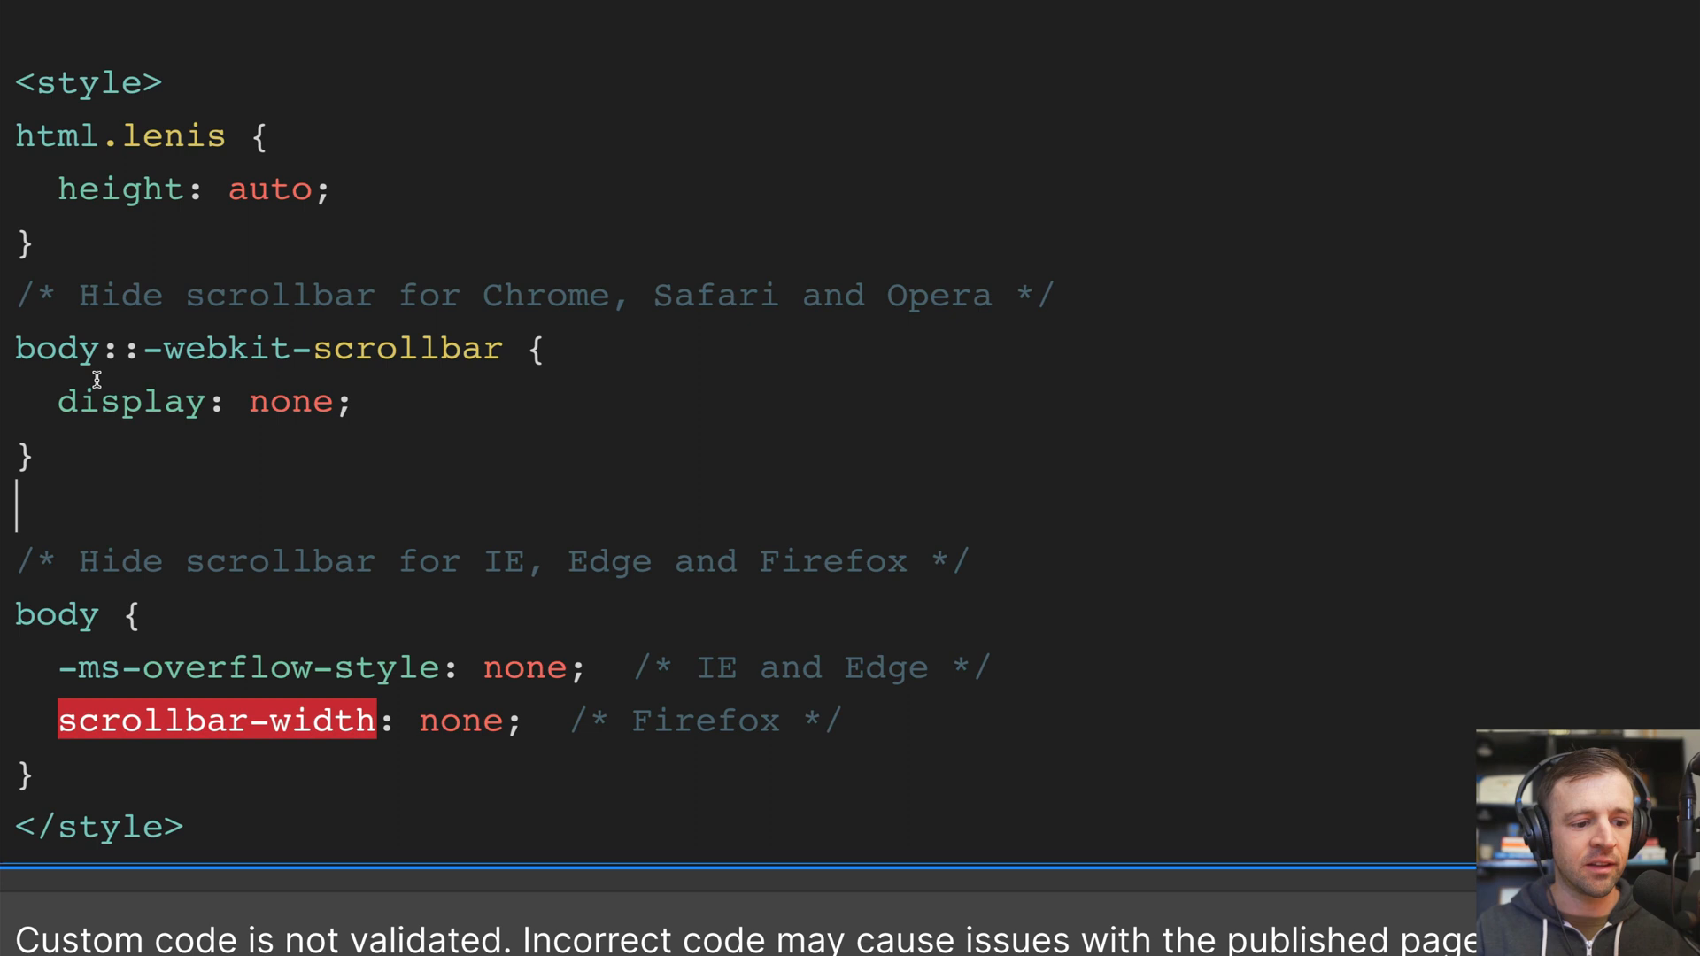
left_click_drag(14, 294, 185, 826)
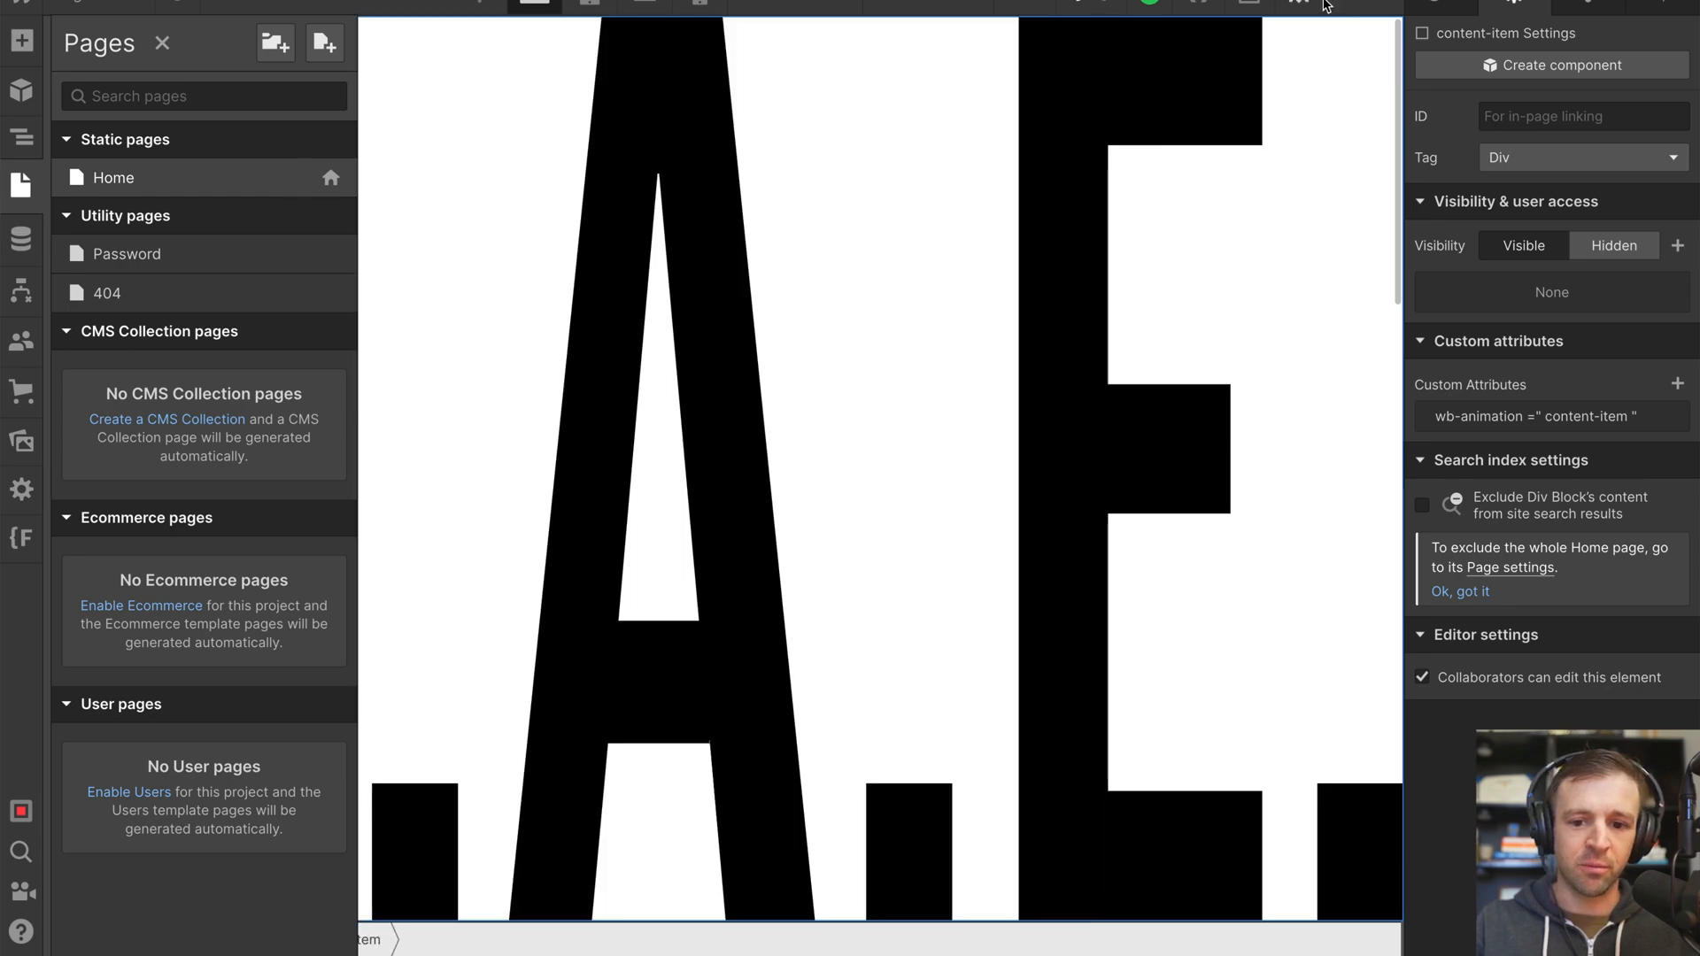
Add gsap.registerPlugin(ScrollTrigger) to init and a Lenis requestAnimationFrame loop to runLenis.
left_click(1298, 3)
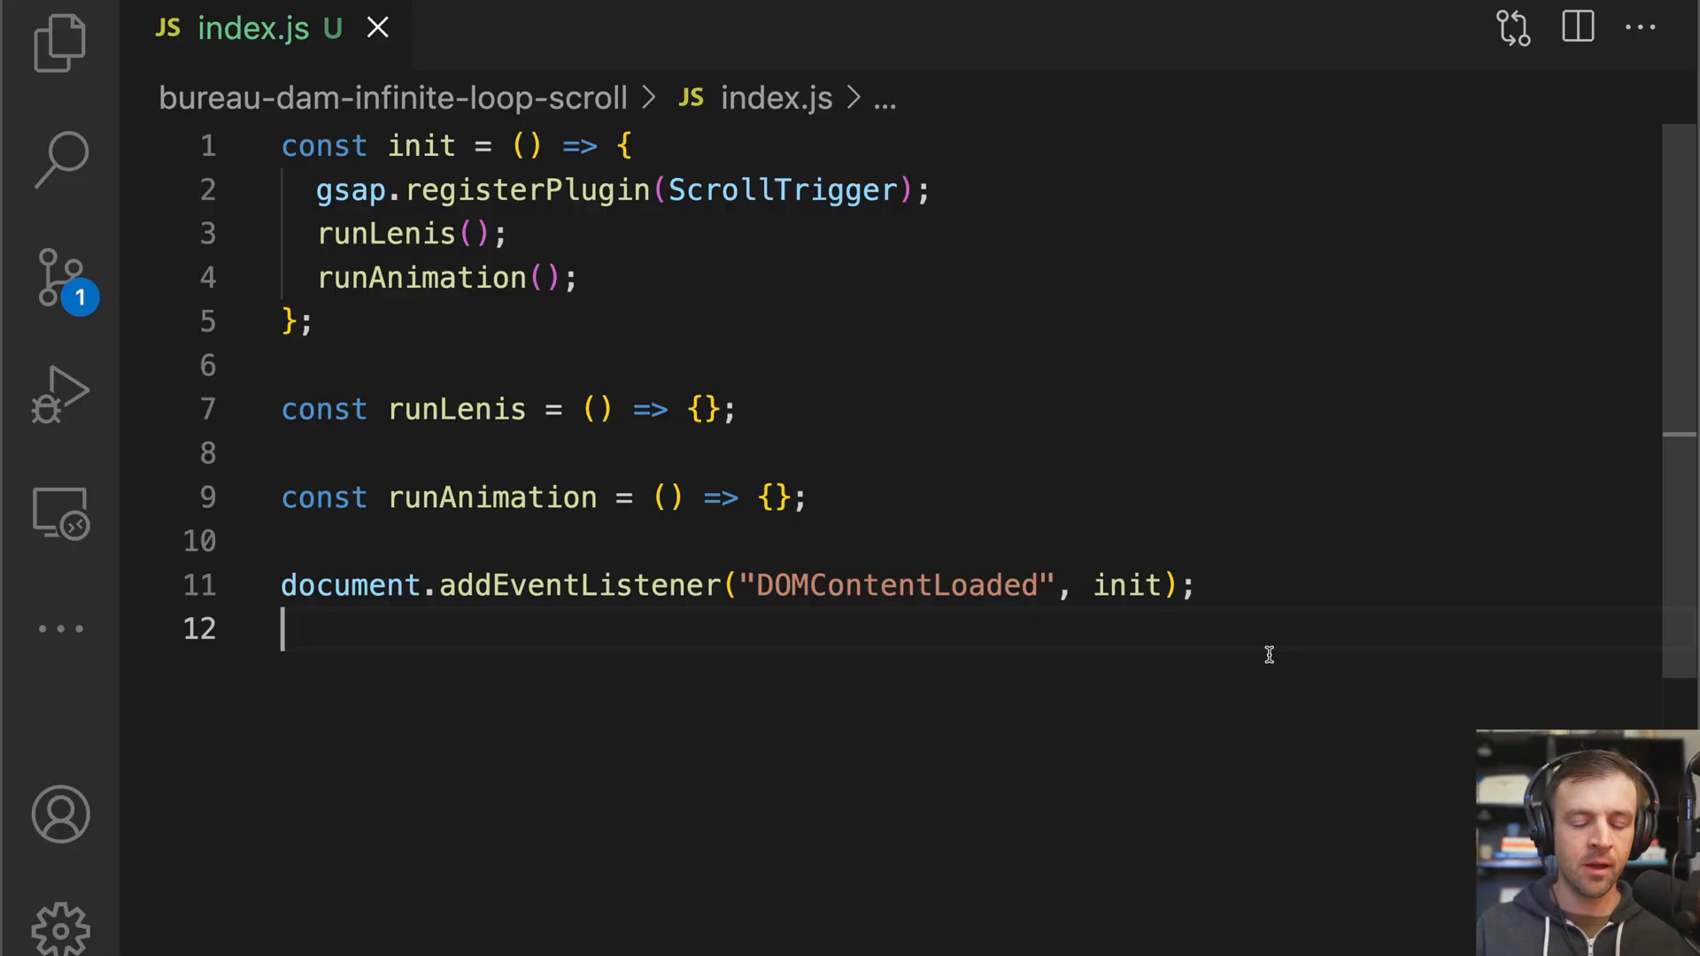
mouse_move(1247, 602)
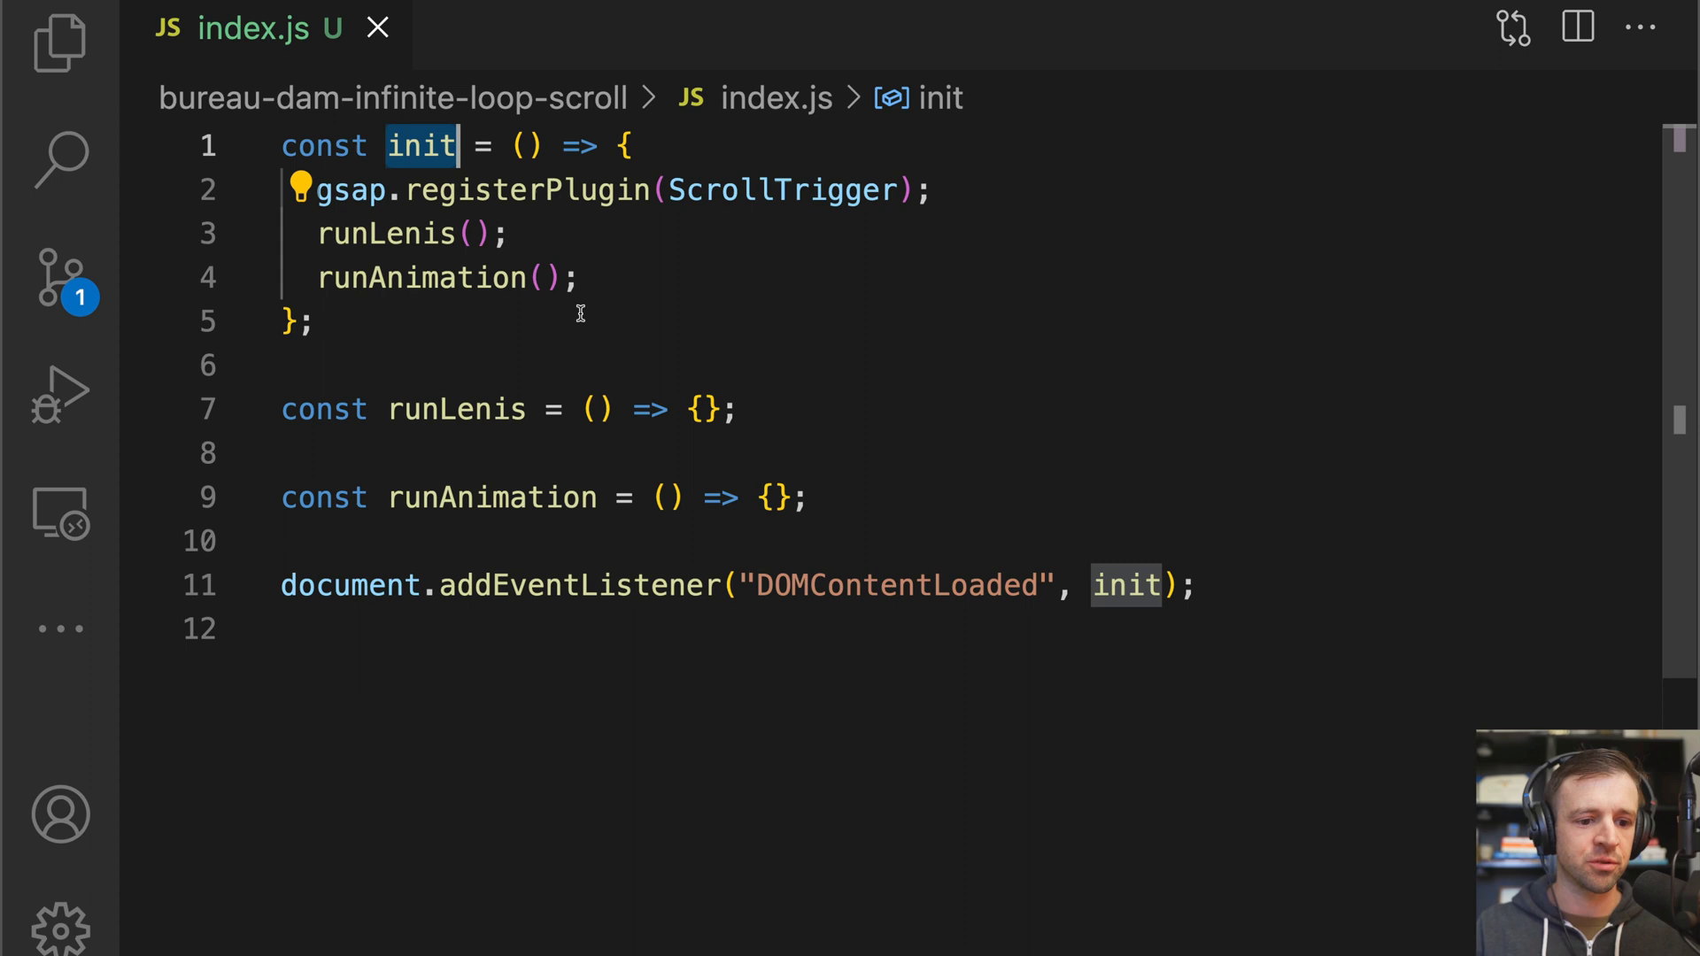
mouse_move(409, 203)
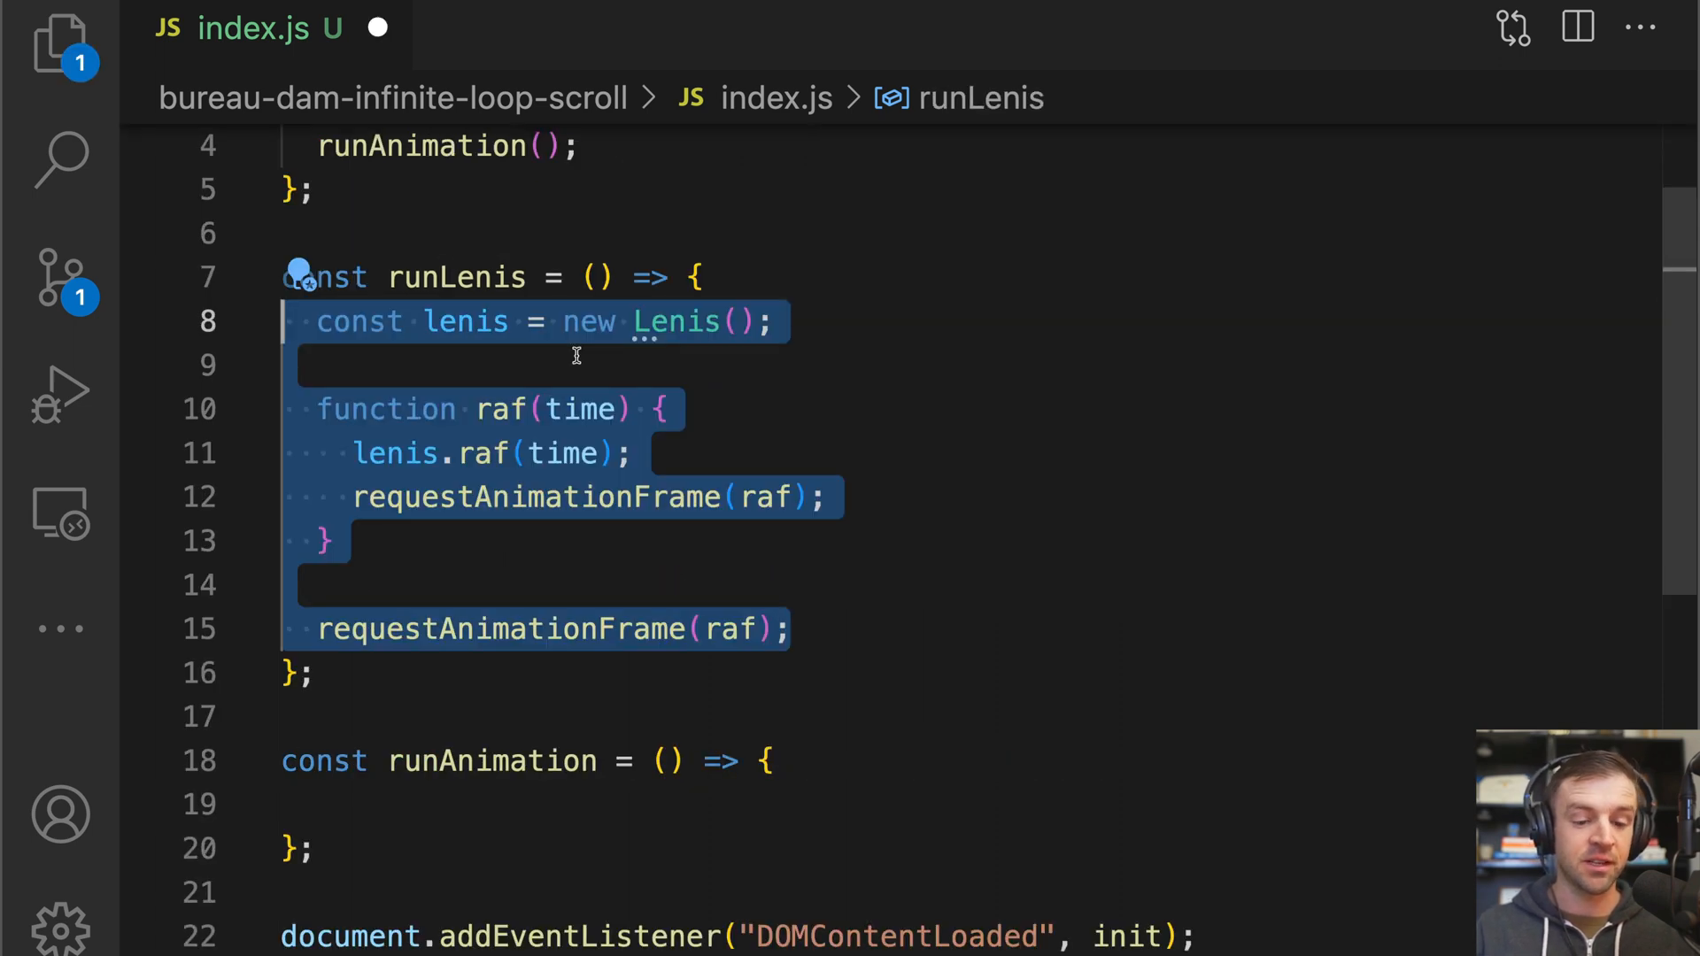
left_click(580, 365)
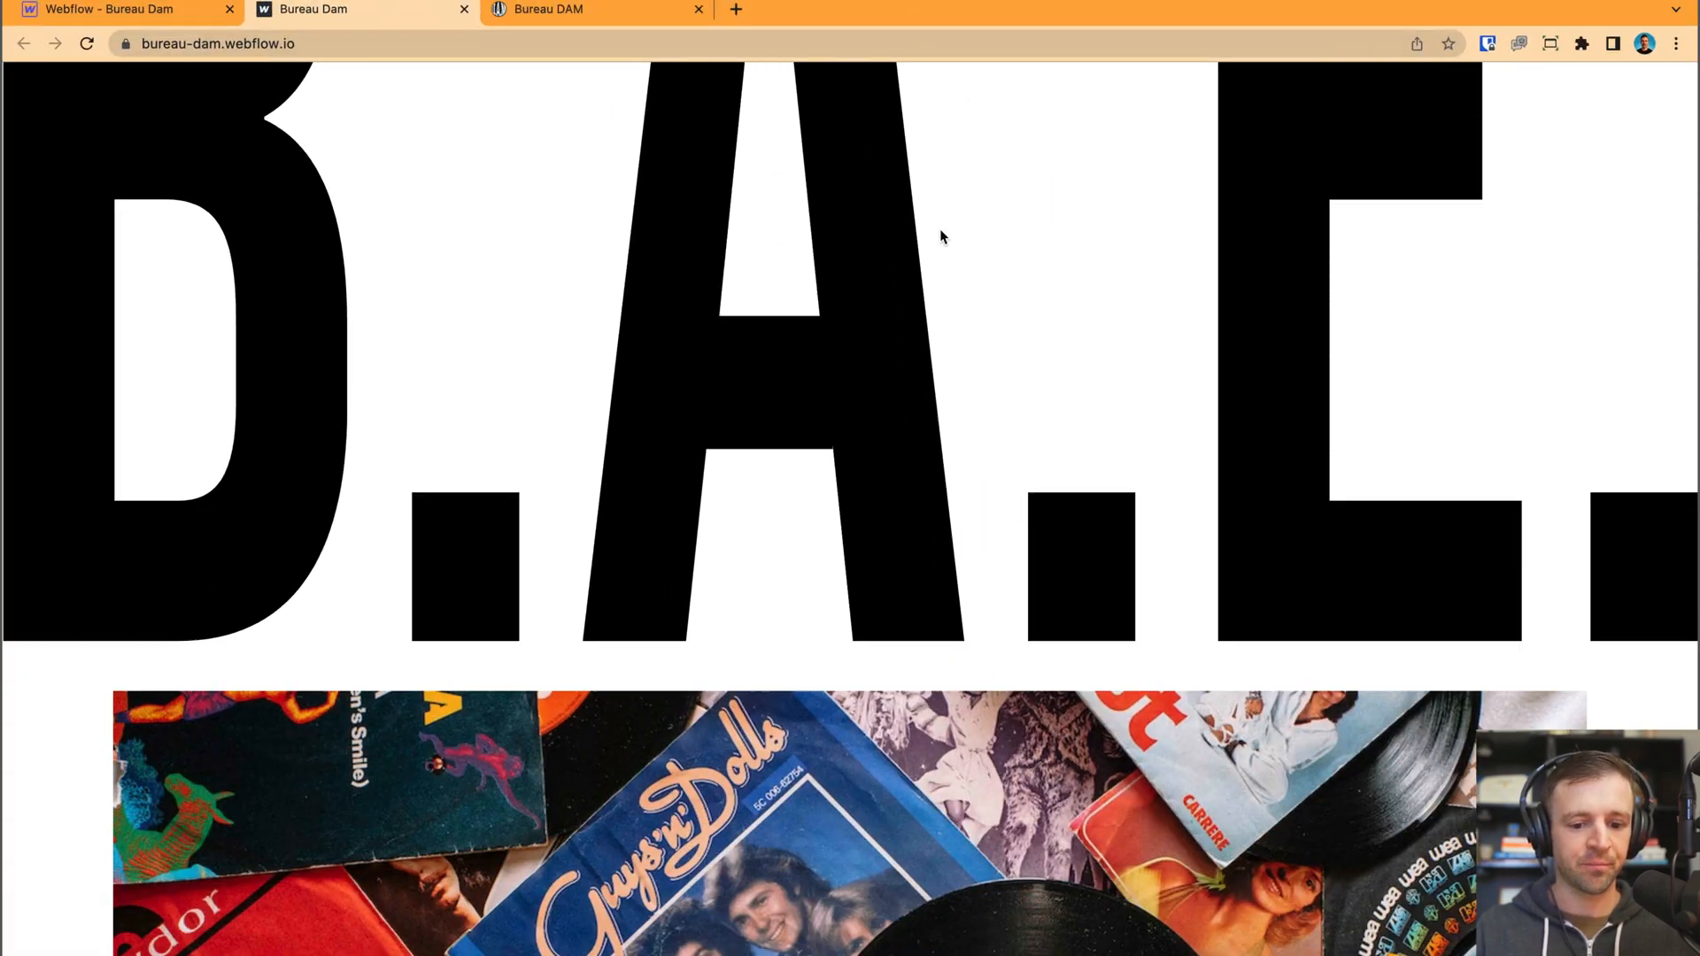
Scroll the live bureau-dam.webflow.io page showing the B.A.E. logo and record collage.
scroll("down", 3)
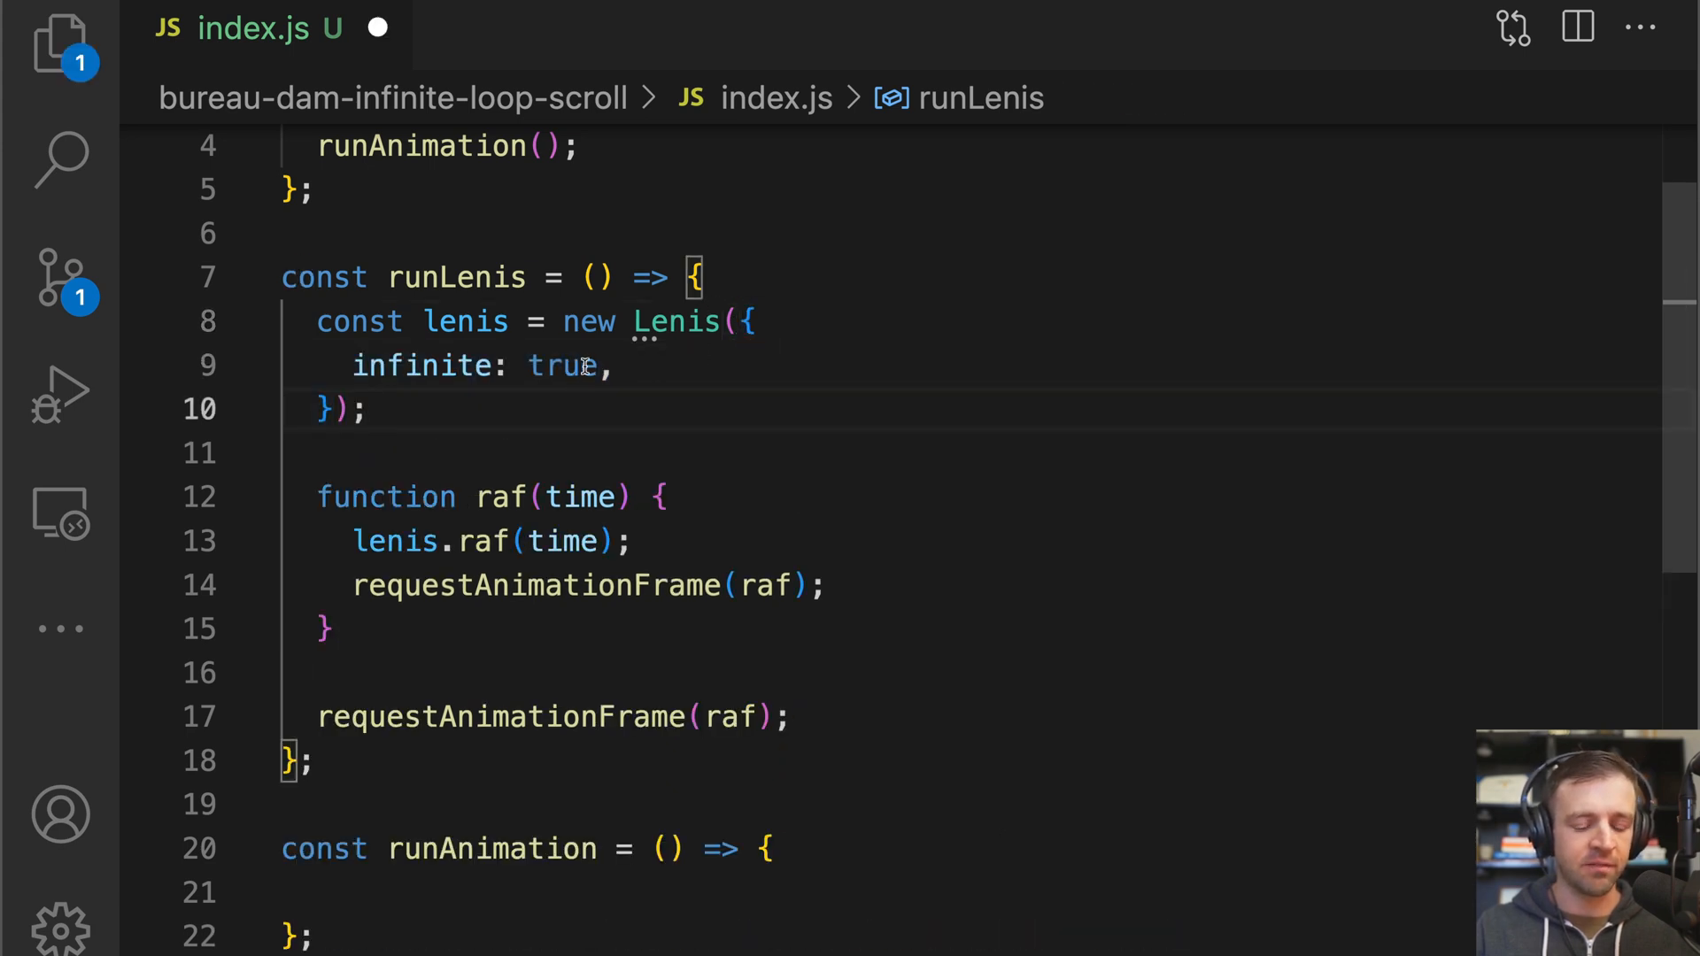
Pass { infinite: true } to new Lenis() in runLenis.
double_click(421, 366)
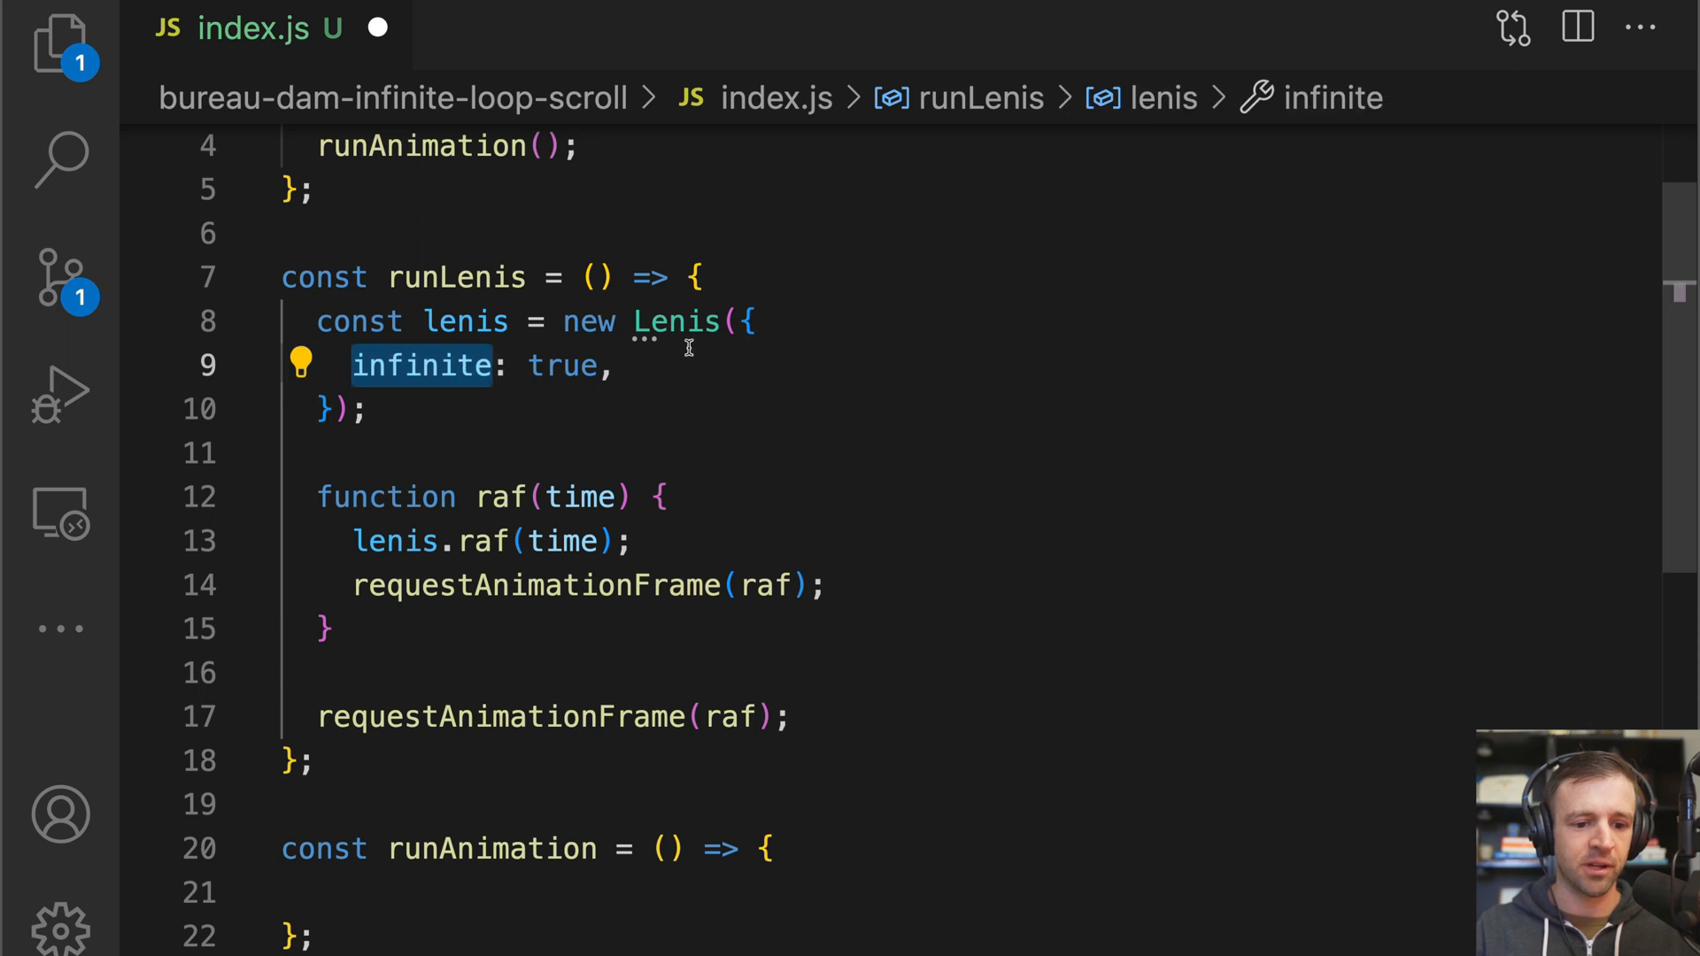
left_click(325, 409)
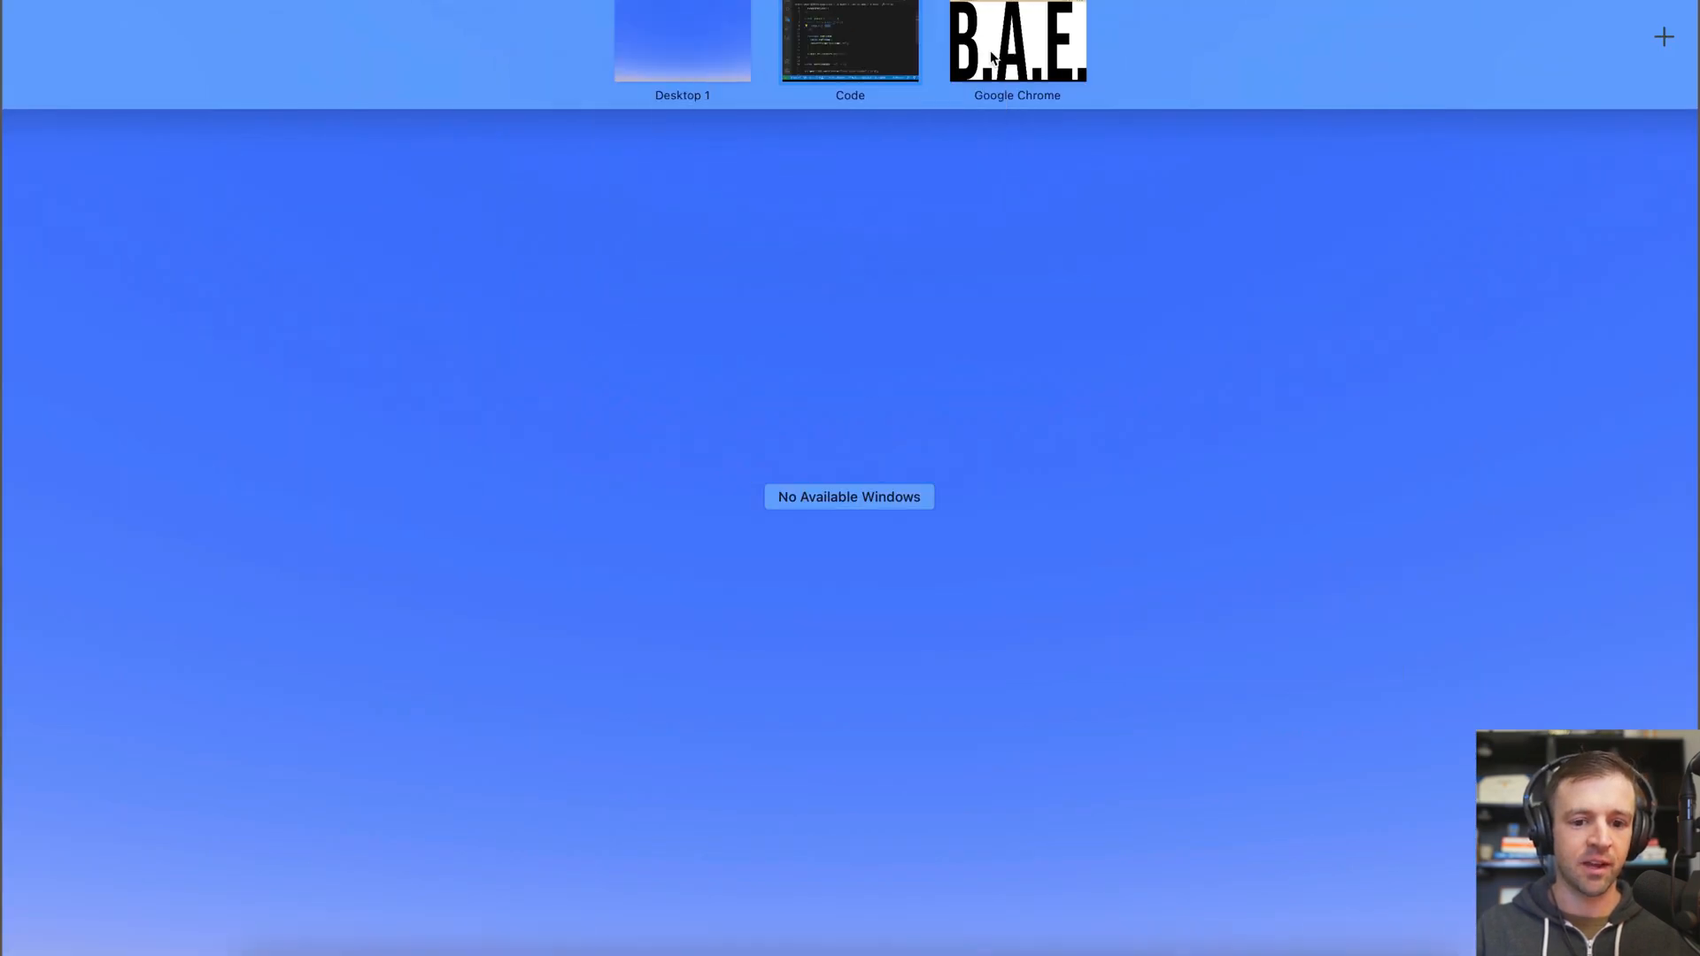
left_click(850, 41)
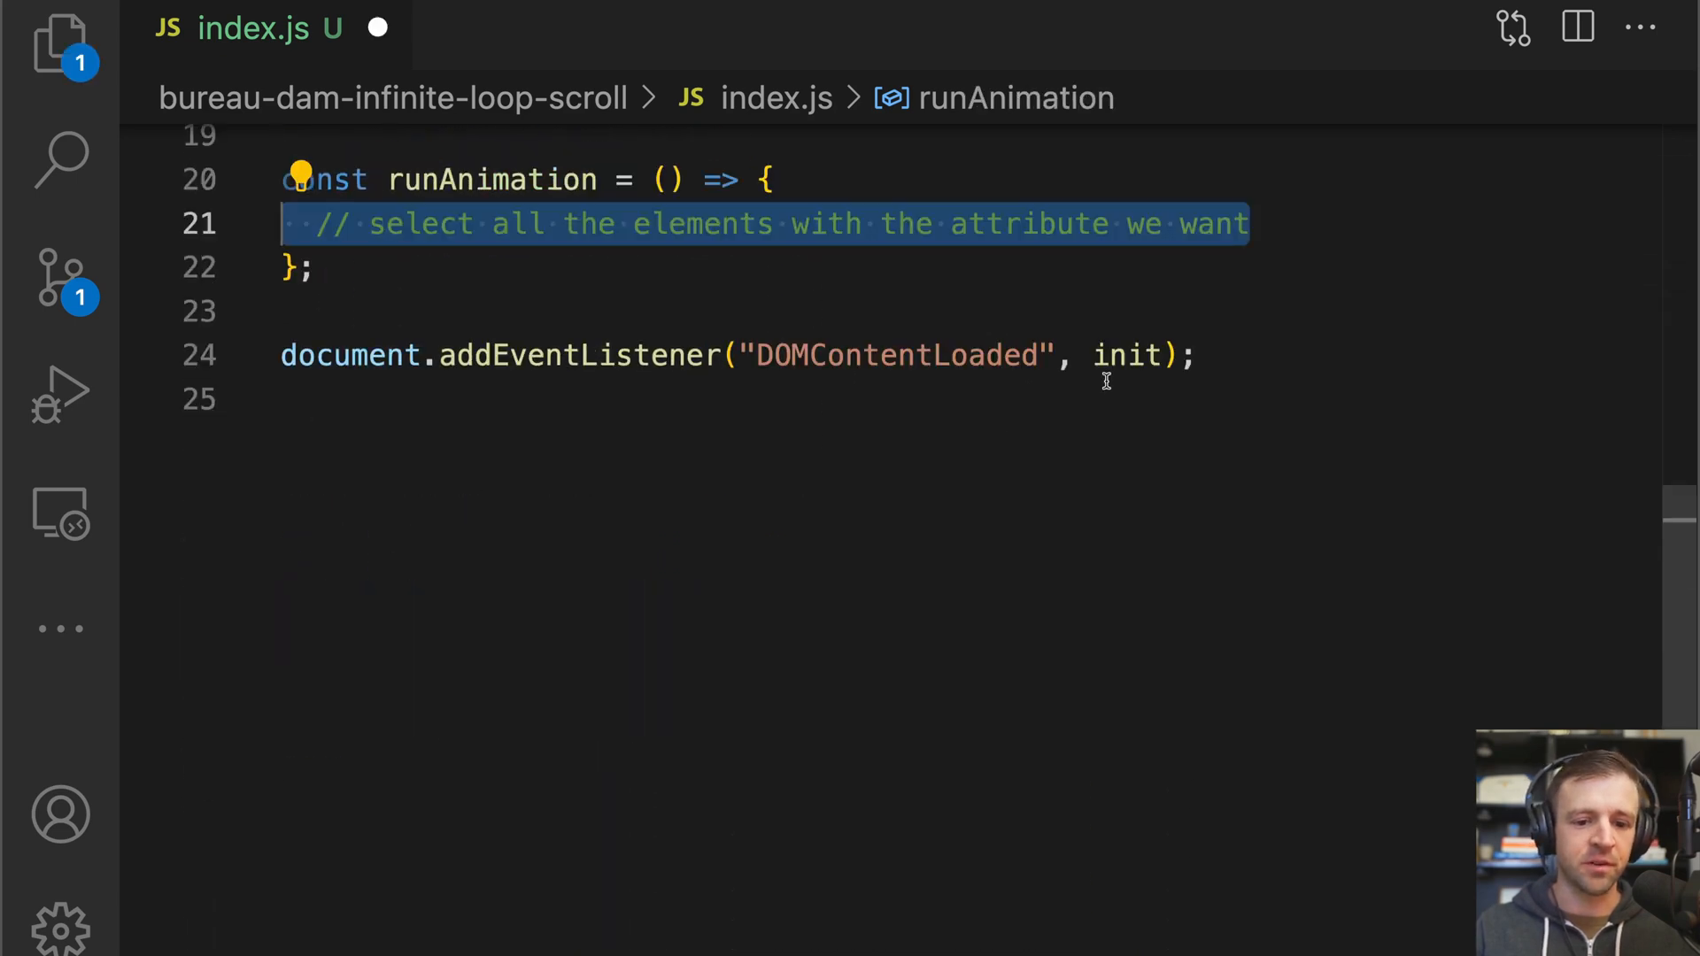
mouse_move(1395, 246)
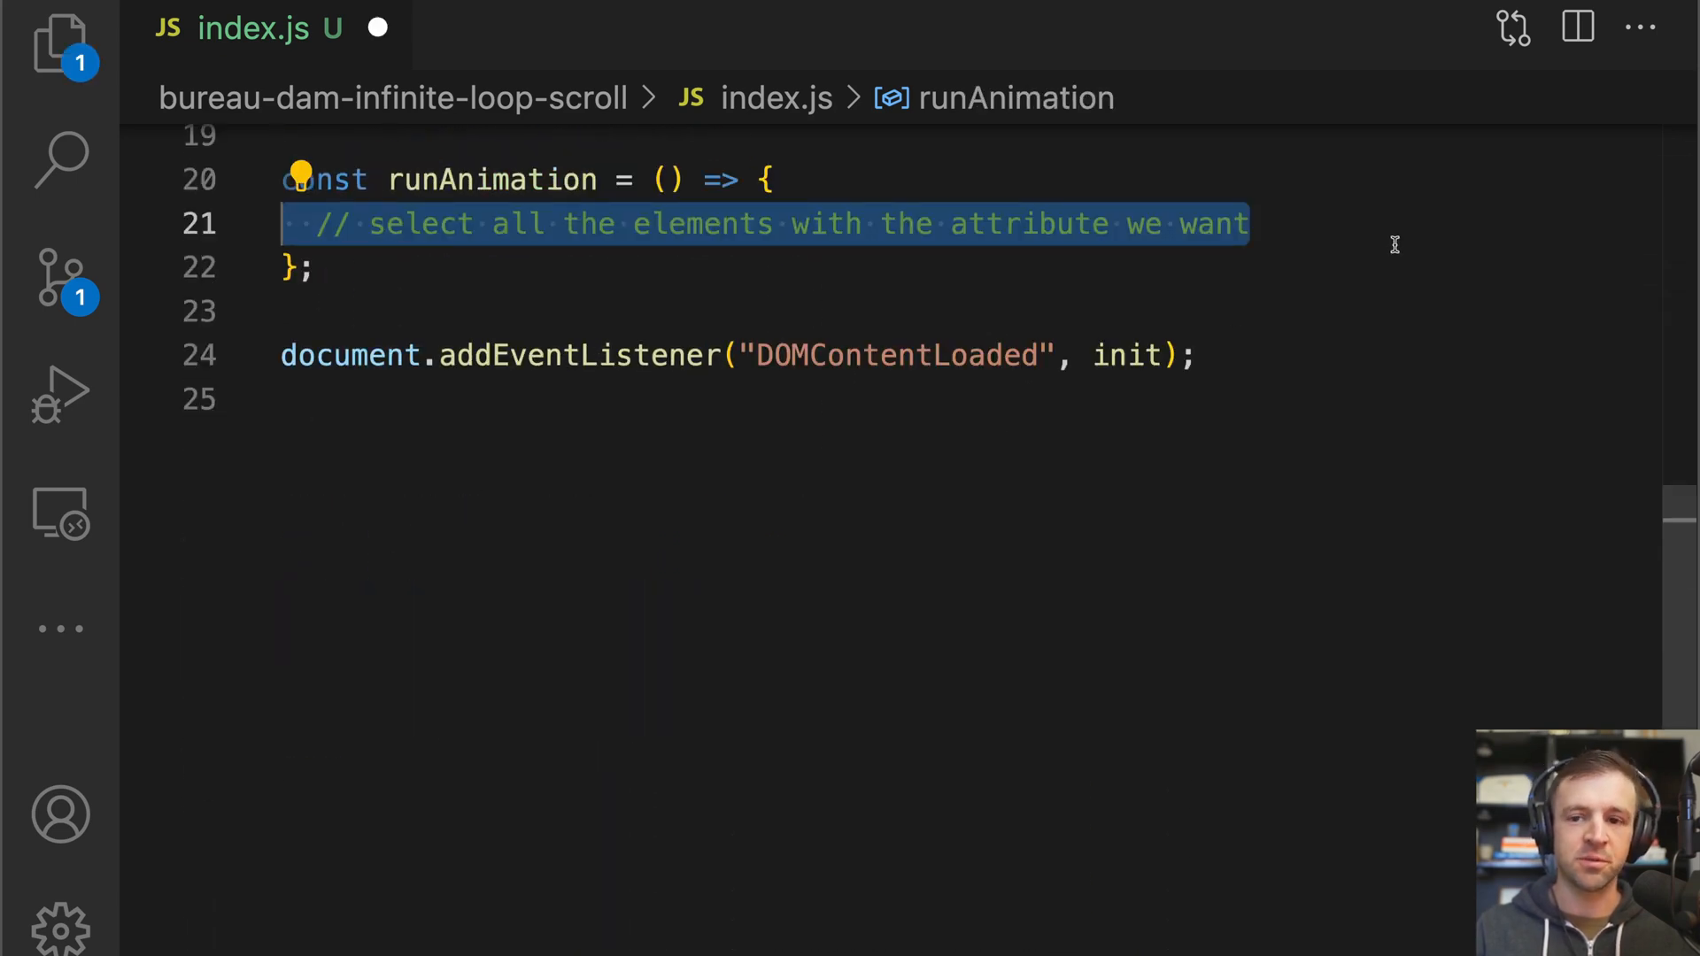
Query all [wb-animation="content-item"] elements into baeLogo, middleImage and baeLogoDuplicate.
type("const contentItems = document.querySelectorAll();")
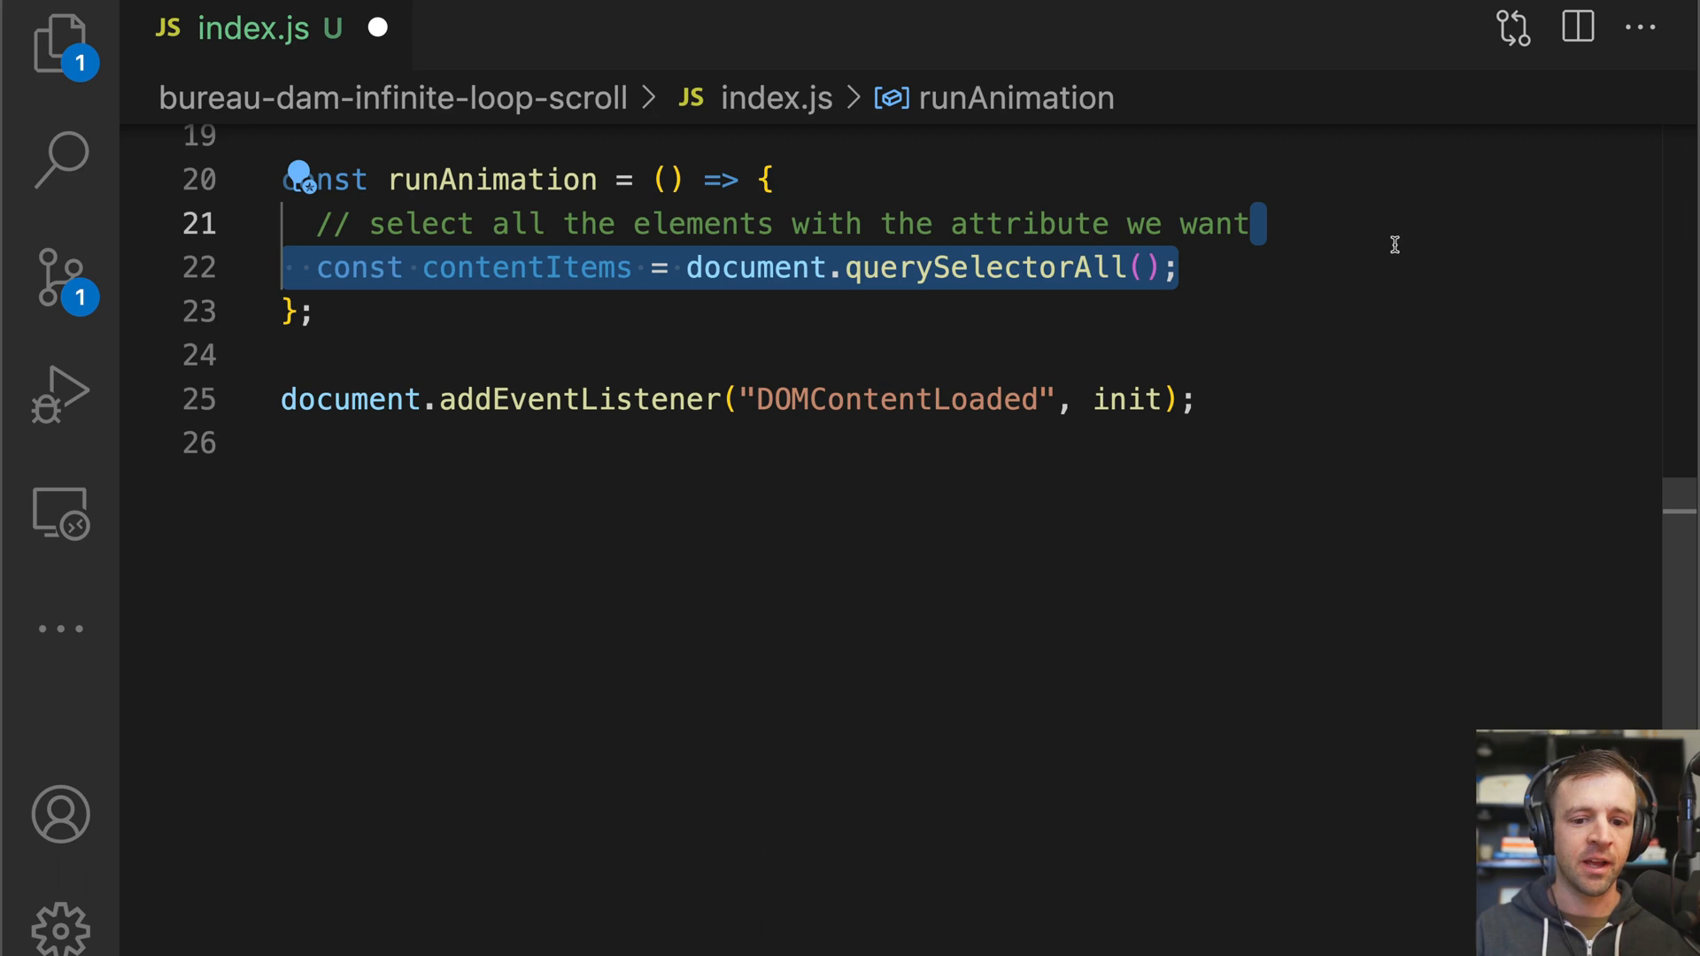
mouse_move(1339, 276)
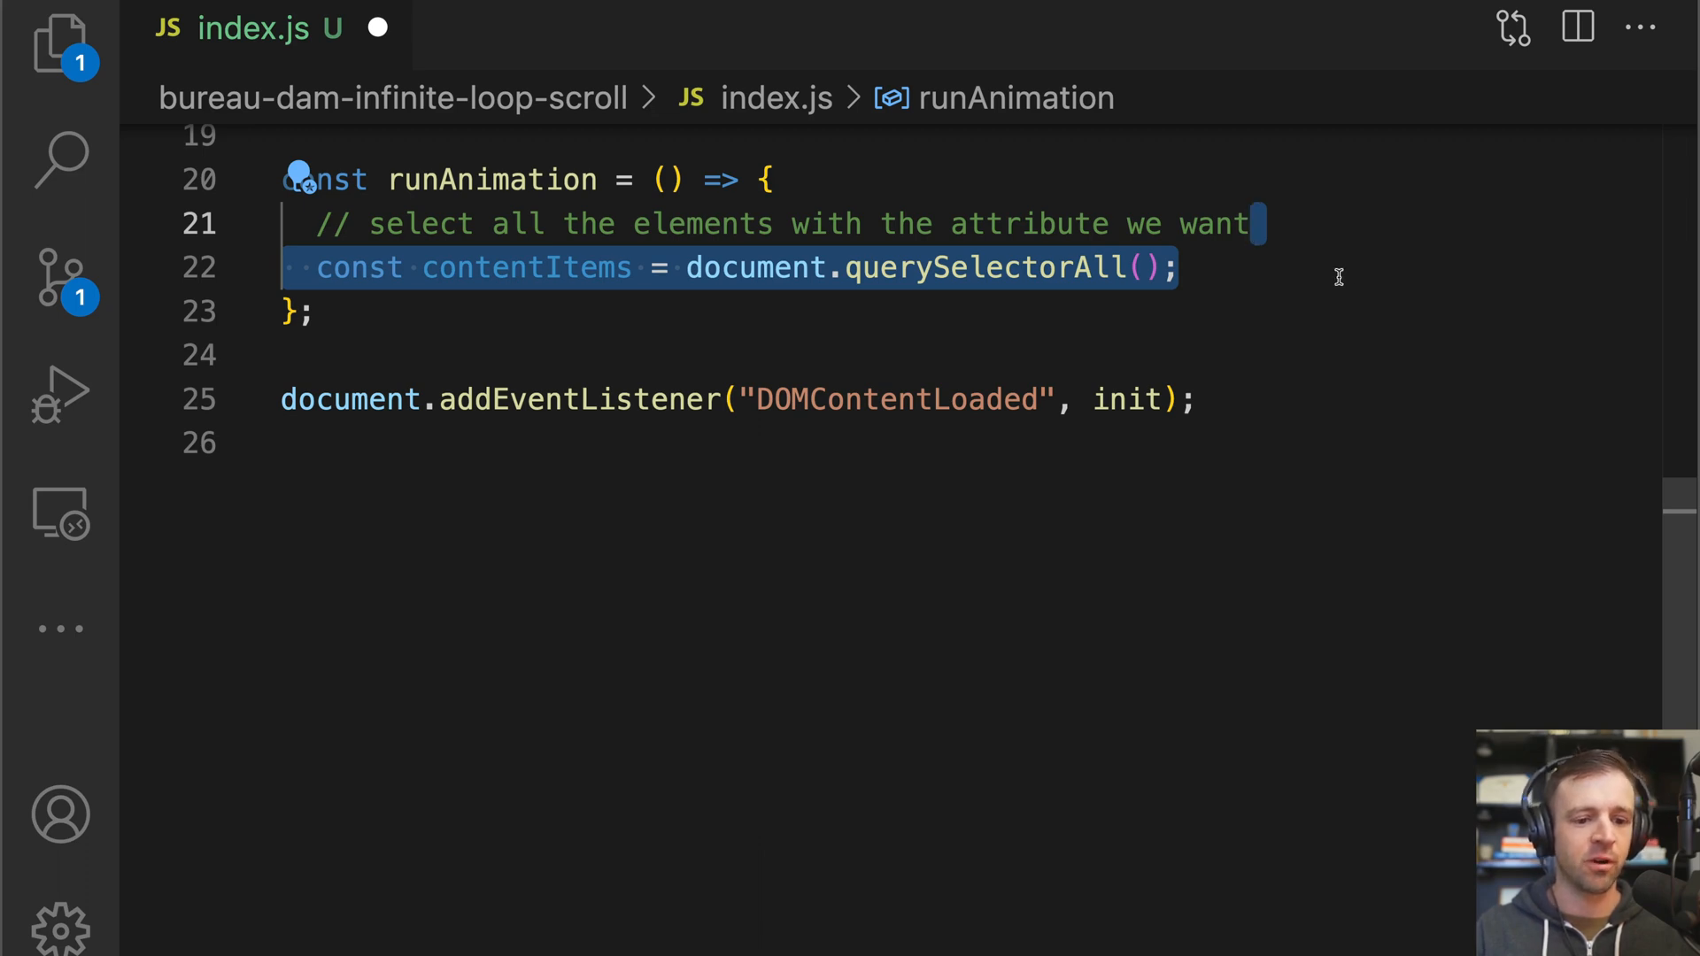
type("'[wb-animation=\"content-item\"]'")
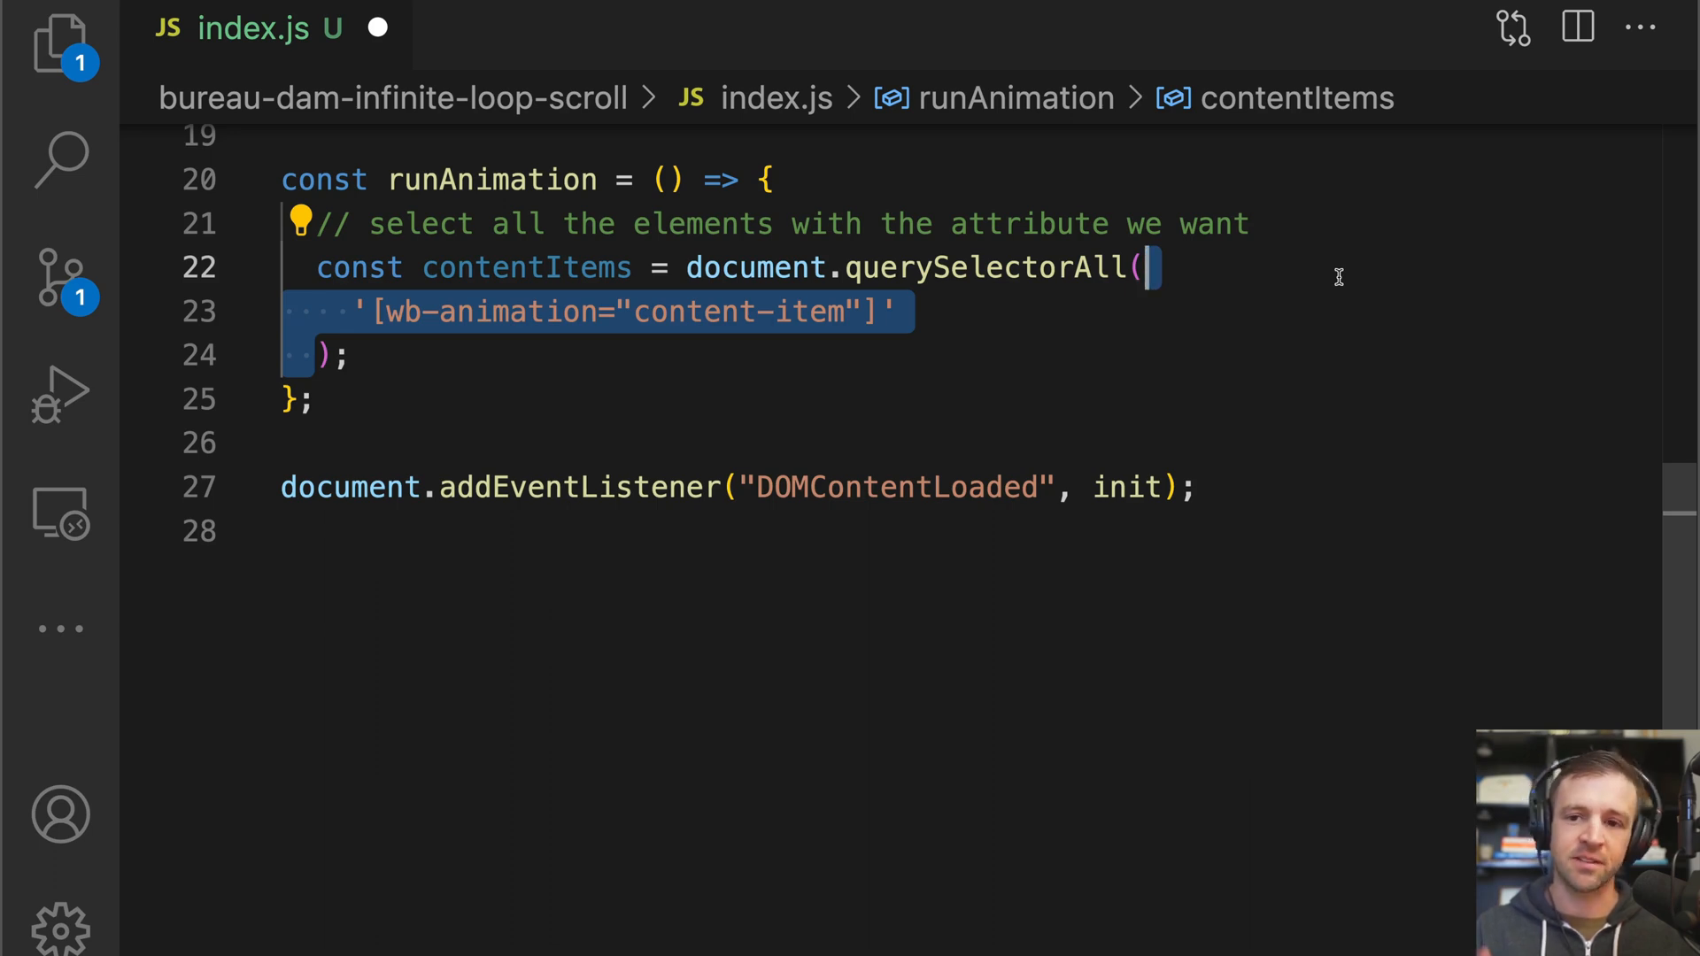
type("// extract each item into its own variable")
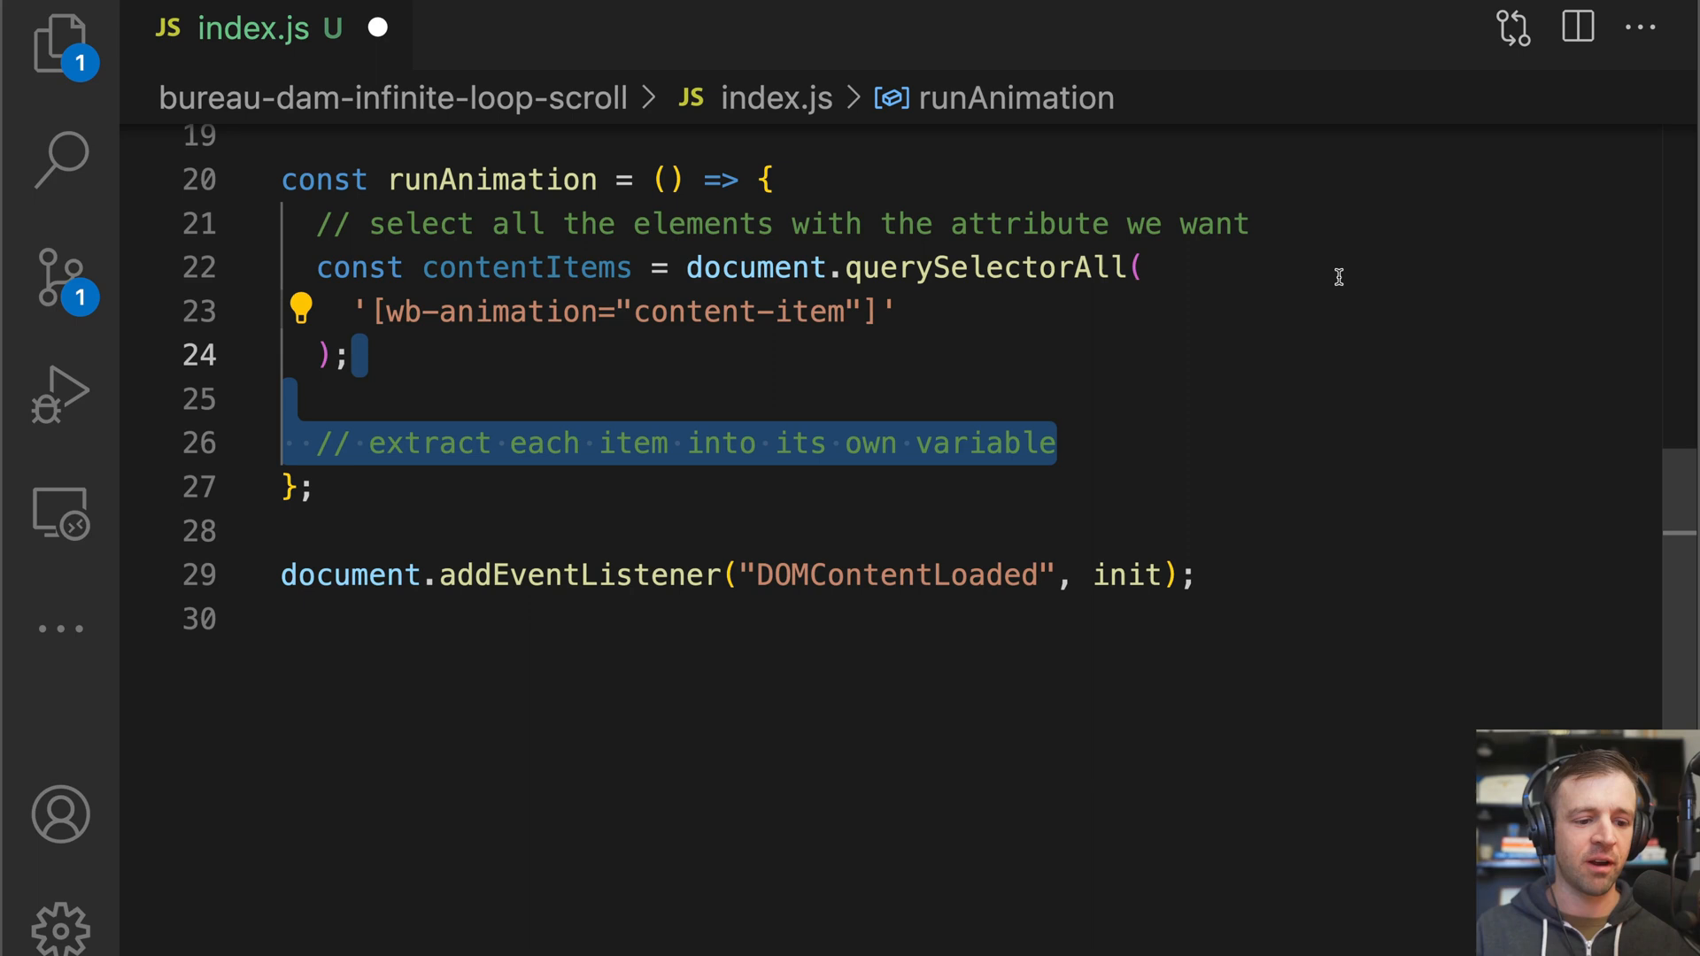
type("const baeLogo = contentItems[0];")
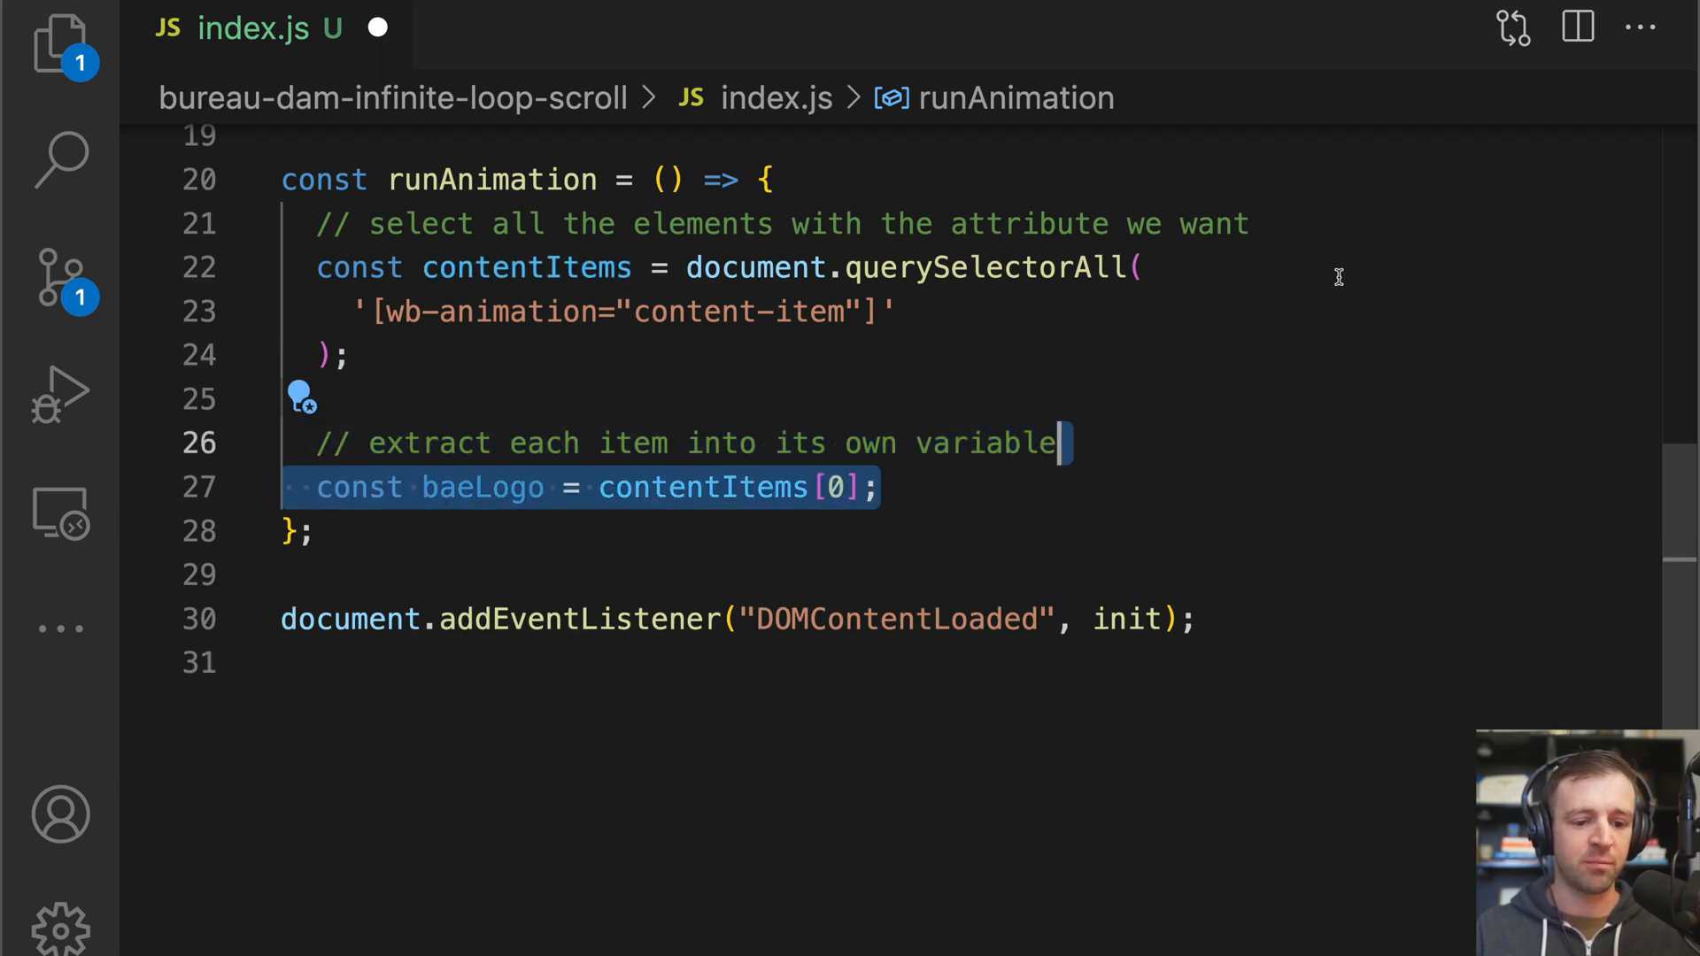
type("const middleImage = contentItems[1];")
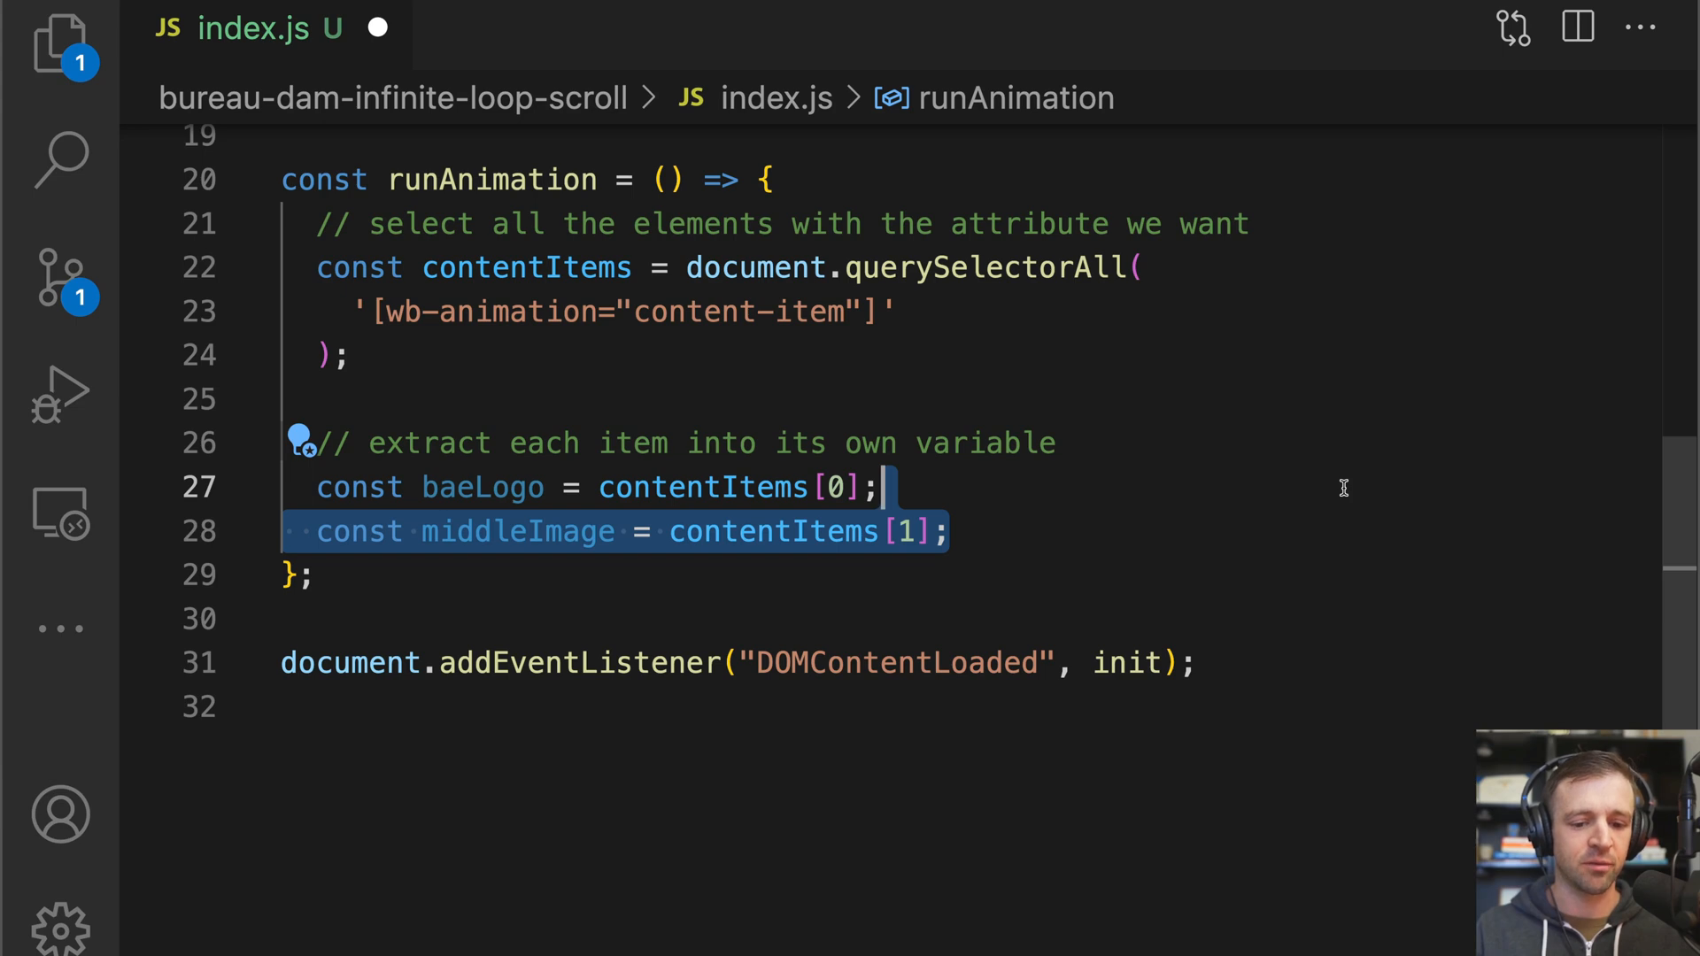
type("const baeLogoDuplicate = contentItems[2];")
type("gsap.set(baeLogo, { transformOrigin: \"50% 100%\", scaleY: 1 });")
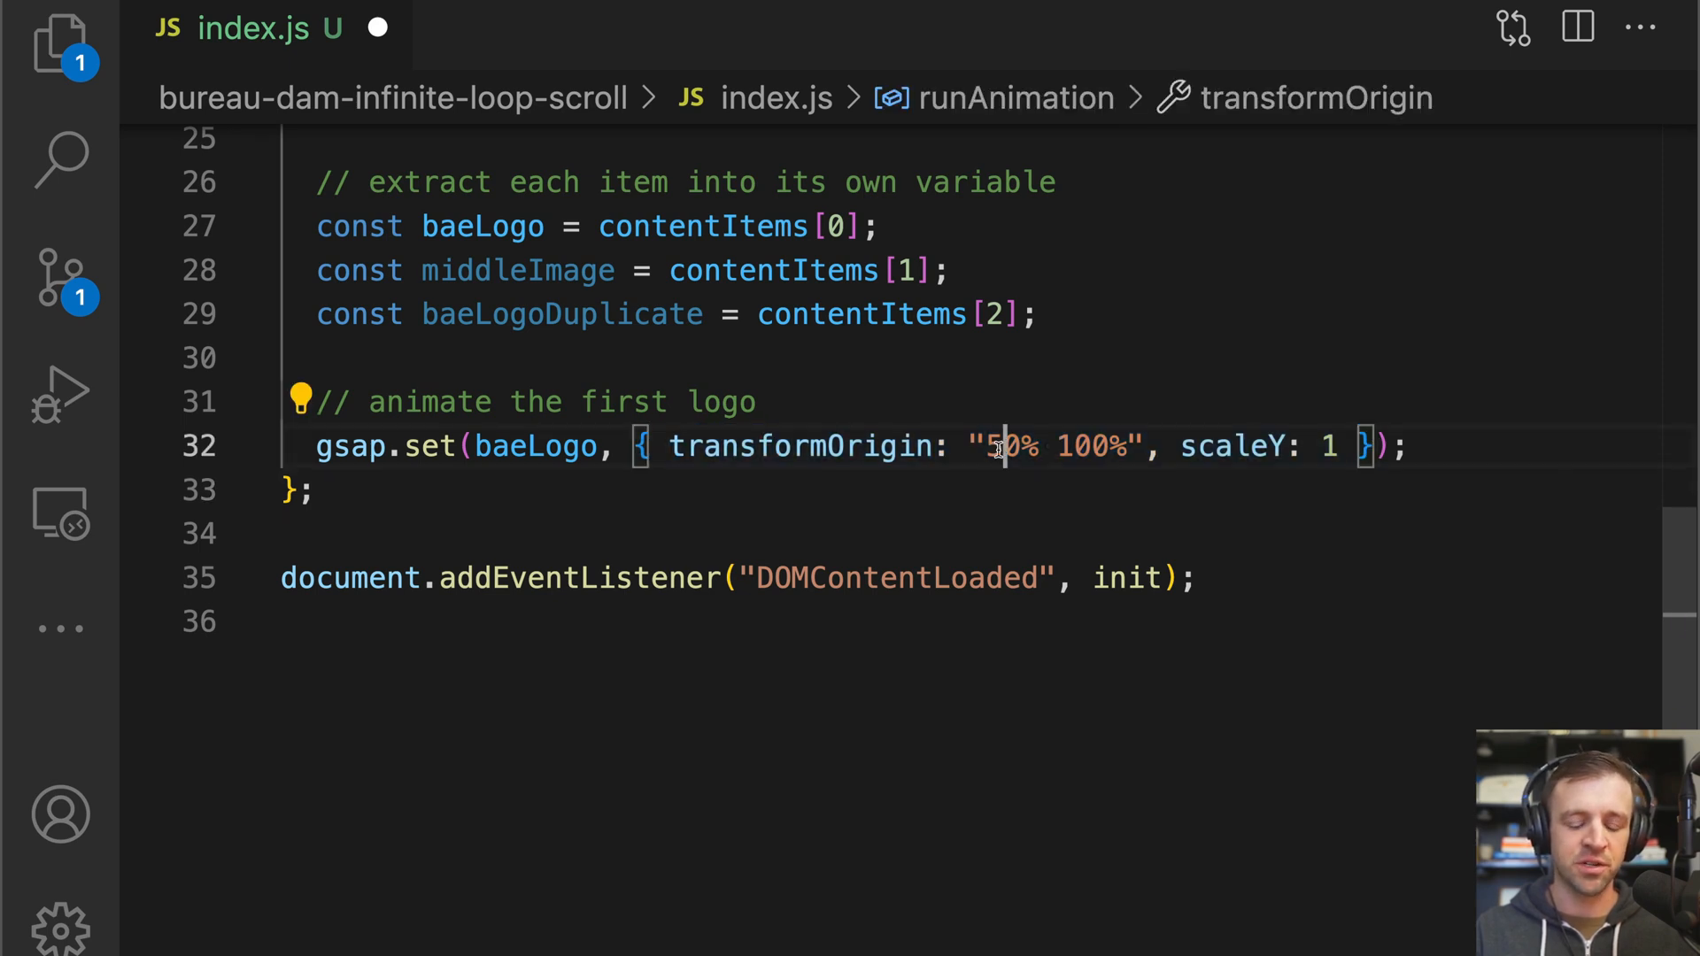
Anchor baeLogo at transformOrigin "50% 100%" and add an empty gsap.to(baeLogo, {}).
double_click(1003, 446)
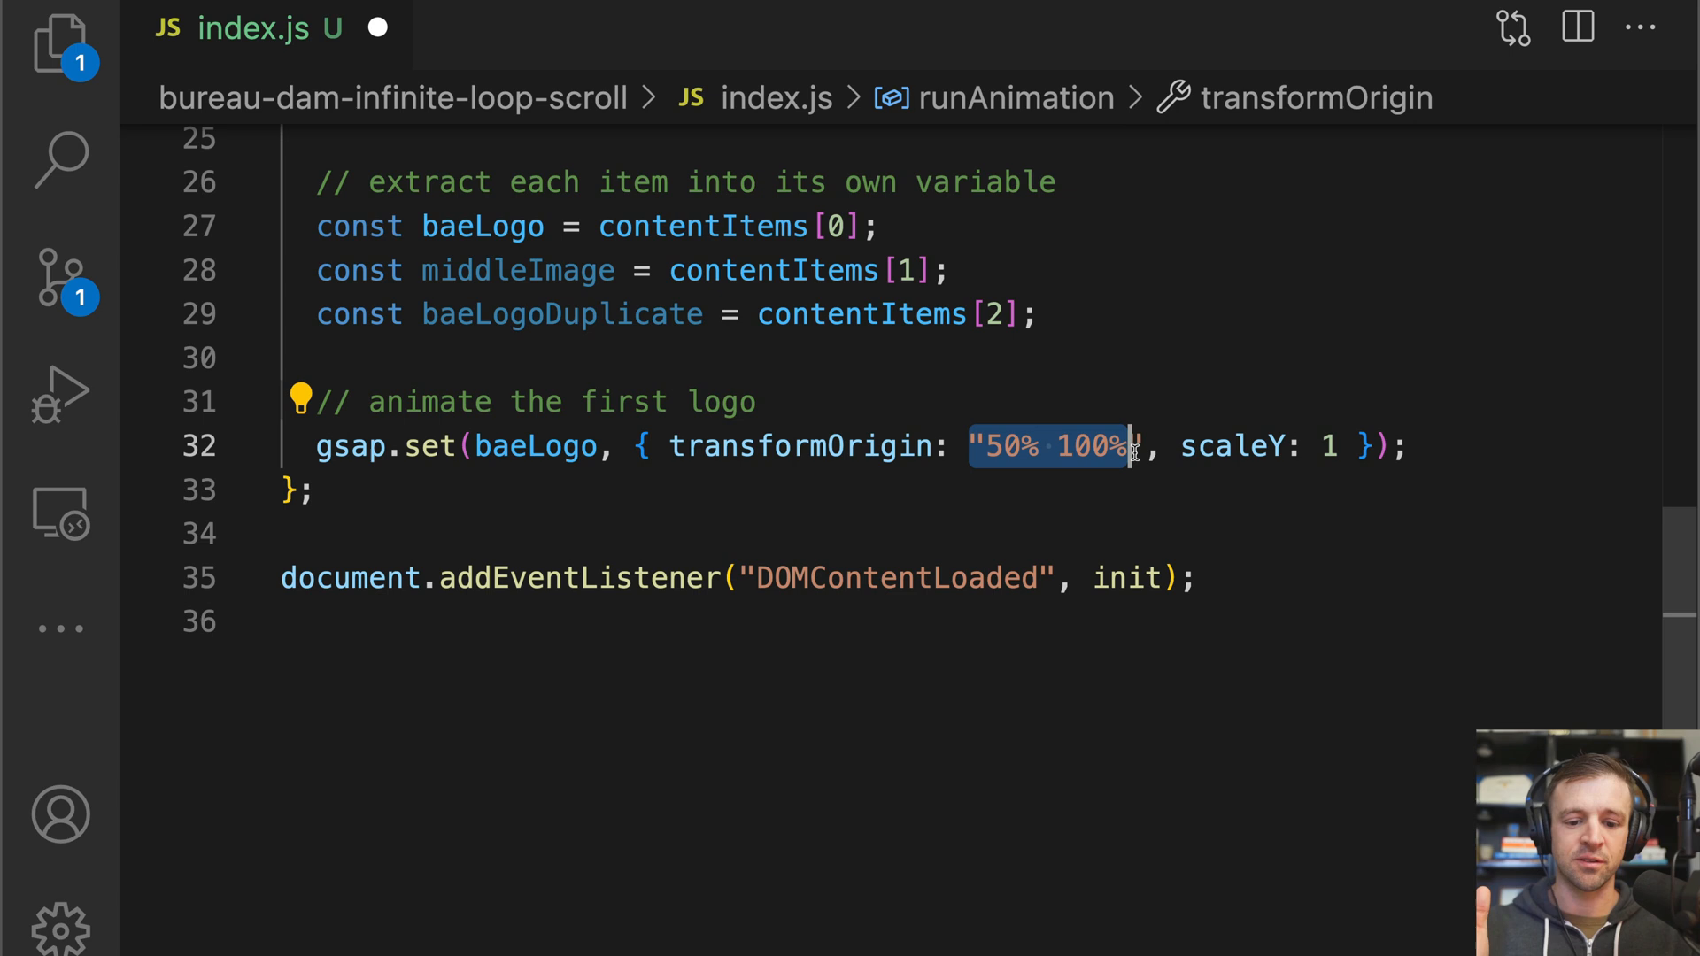
type("gsap.to(baeLogo, {});")
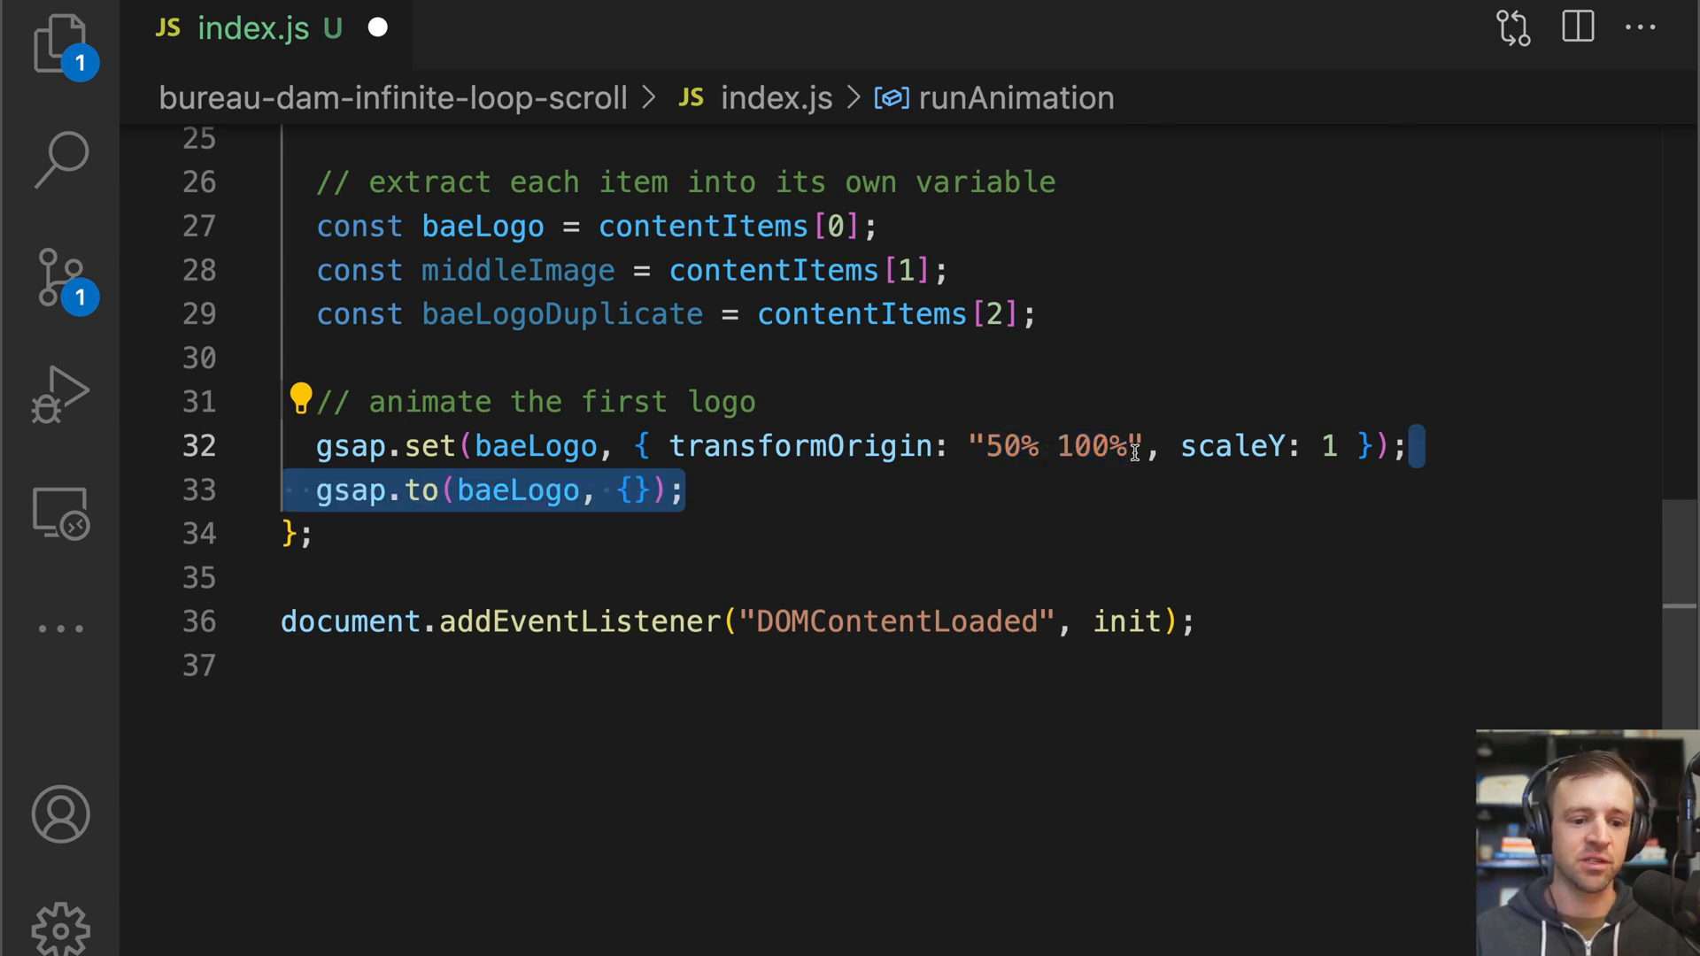
Give the tween scaleY 0, ease none, a scrubbed "center center" ScrollTrigger and onLeave reset.
double_click(520, 490)
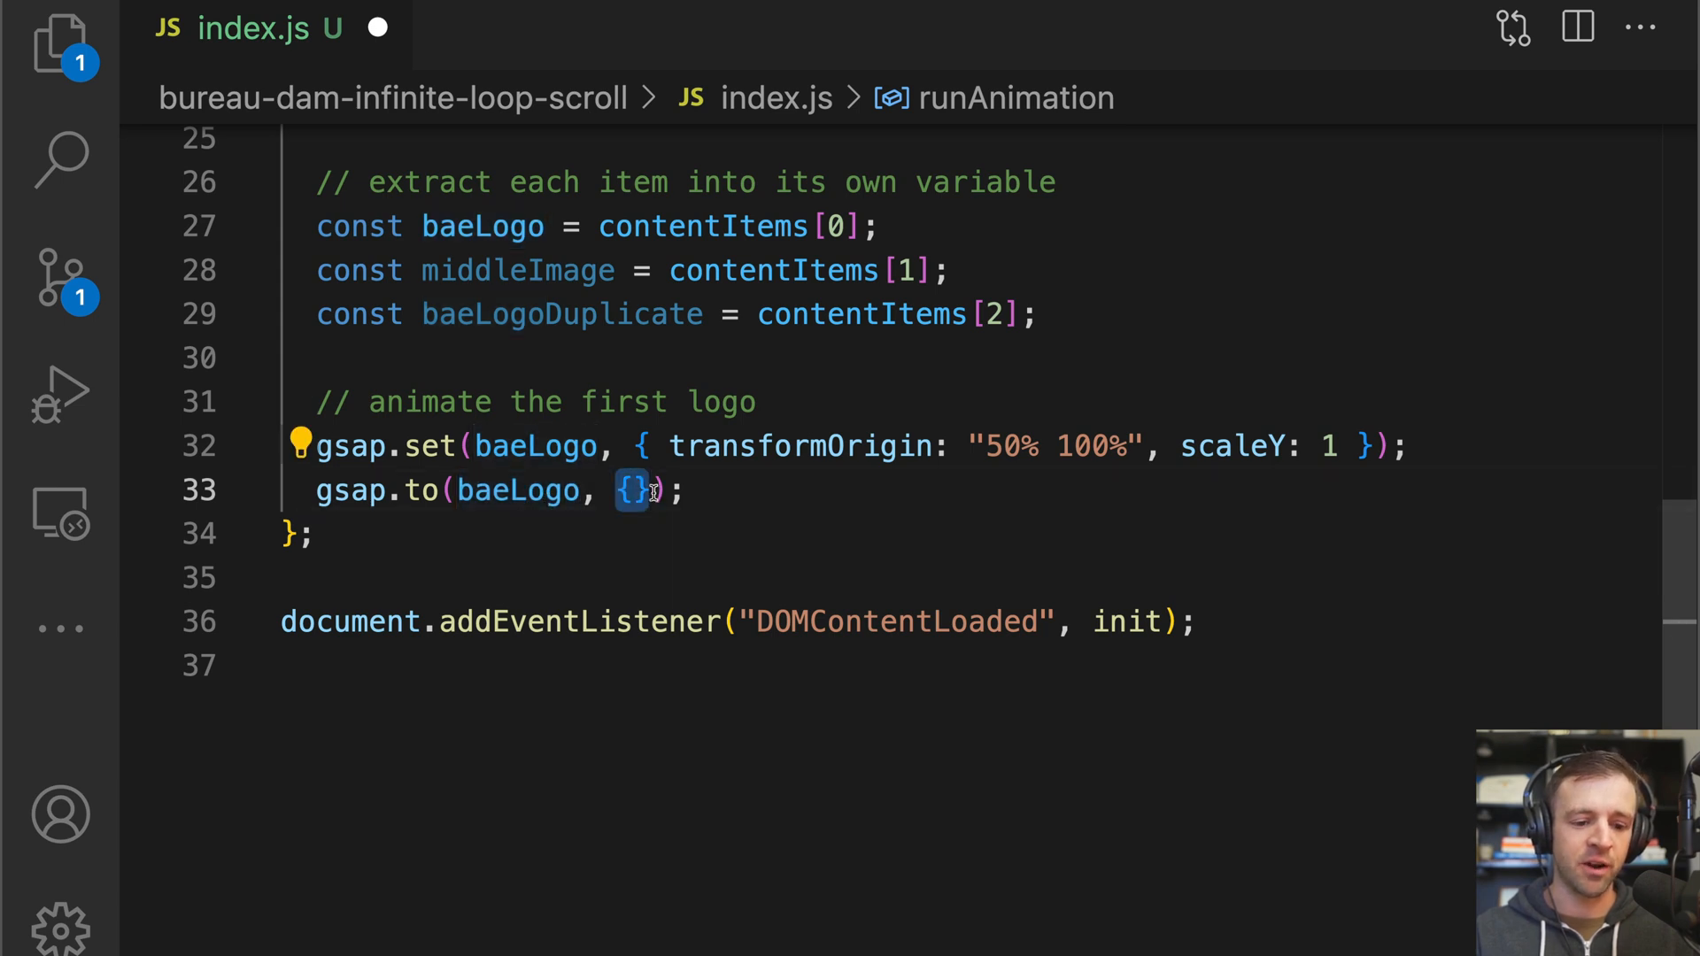
type("scaleY: 0,")
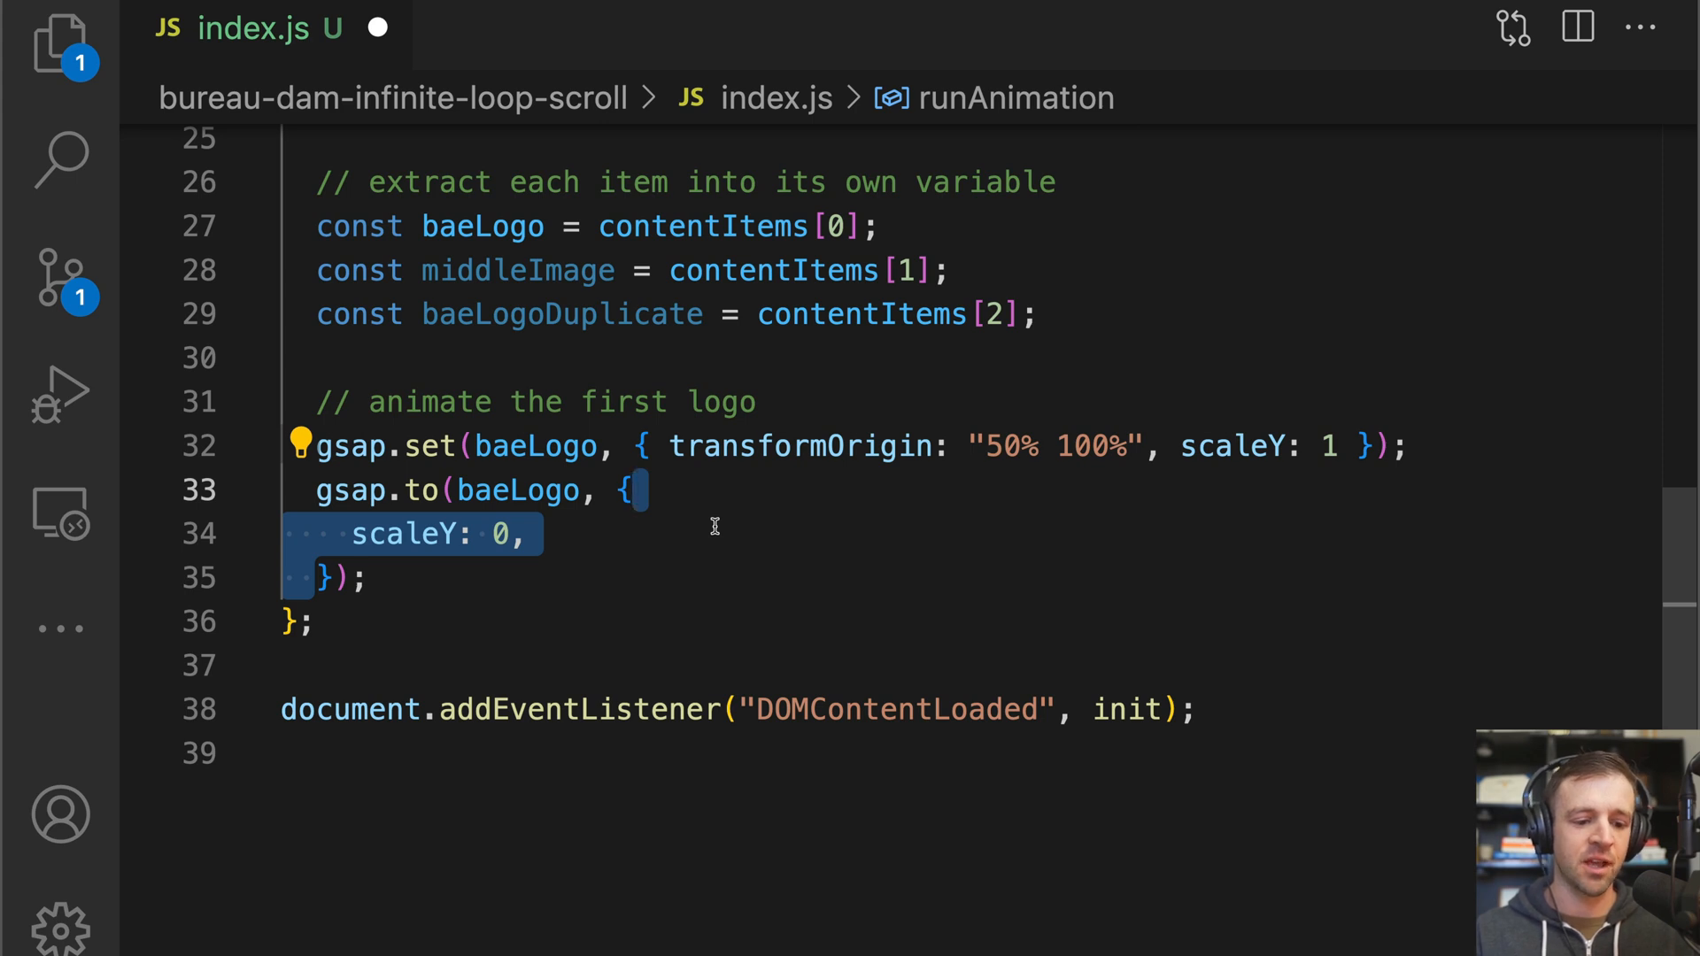
type("ease: \"none\",")
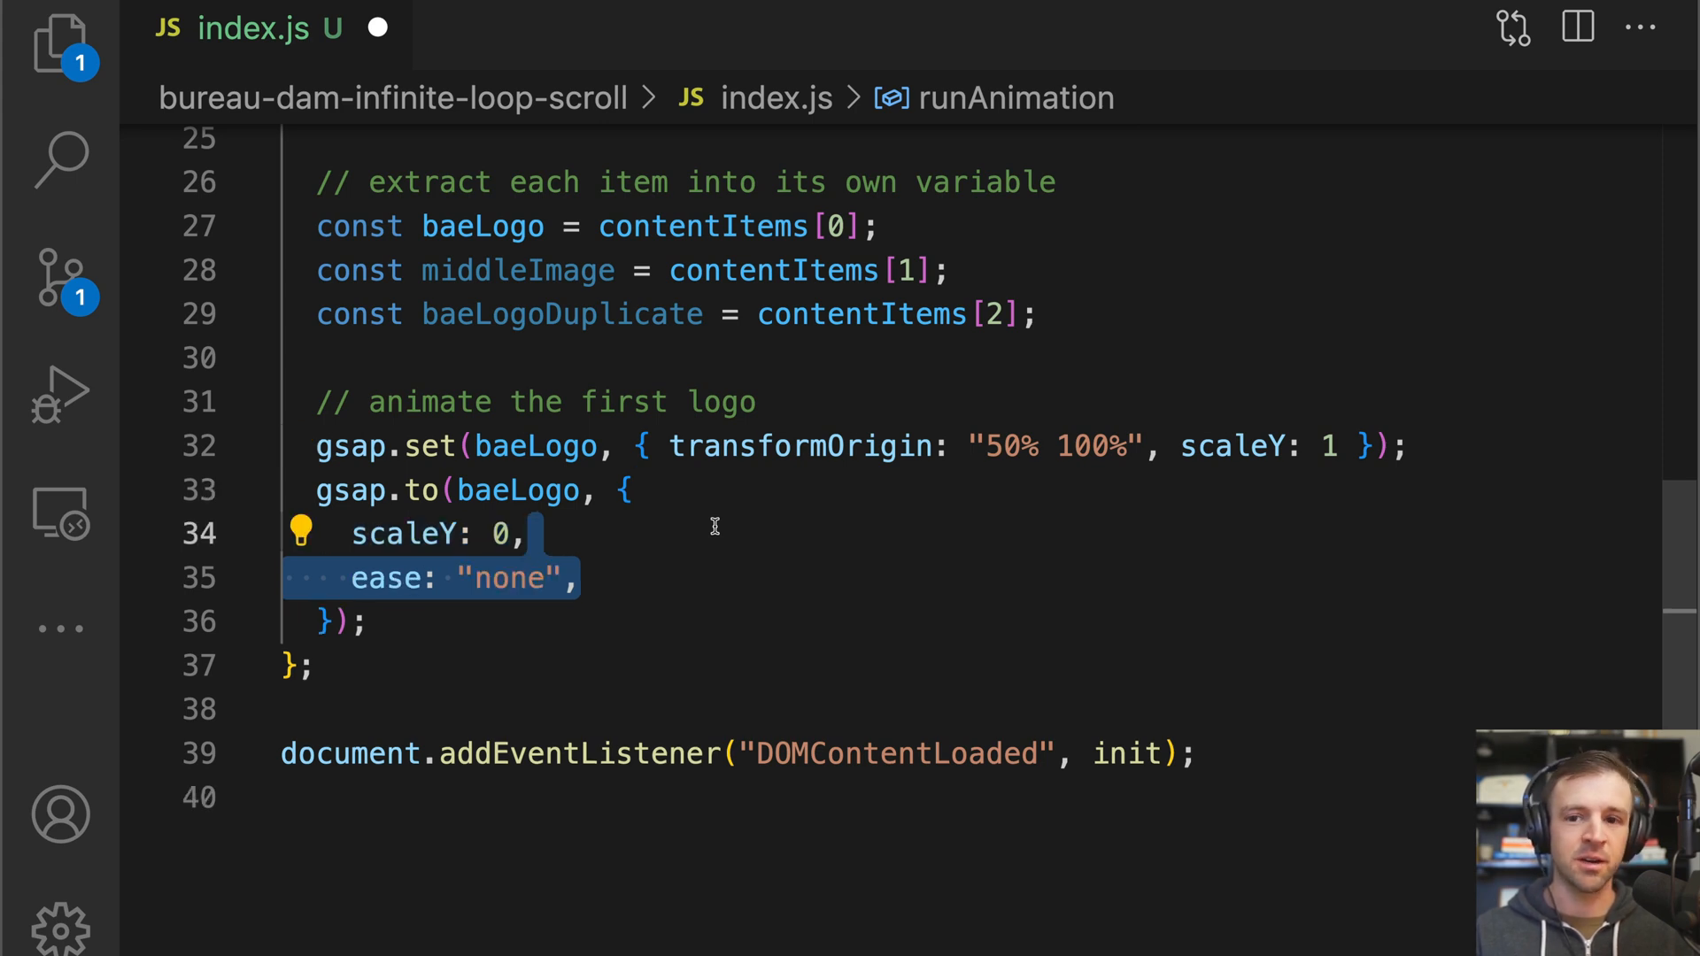
type("scrollTrigger: {},")
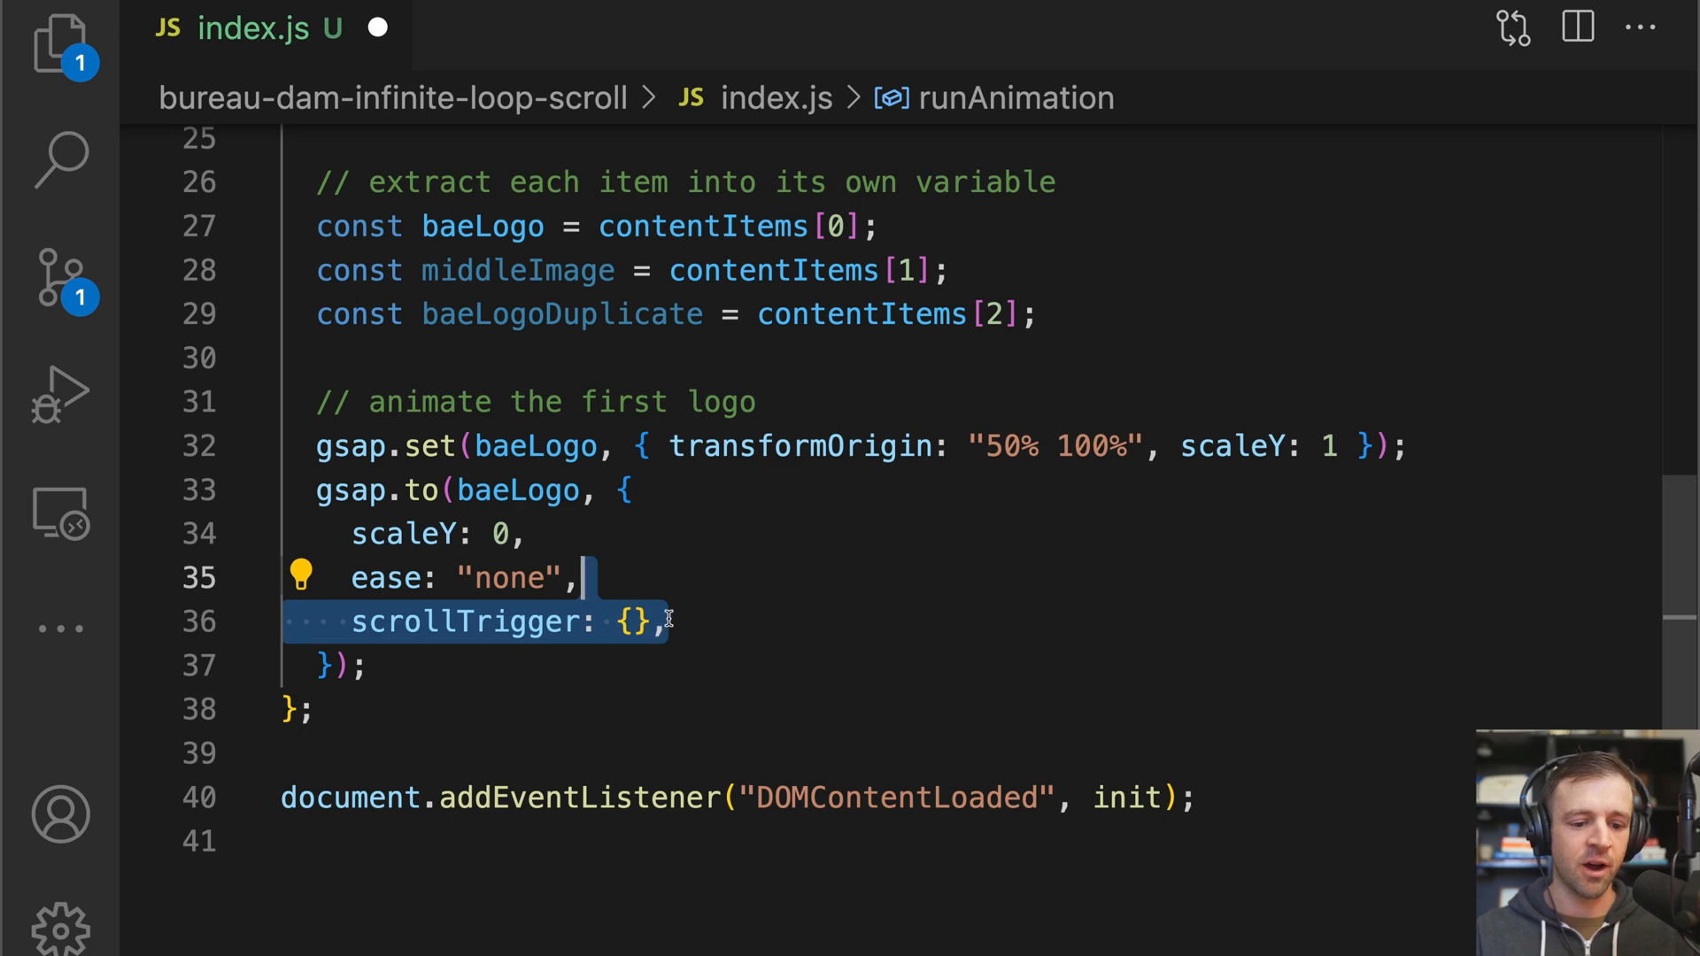
type("trigger: baeLogo,")
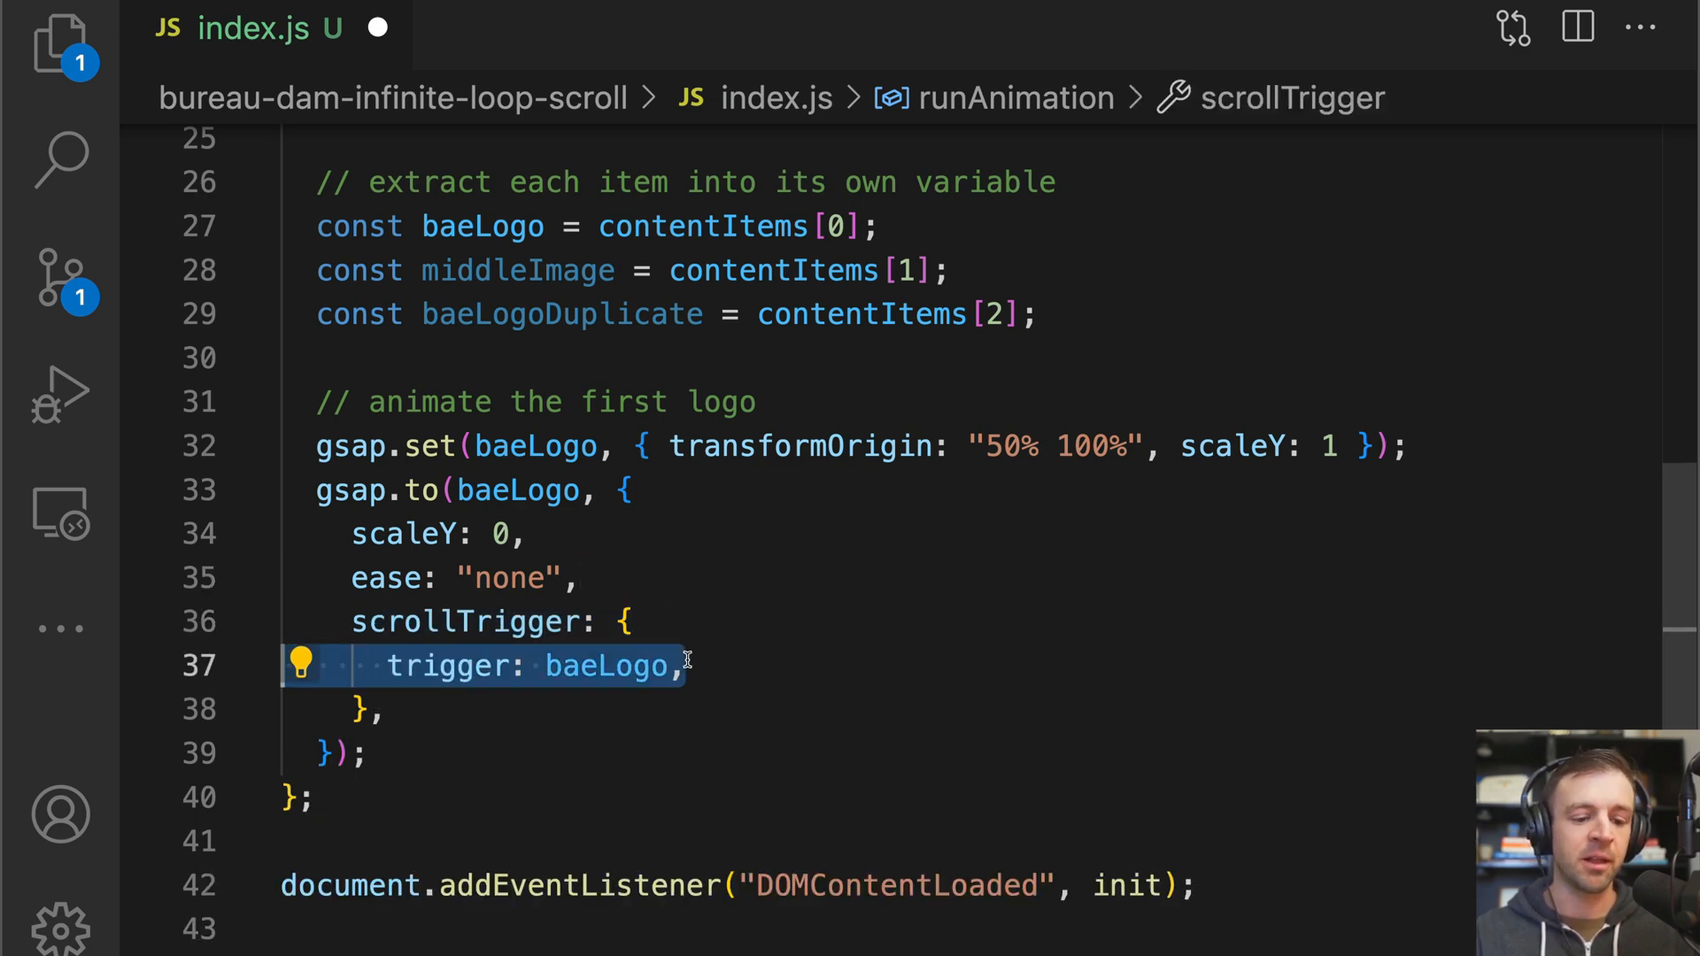
type("start: \"center center\",")
type("end: \"bottom top\",")
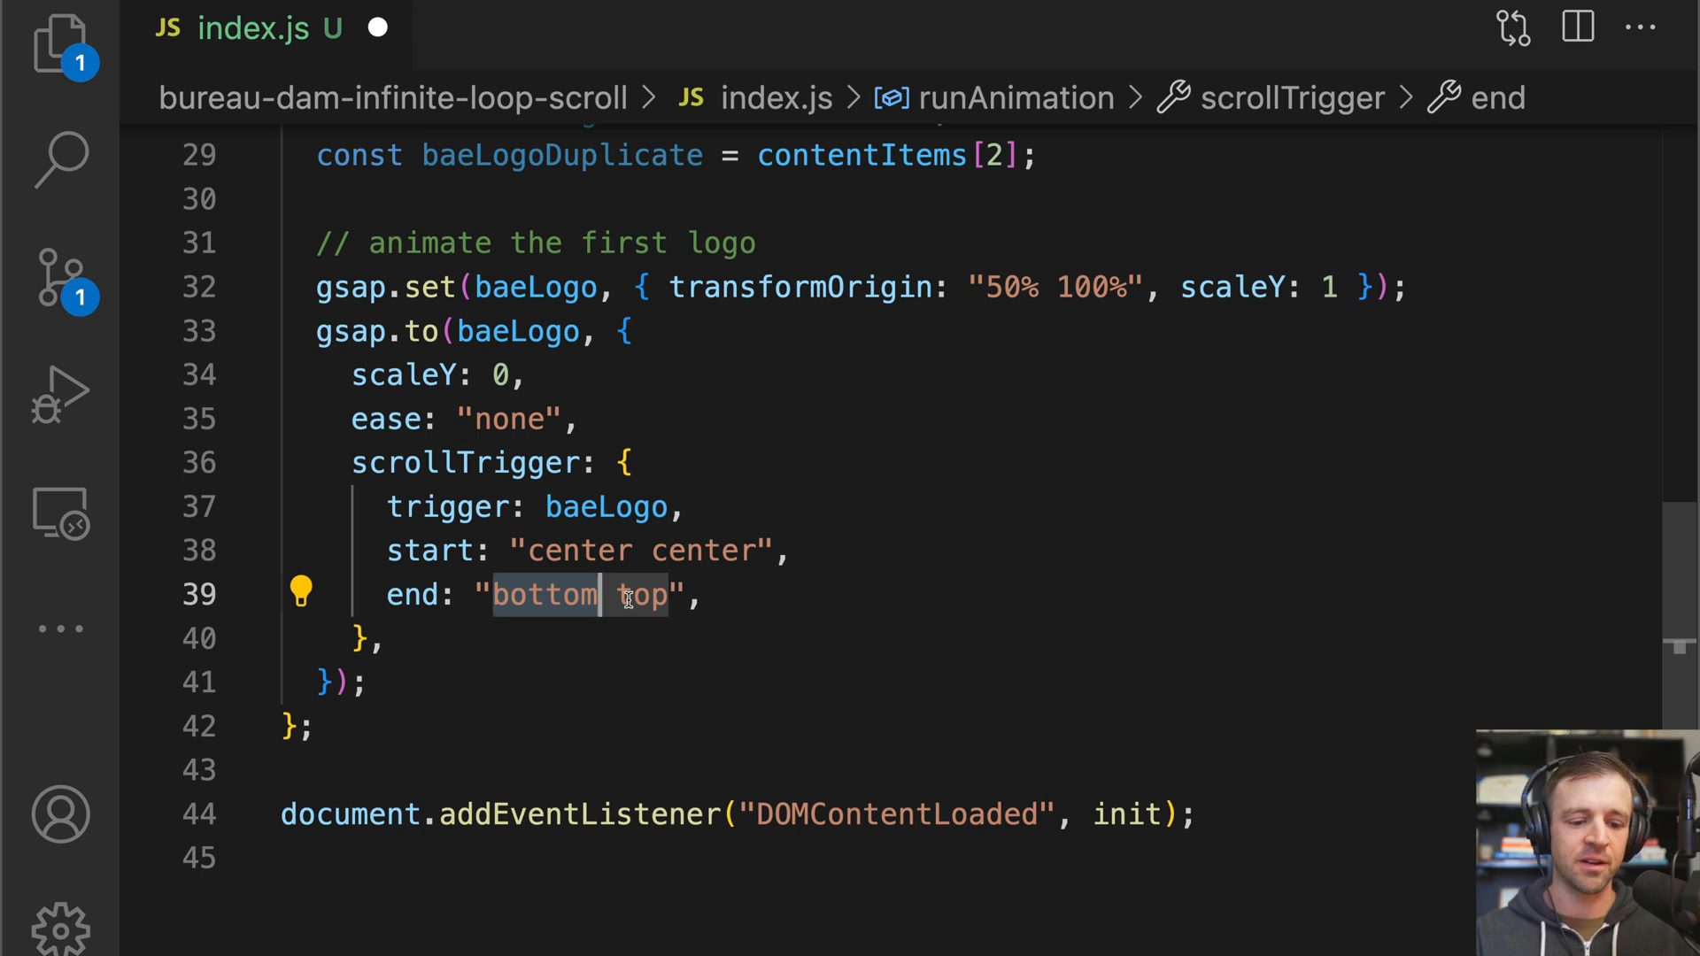
type("scrub: true,")
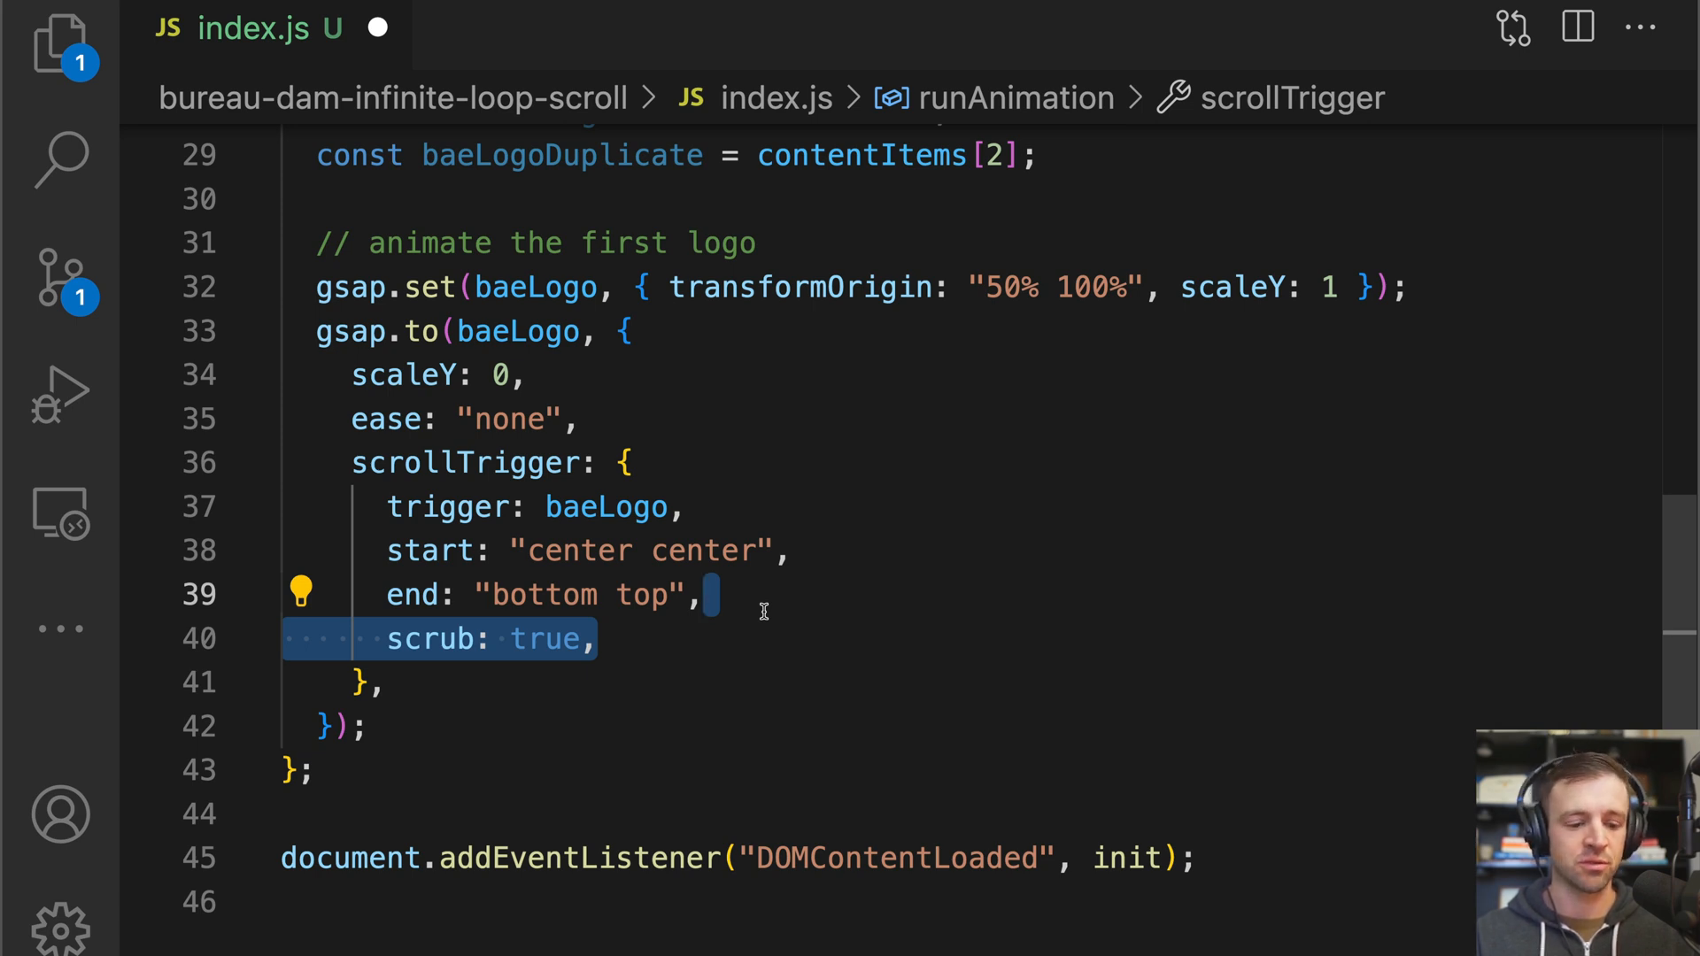
type("onLeave: () => {},")
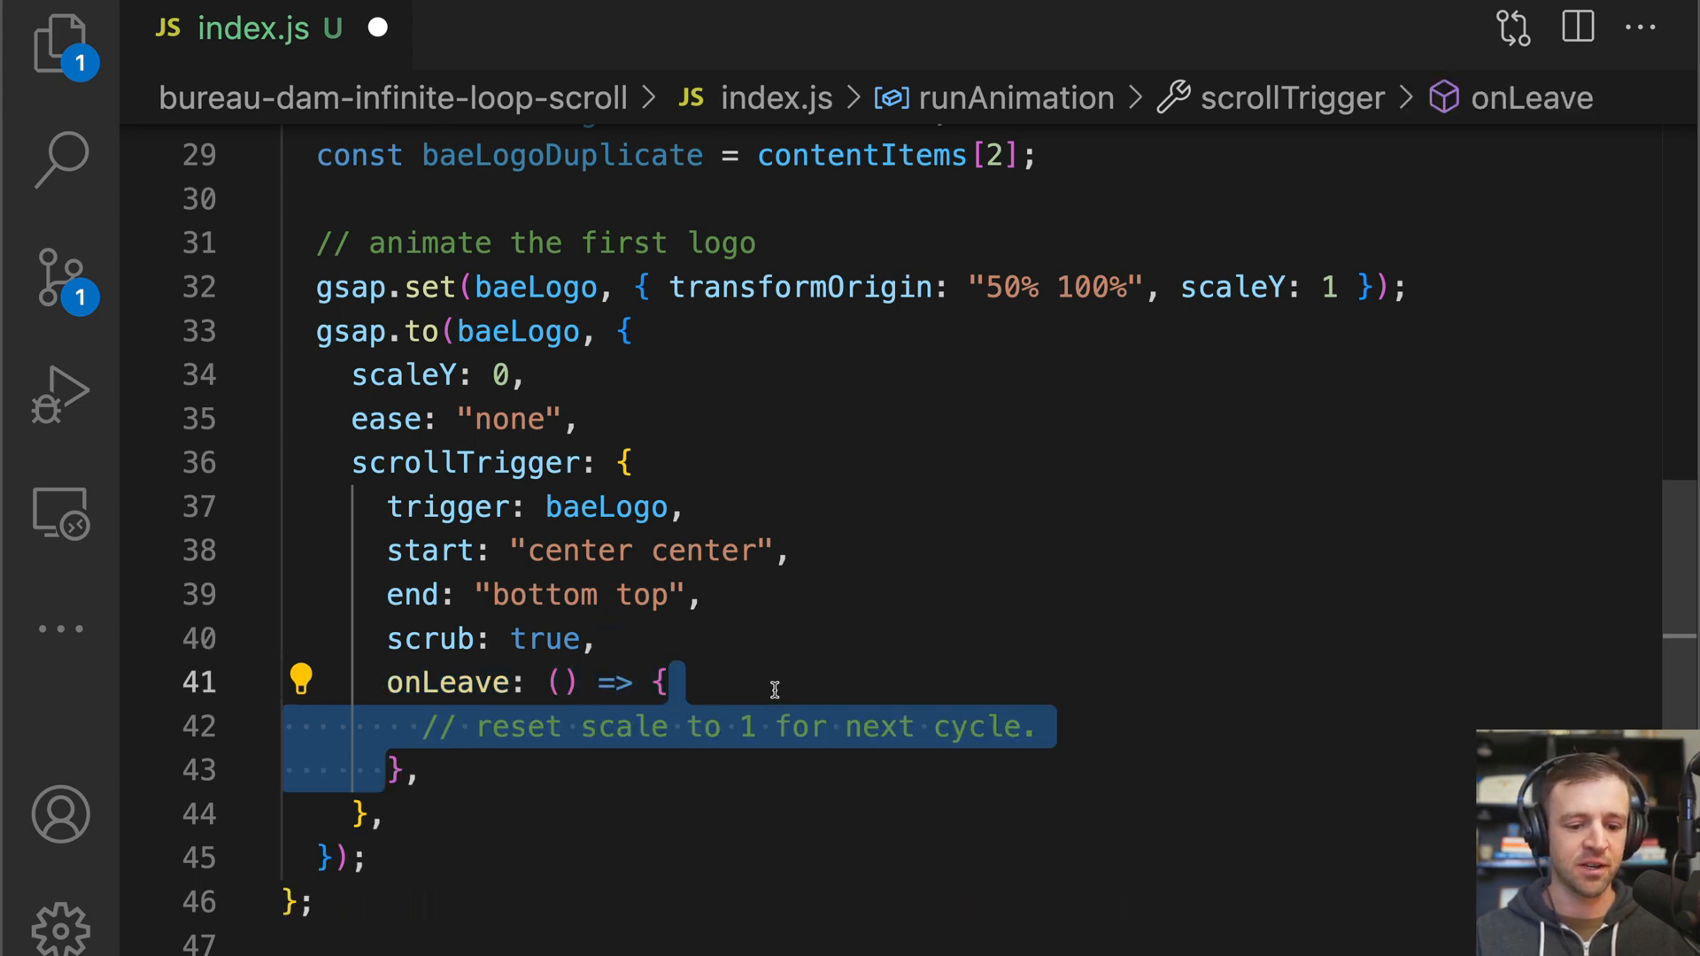
type("gsap.set(baeLogo, { scaleY: 1 });")
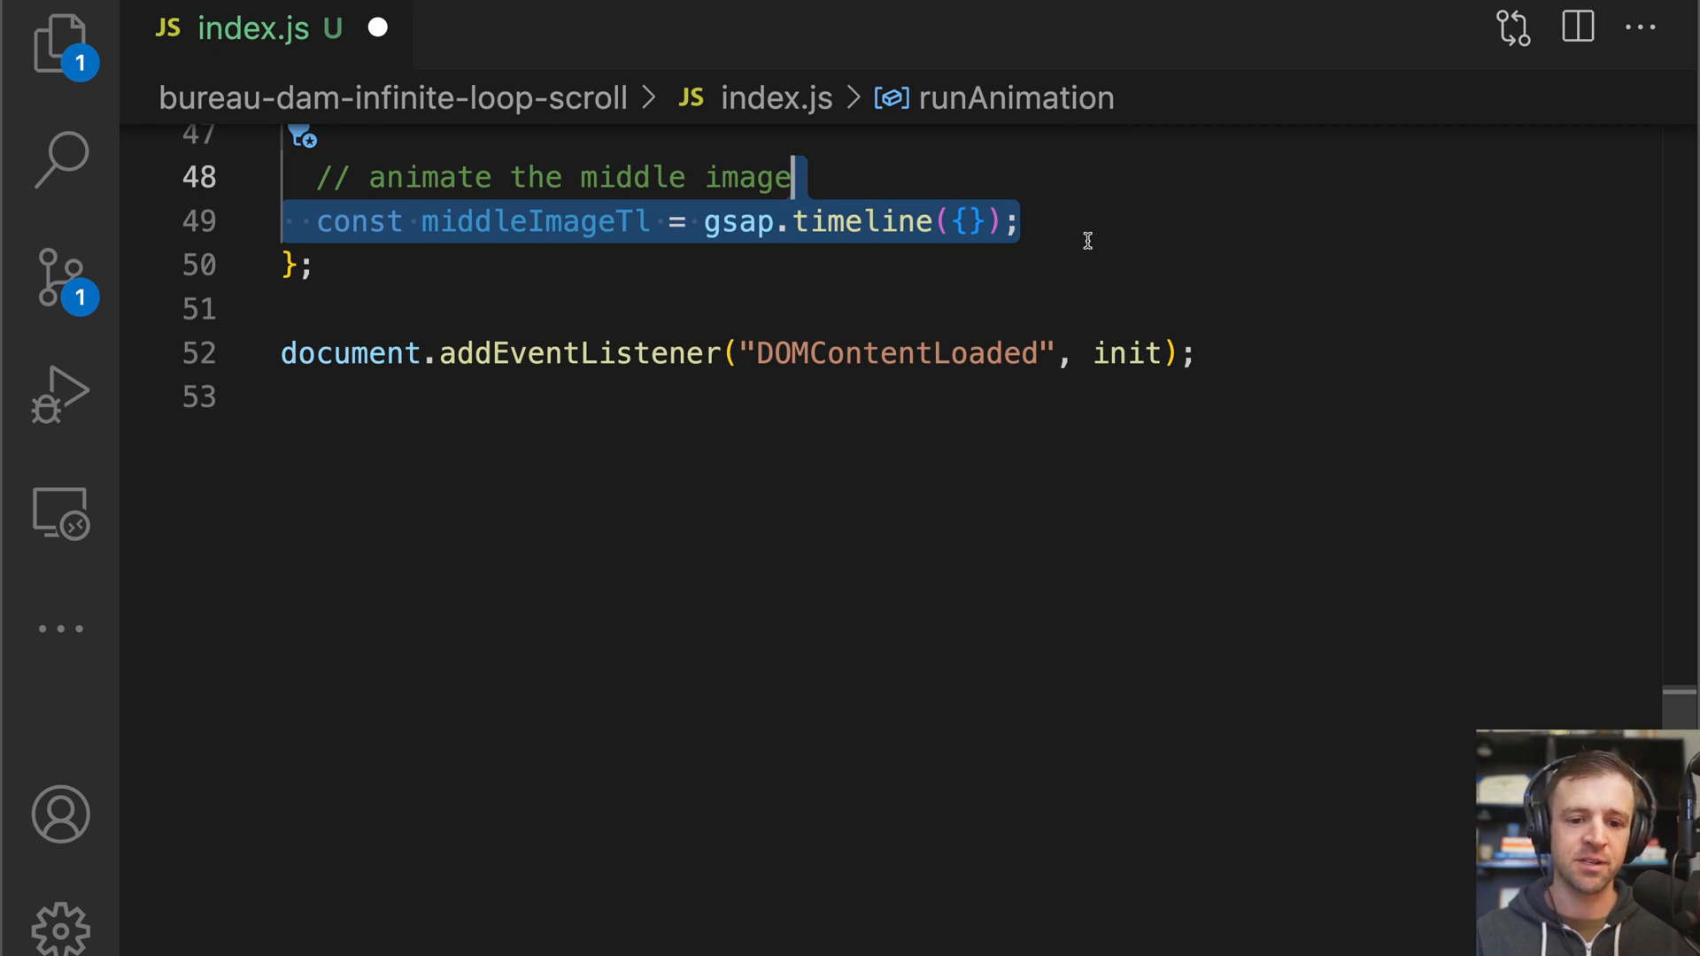
Give middleImageTl a scrollTrigger on middleImage starting "top bottom" with ease "none".
type("scrollTrigger: {},")
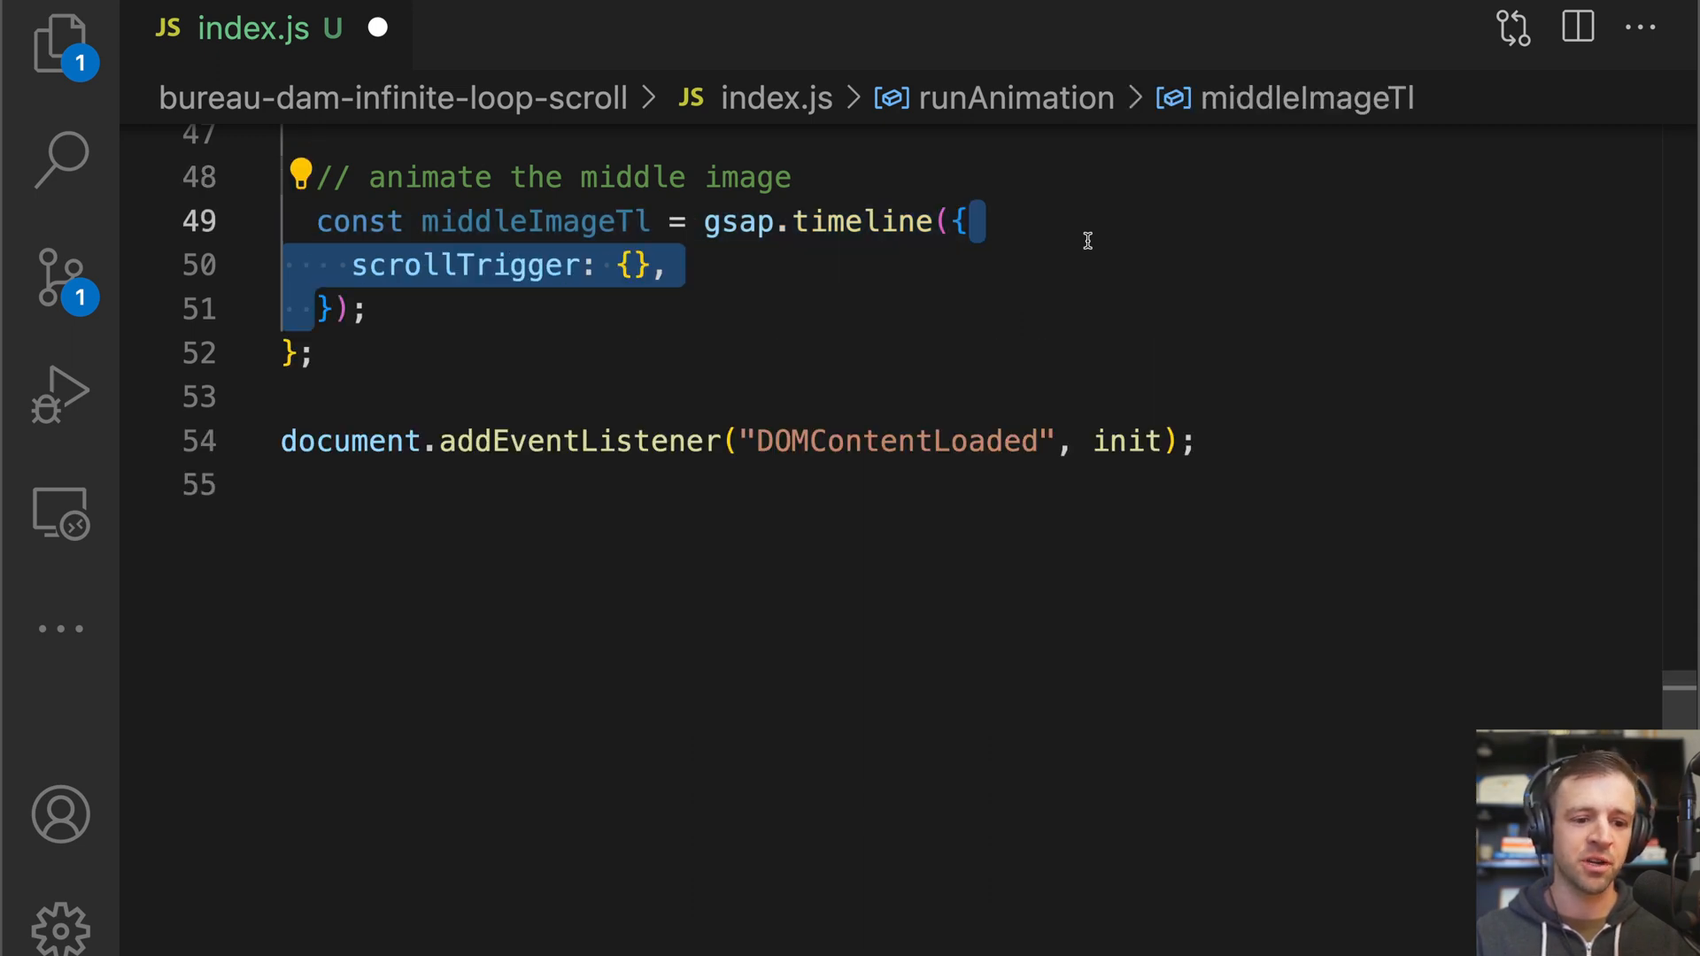
type("trigger: middleImage,")
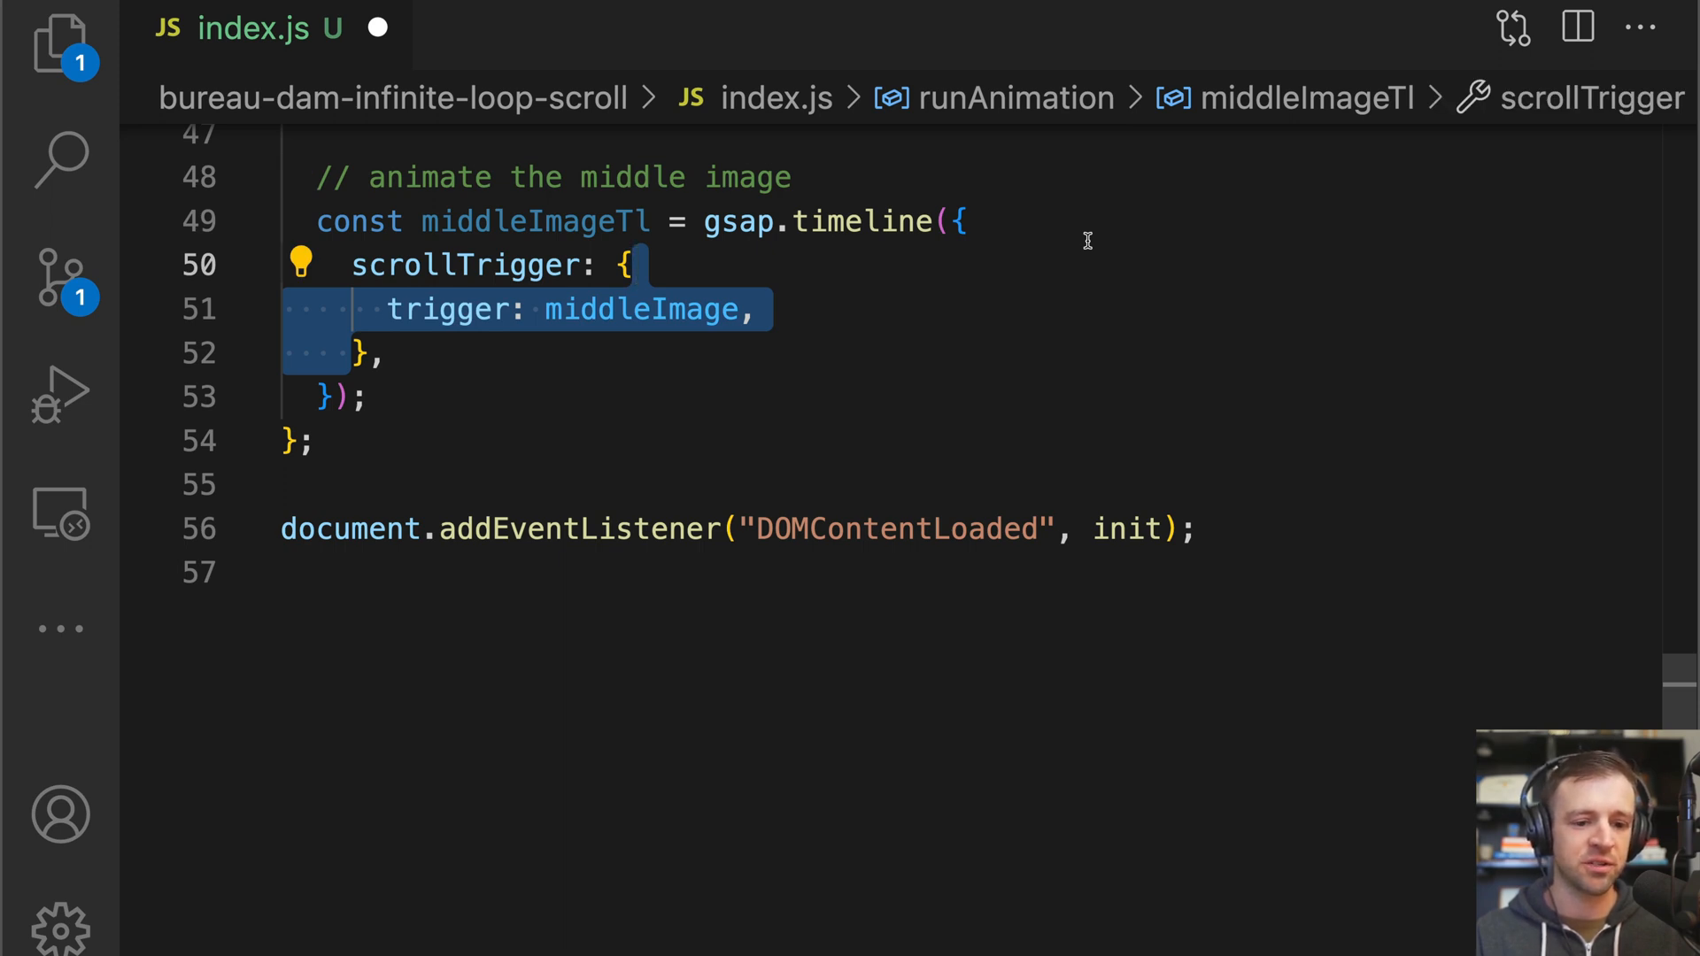
type("start: \"top bottom\",")
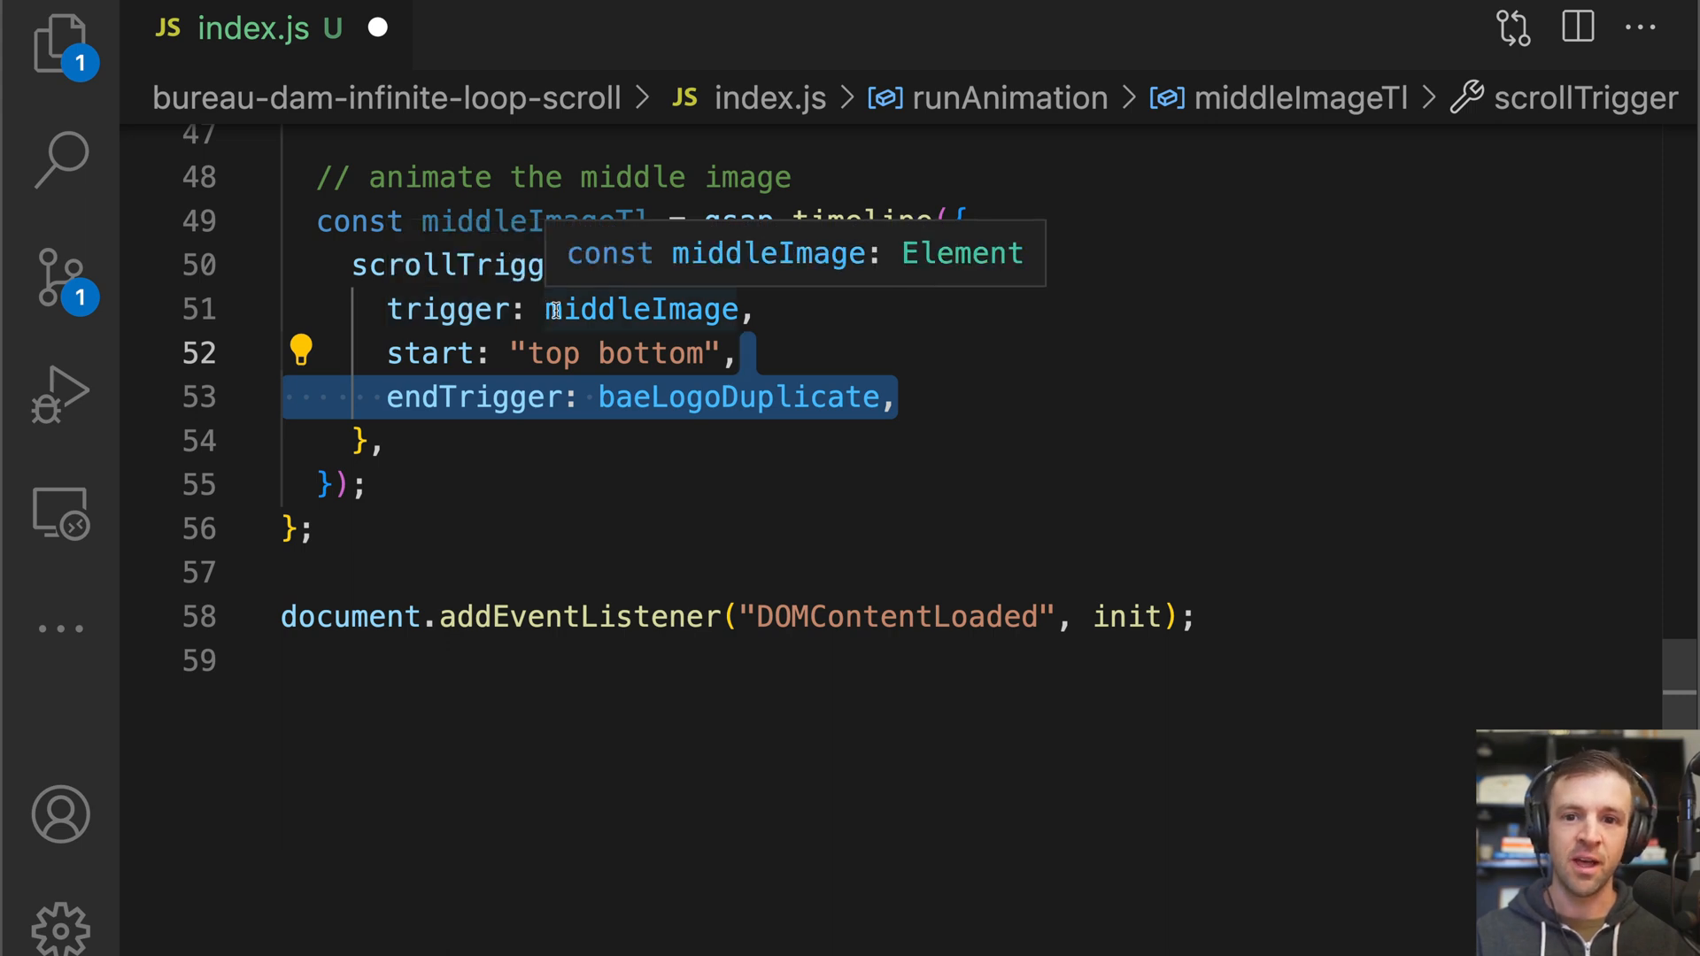
mouse_move(754, 345)
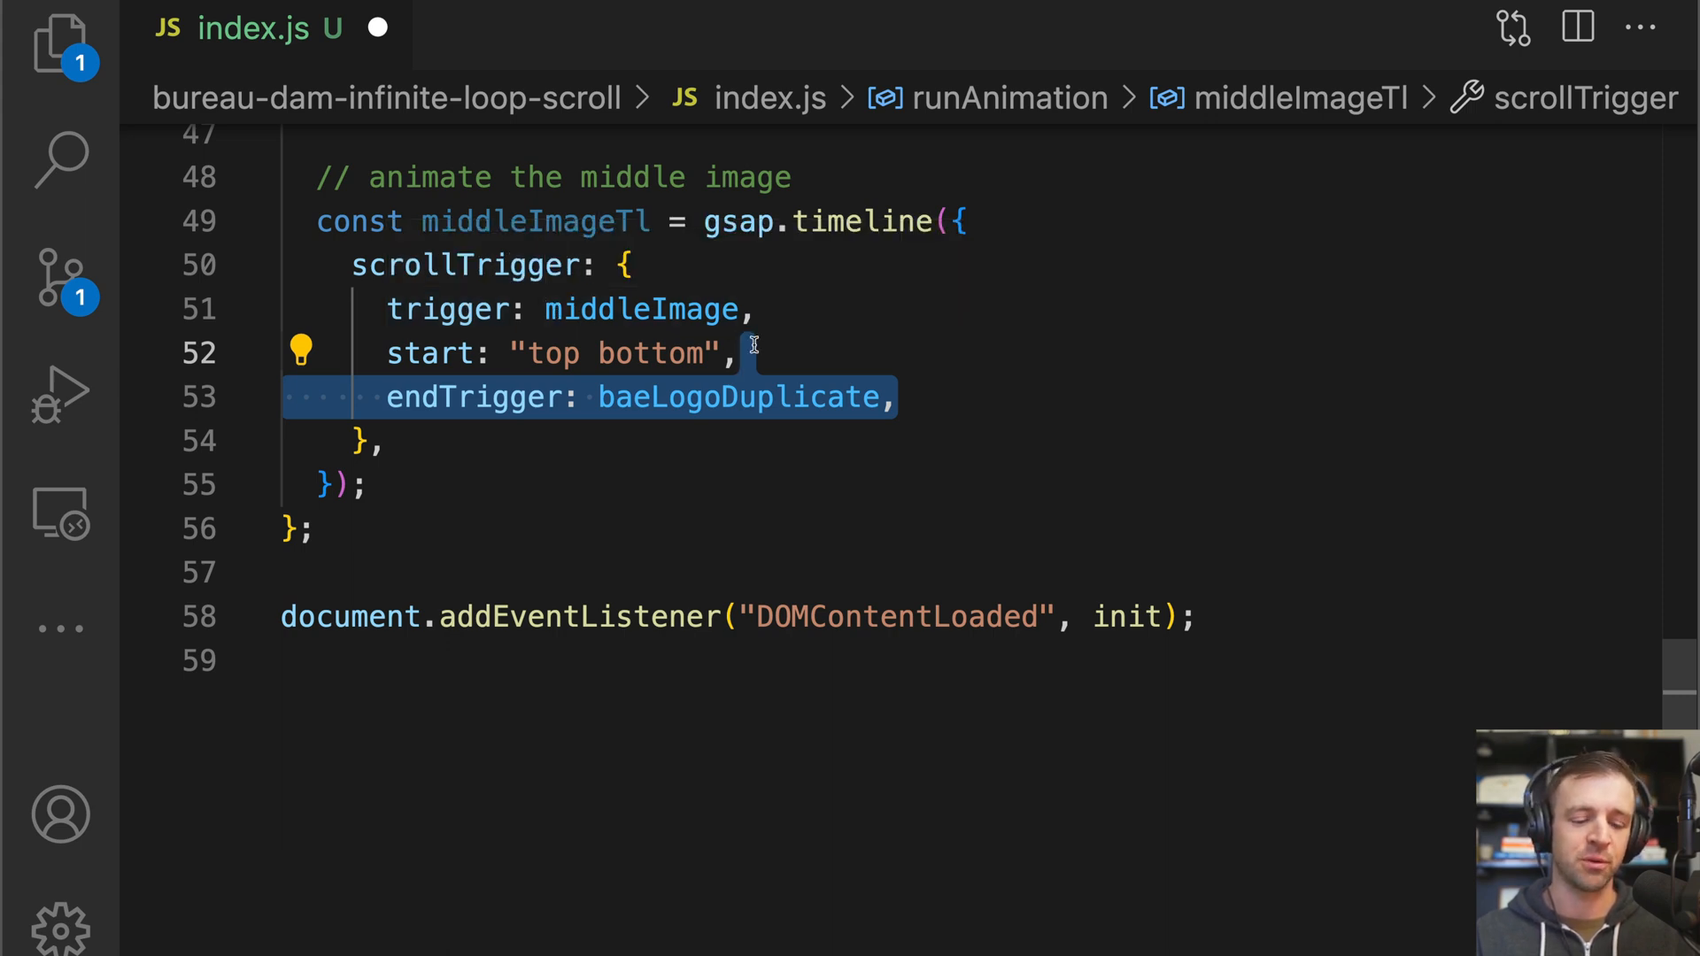
mouse_move(892, 397)
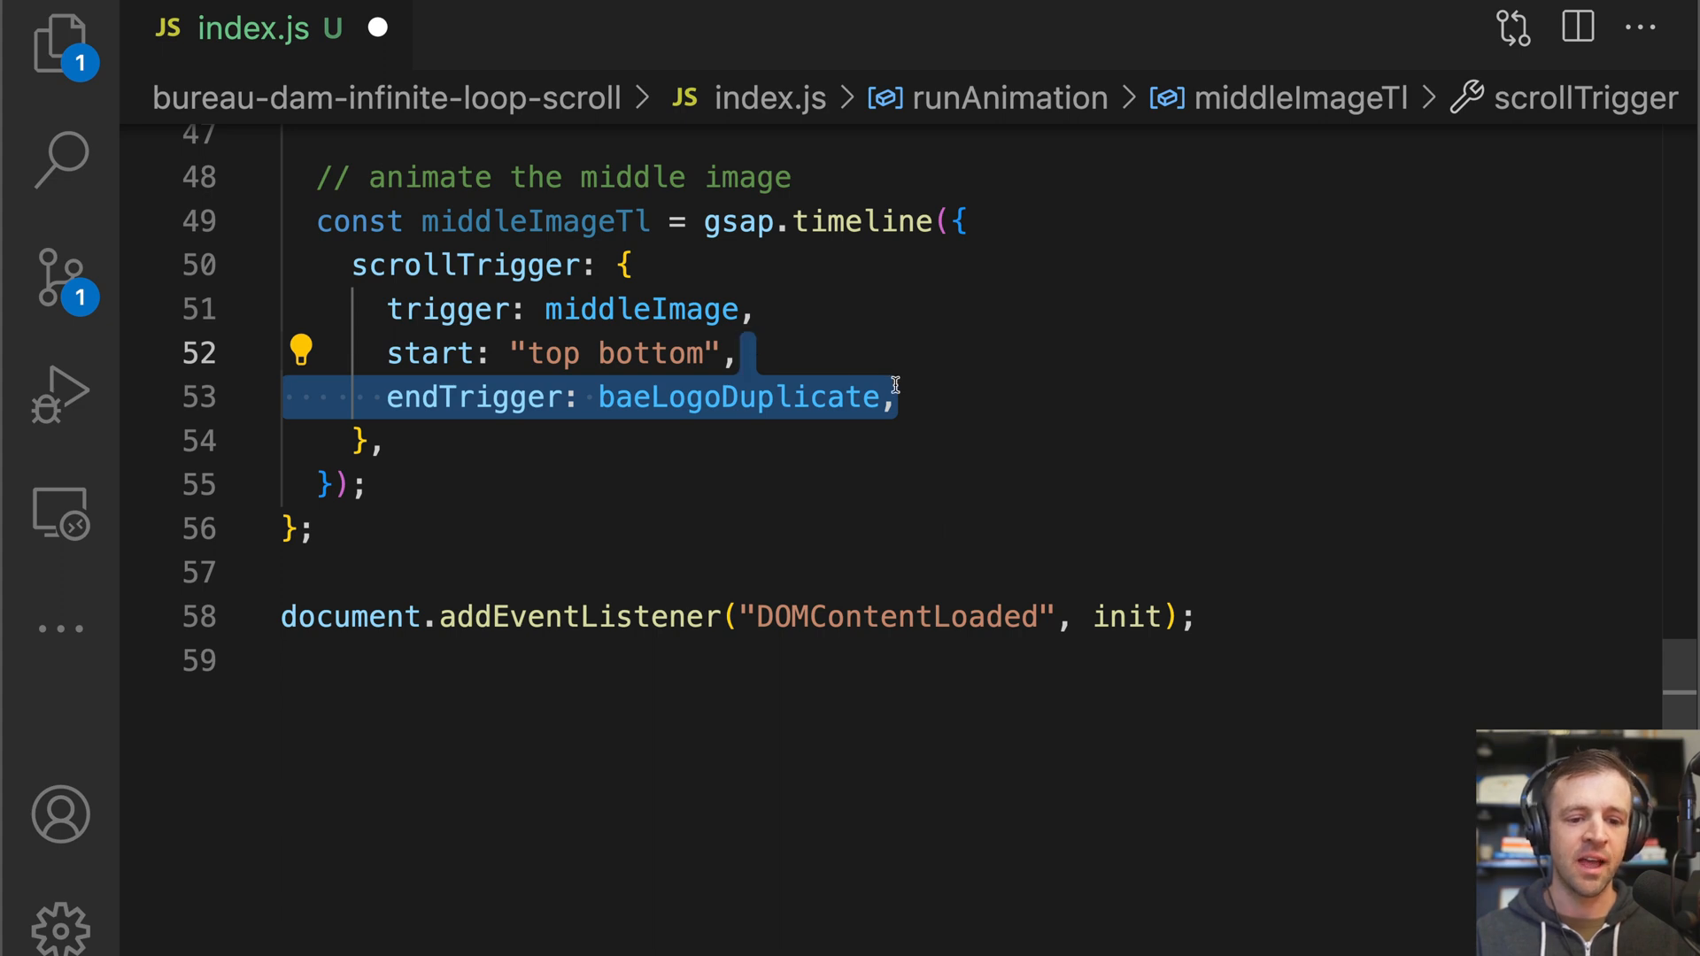
mouse_move(743, 397)
type("end: \"top top\",")
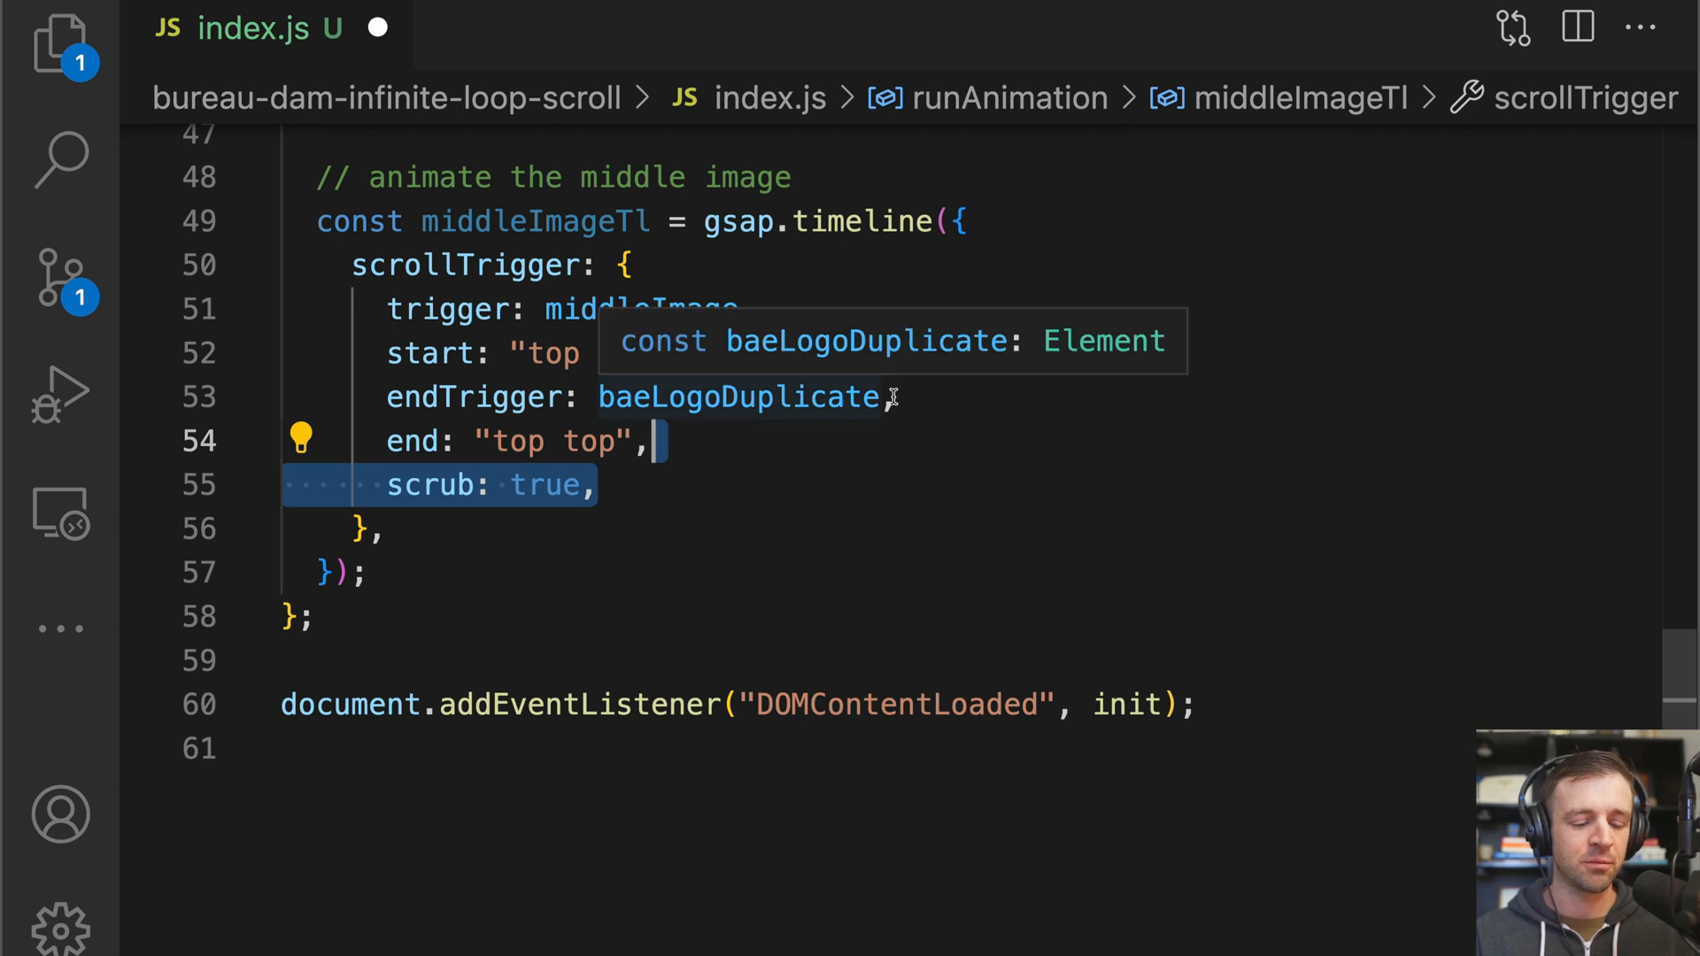
type("ease: \"none\",")
type("middleImageTl")
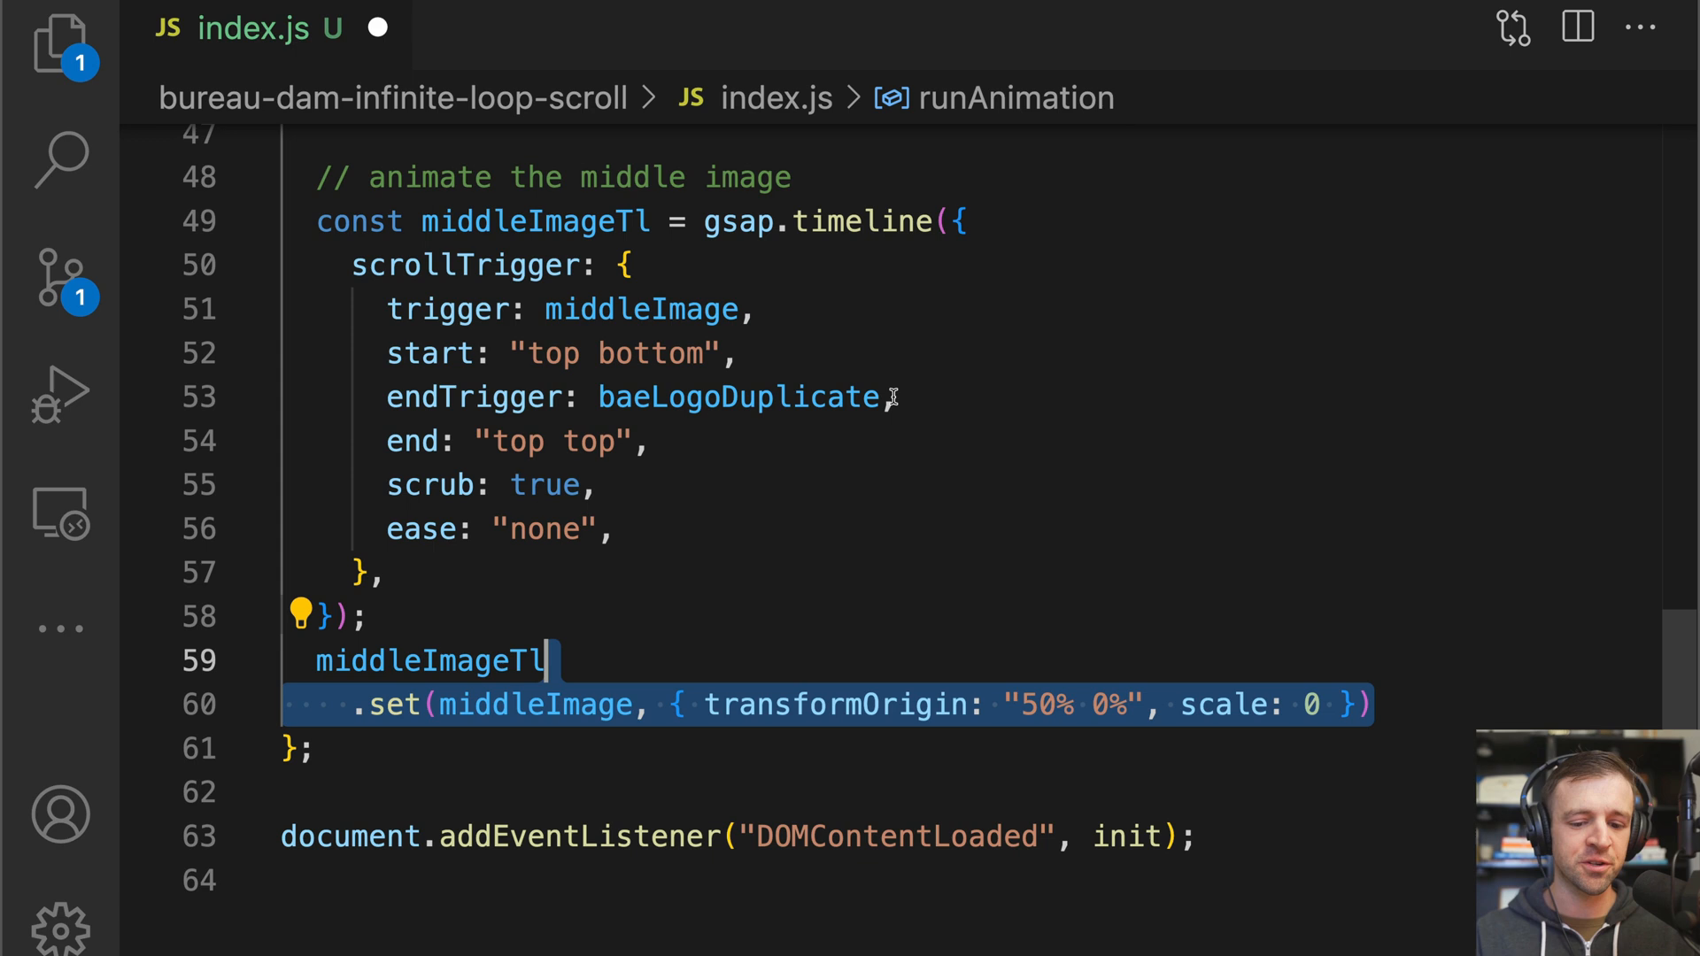
mouse_move(1043, 682)
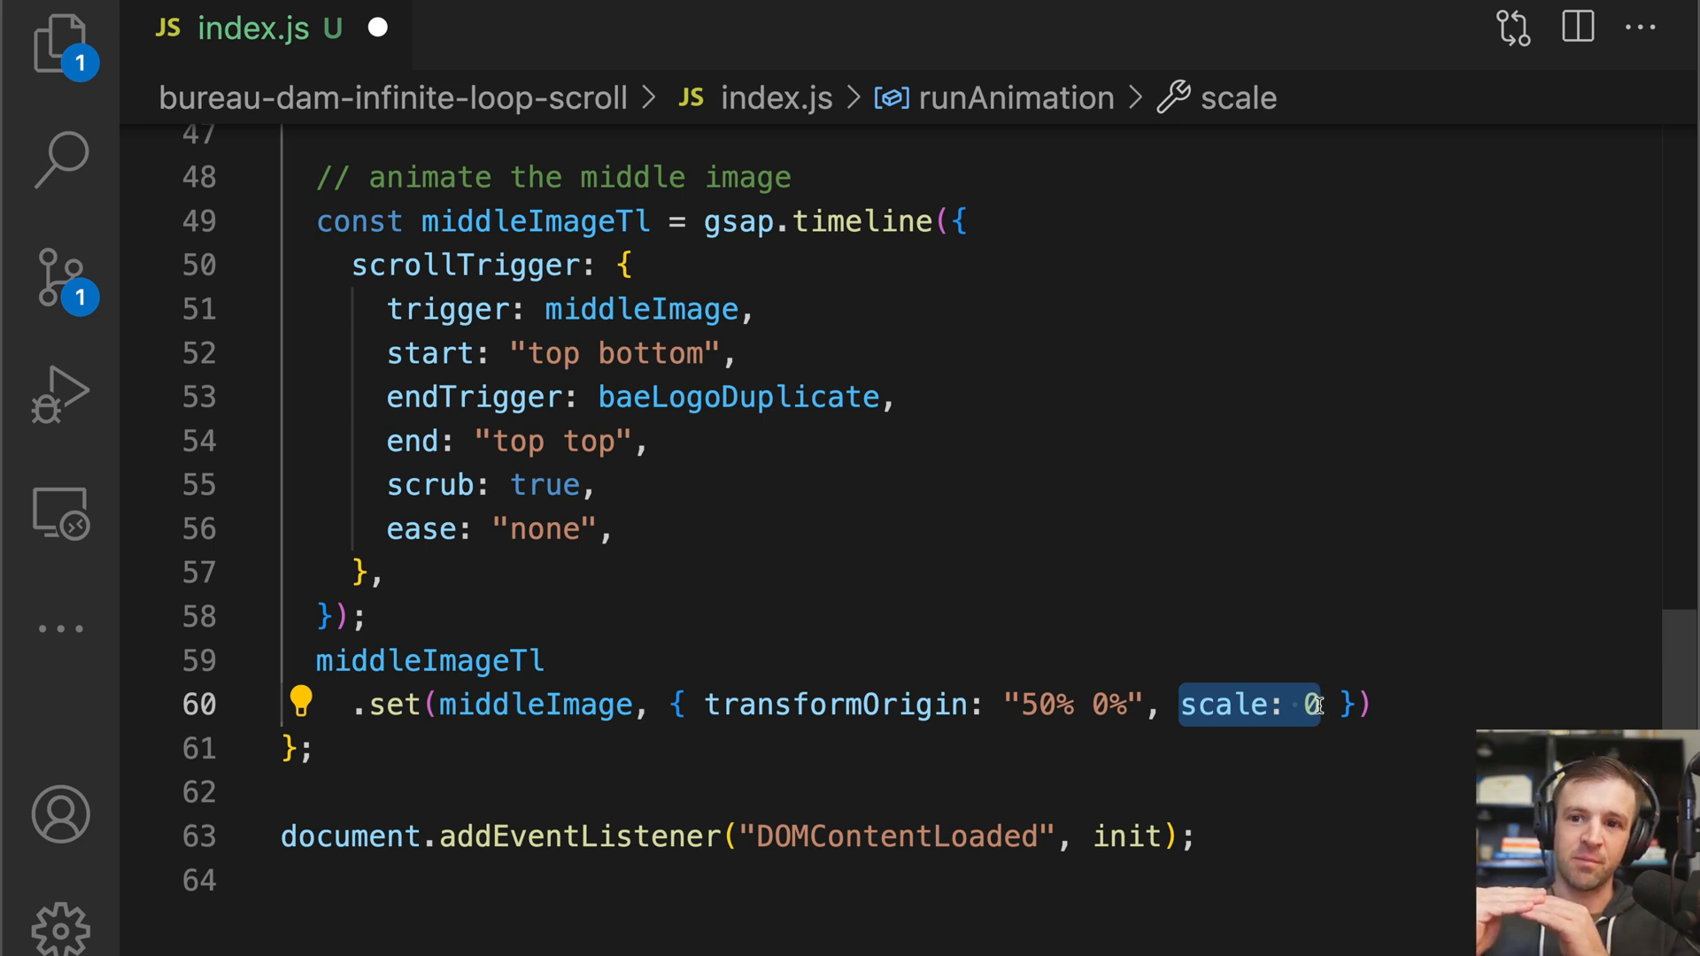
Chain scale-to-1, a transformOrigin "50% 100%" set, and scale-to-0 onto middleImageTl.
type(".to(middleImage, { scale: 1 })")
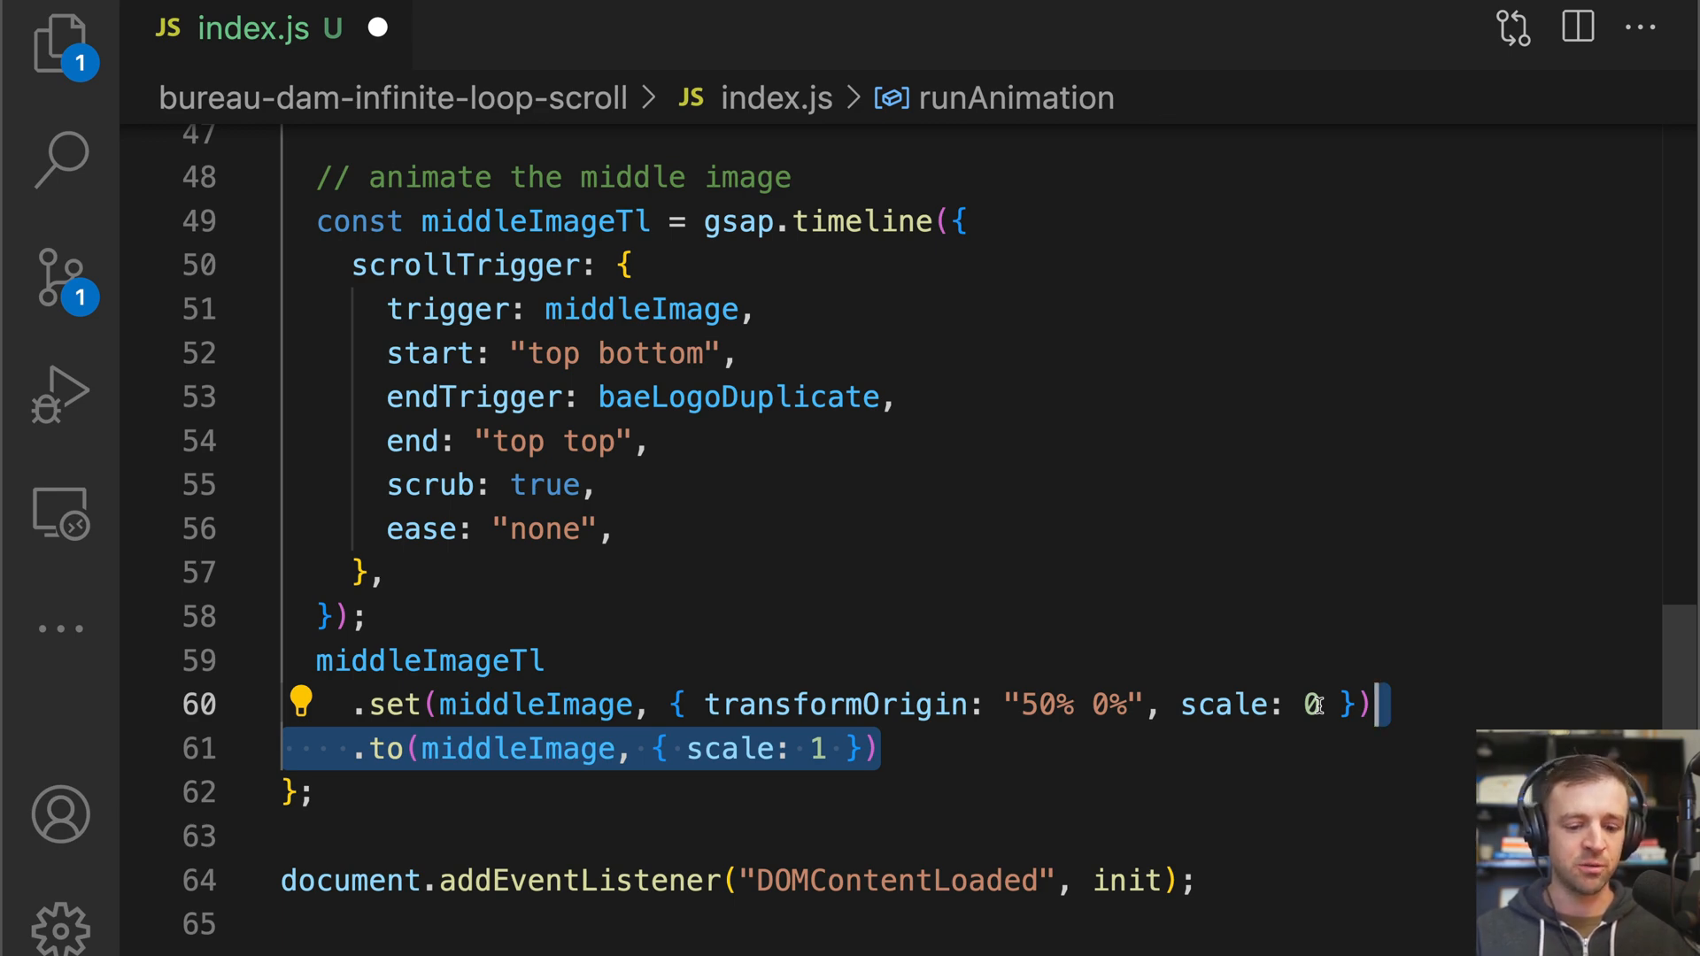
type(".set(middleImage, { transformOrigin: \"50% 100%\" })")
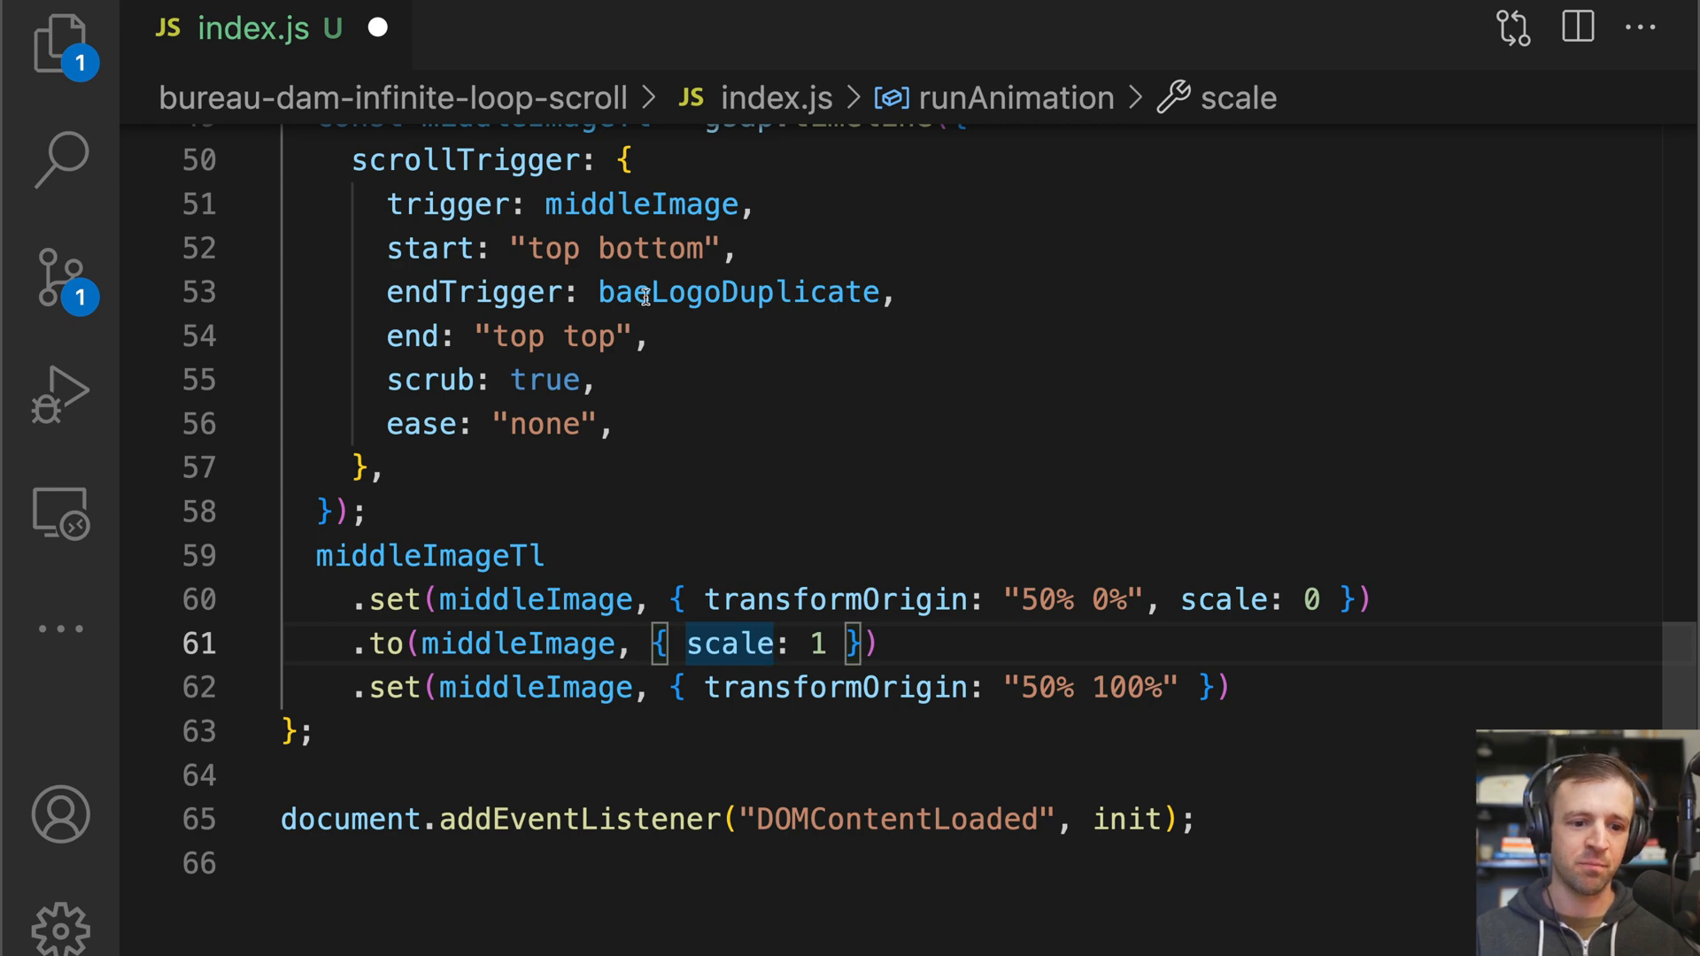
left_click(651, 336)
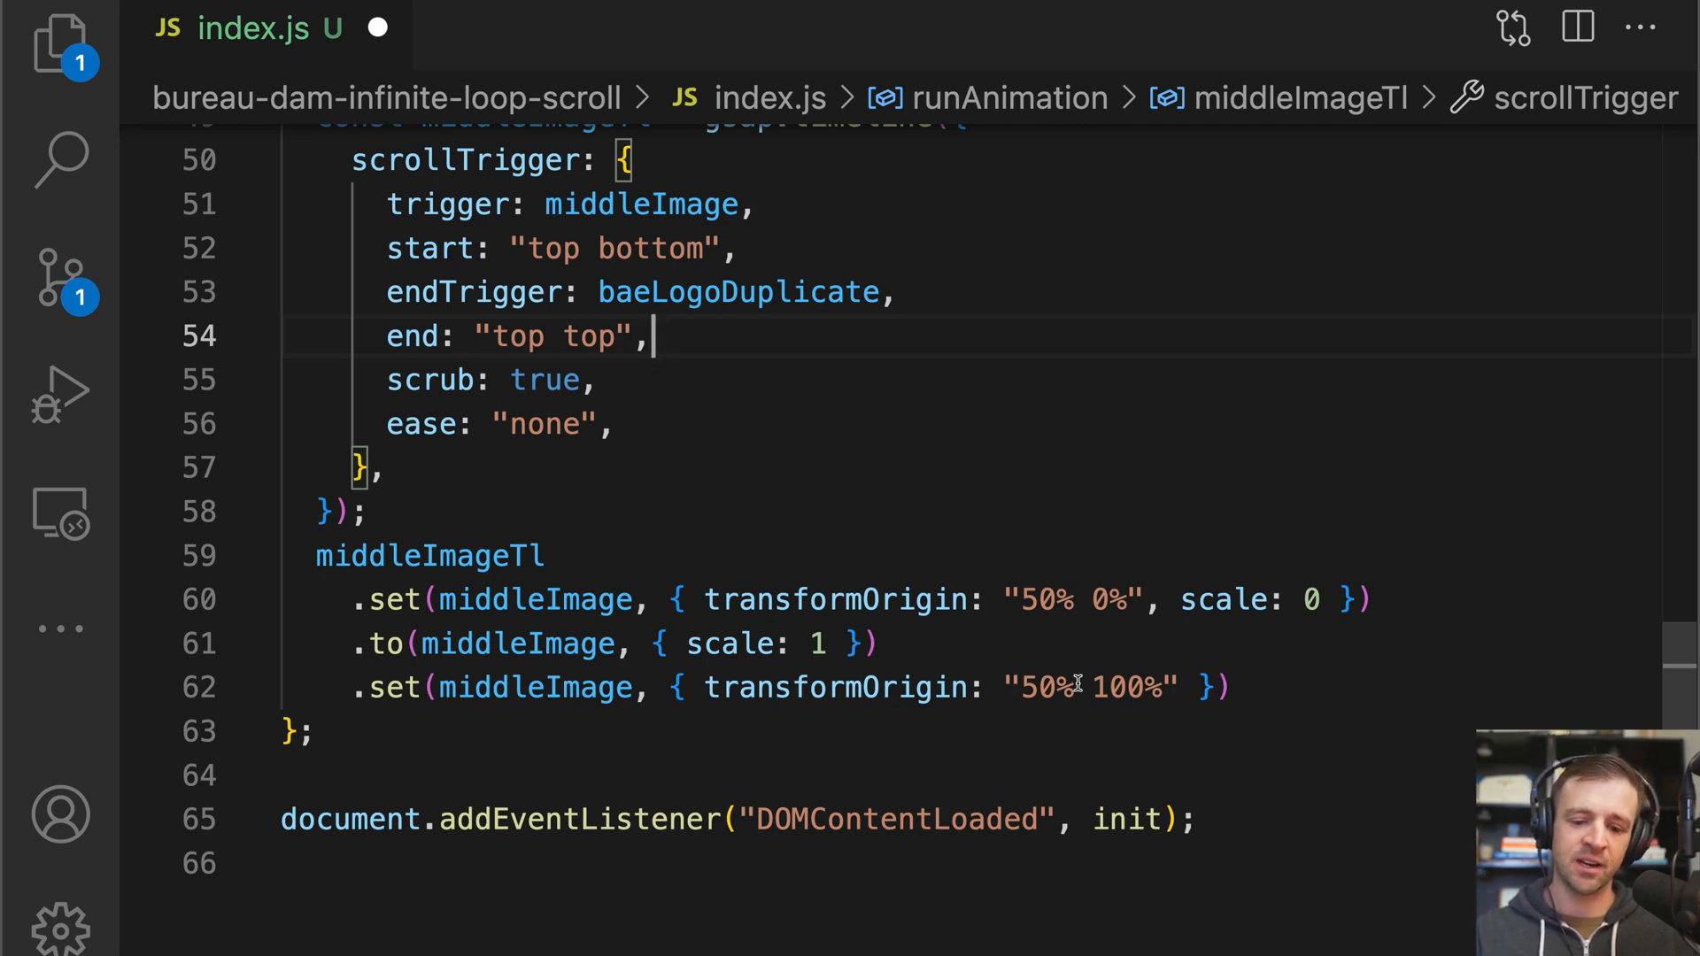
double_click(1127, 687)
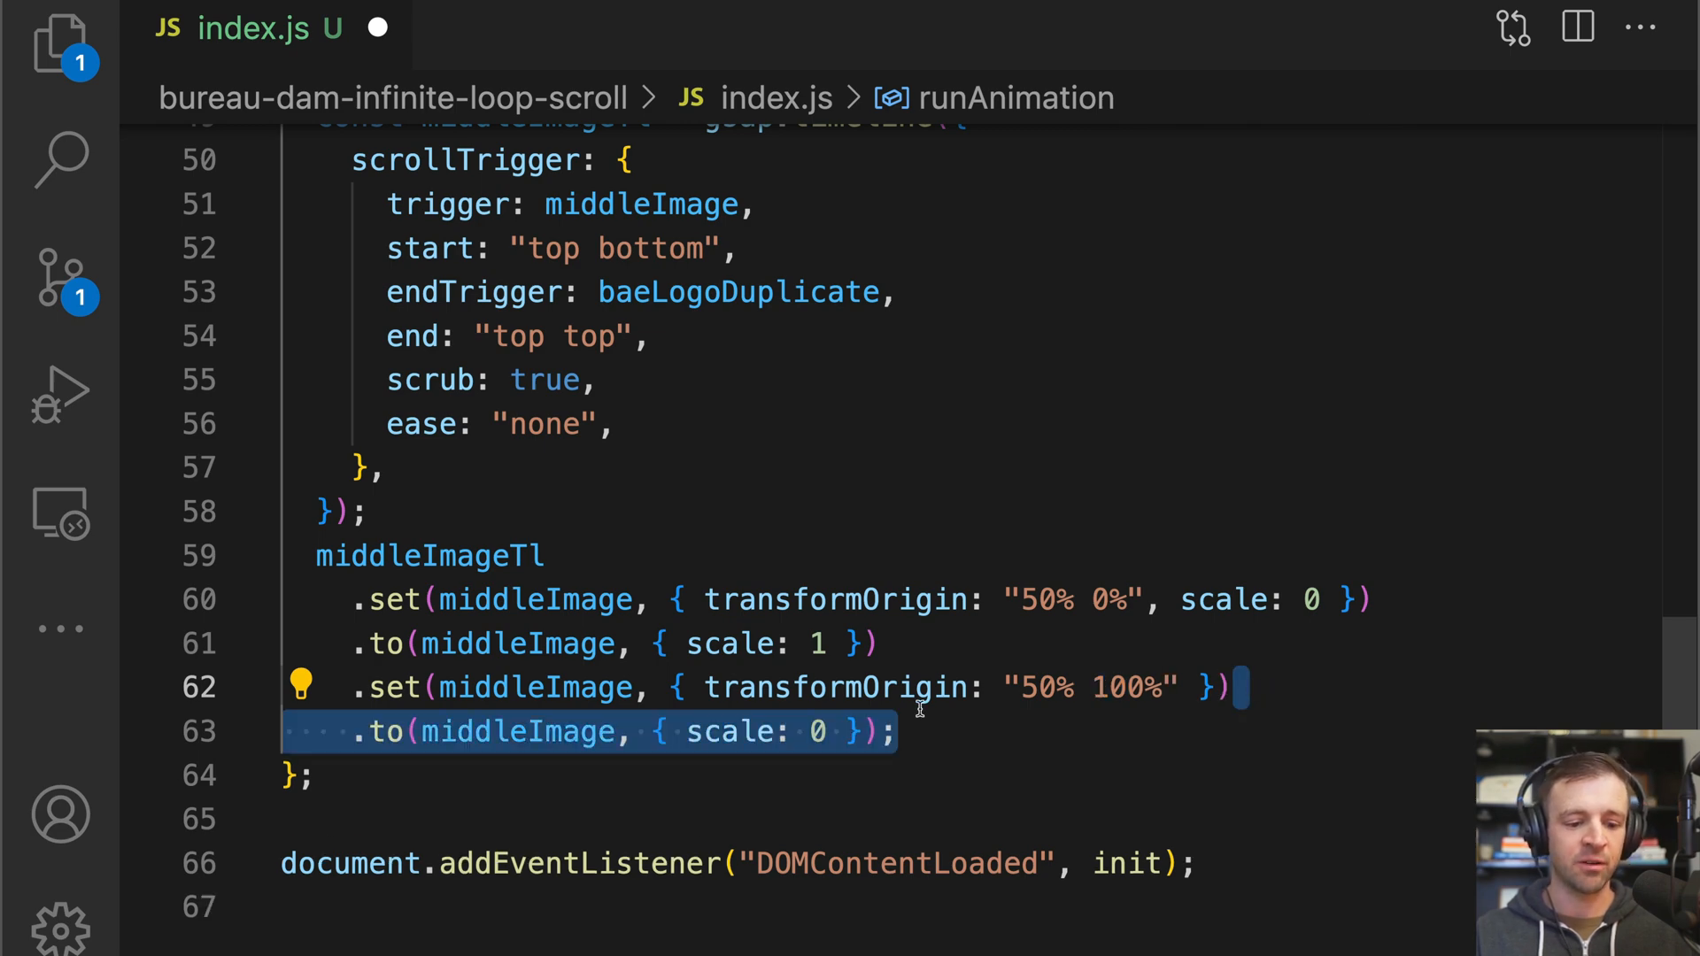
left_click(897, 730)
type("// animate the duplicate logo")
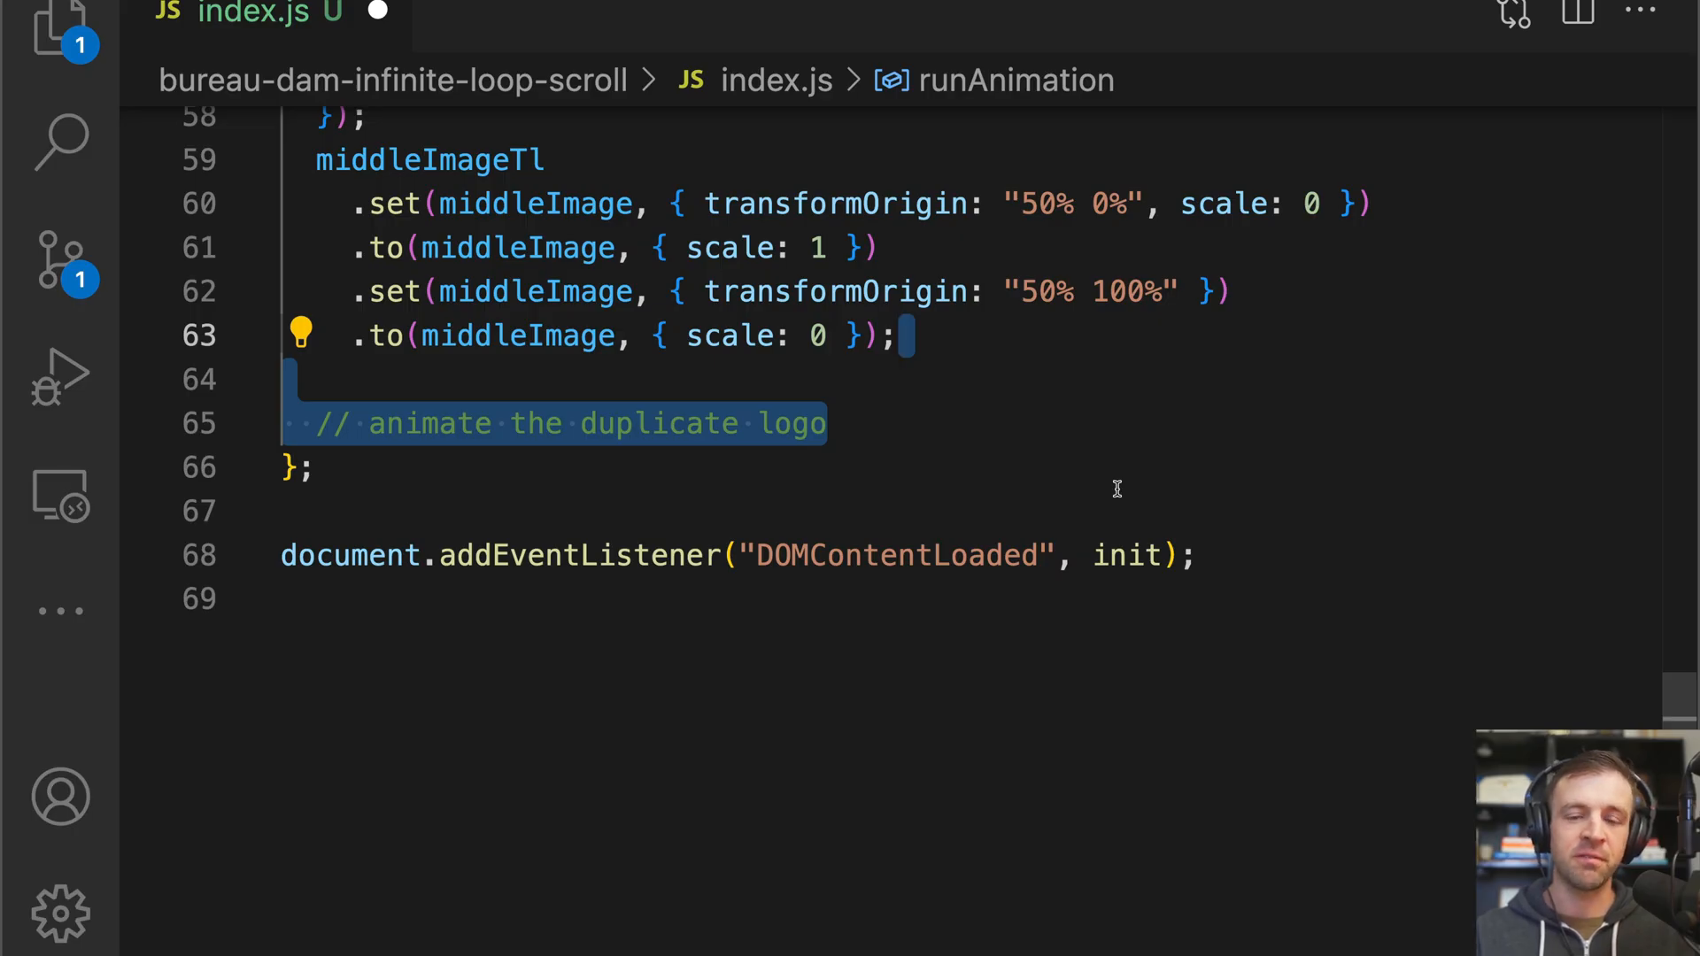
Set baeLogoDuplicate's transformOrigin to "50% 0%" and tween scaleY 0→1 with ease none.
type("gsap.set(baeLogoDuplicate, { transformOrigin: \"50% 0%\" });")
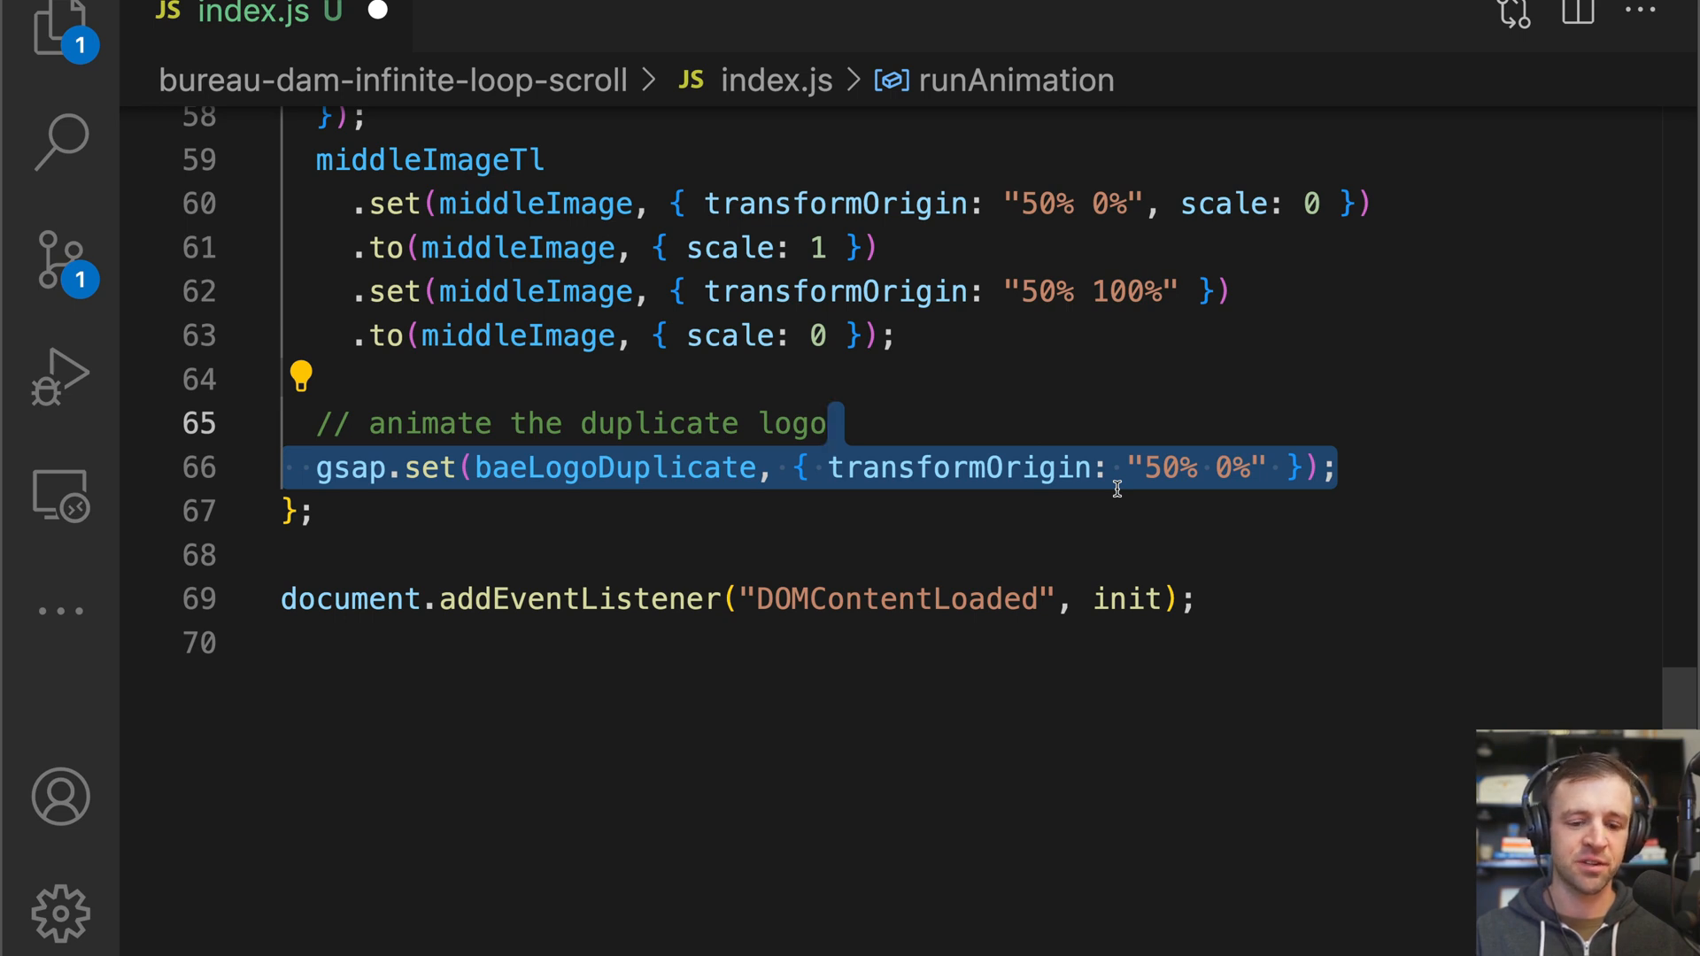
type("gsap.fromTo();")
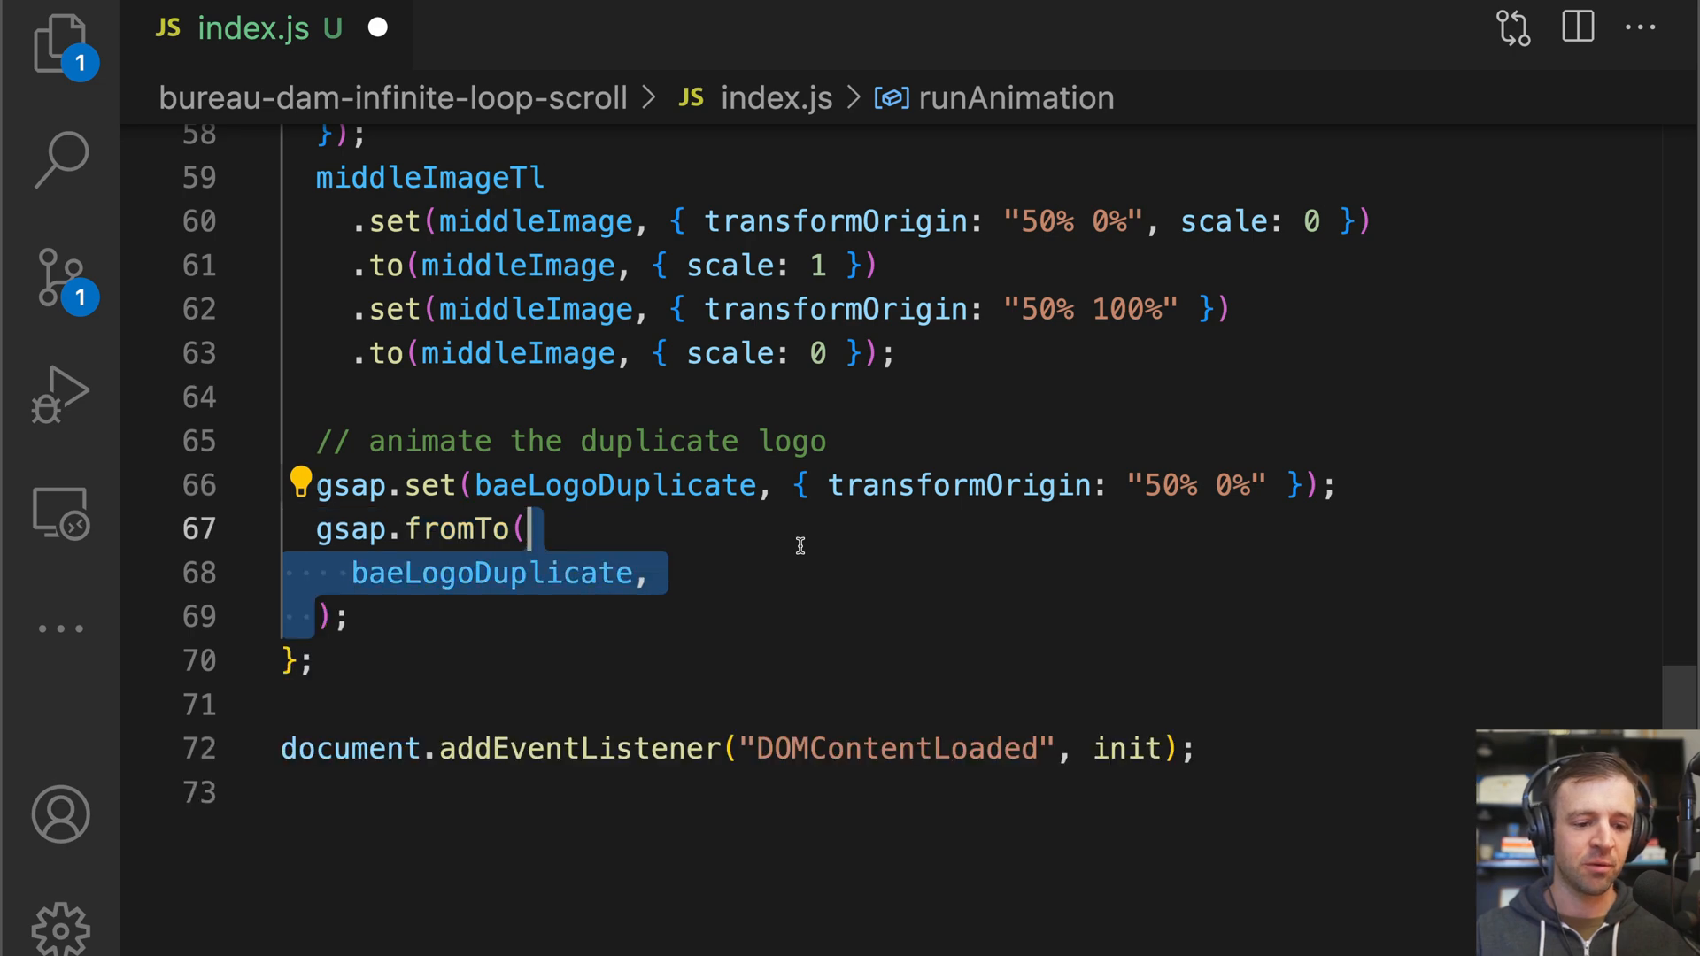
type("{ scaleY: 0 },")
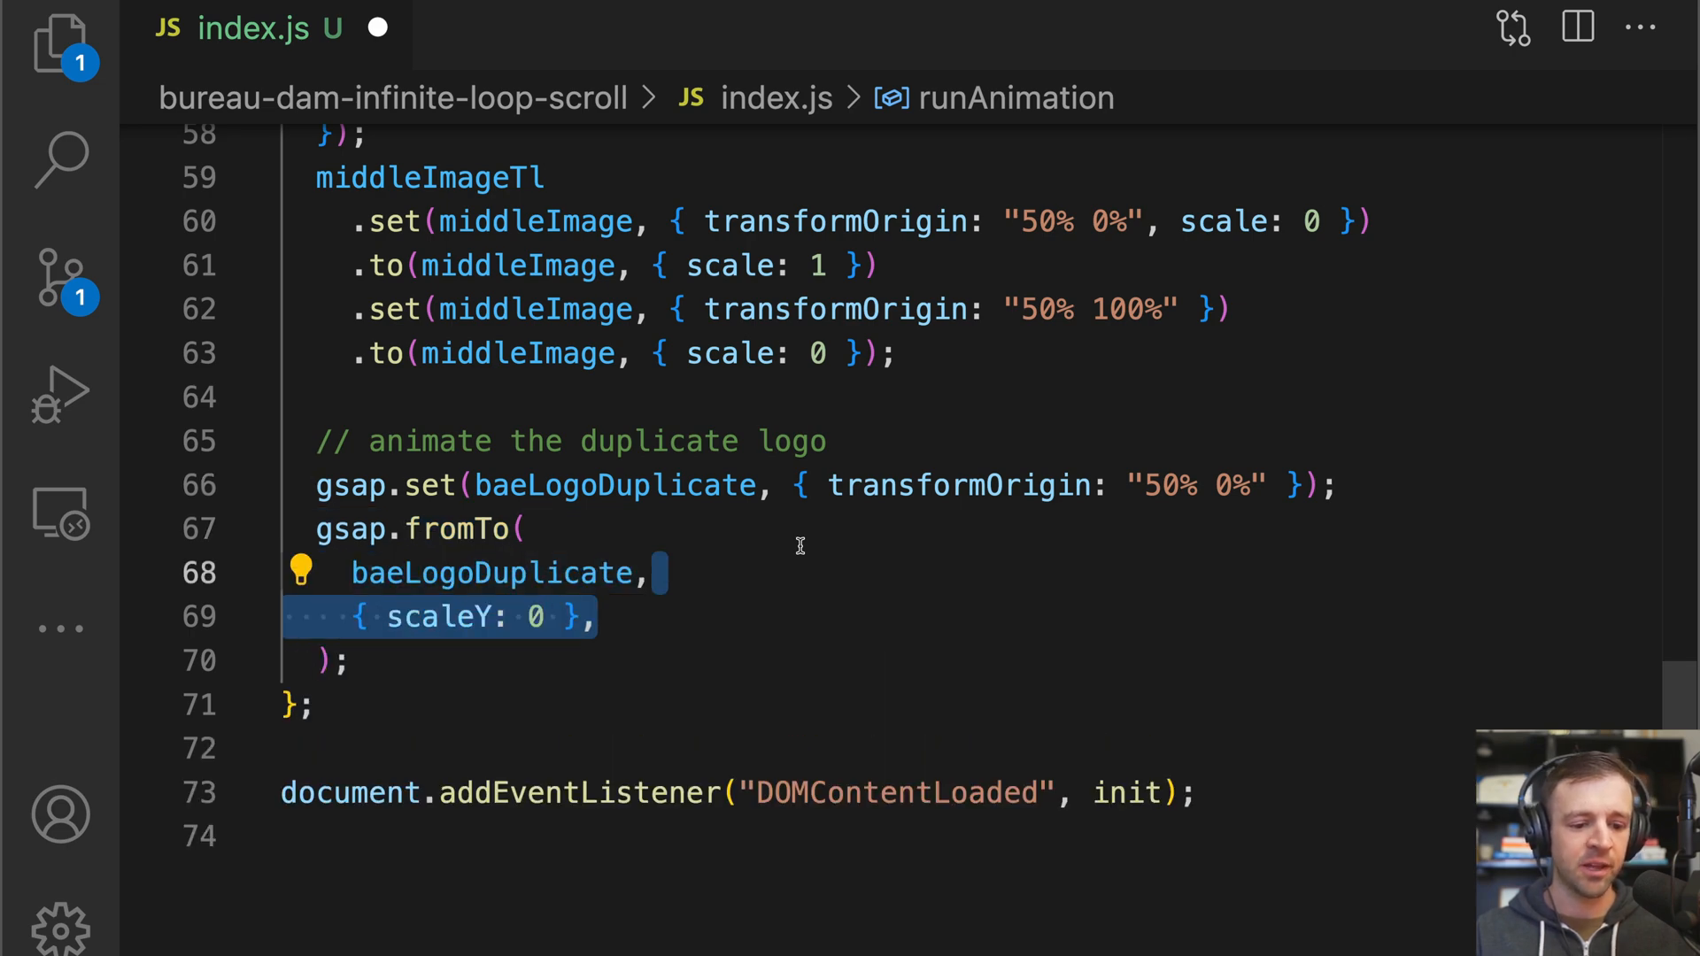
mouse_move(397, 528)
type("{")
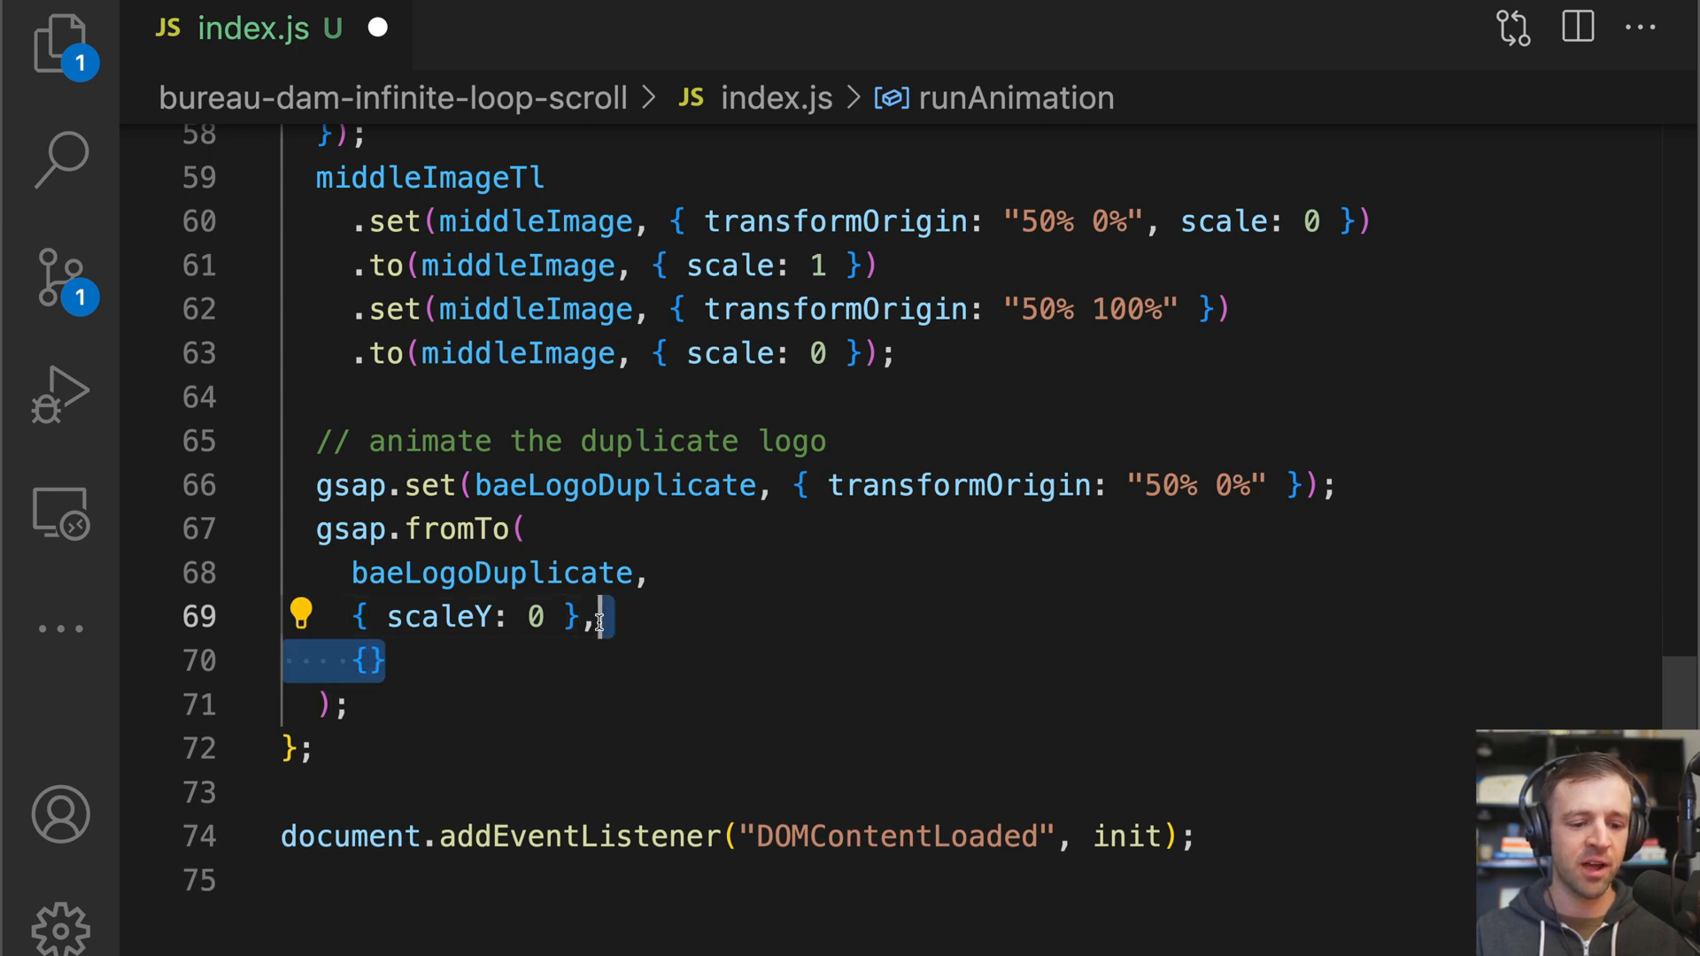
type("scaleY: 1,")
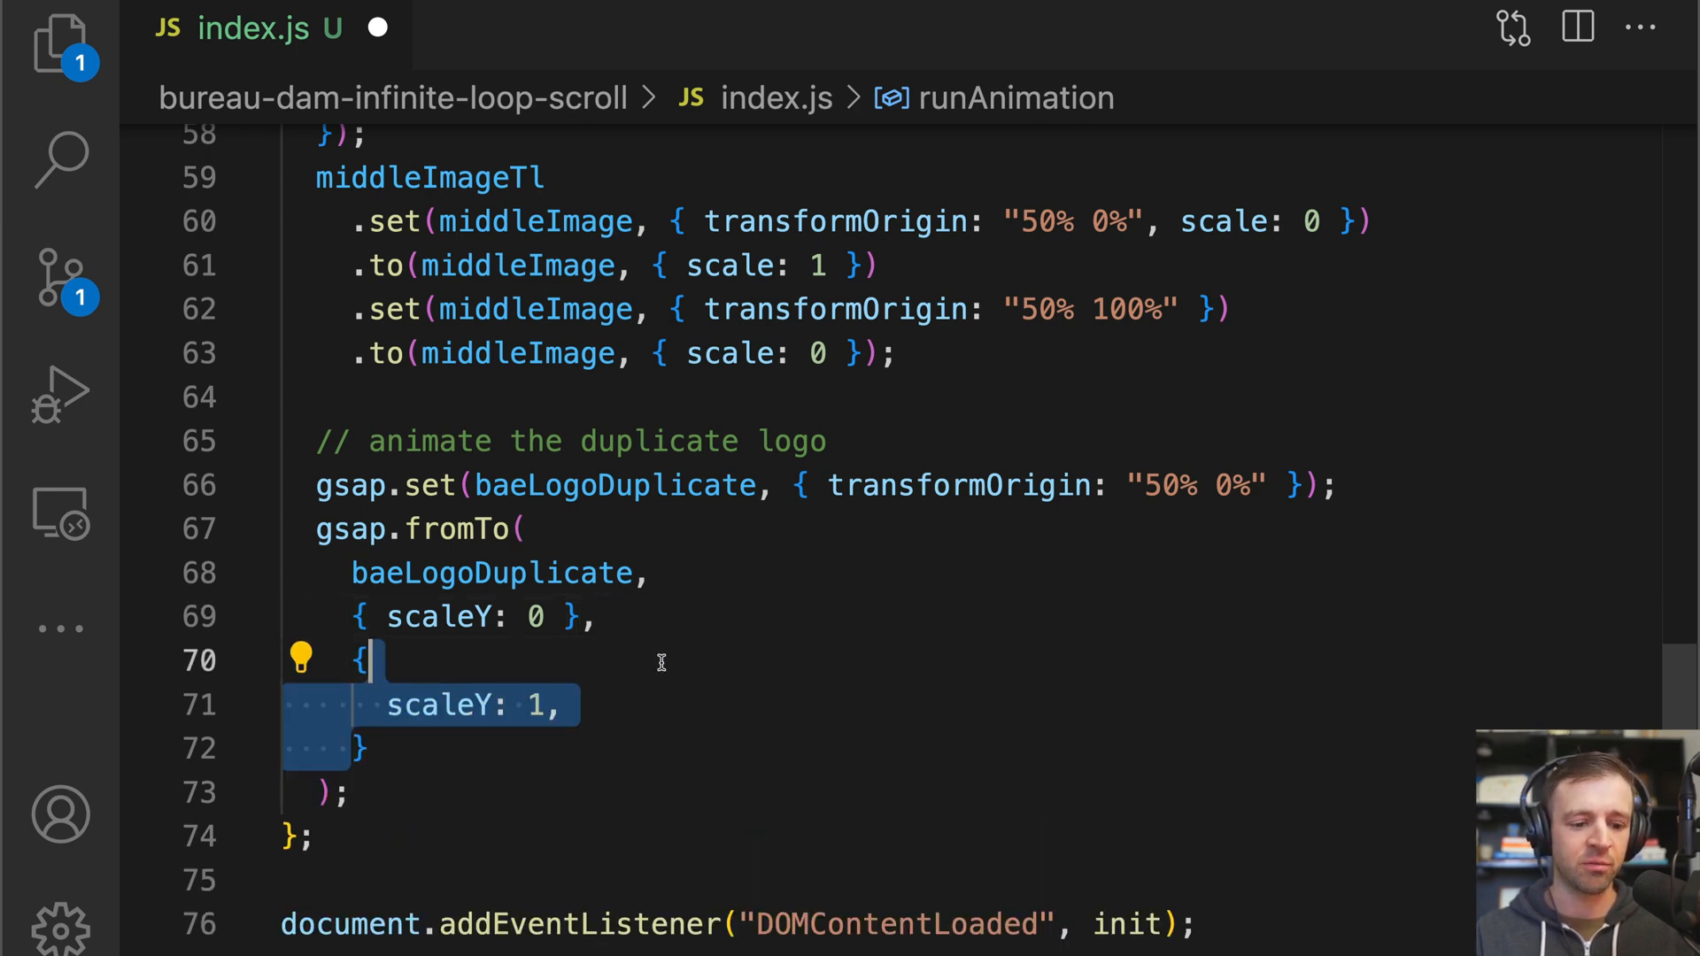
mouse_move(667, 668)
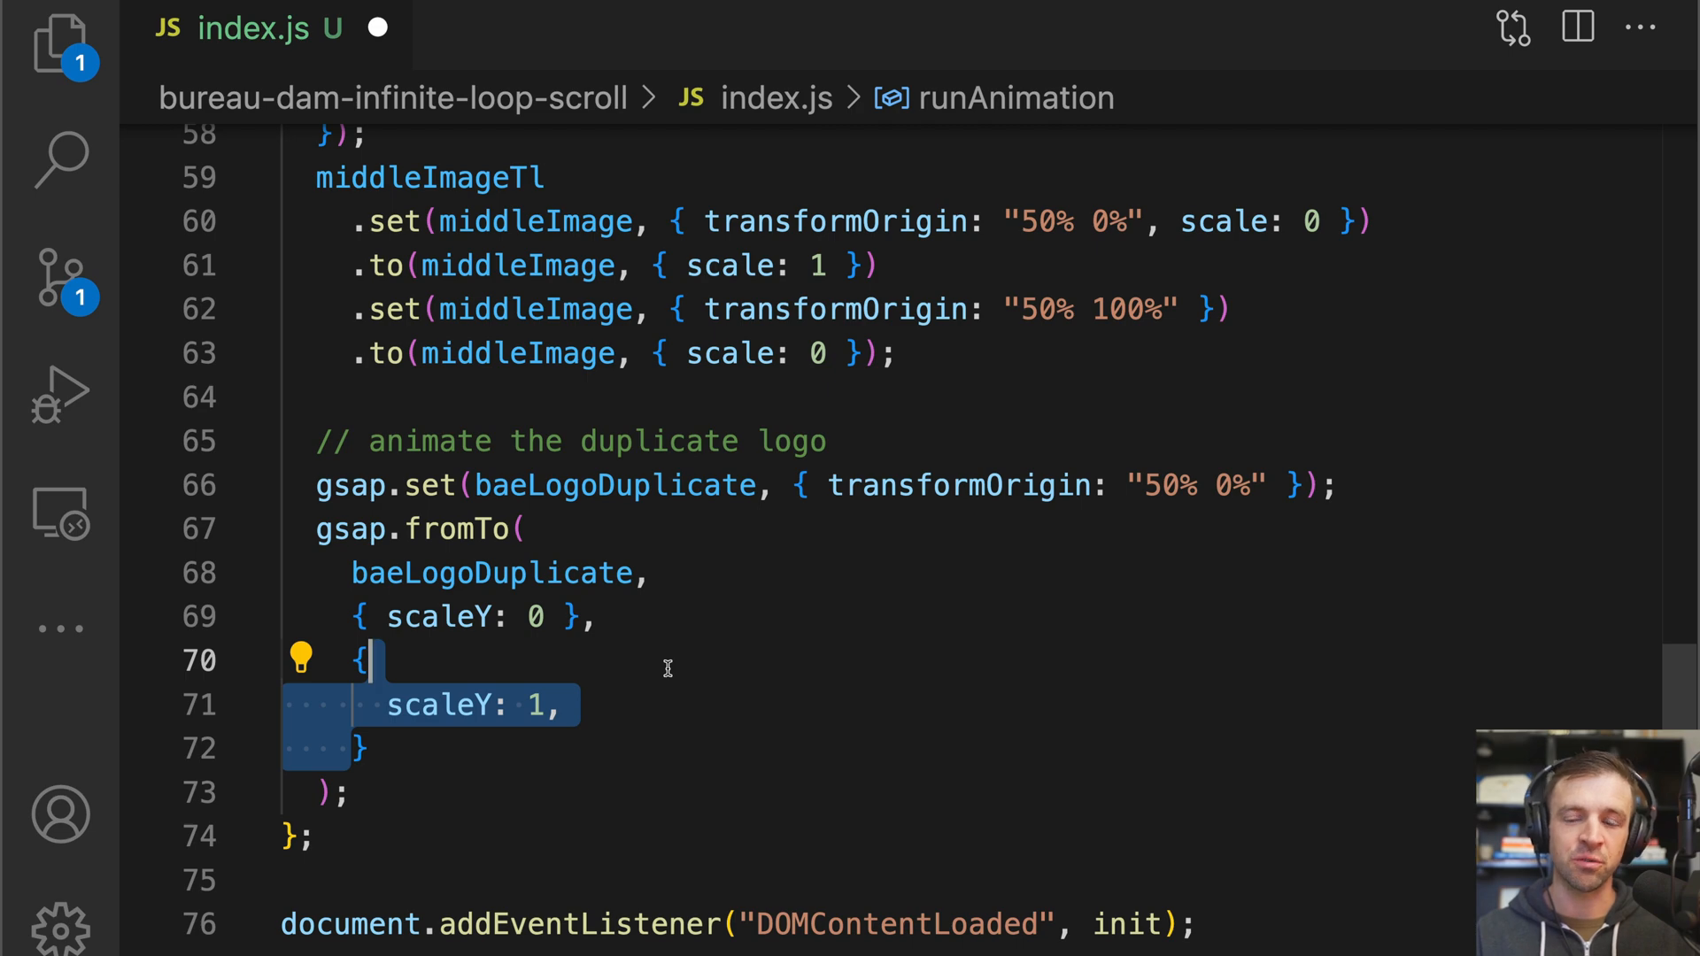
type("ease: \"none\",")
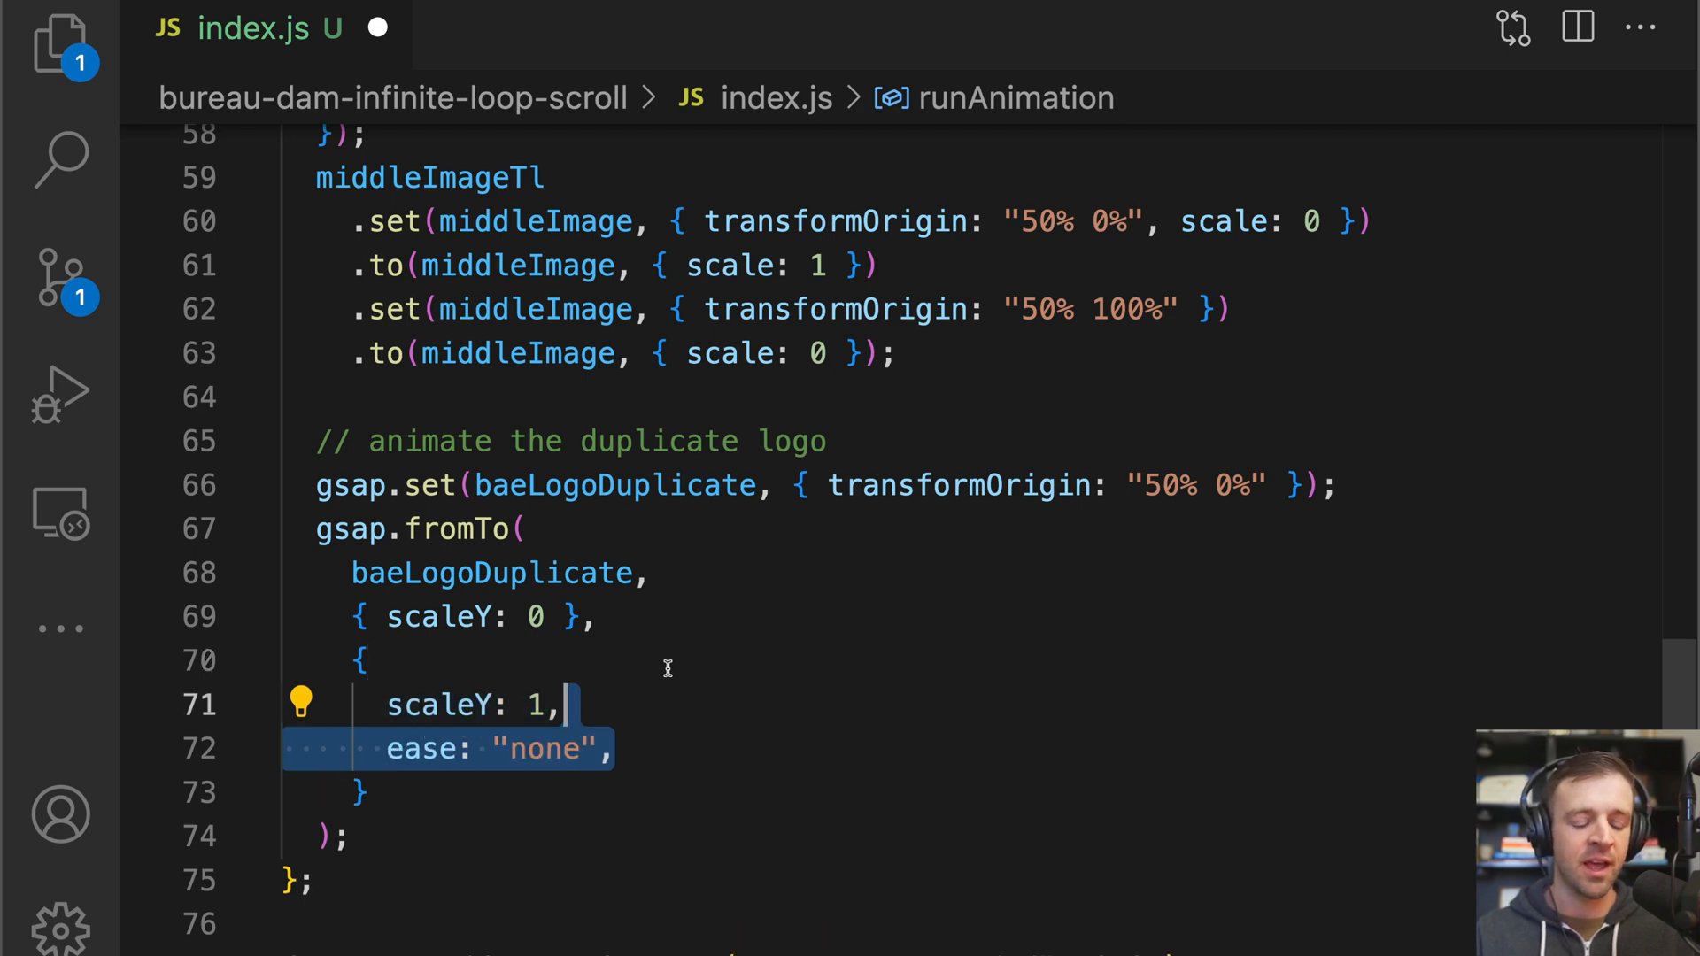
Add a scrollTrigger on baeLogoDuplicate: start "top bottom", end "bottom top", scrub true, onLeaveBack.
type("scrollTrigger: {},")
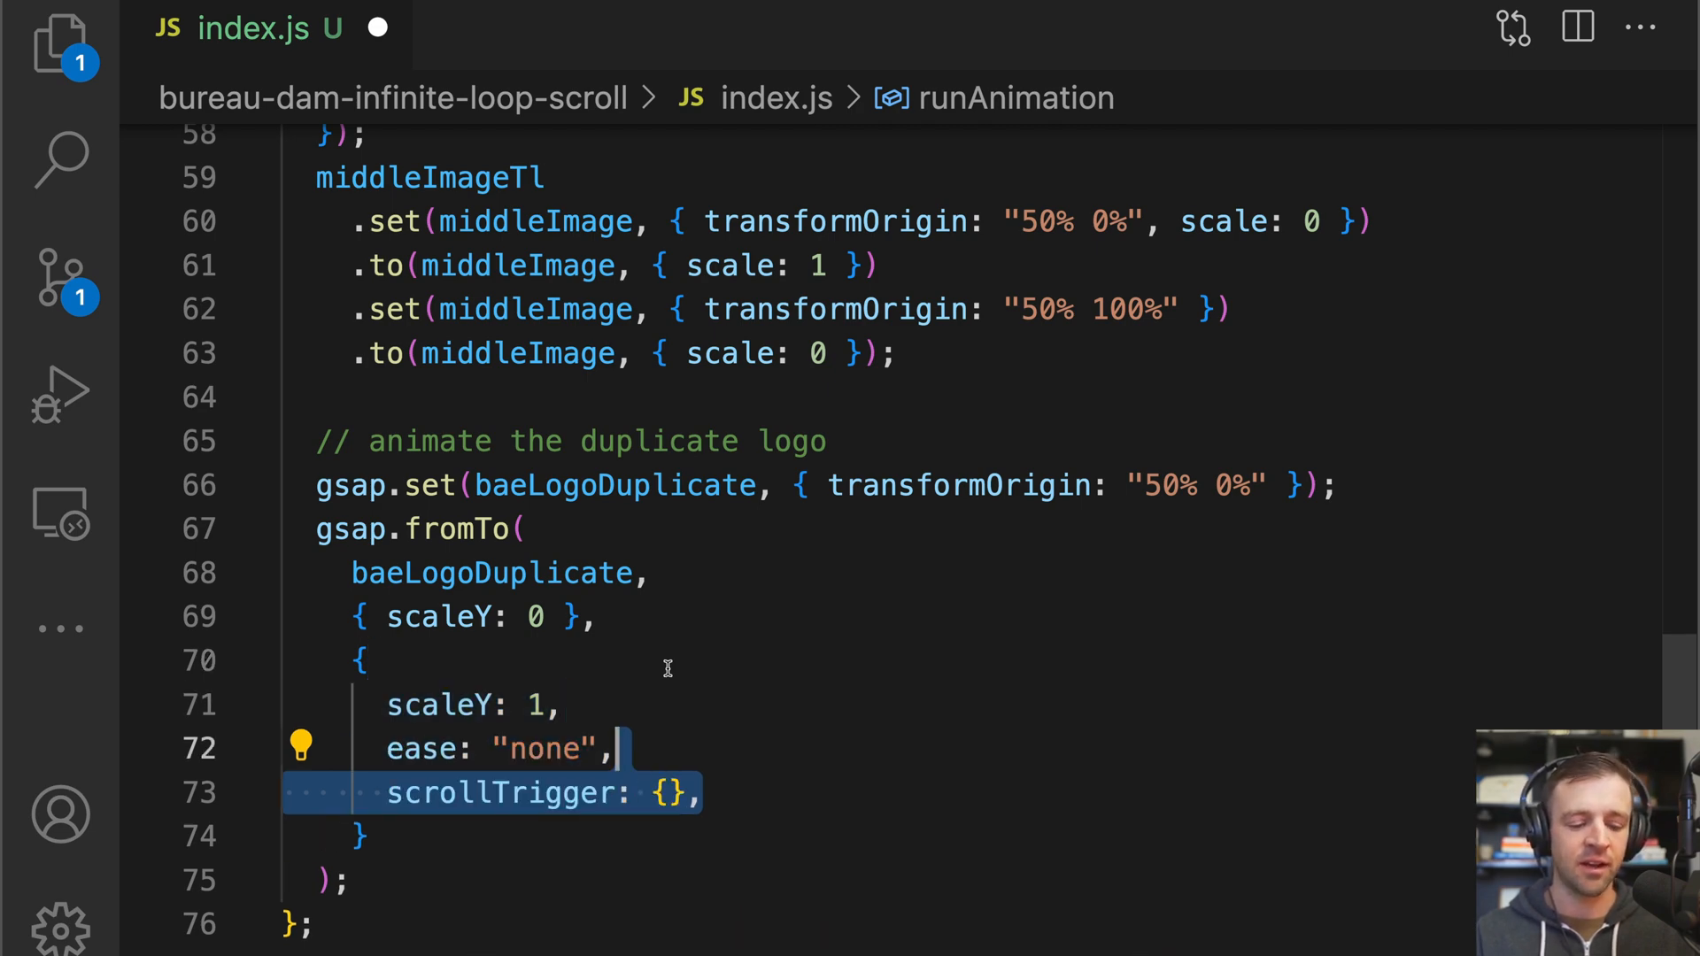
type("trigger: baeLogoDuplicate,")
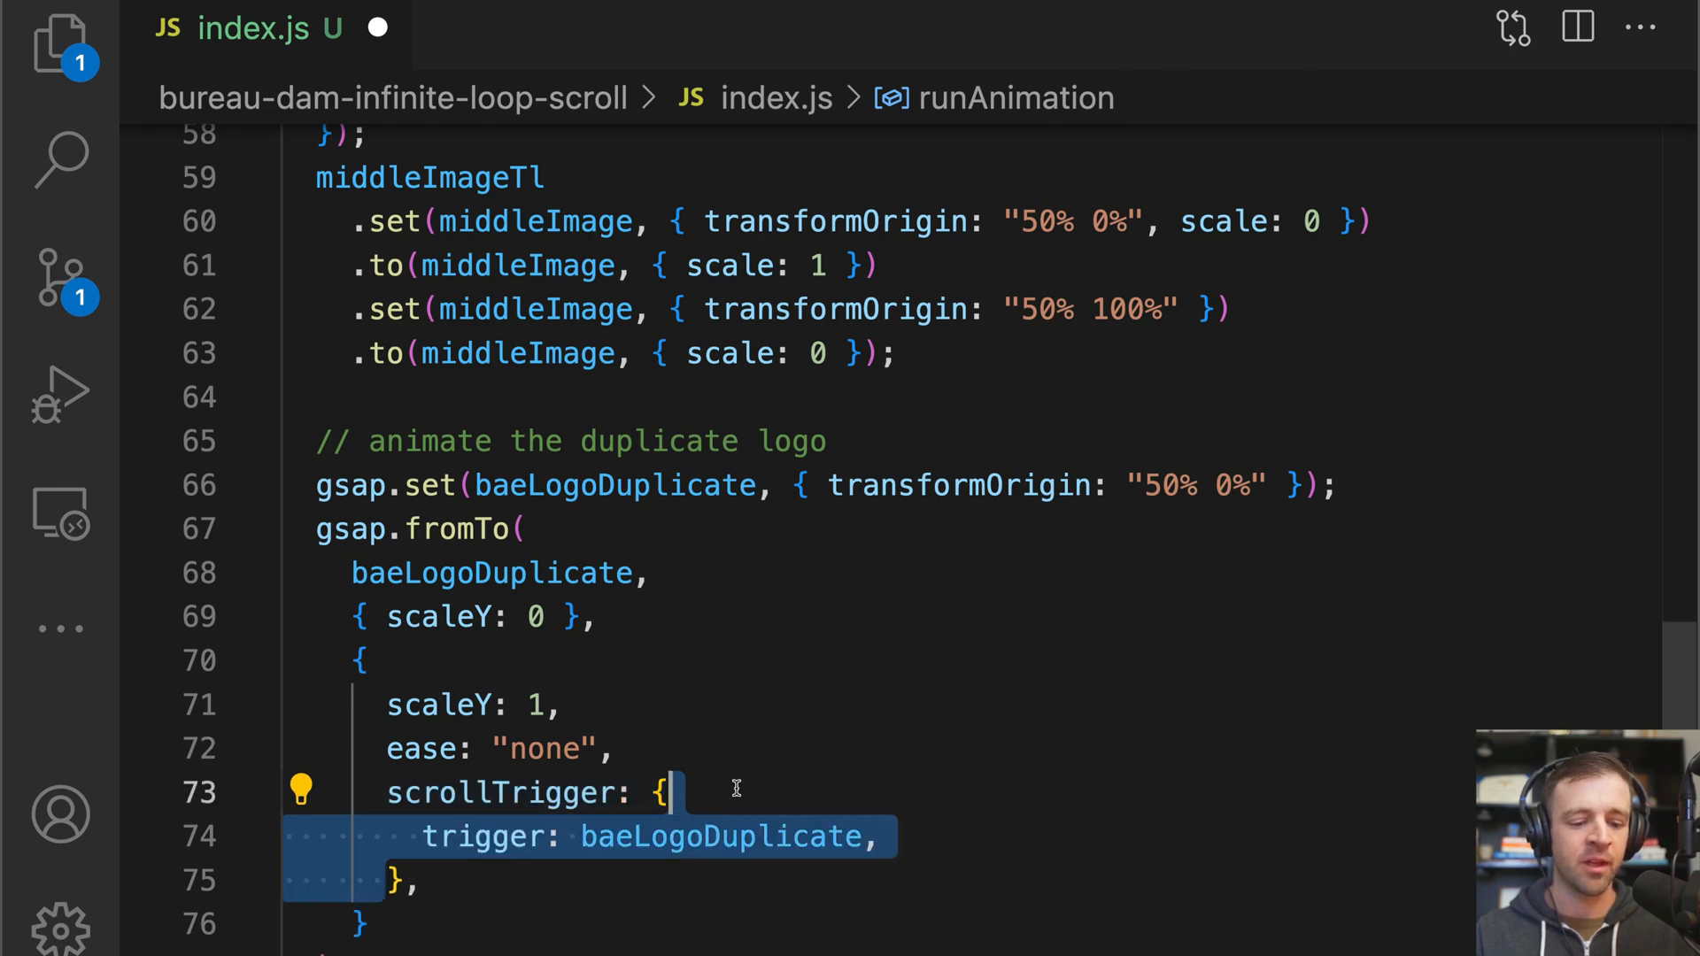
scroll("down", 3)
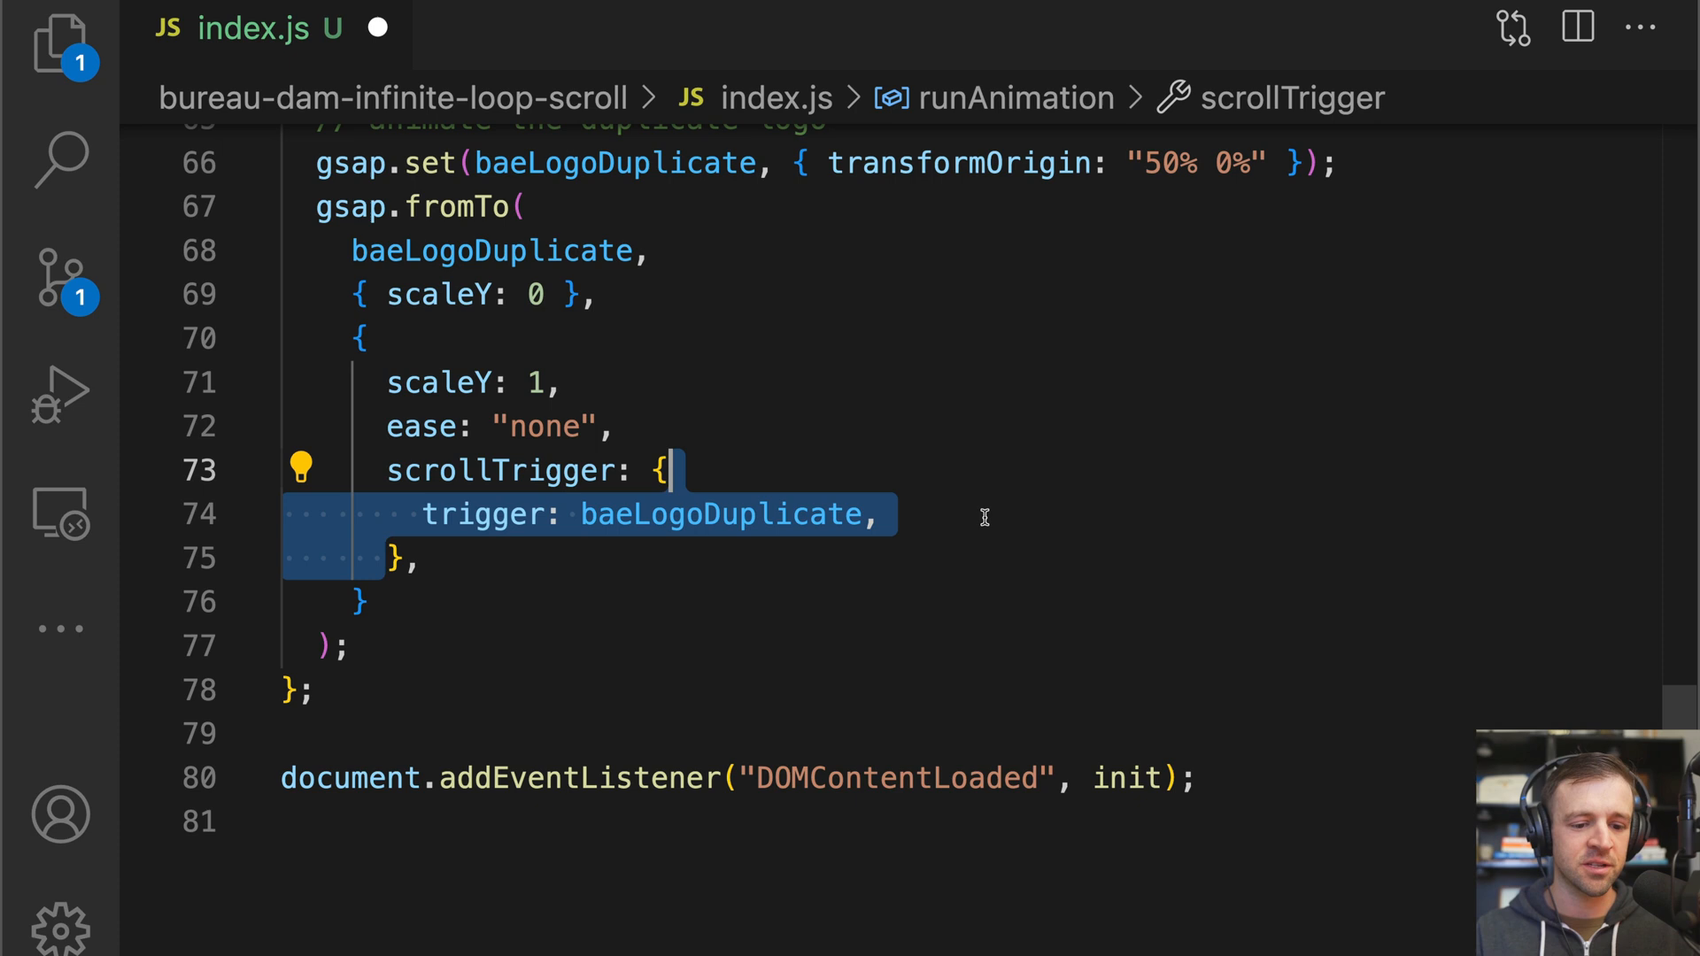
type("start: \"top bottom\",")
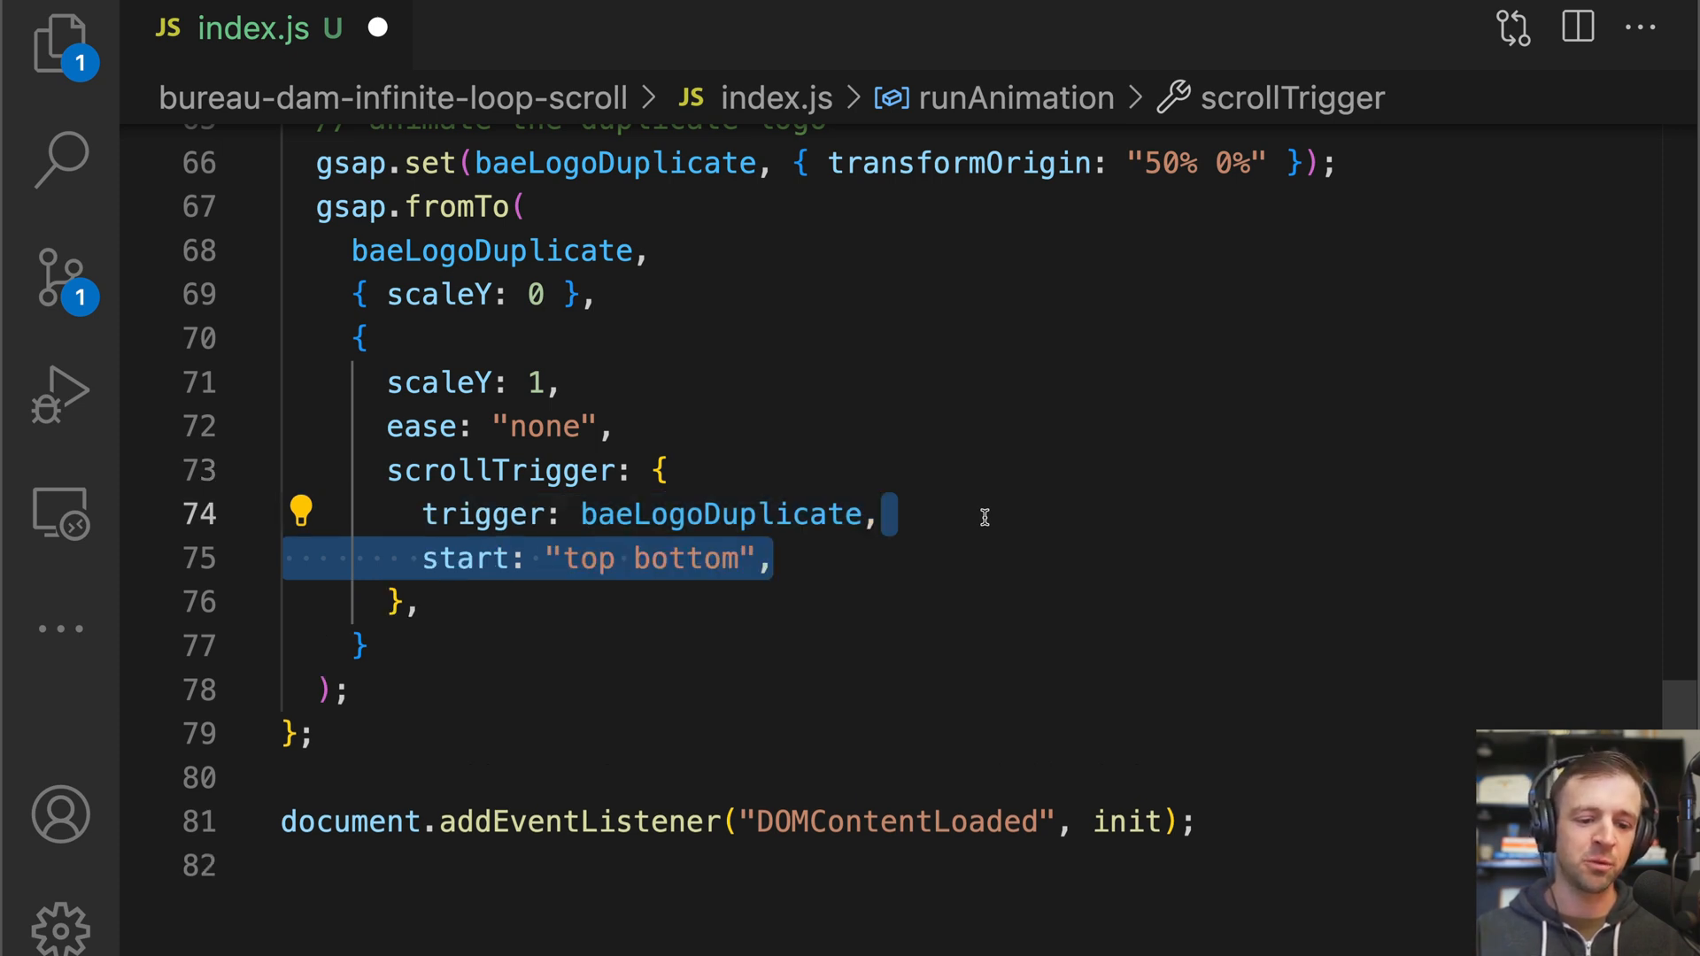
type("end: \"bottom top\",")
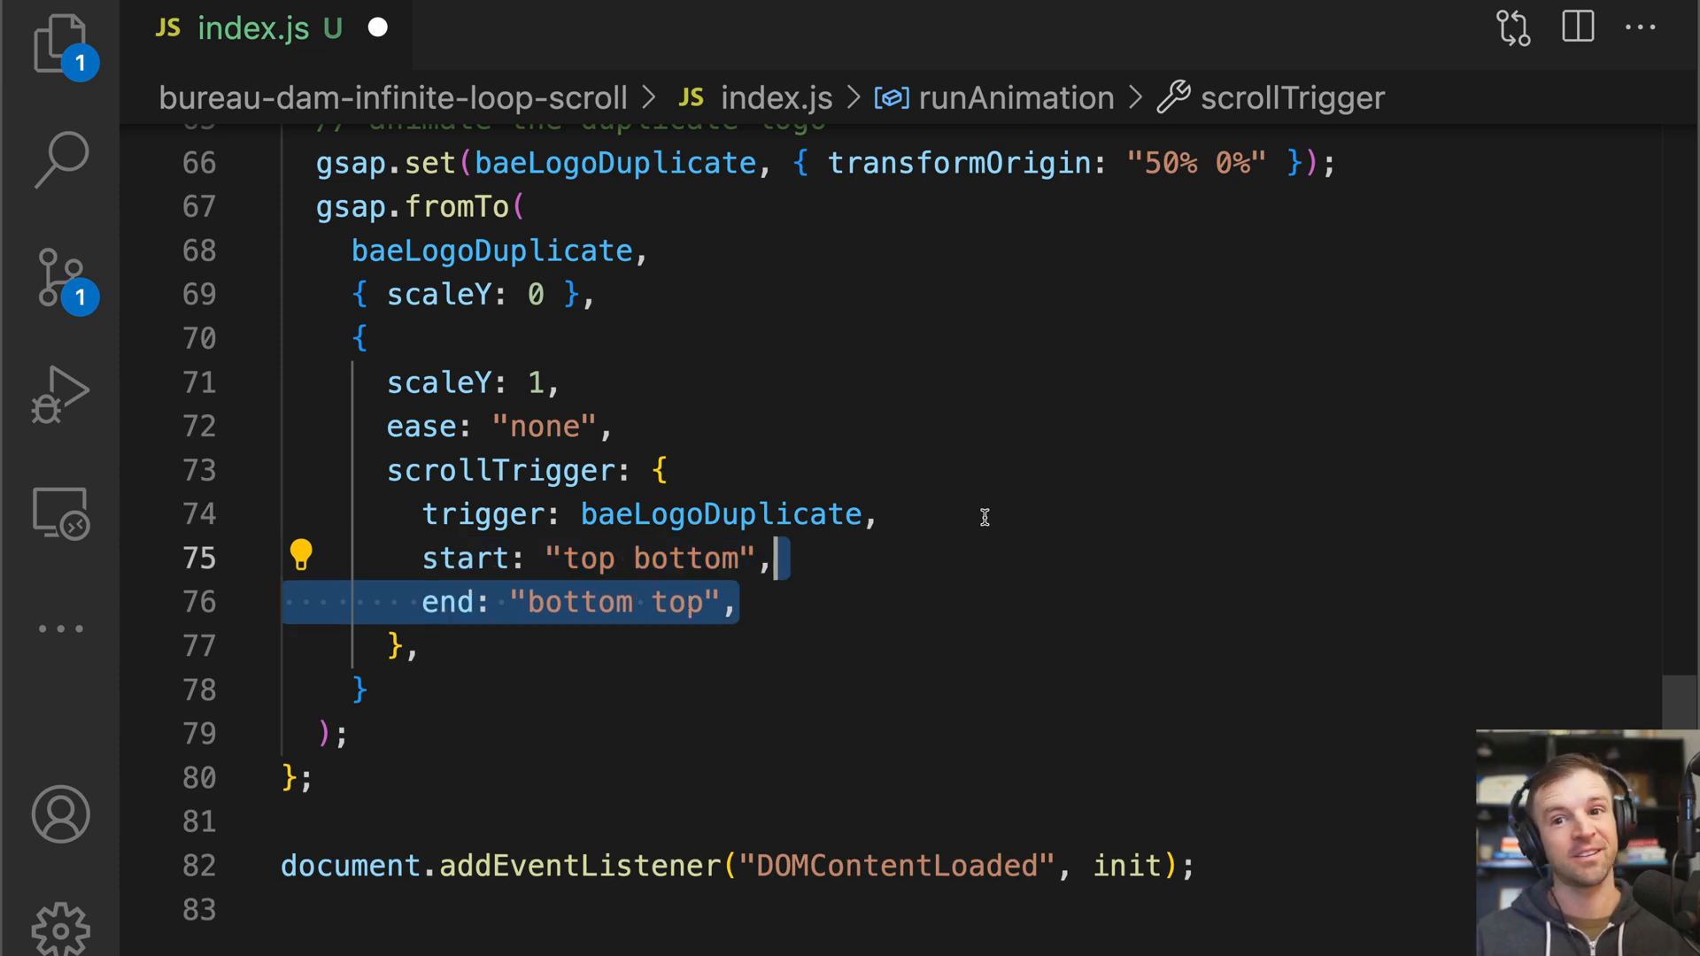
type("scrub: true,")
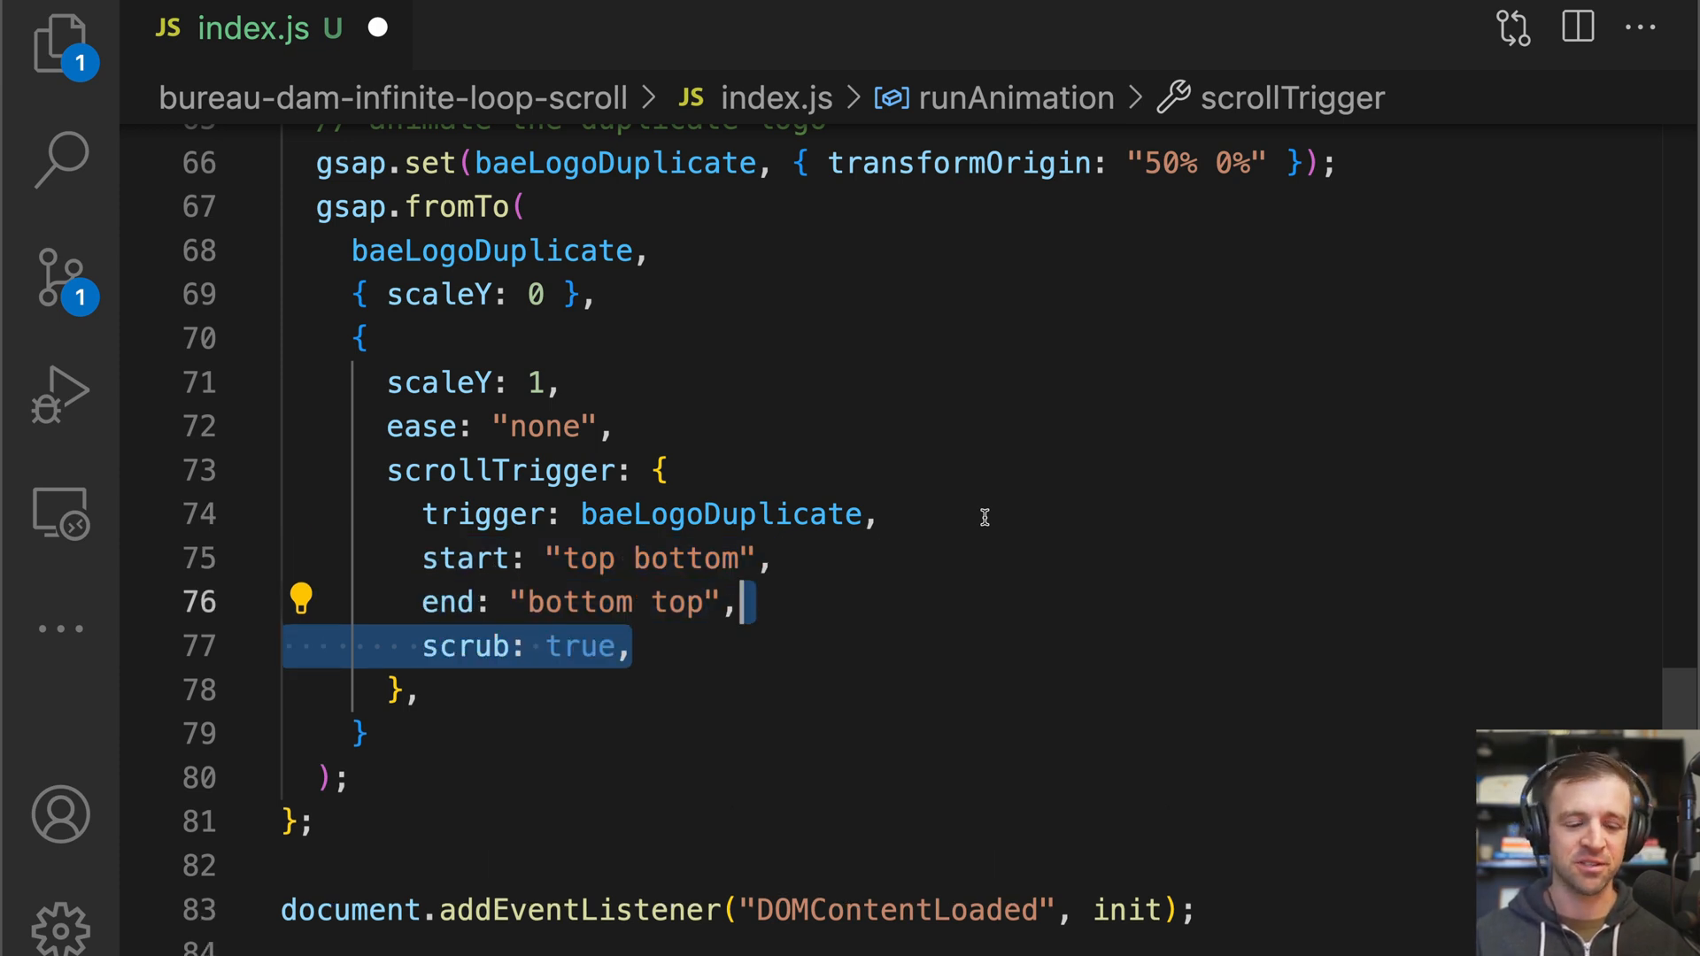
type("onLeaveBack: () => {},")
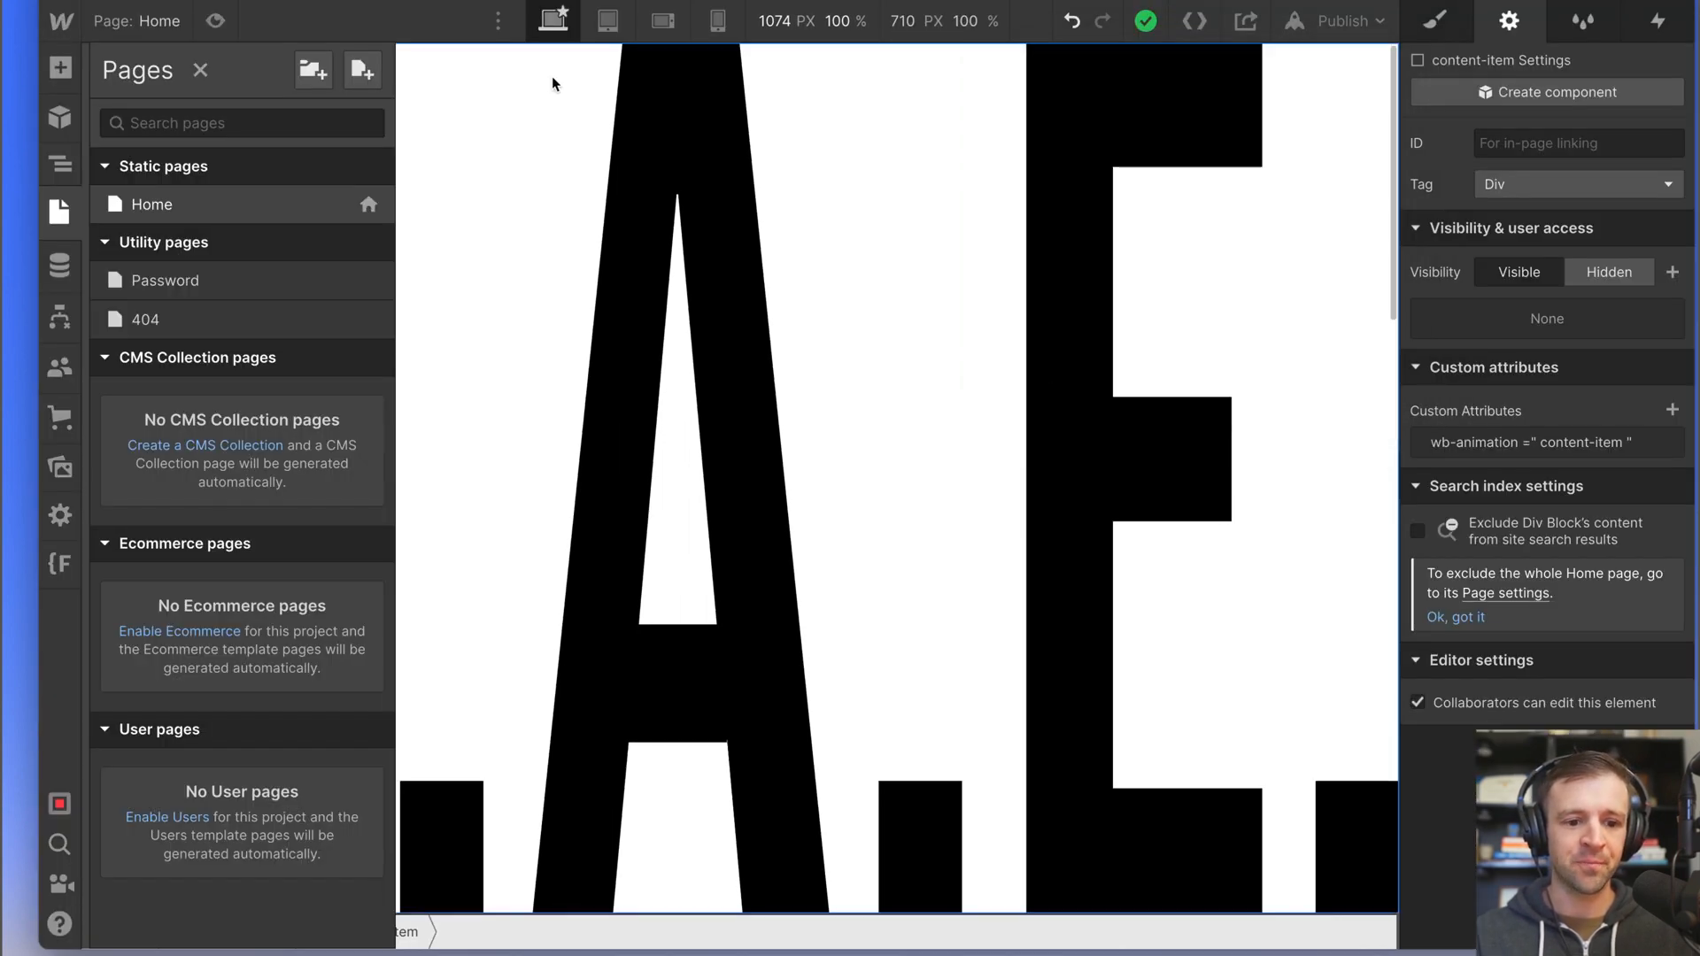
Switch to the tablet breakpoint and inspect content-wrap's styles via the Navigator.
left_click(608, 21)
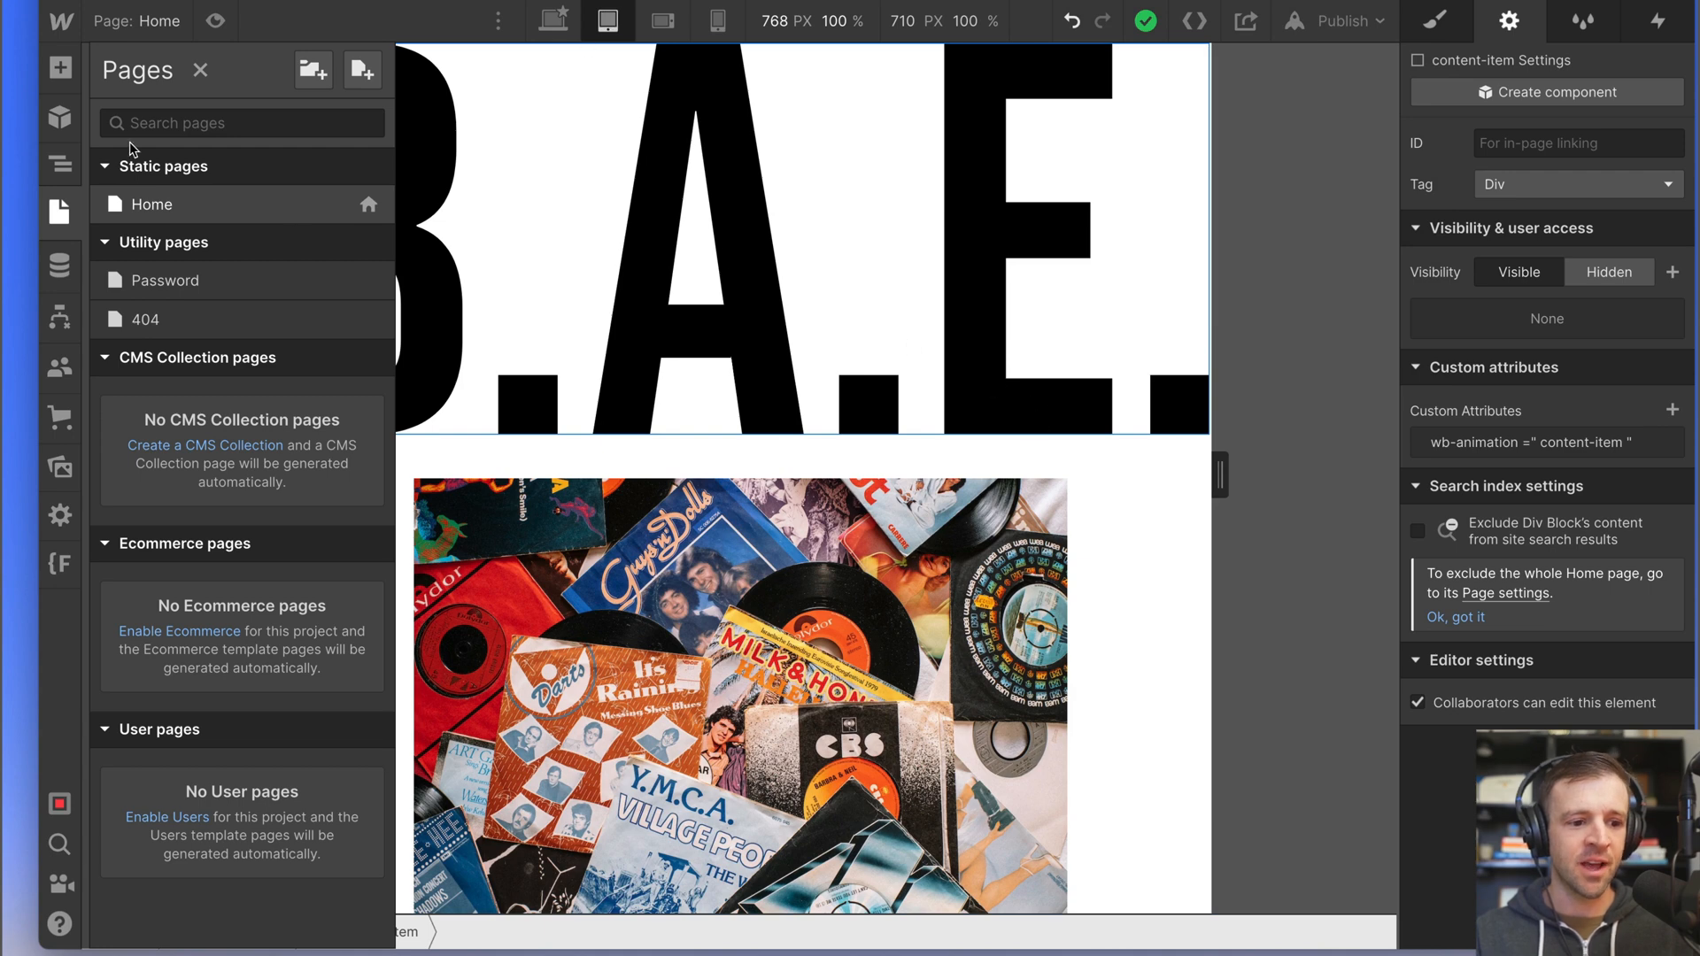
left_click(58, 162)
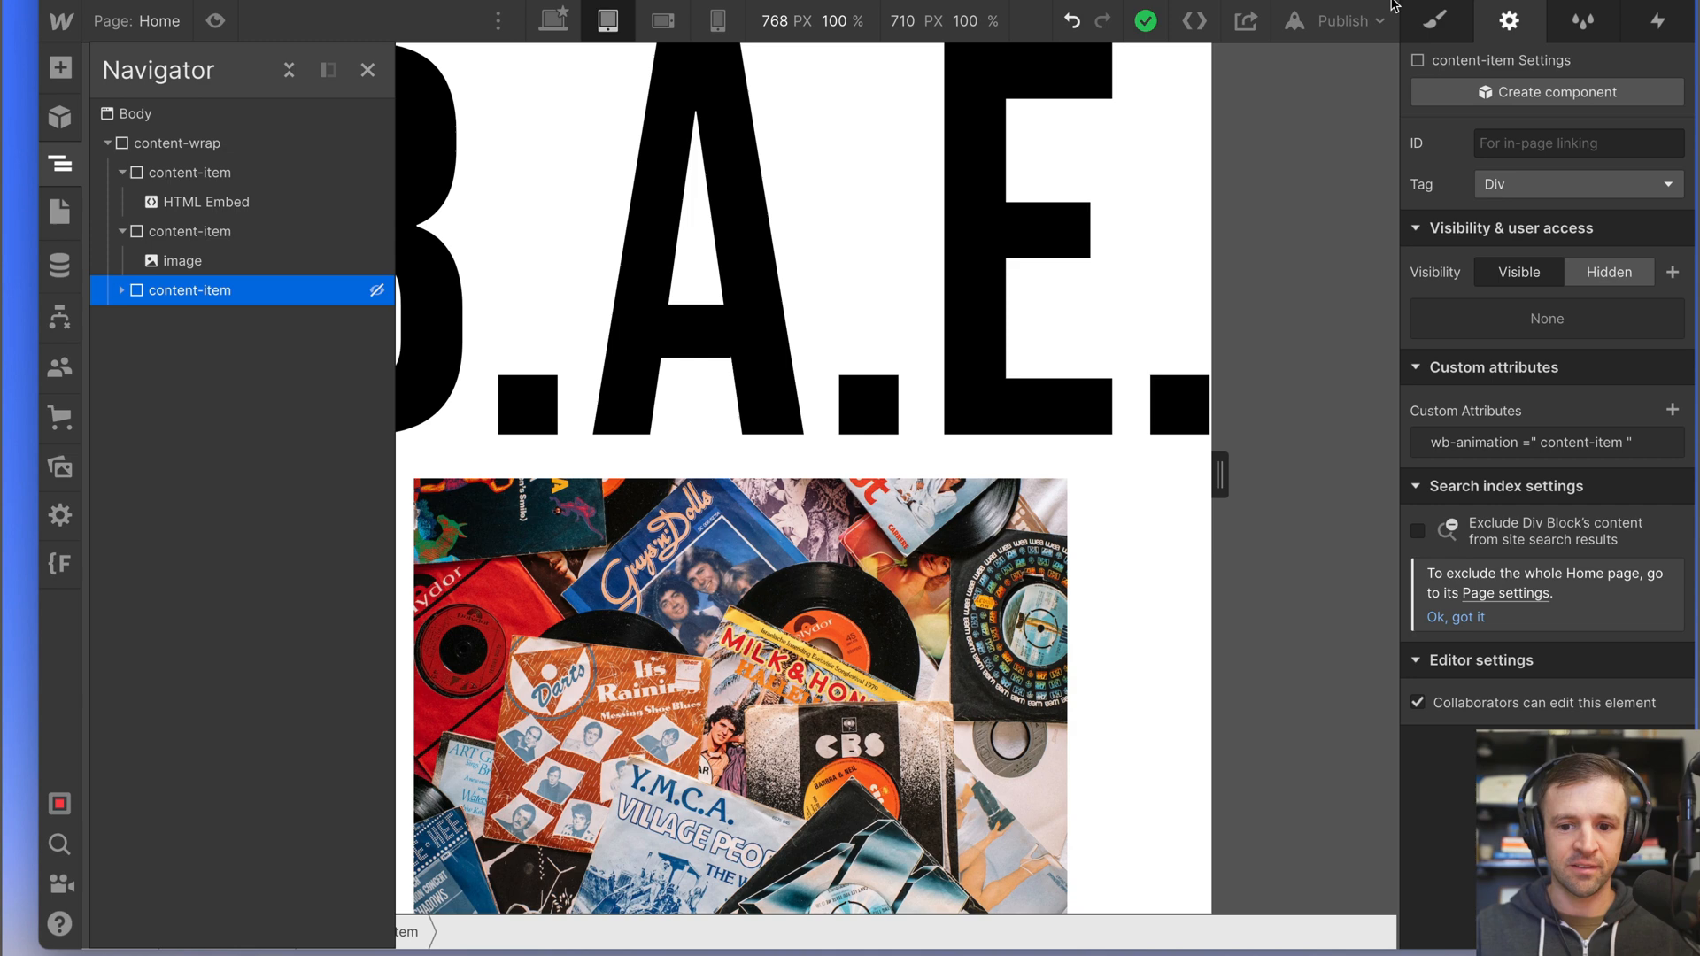
left_click(1435, 21)
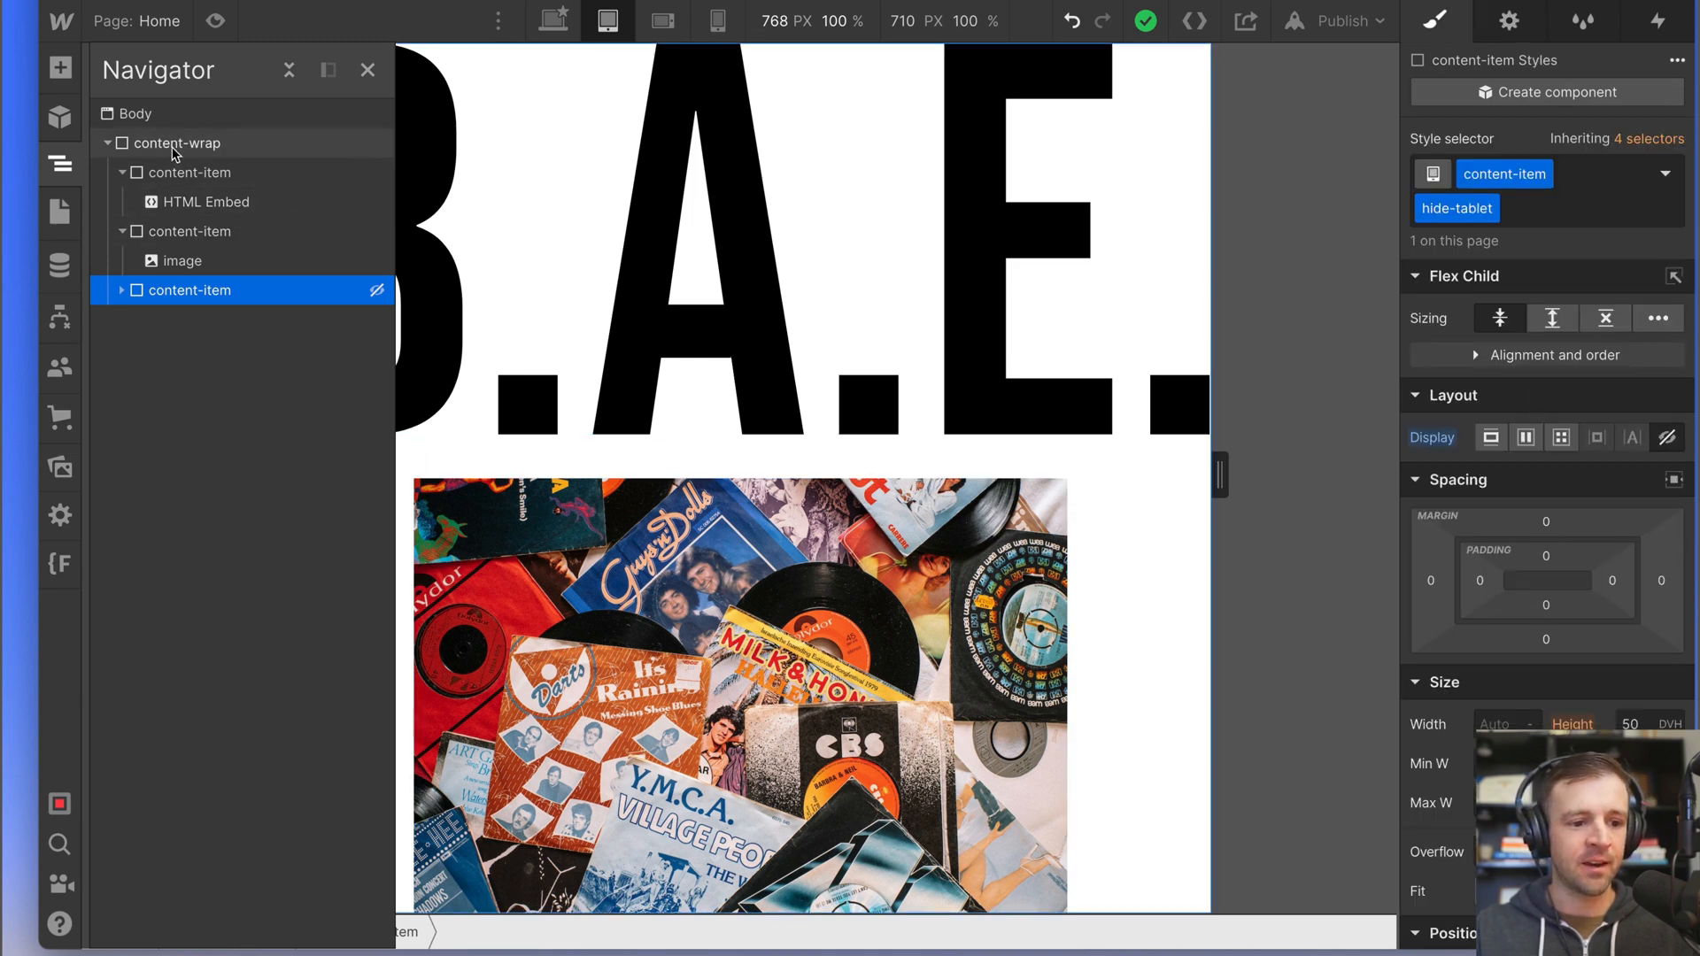
left_click(177, 141)
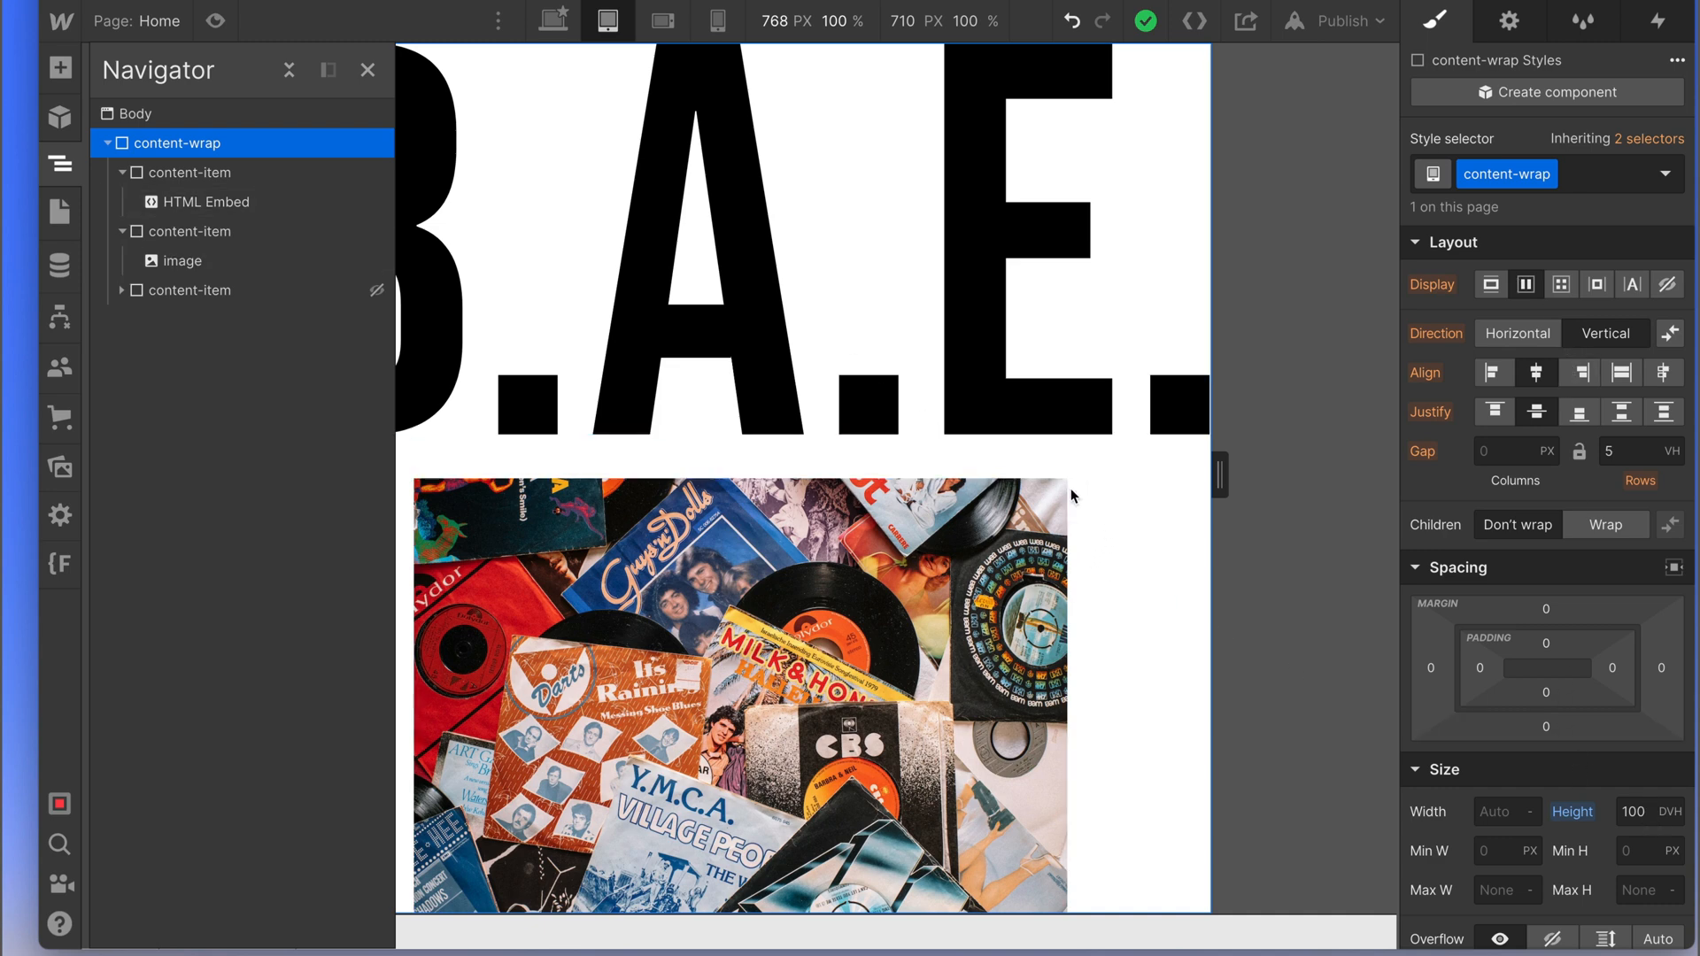
left_click(367, 71)
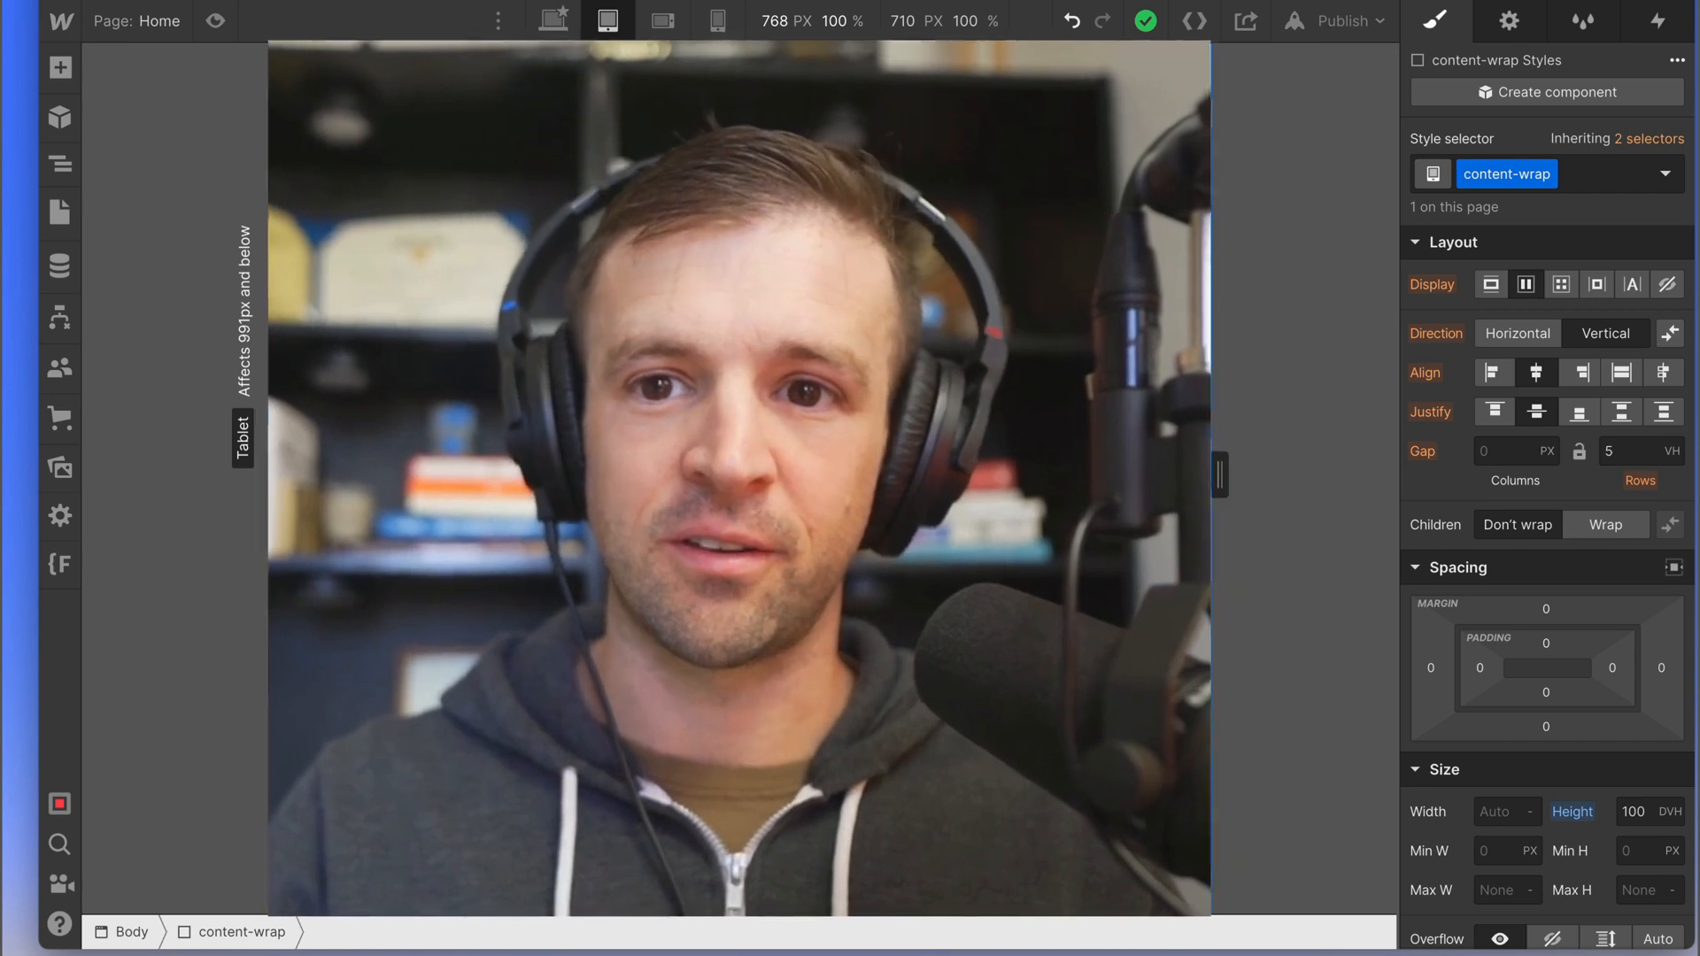